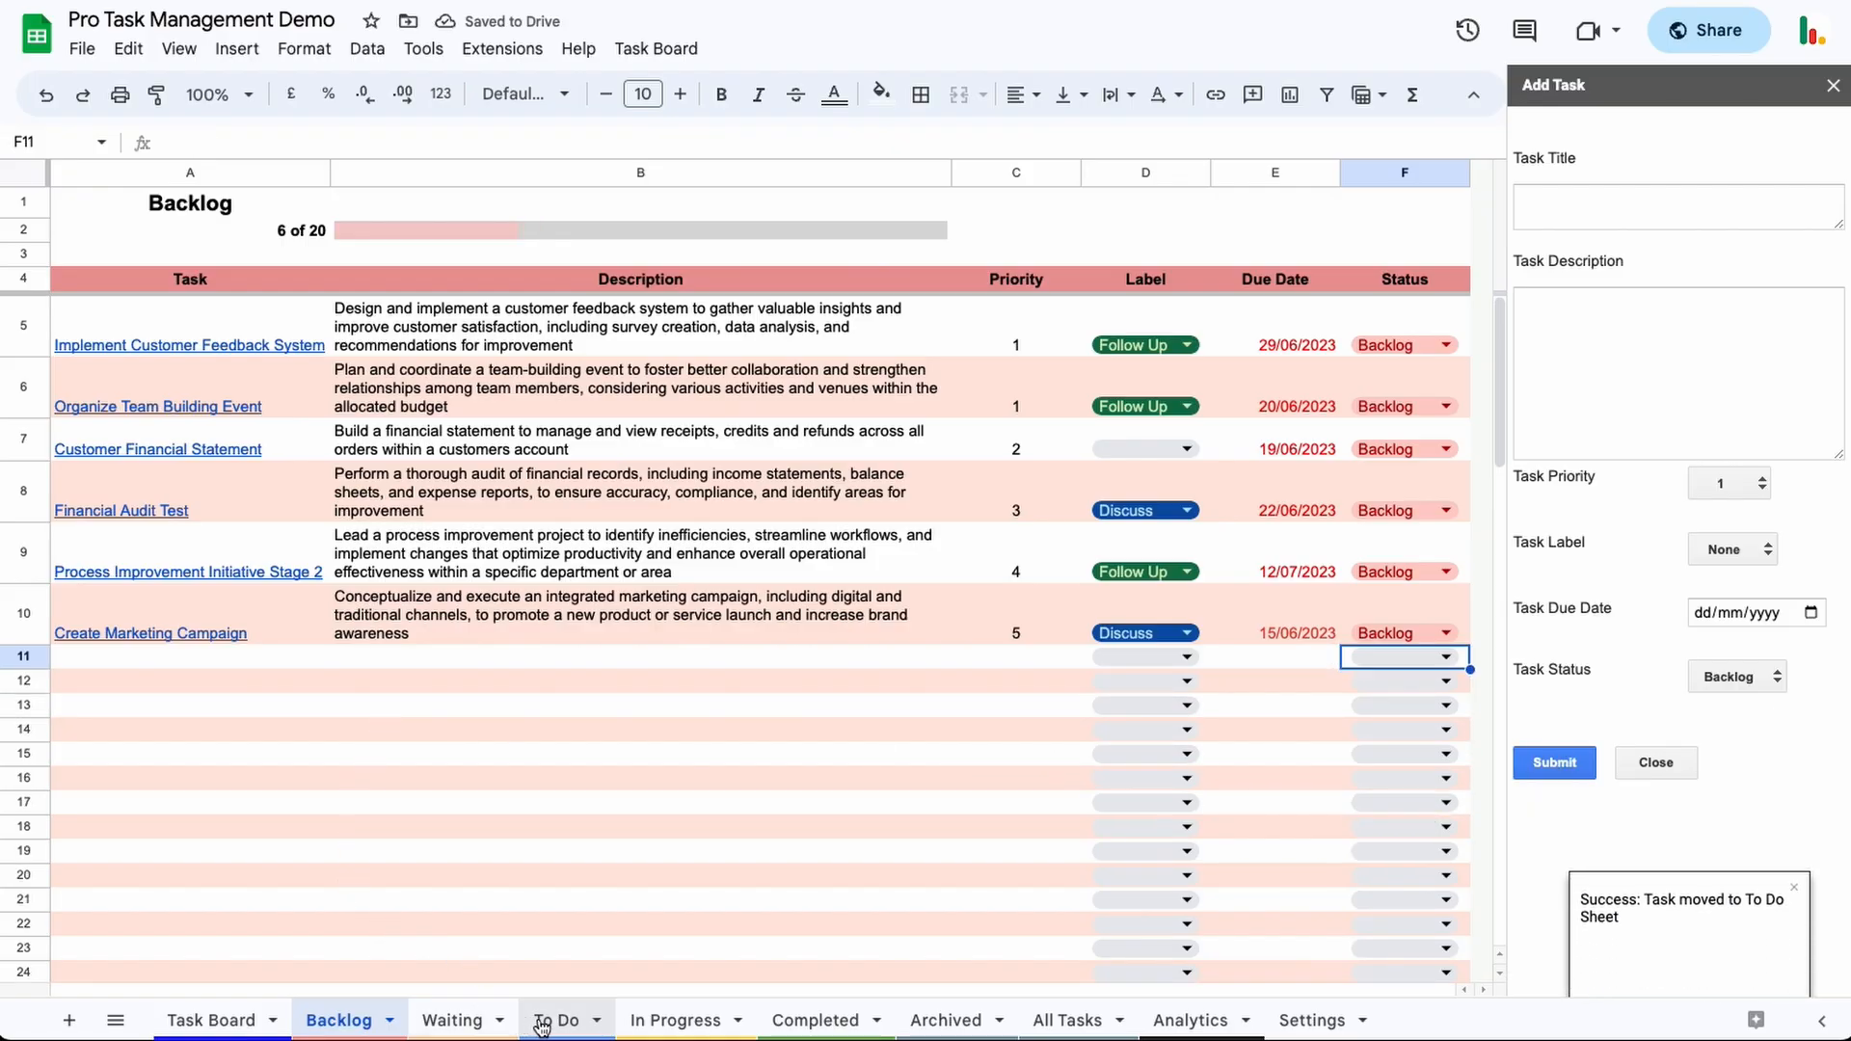
- View the To Do sheet, then the Task Board with tasks grouped as cards by status
click(557, 1020)
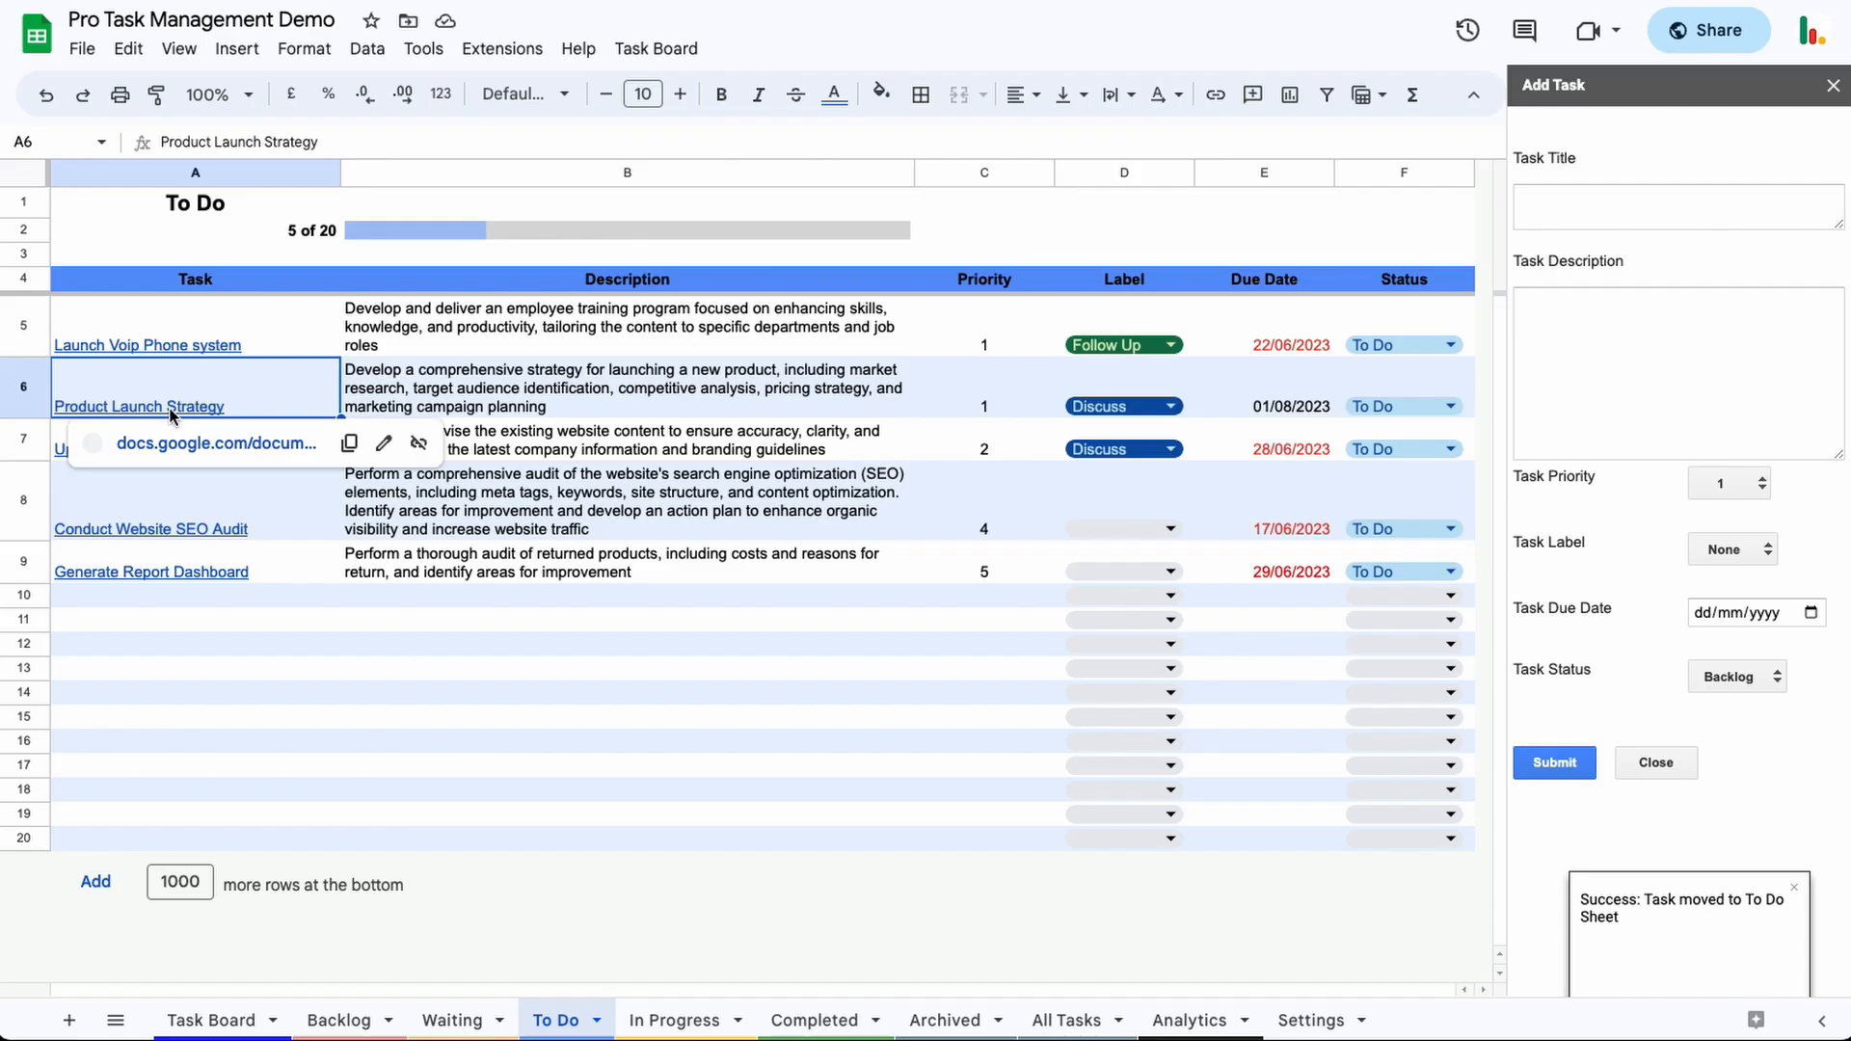
click(212, 1020)
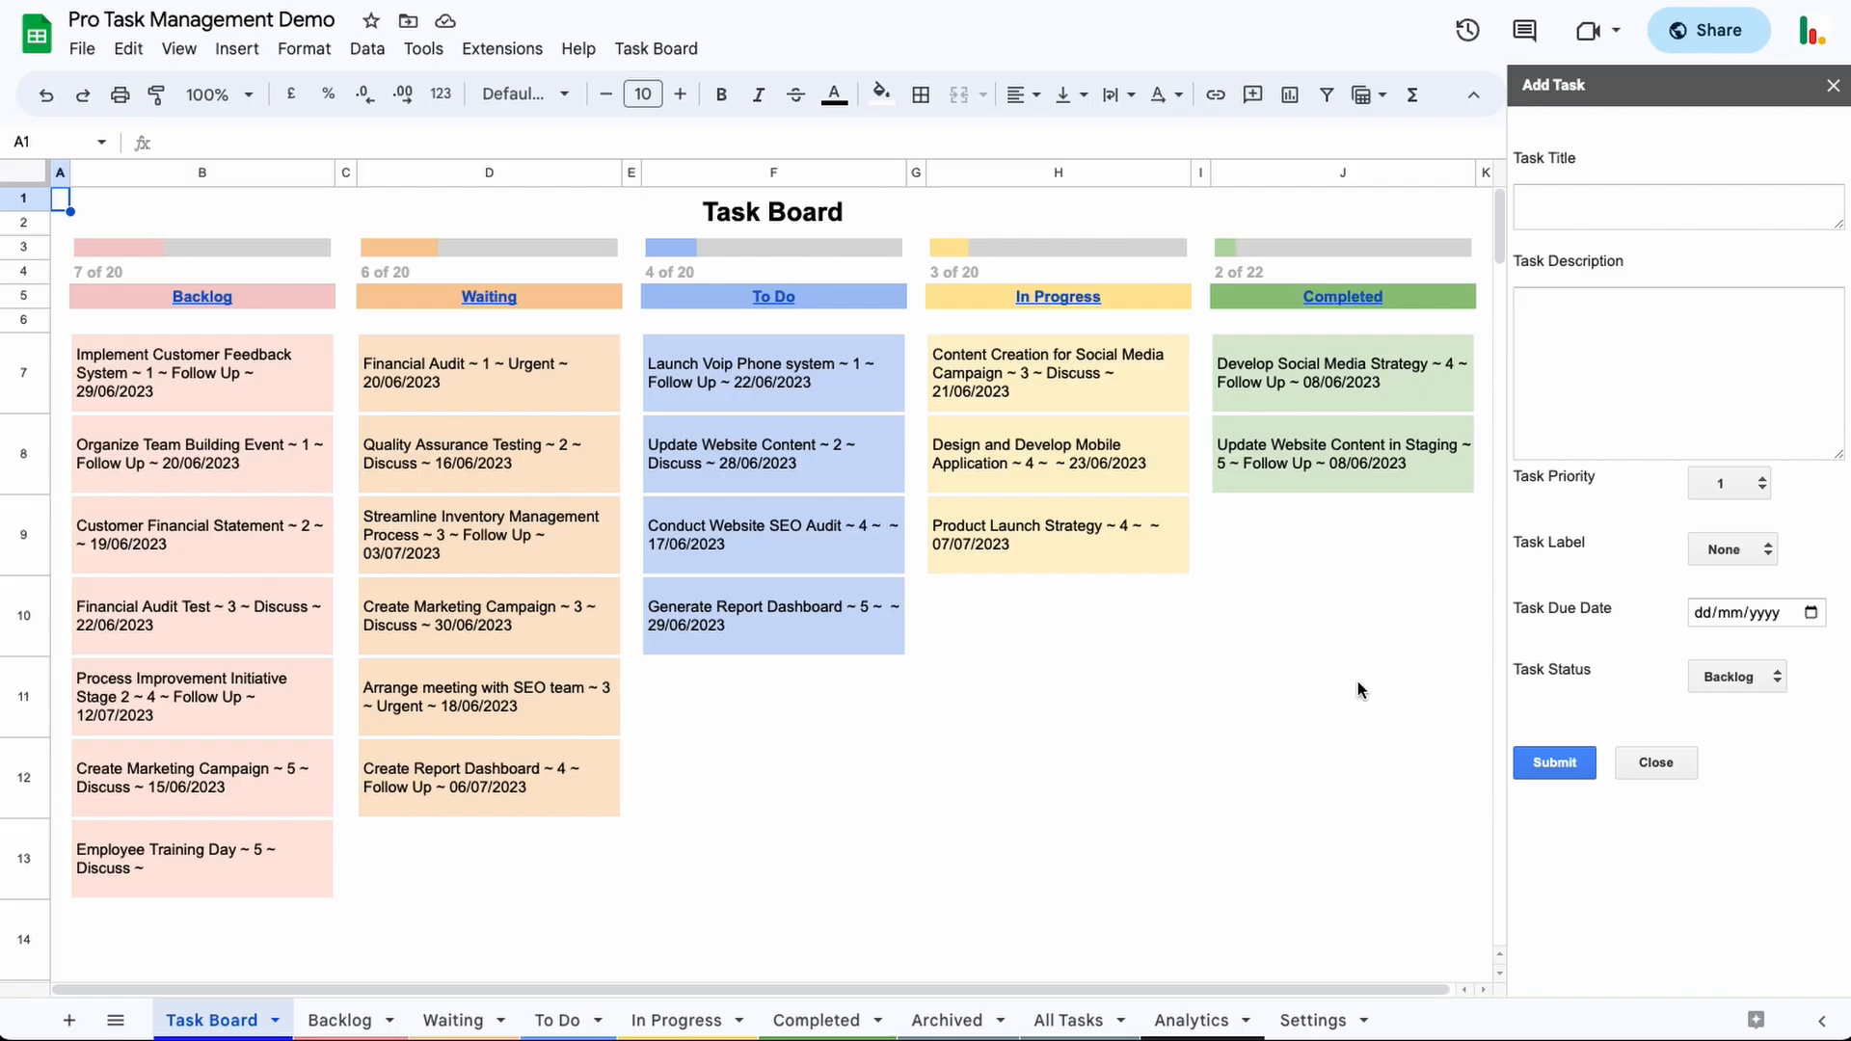
mouse_move(615, 893)
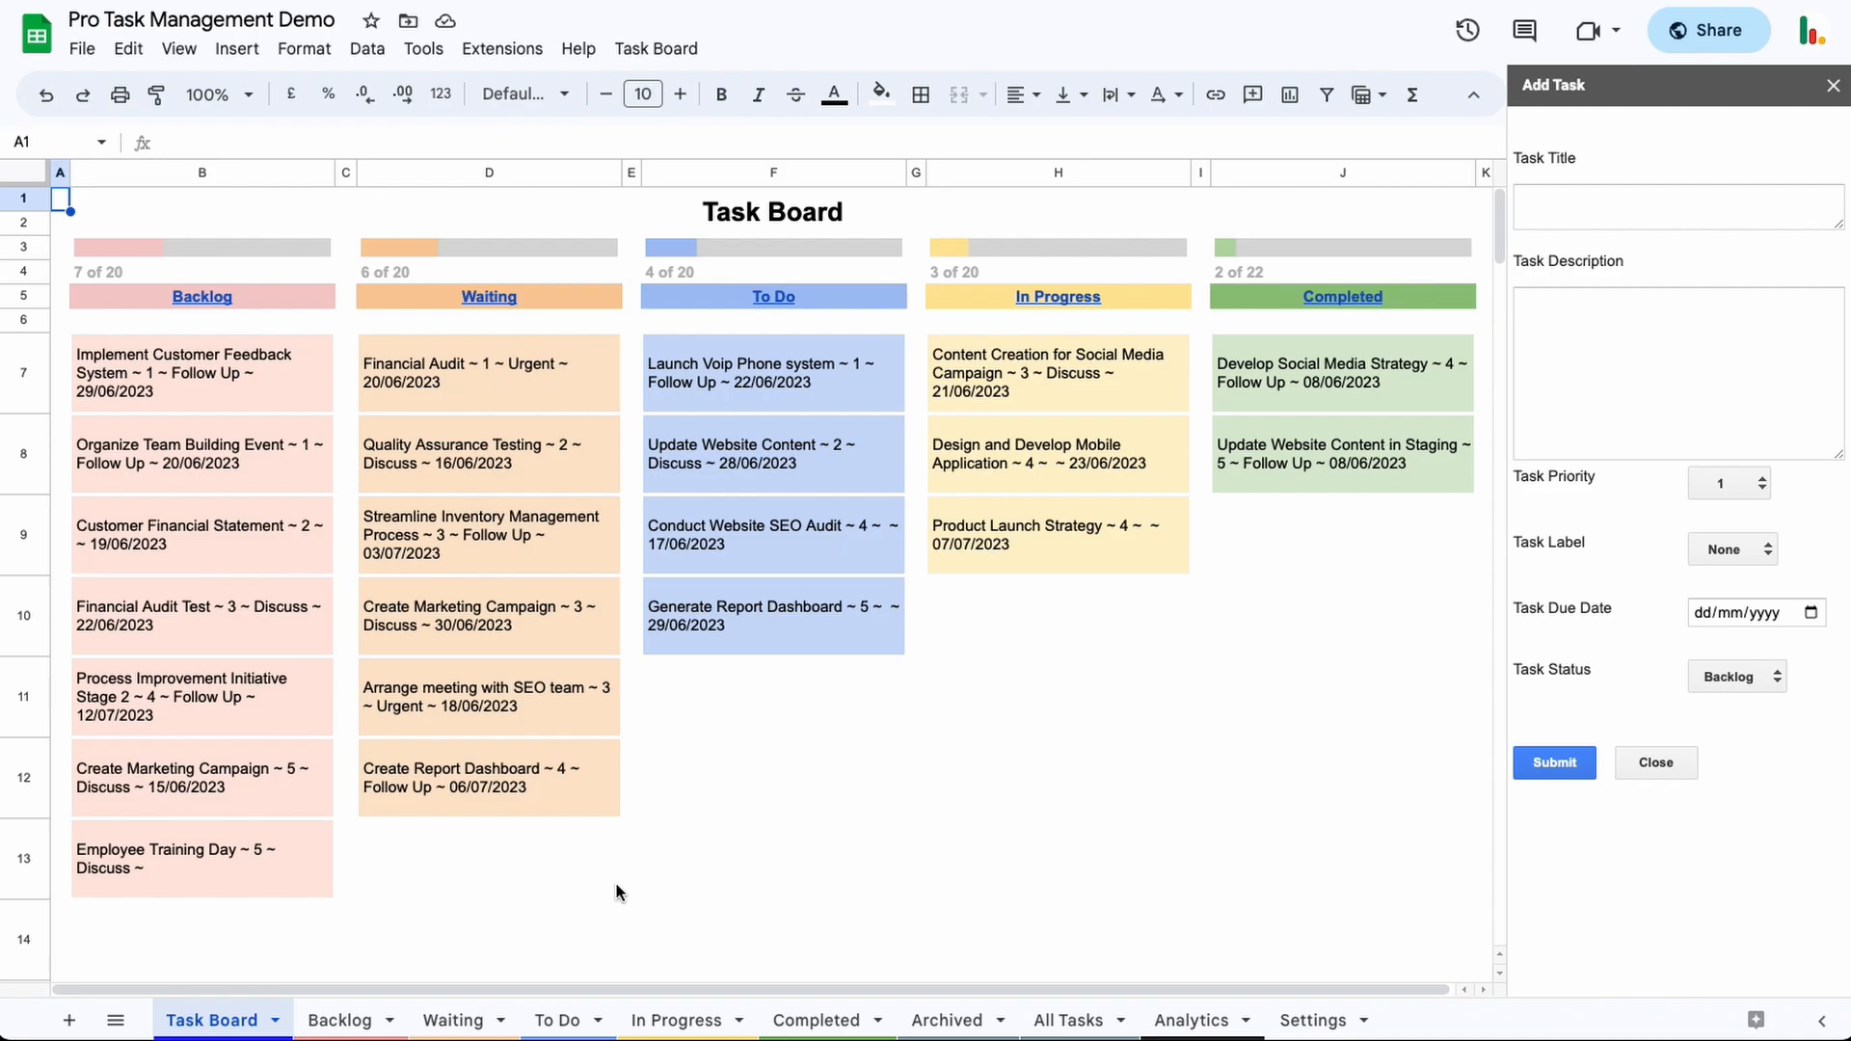
mouse_move(548, 924)
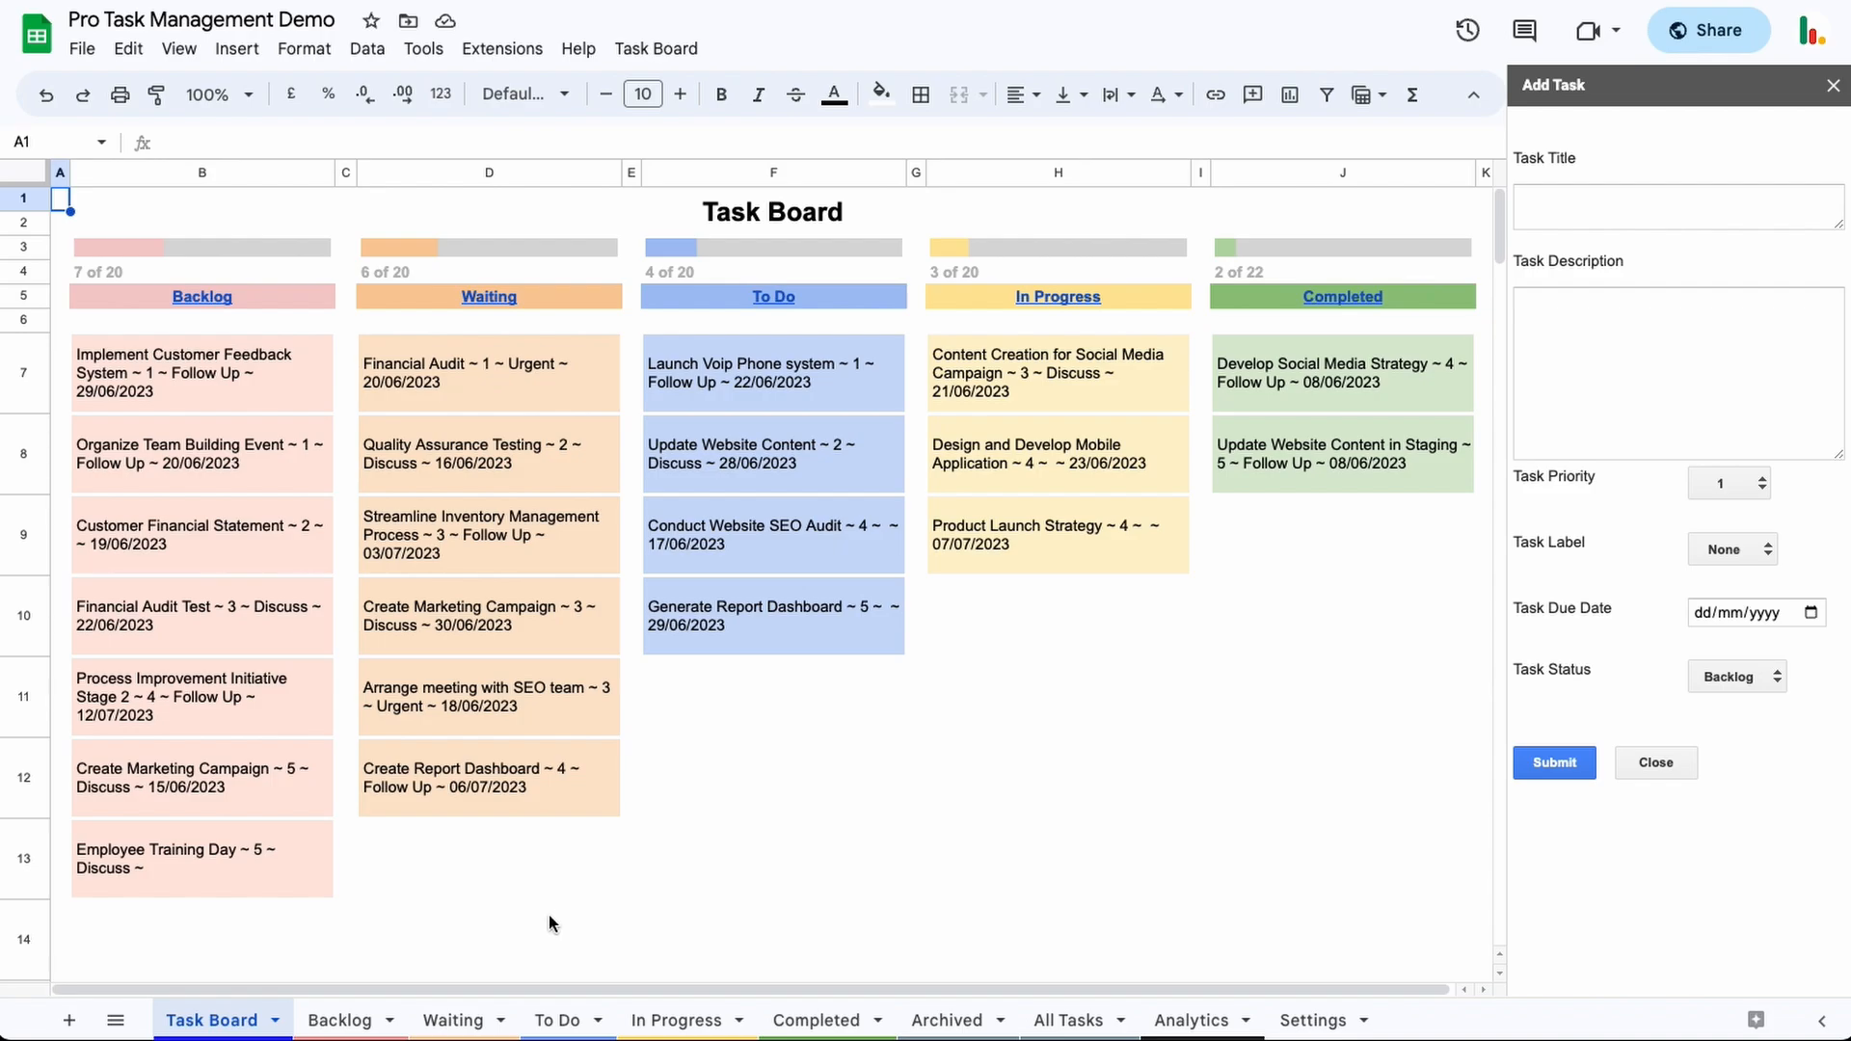
- Browse the Backlog, Waiting and In Progress sheets, ending on Archived with its three tasks
click(339, 1020)
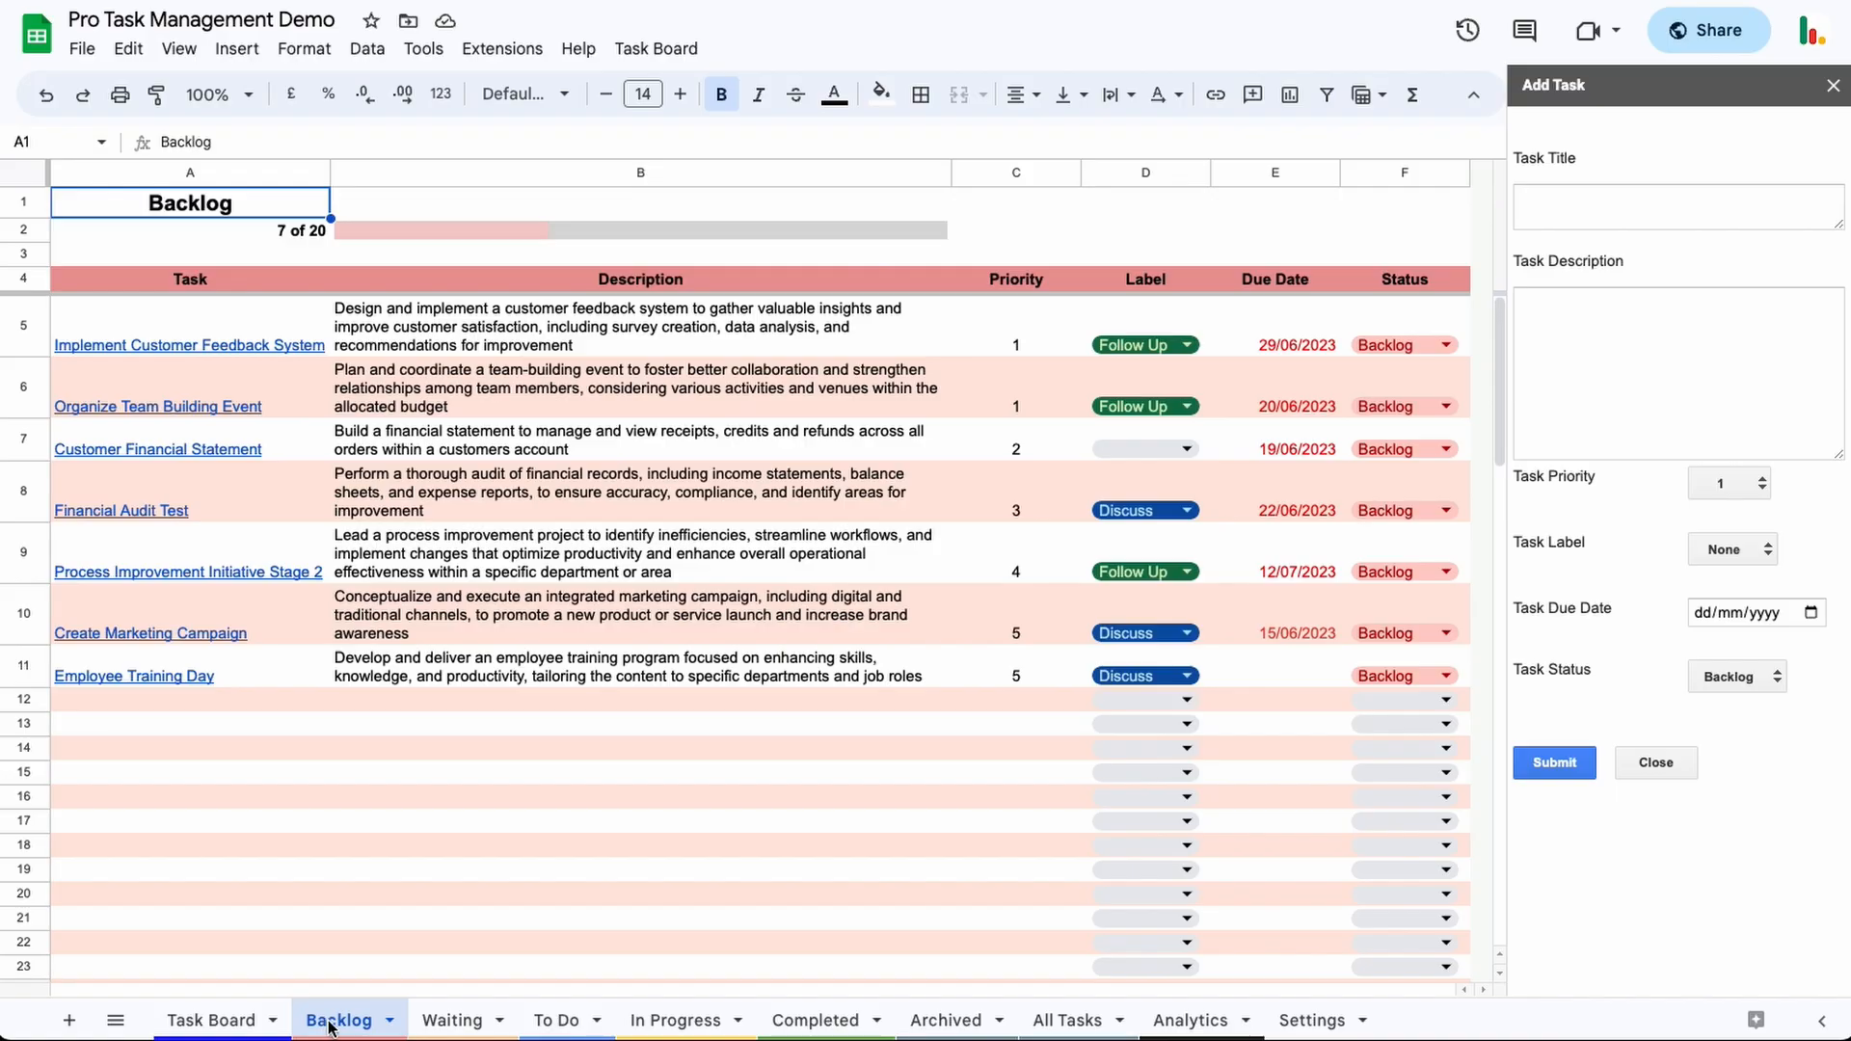
click(451, 1020)
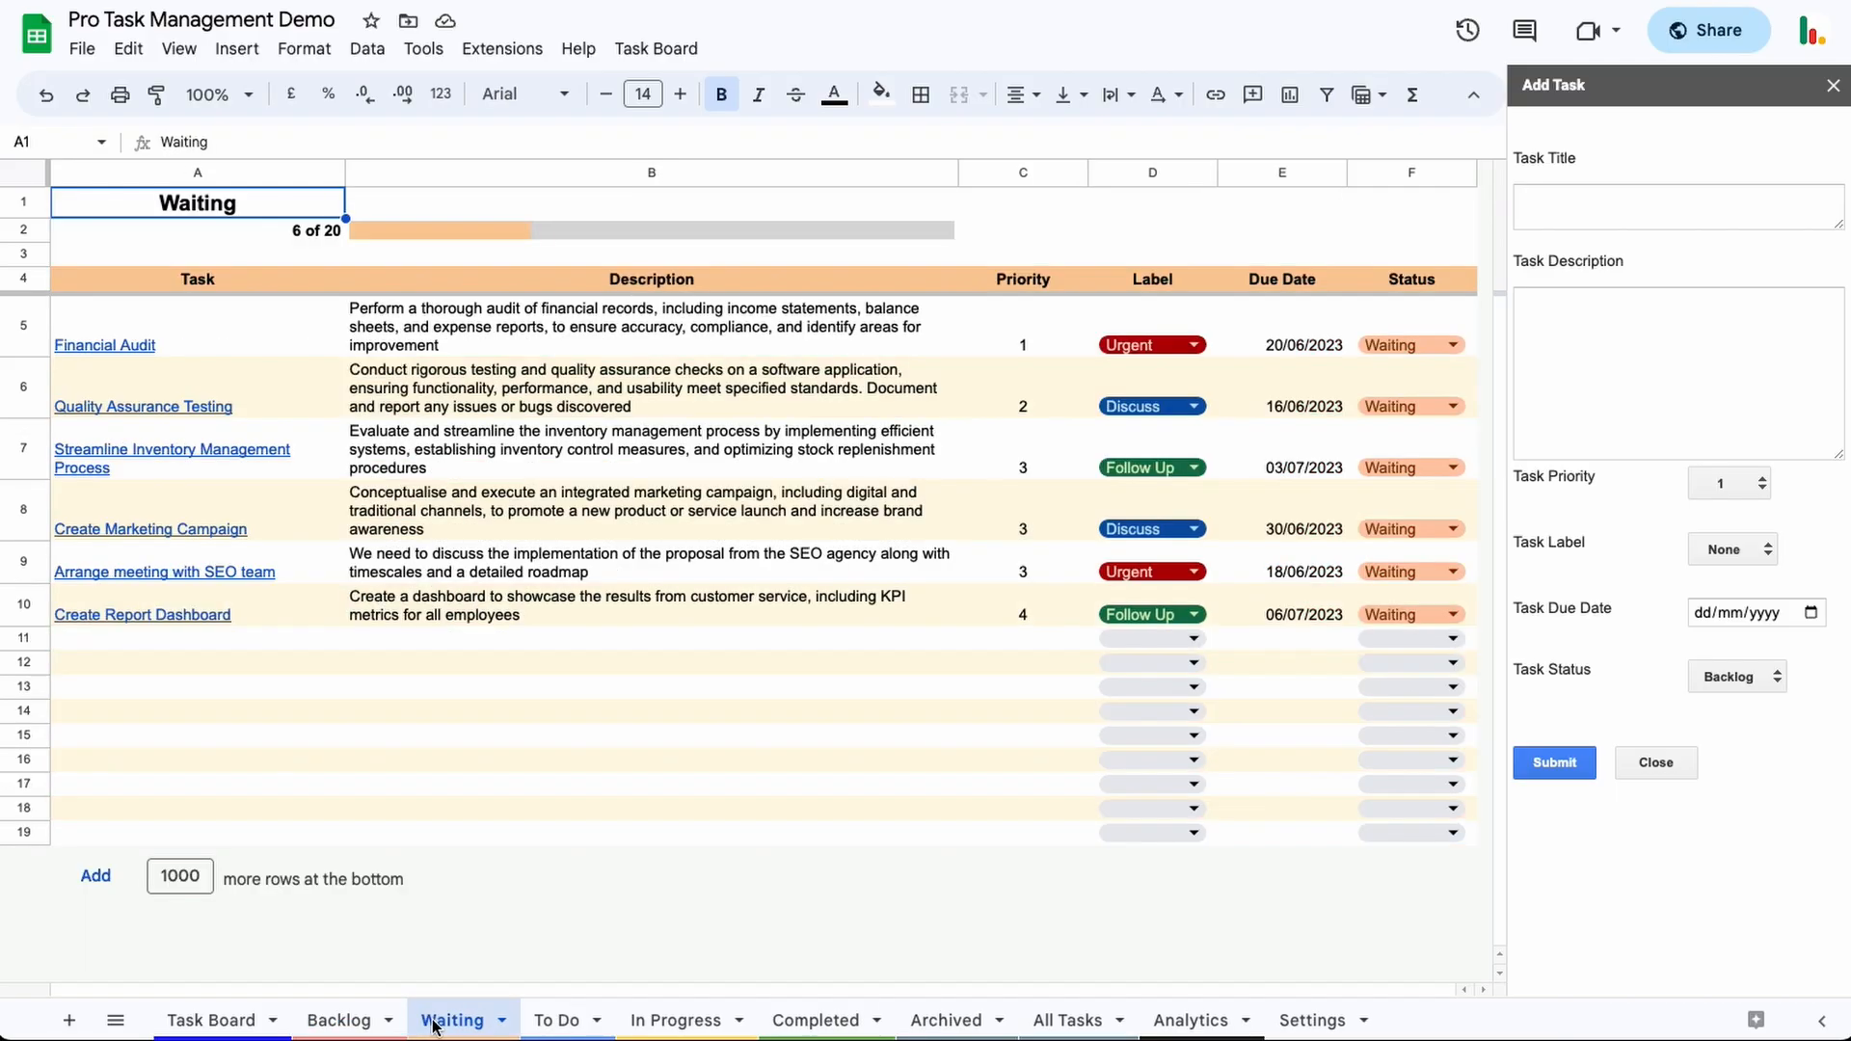
click(675, 1020)
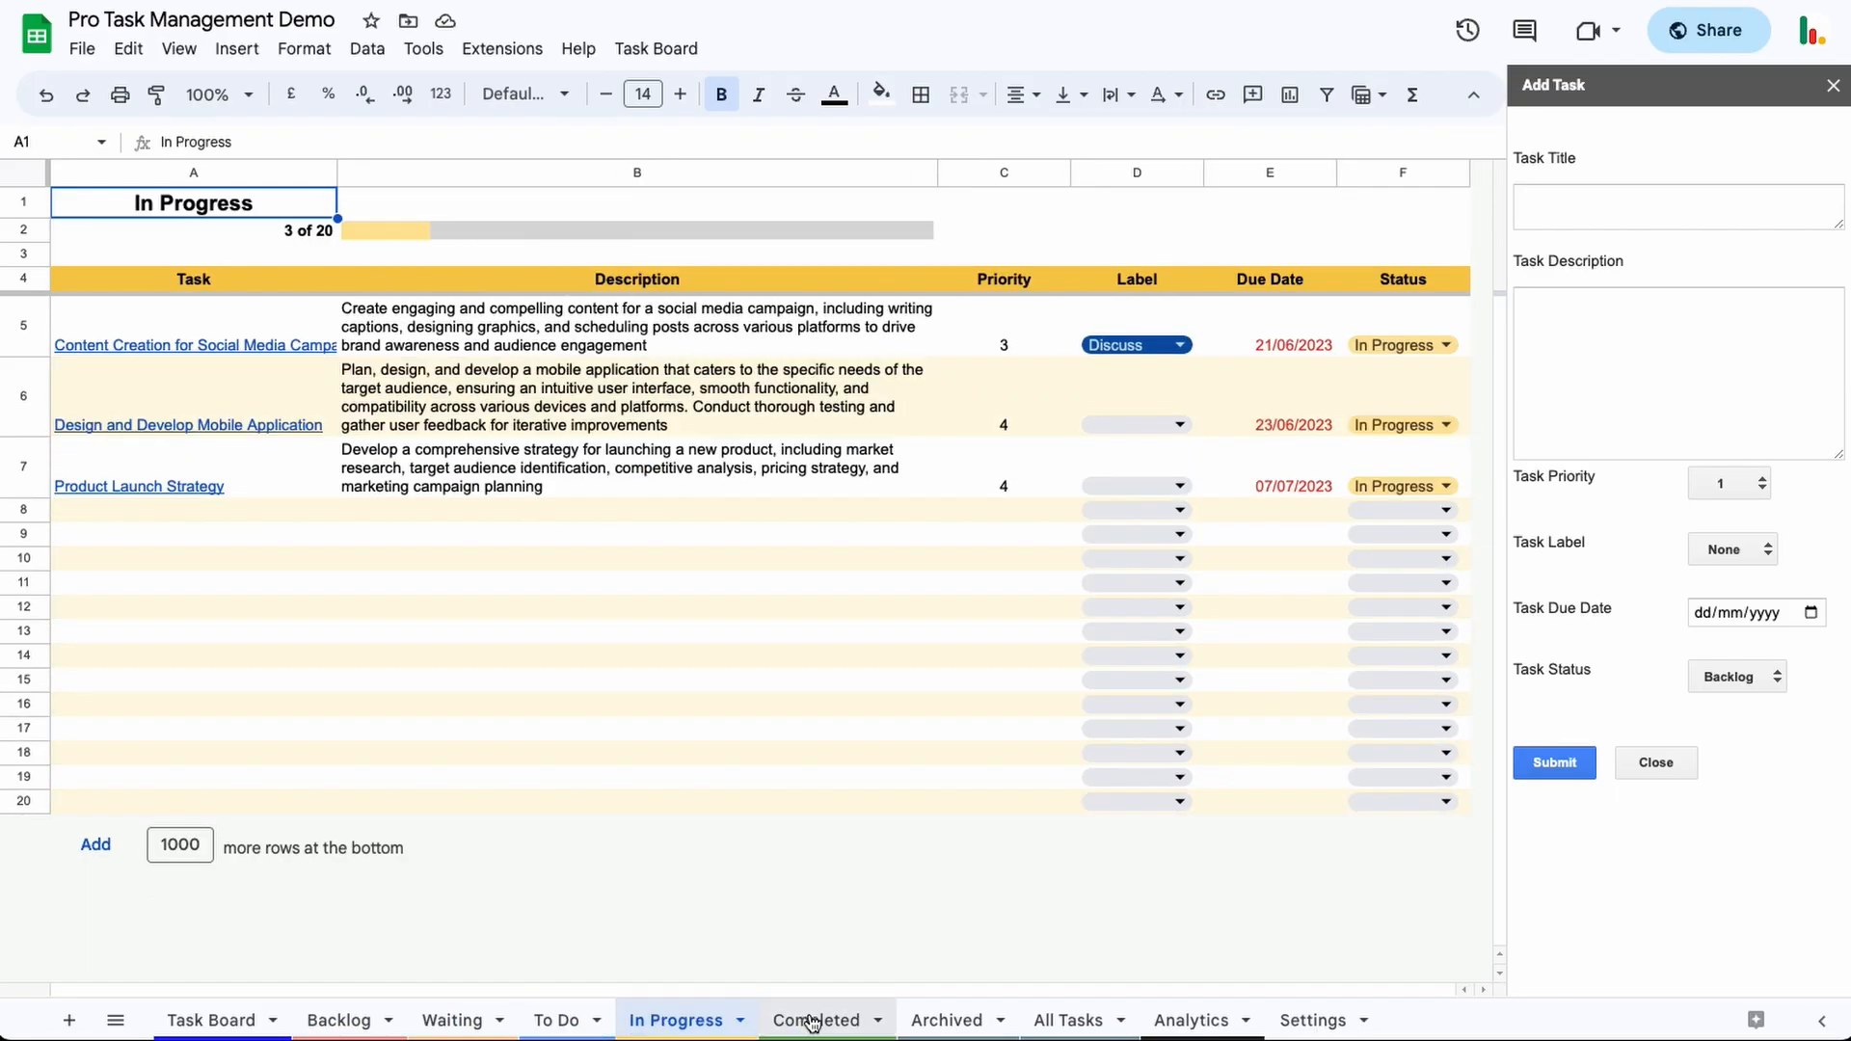
click(947, 1020)
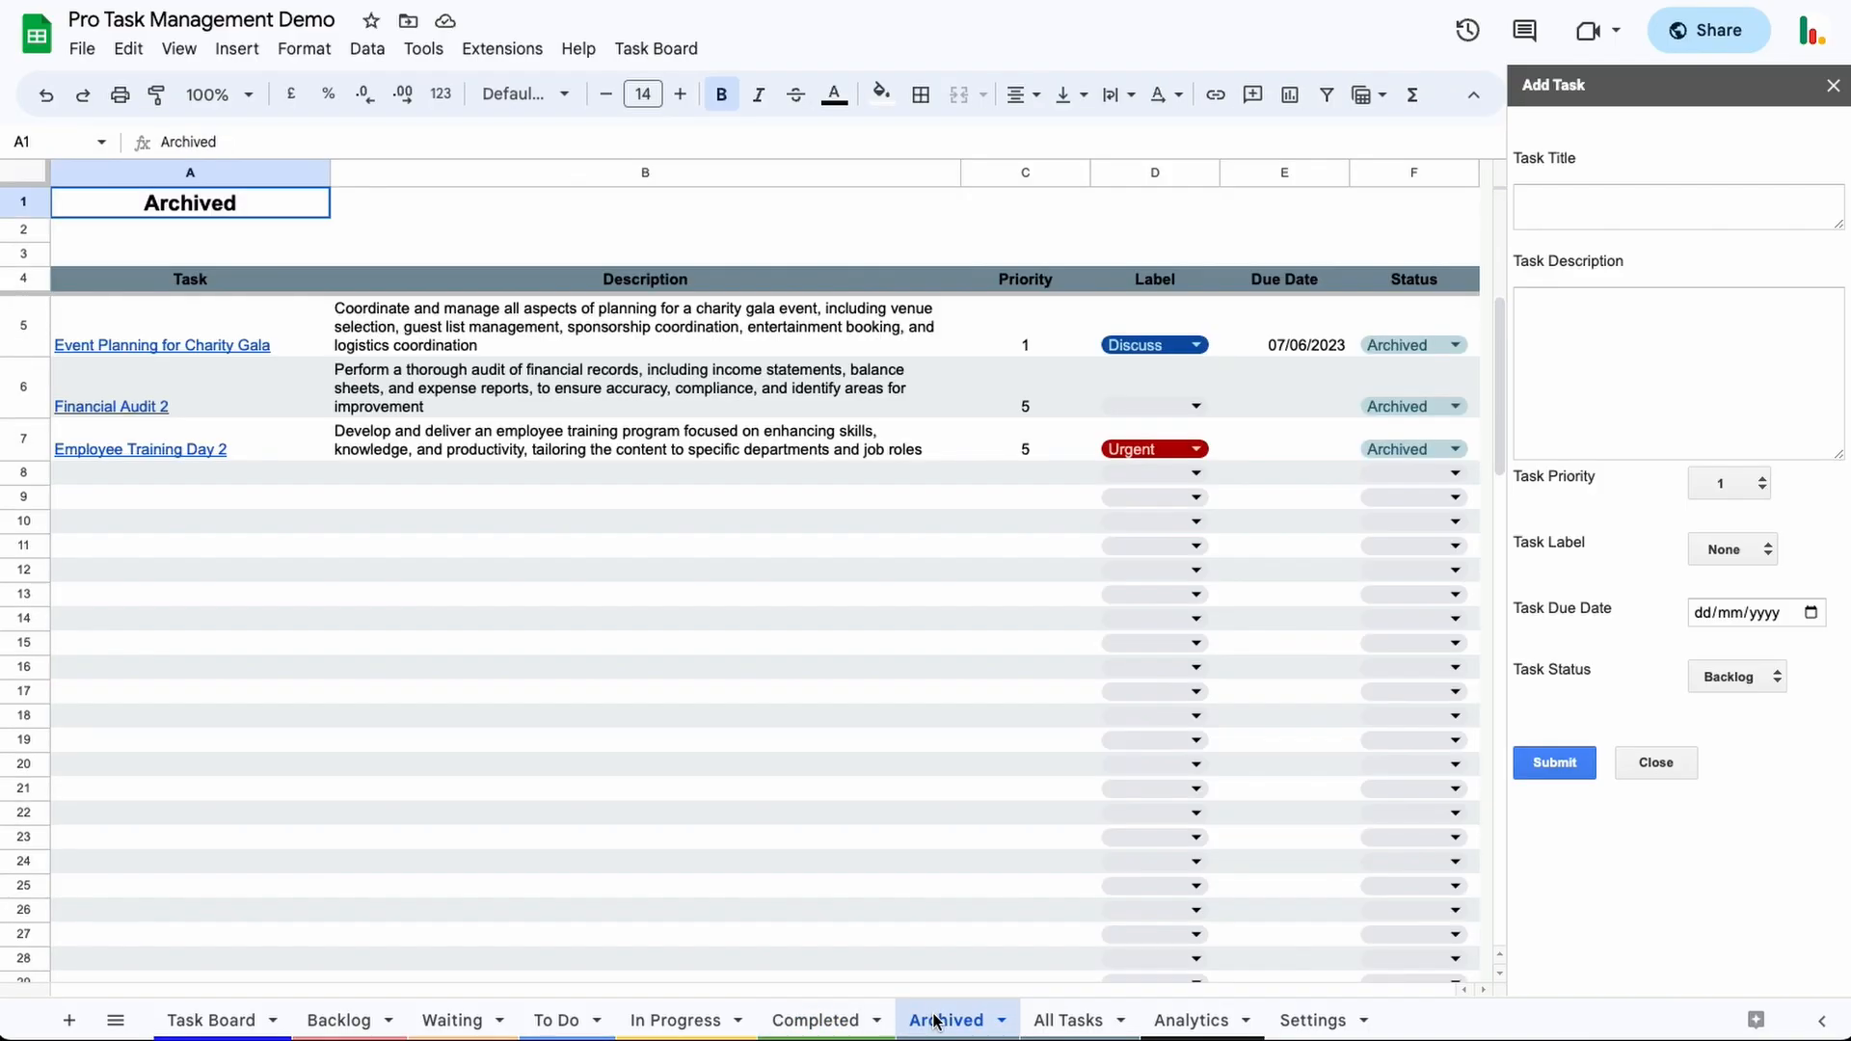
mouse_move(340, 1018)
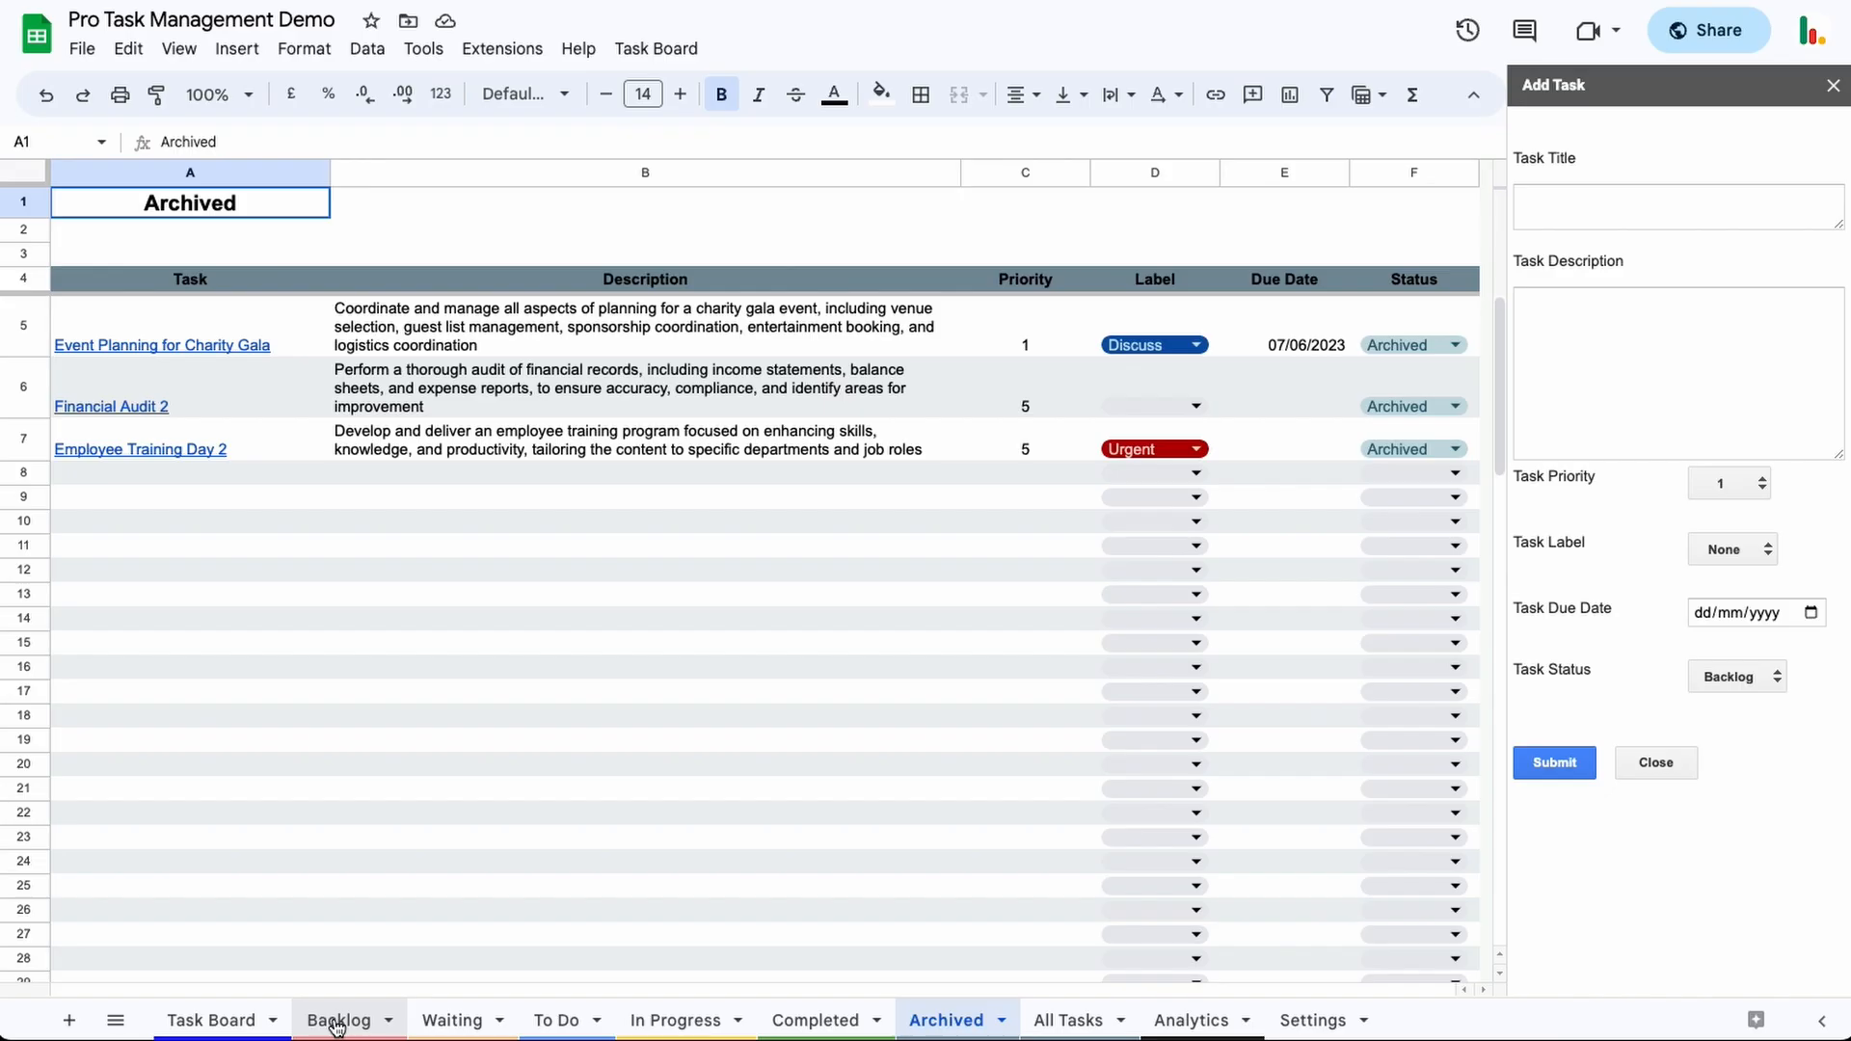
- Return to the Backlog sheet listing seven tasks including Employee Training Day
click(338, 1020)
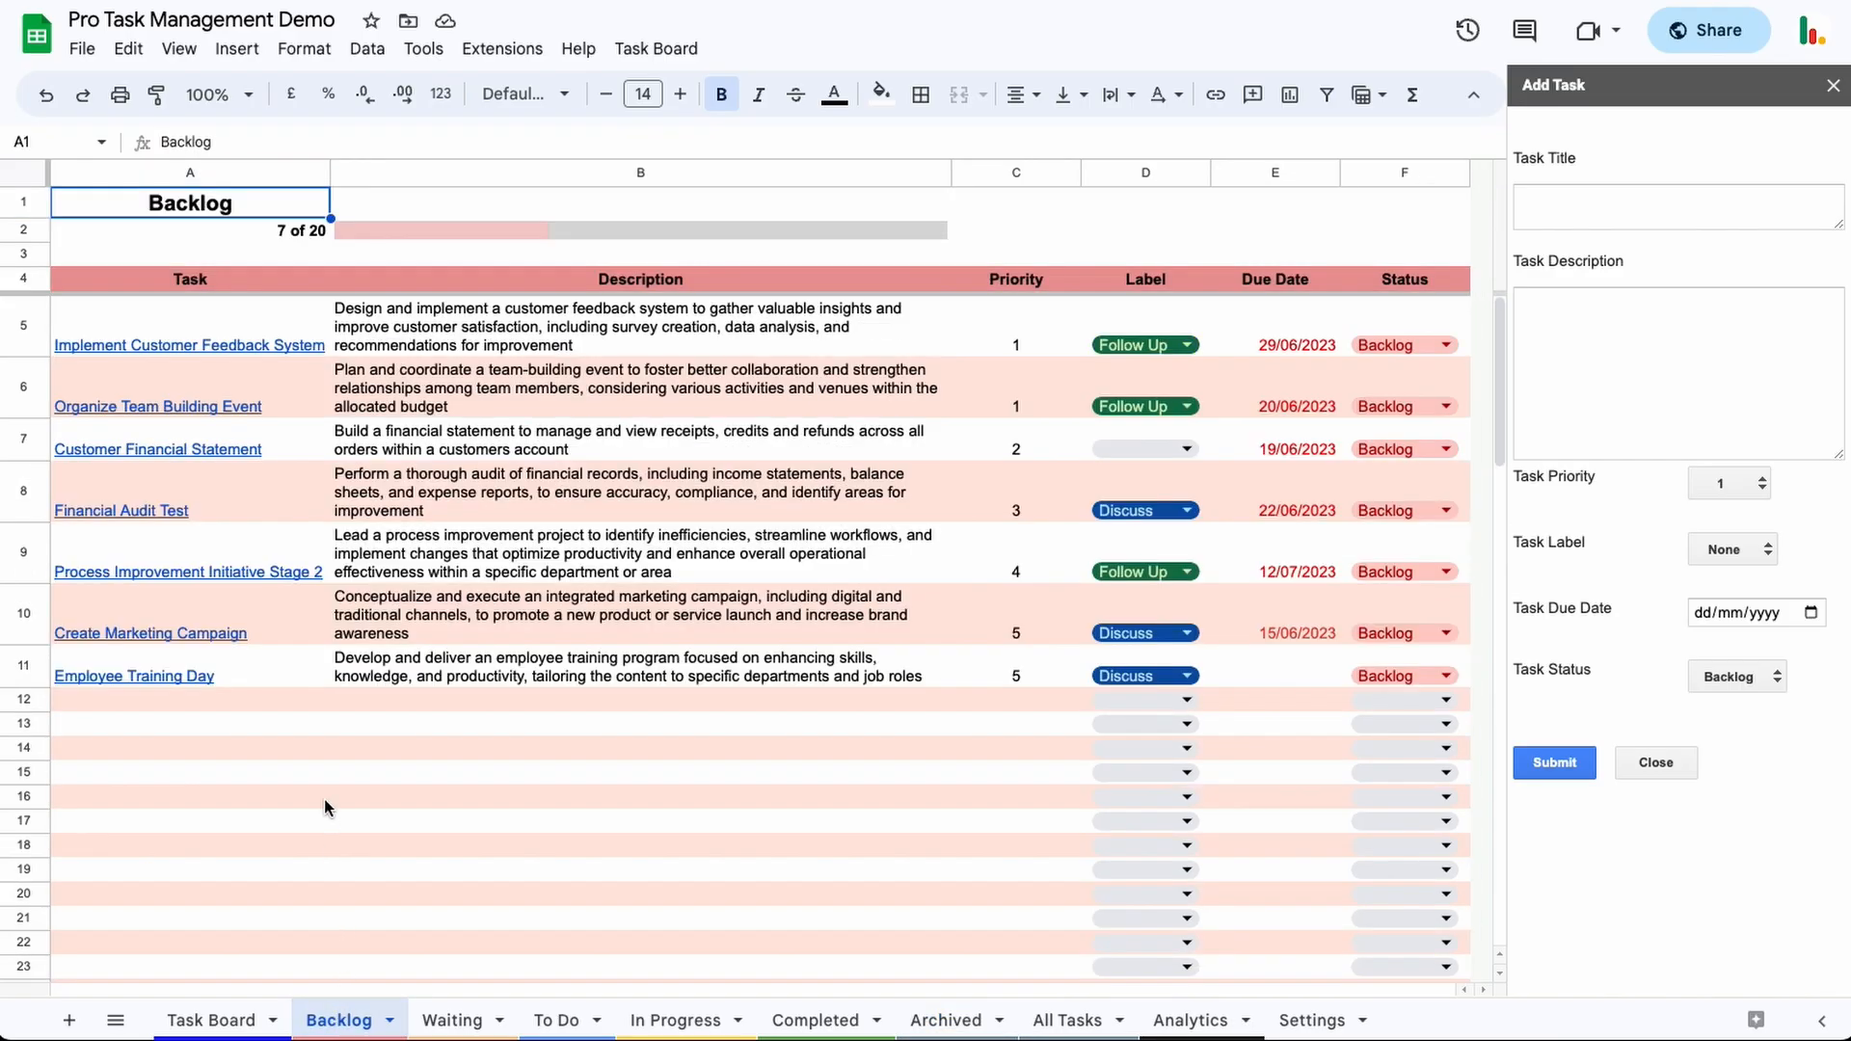
mouse_move(328, 788)
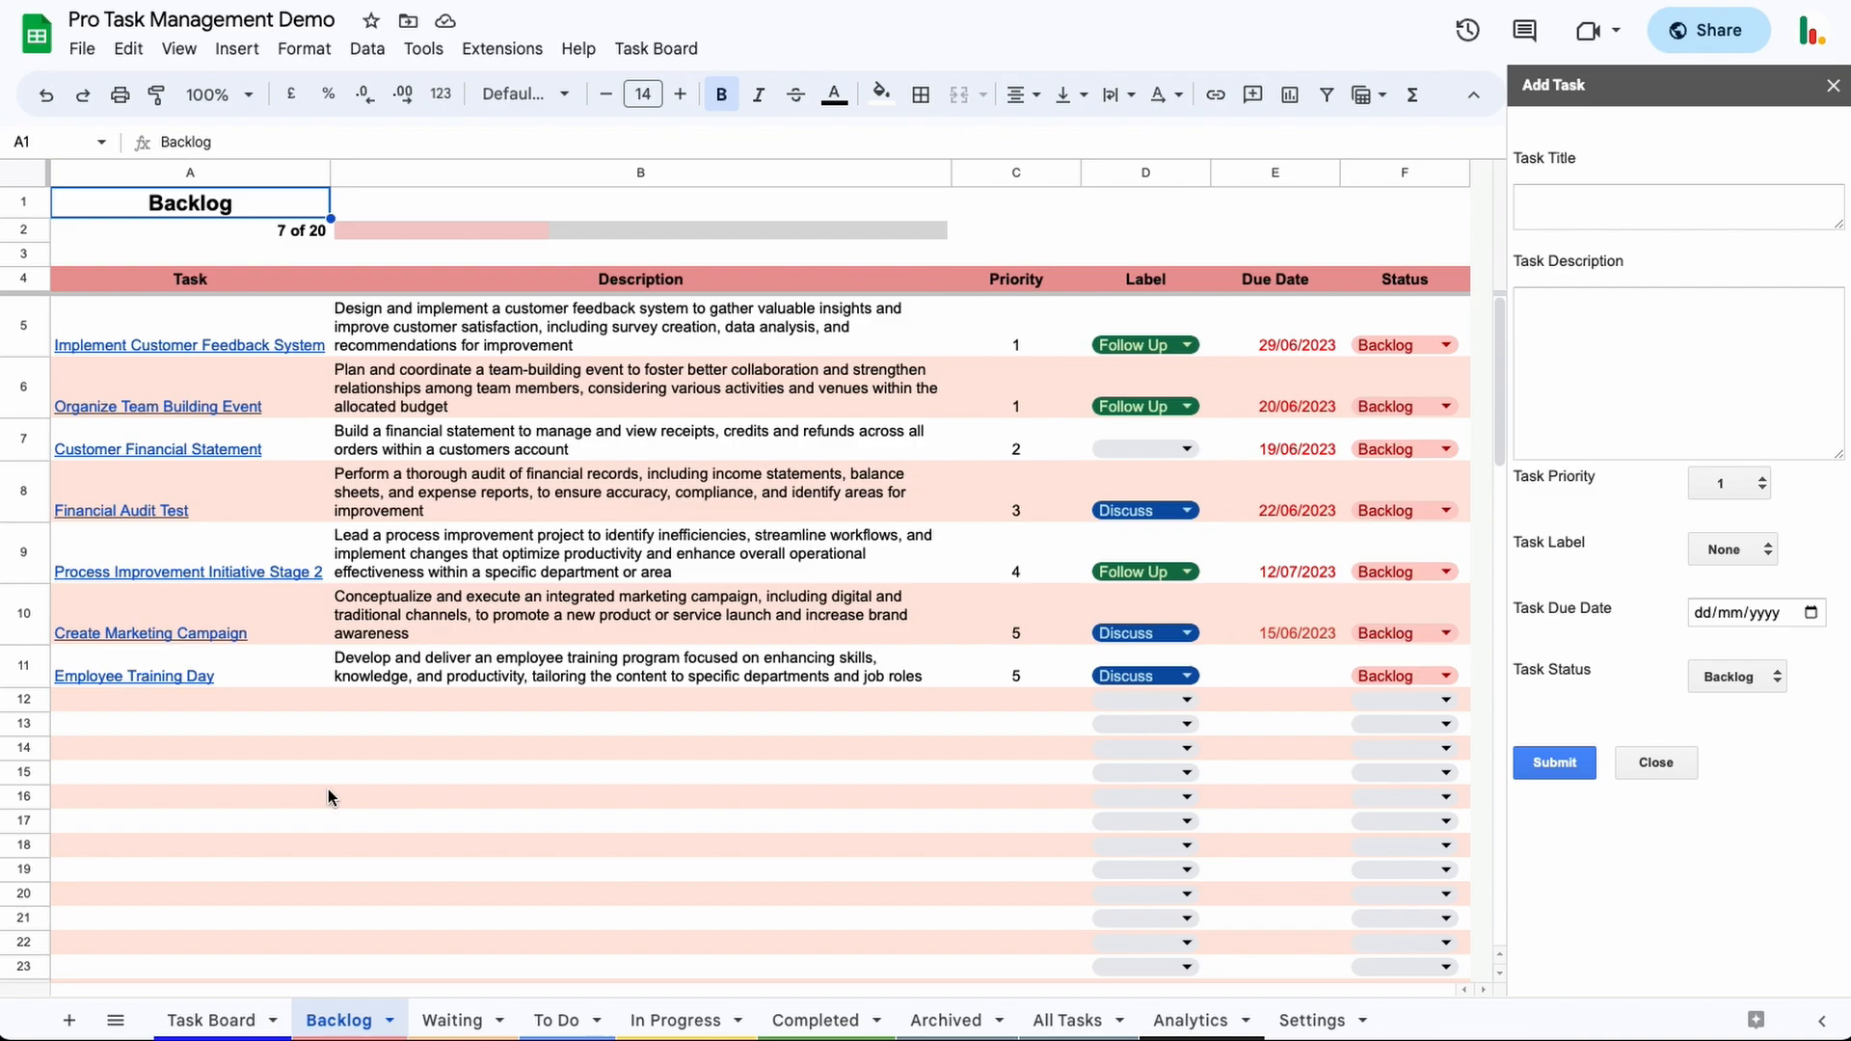
mouse_move(451, 1018)
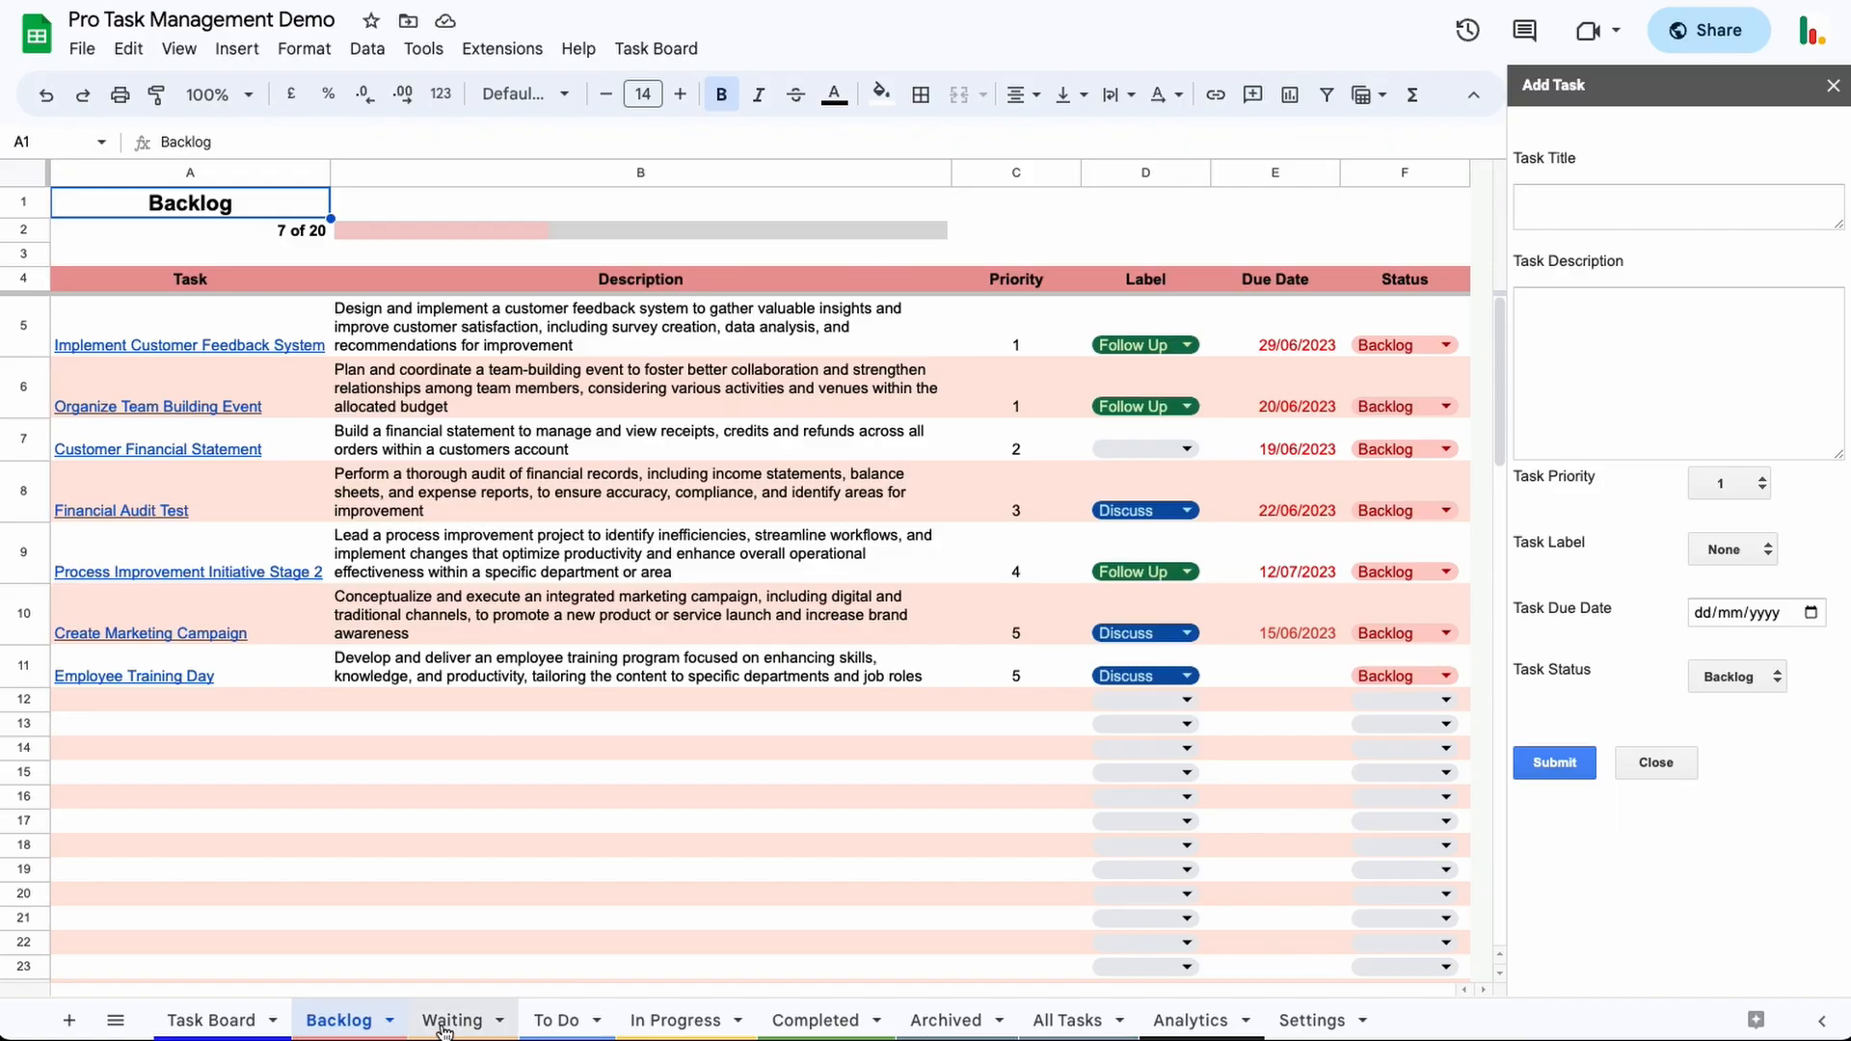
- Switch to the To Do sheet with its four tasks
click(558, 1020)
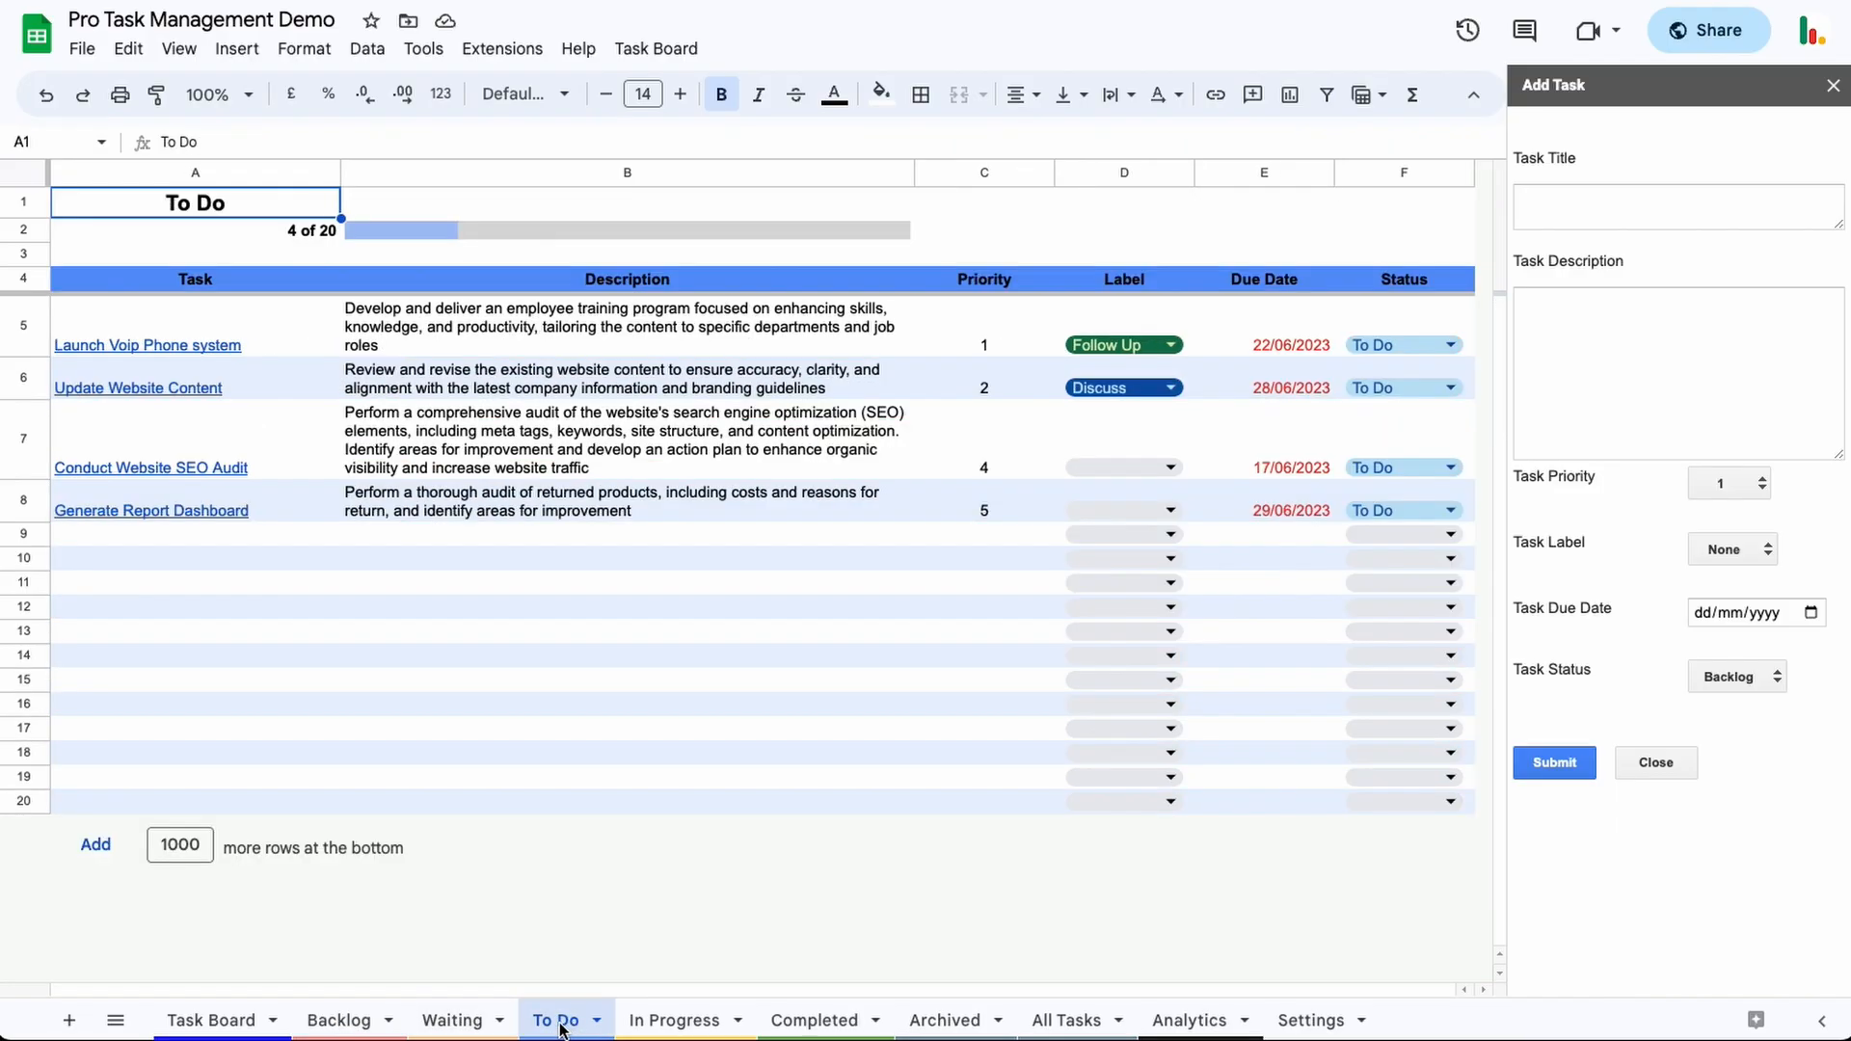
mouse_move(517, 847)
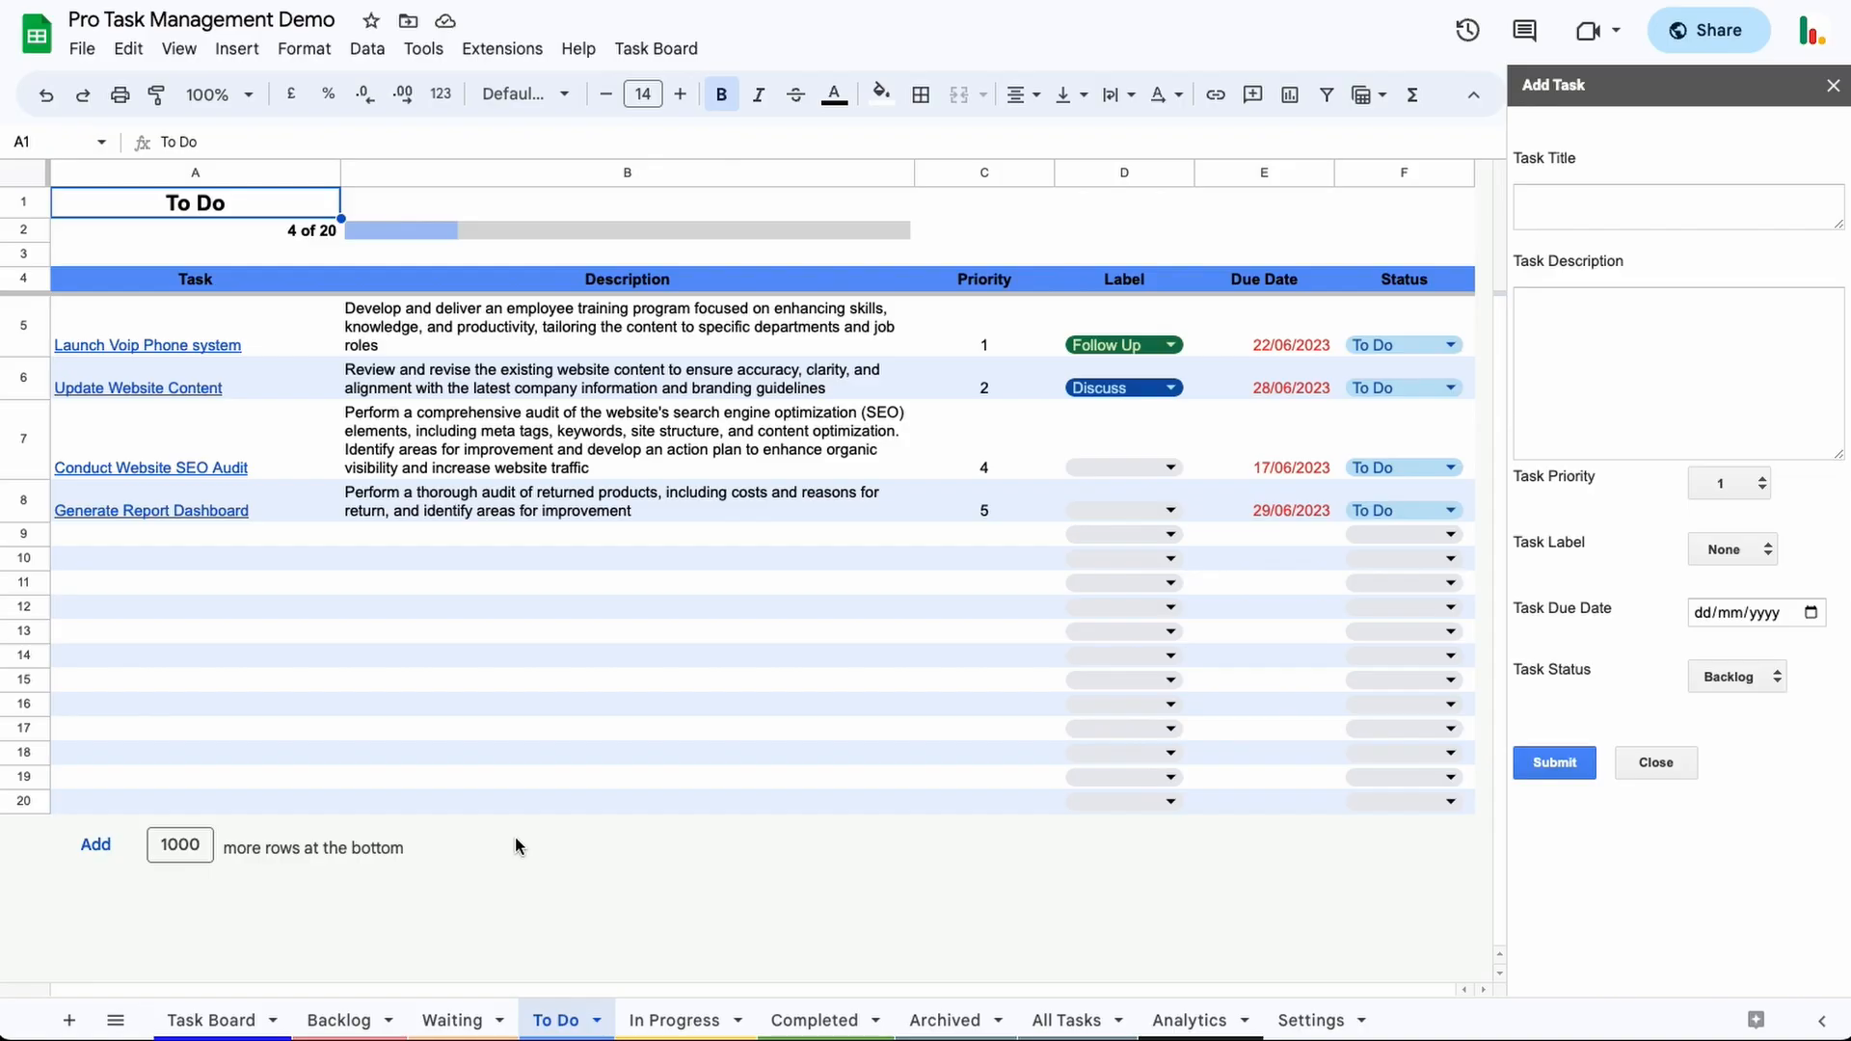
mouse_move(579, 1008)
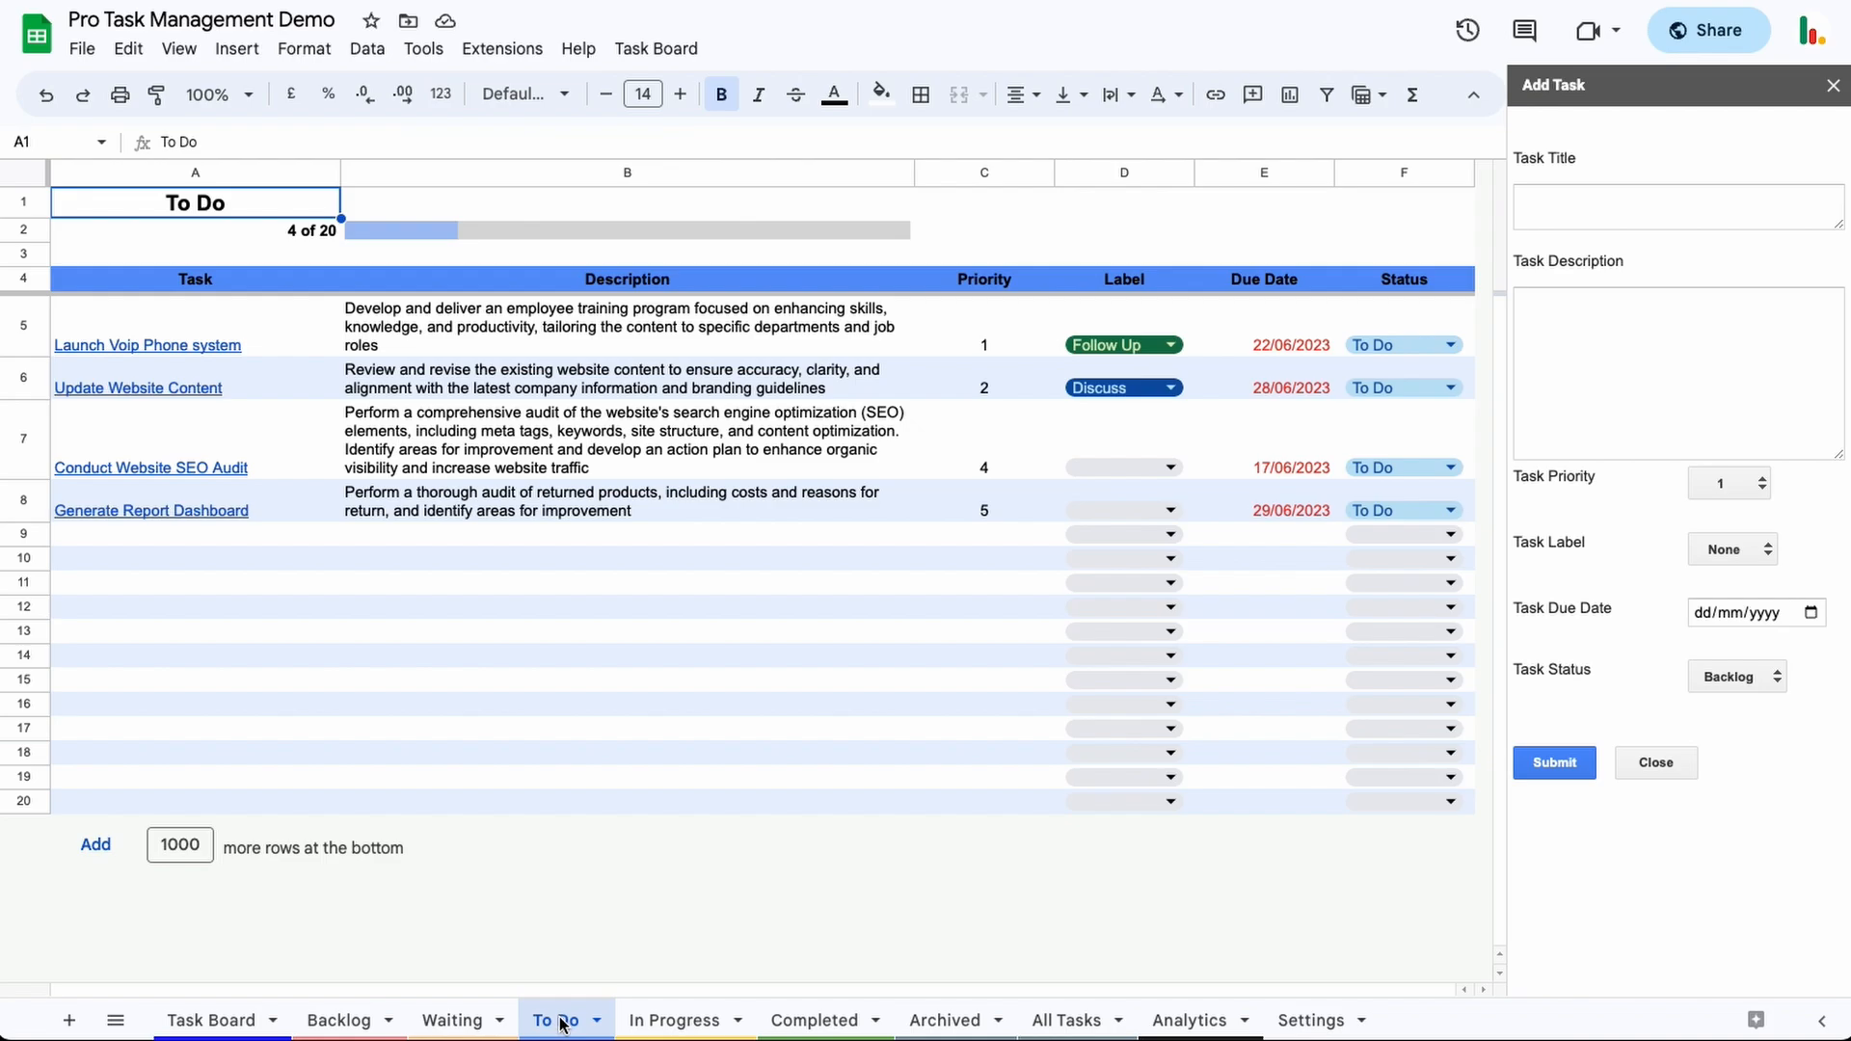
mouse_move(478, 592)
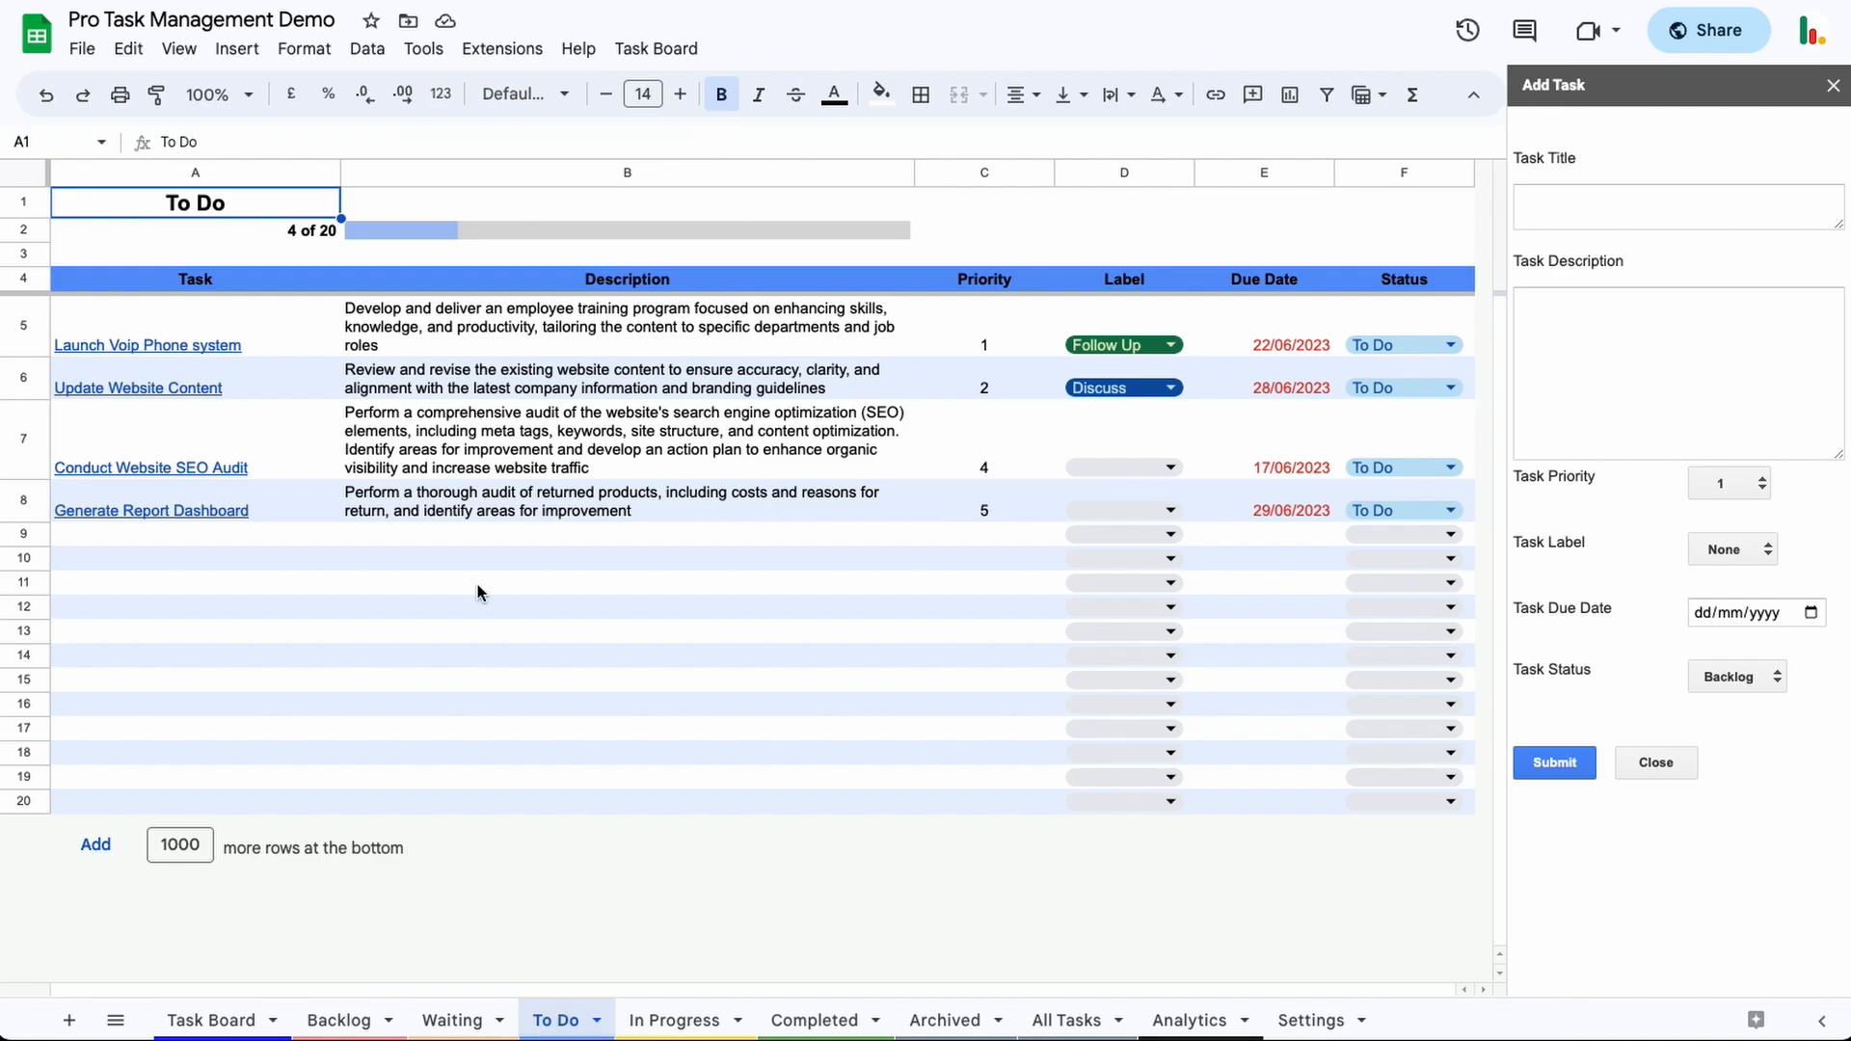
mouse_move(590, 781)
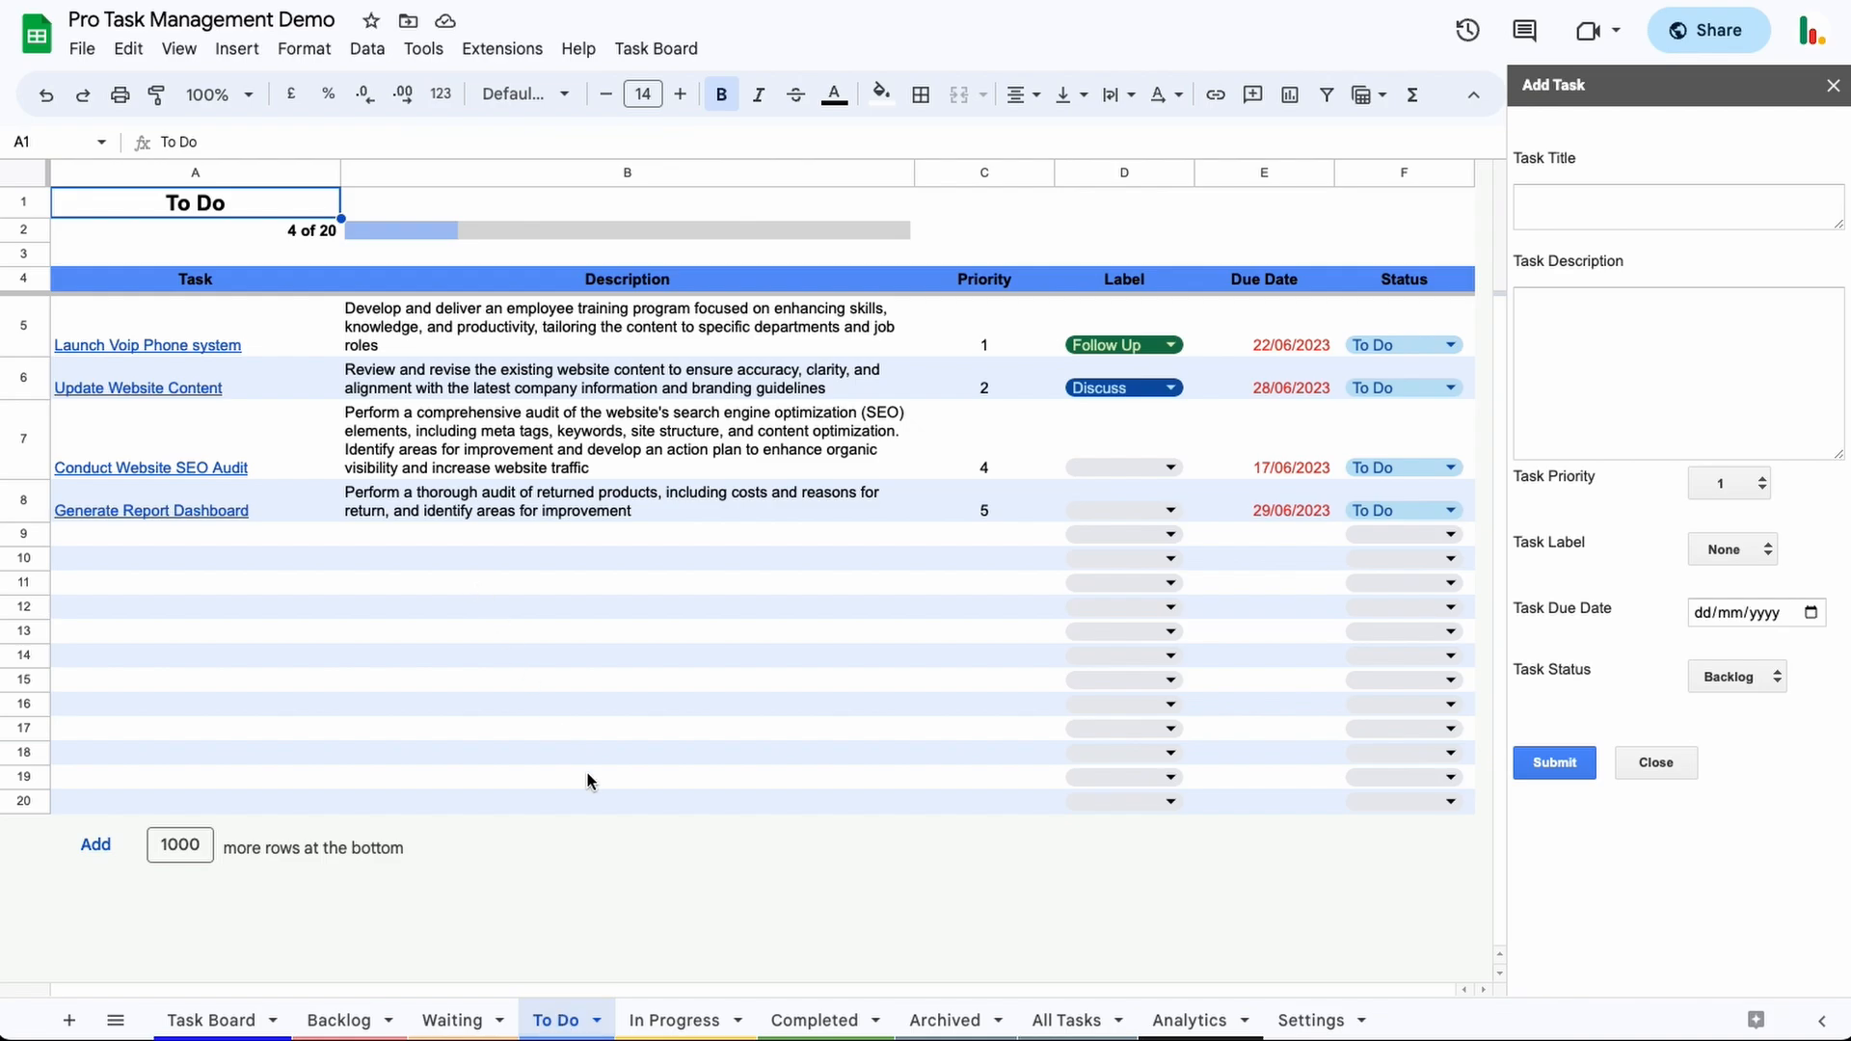
- Switch to the In Progress sheet with its three tasks
click(675, 1020)
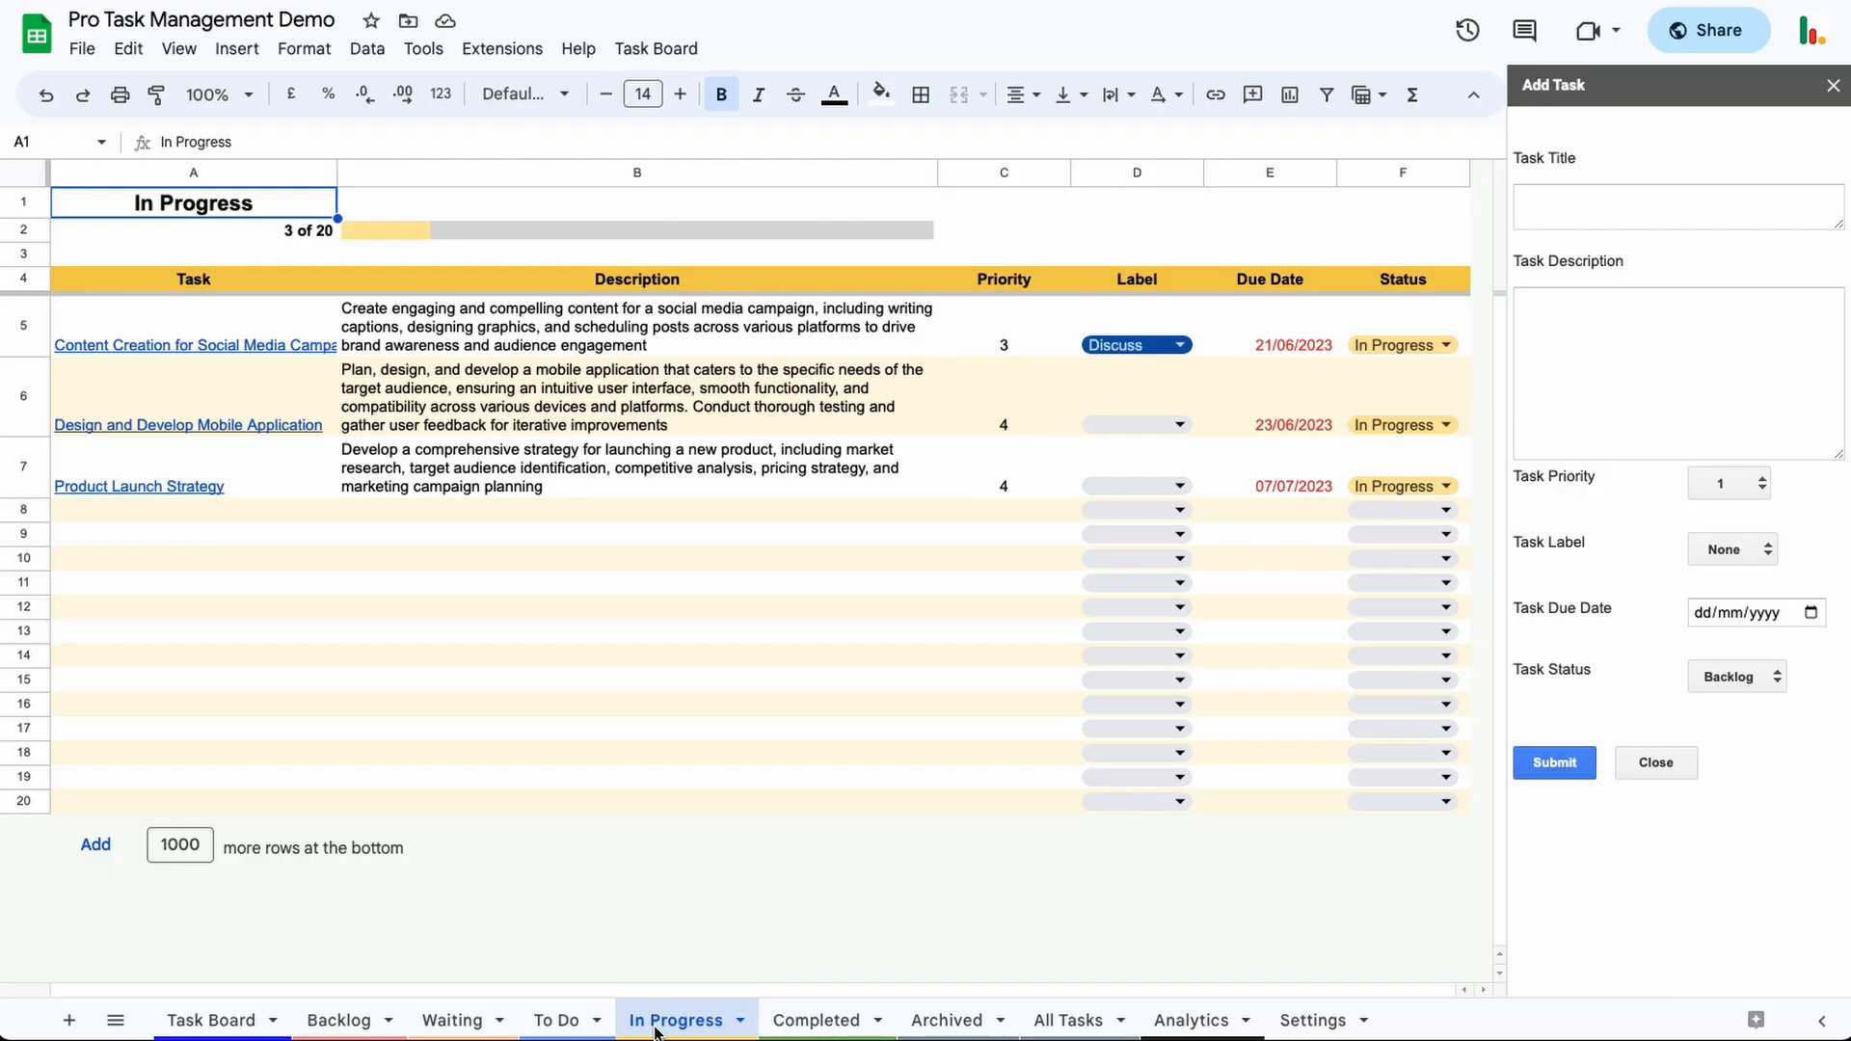
mouse_move(611, 910)
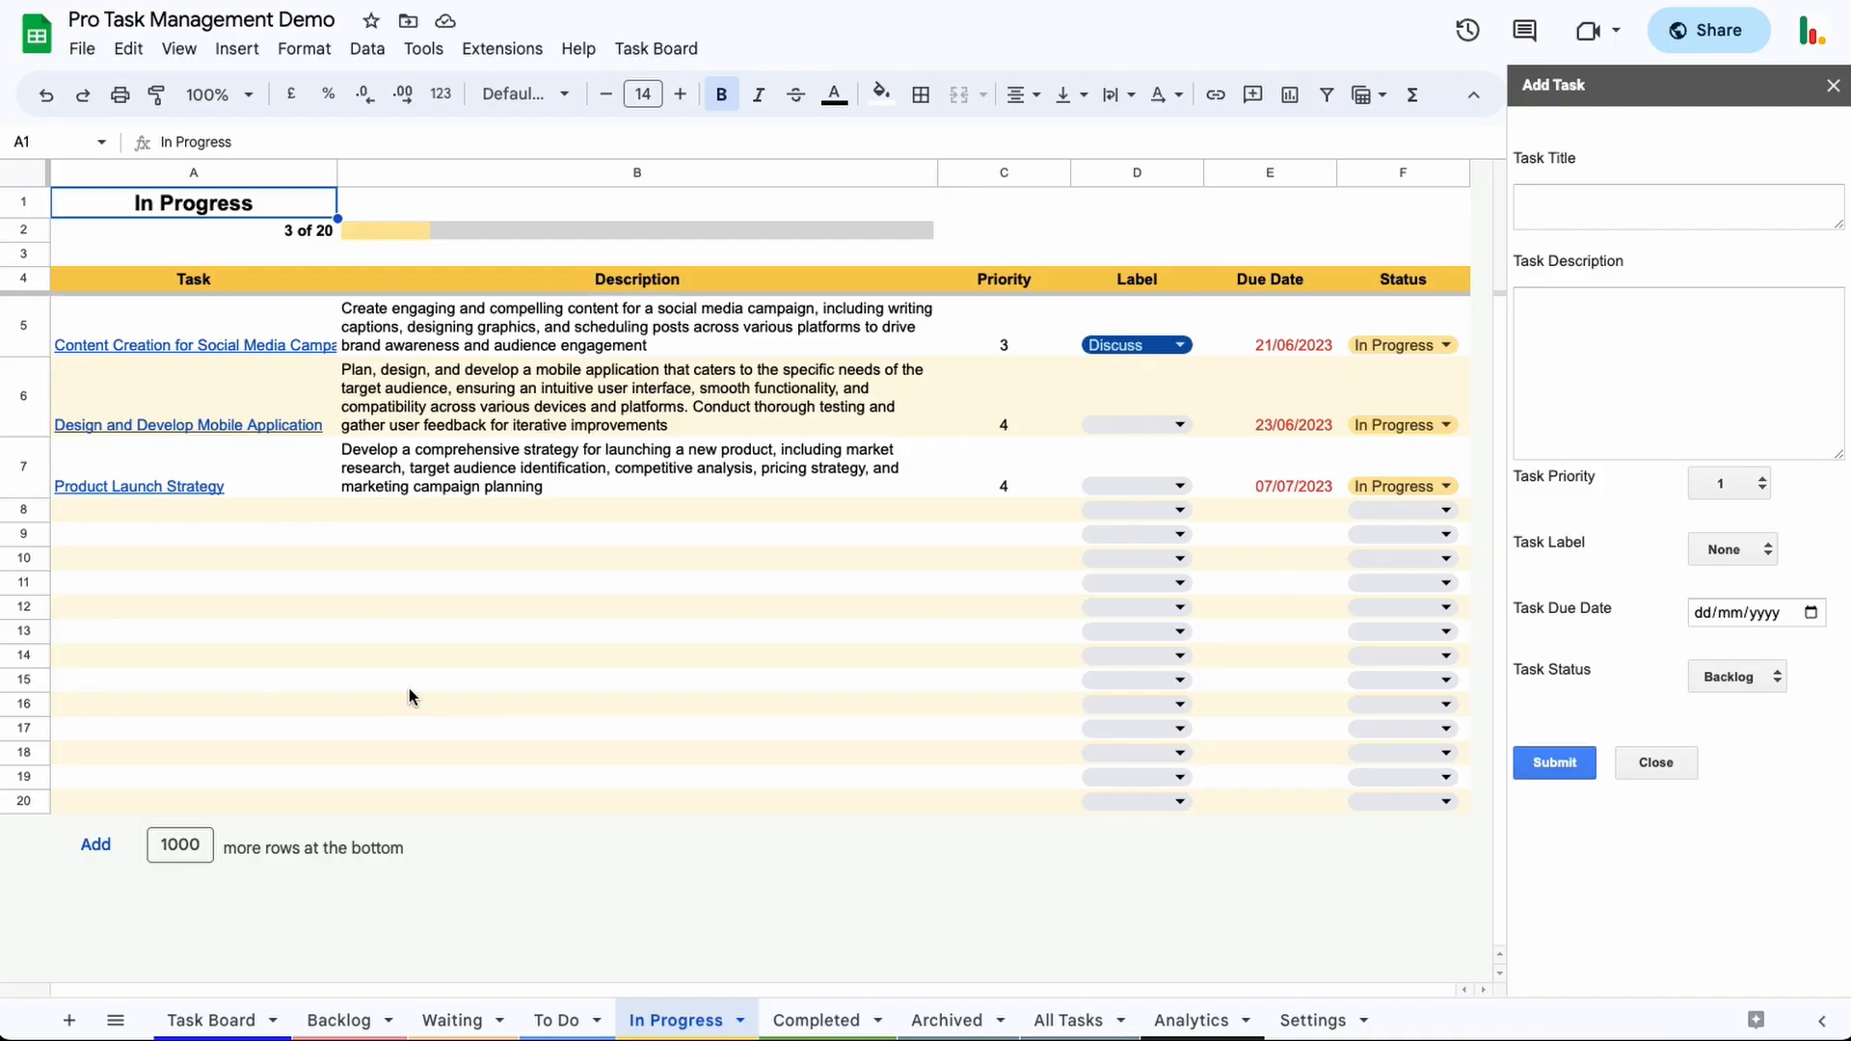
mouse_move(365, 515)
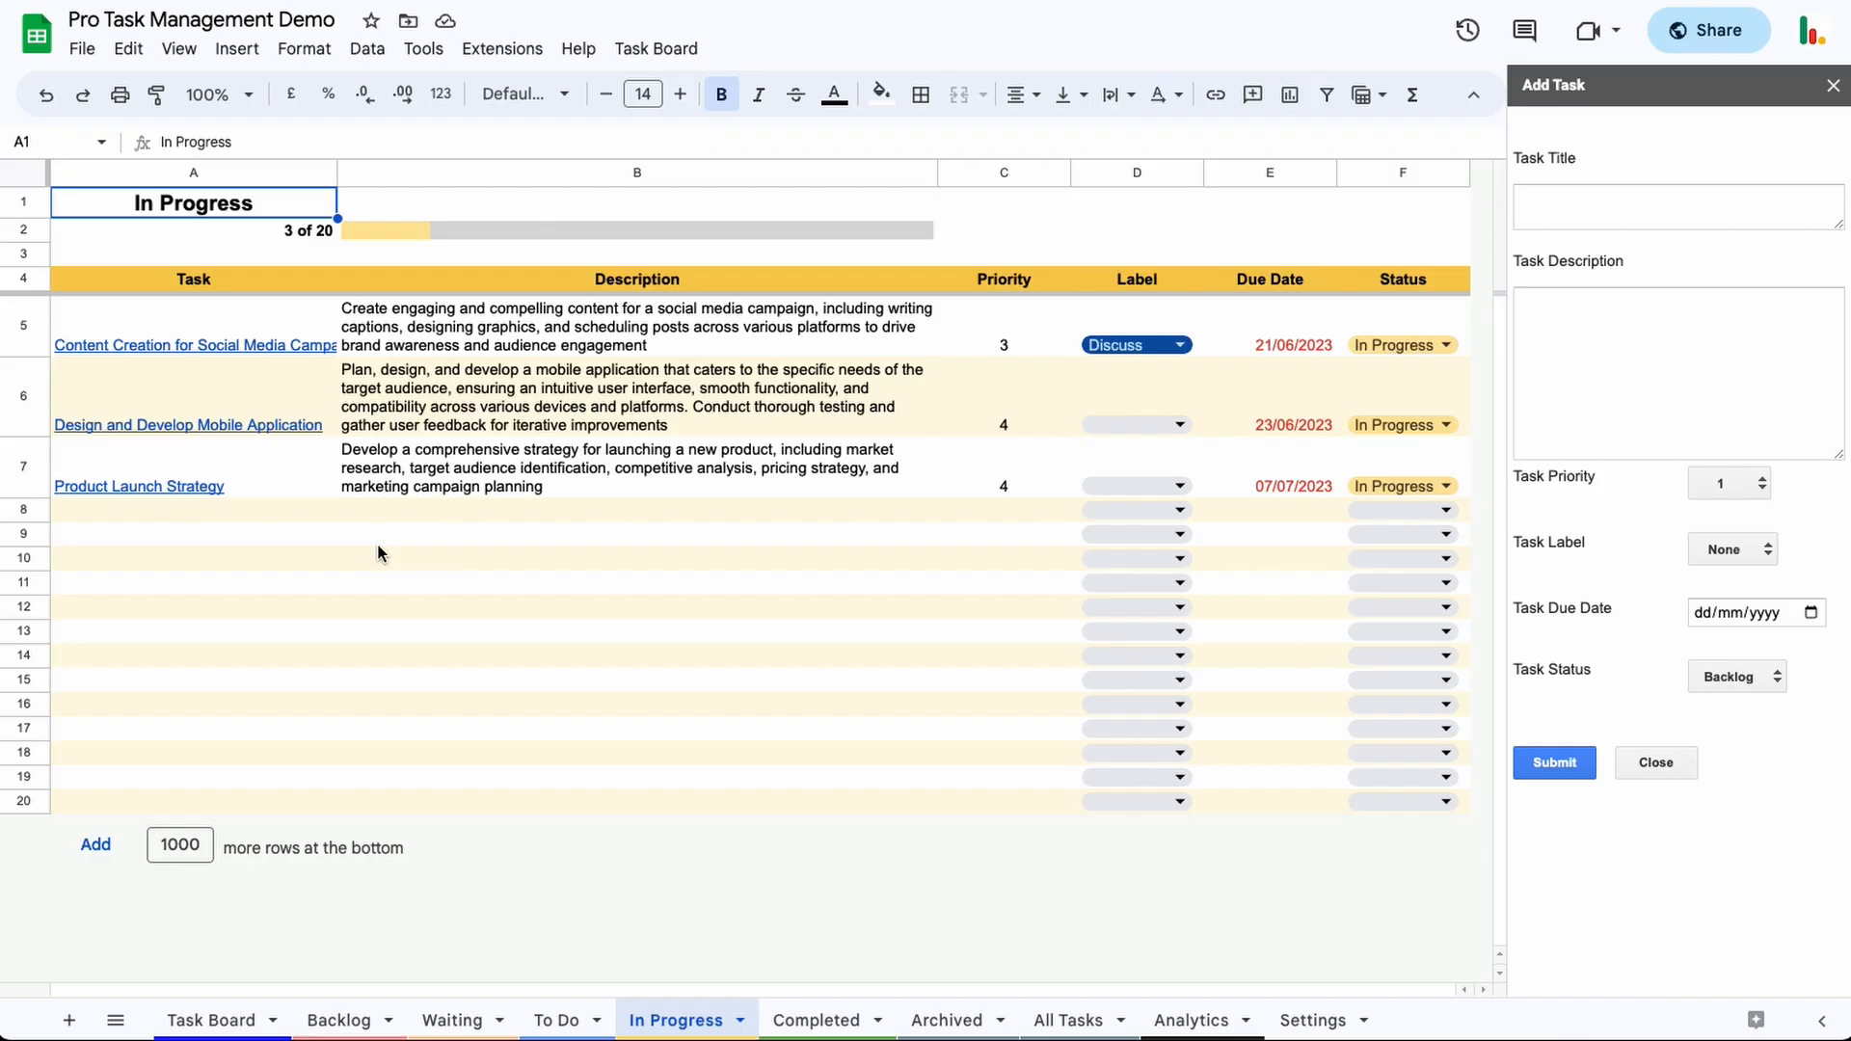
mouse_move(397, 566)
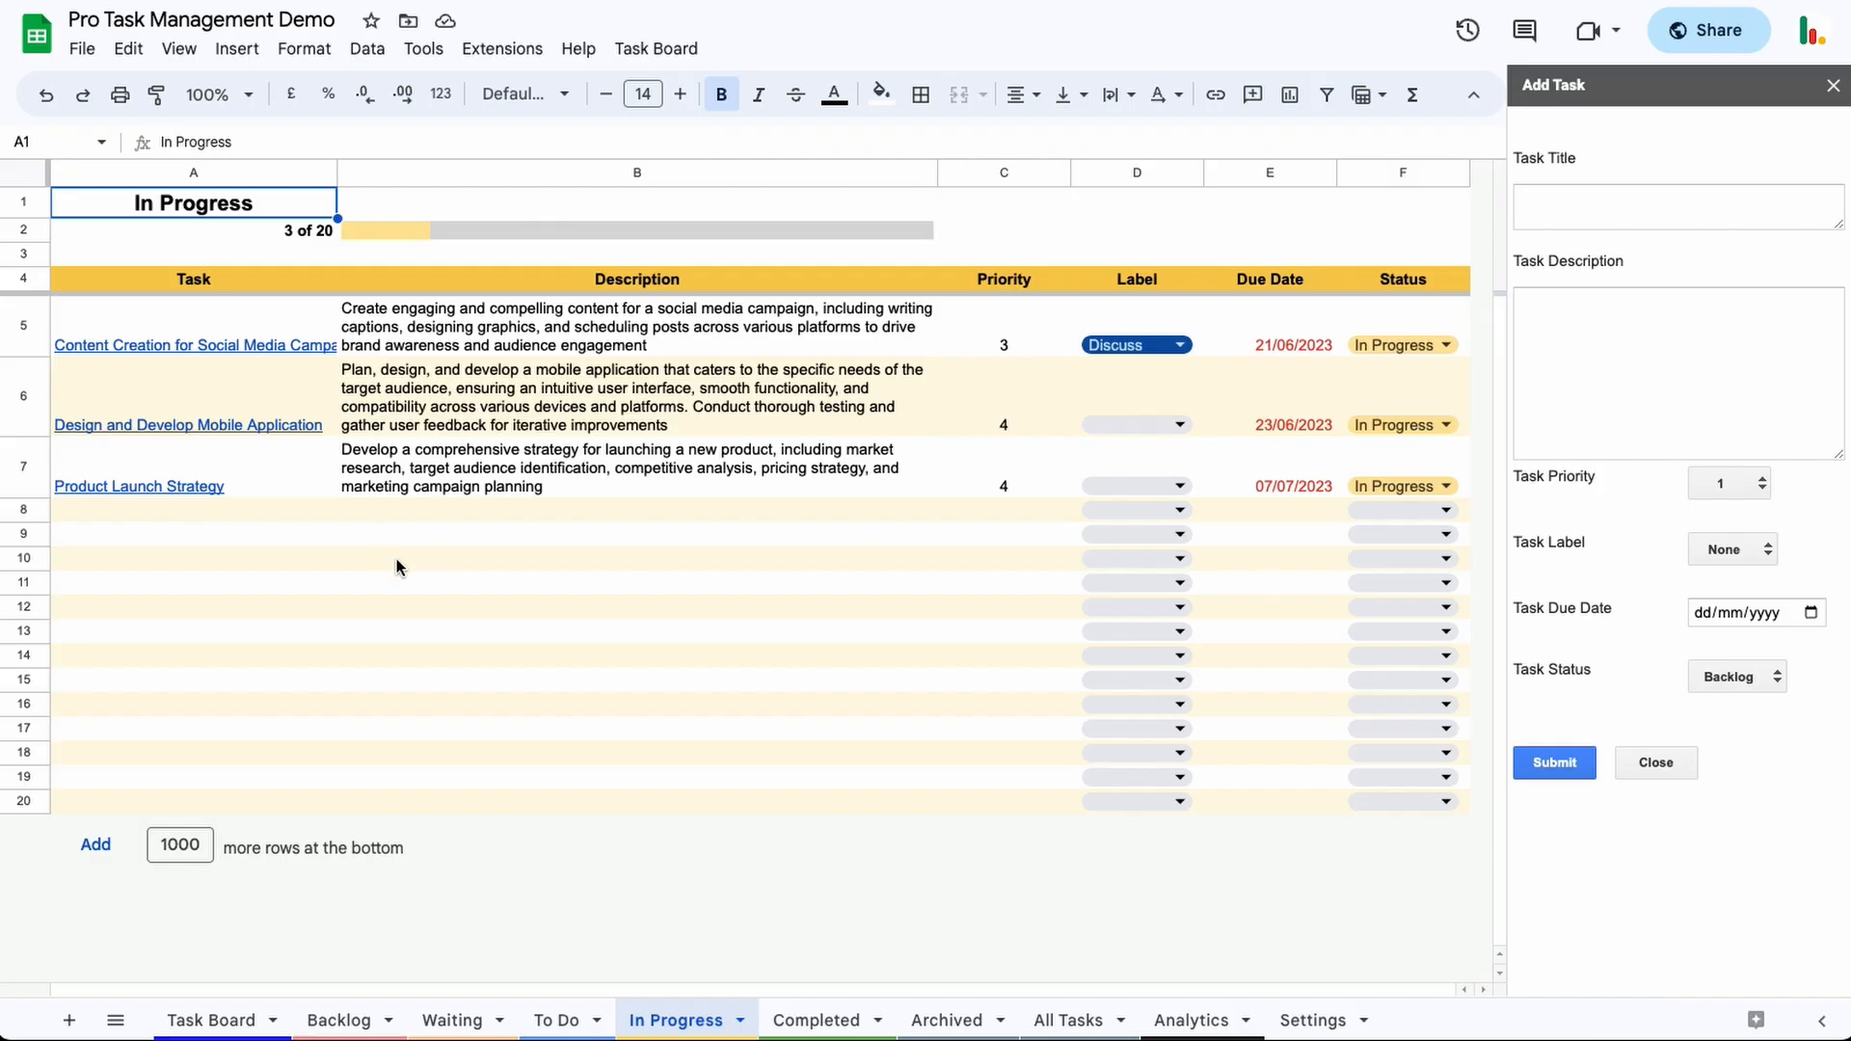
mouse_move(627, 901)
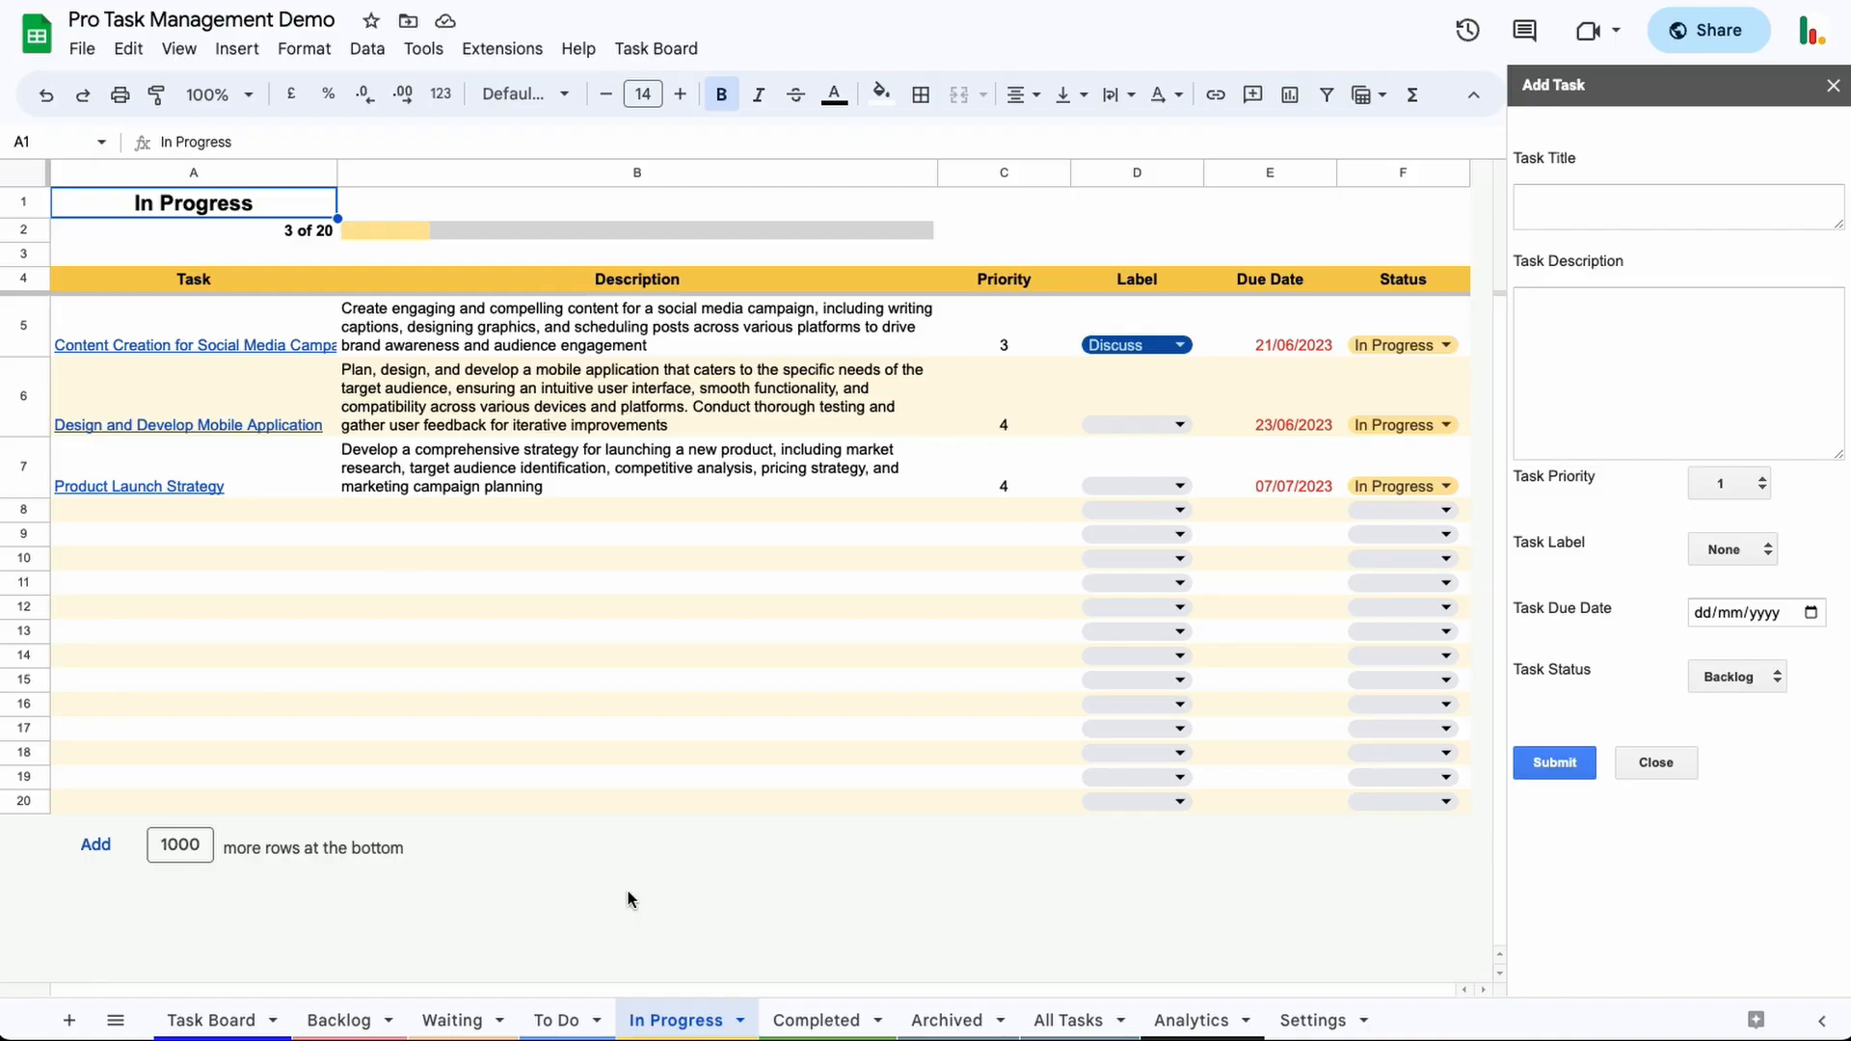
mouse_move(672, 872)
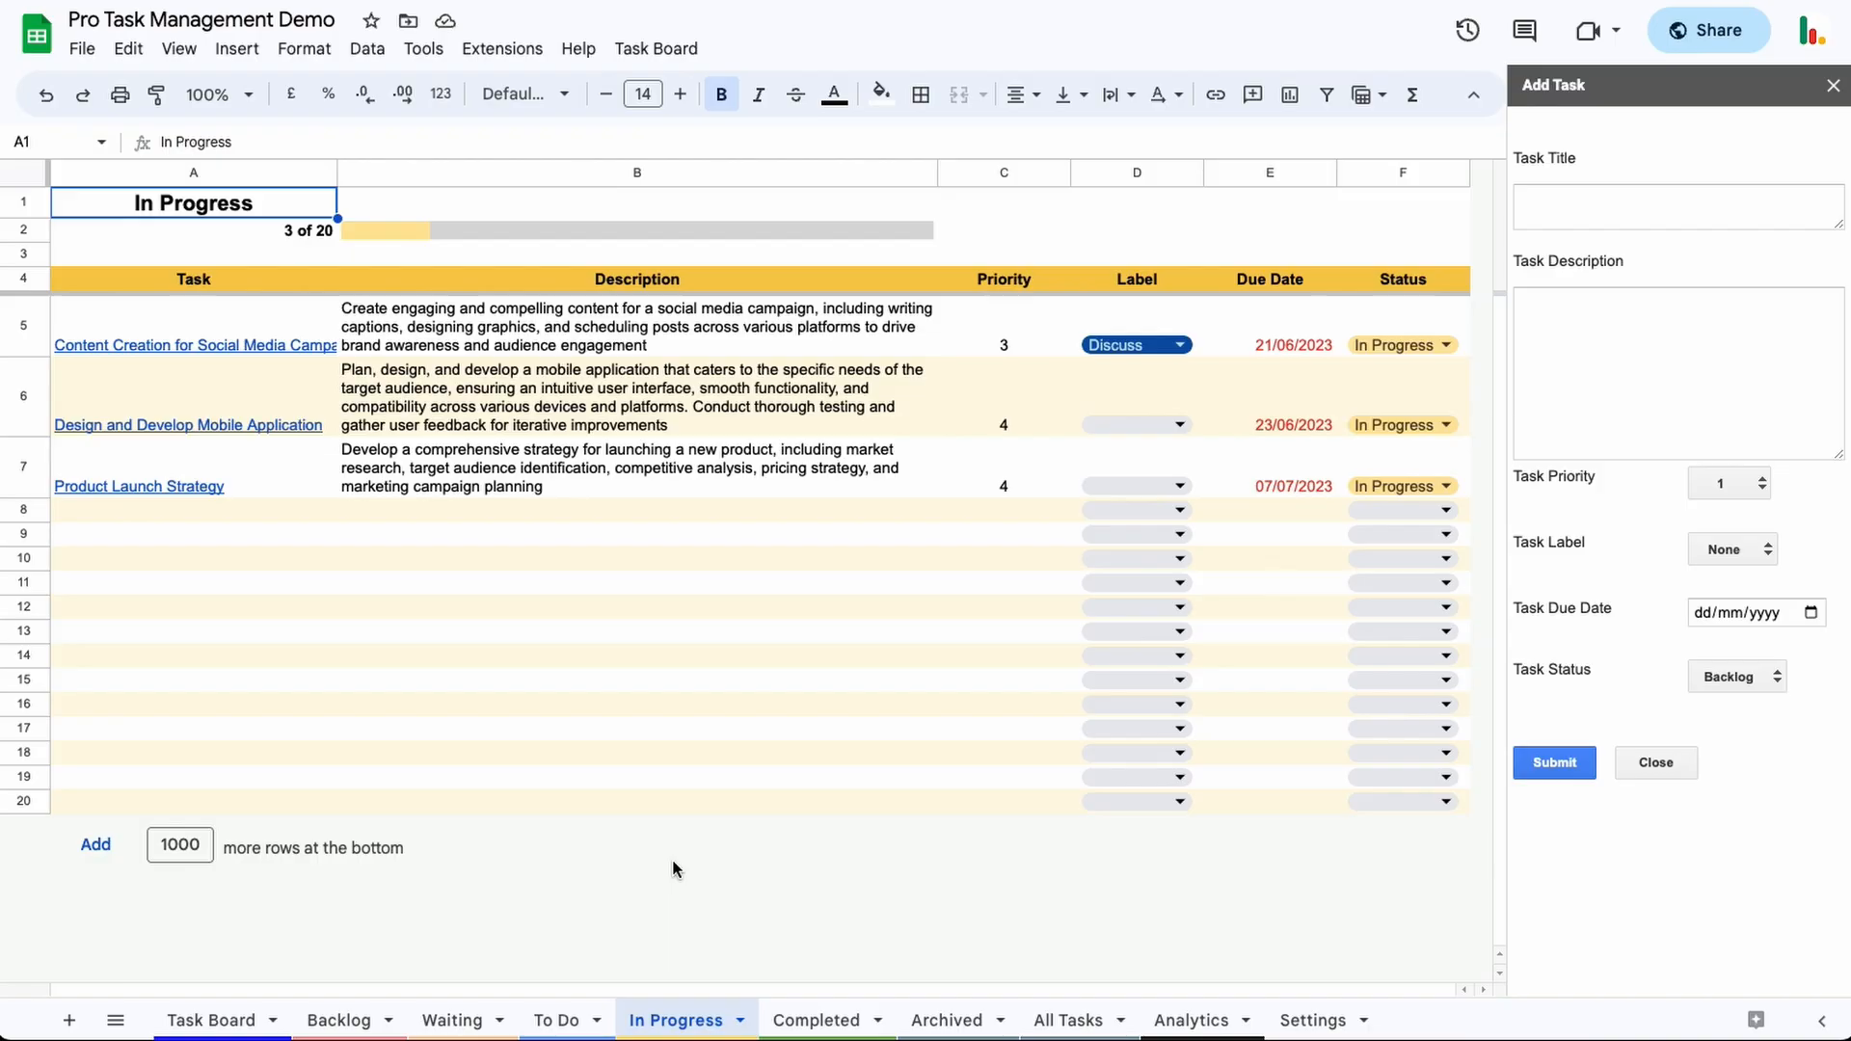
mouse_move(613, 945)
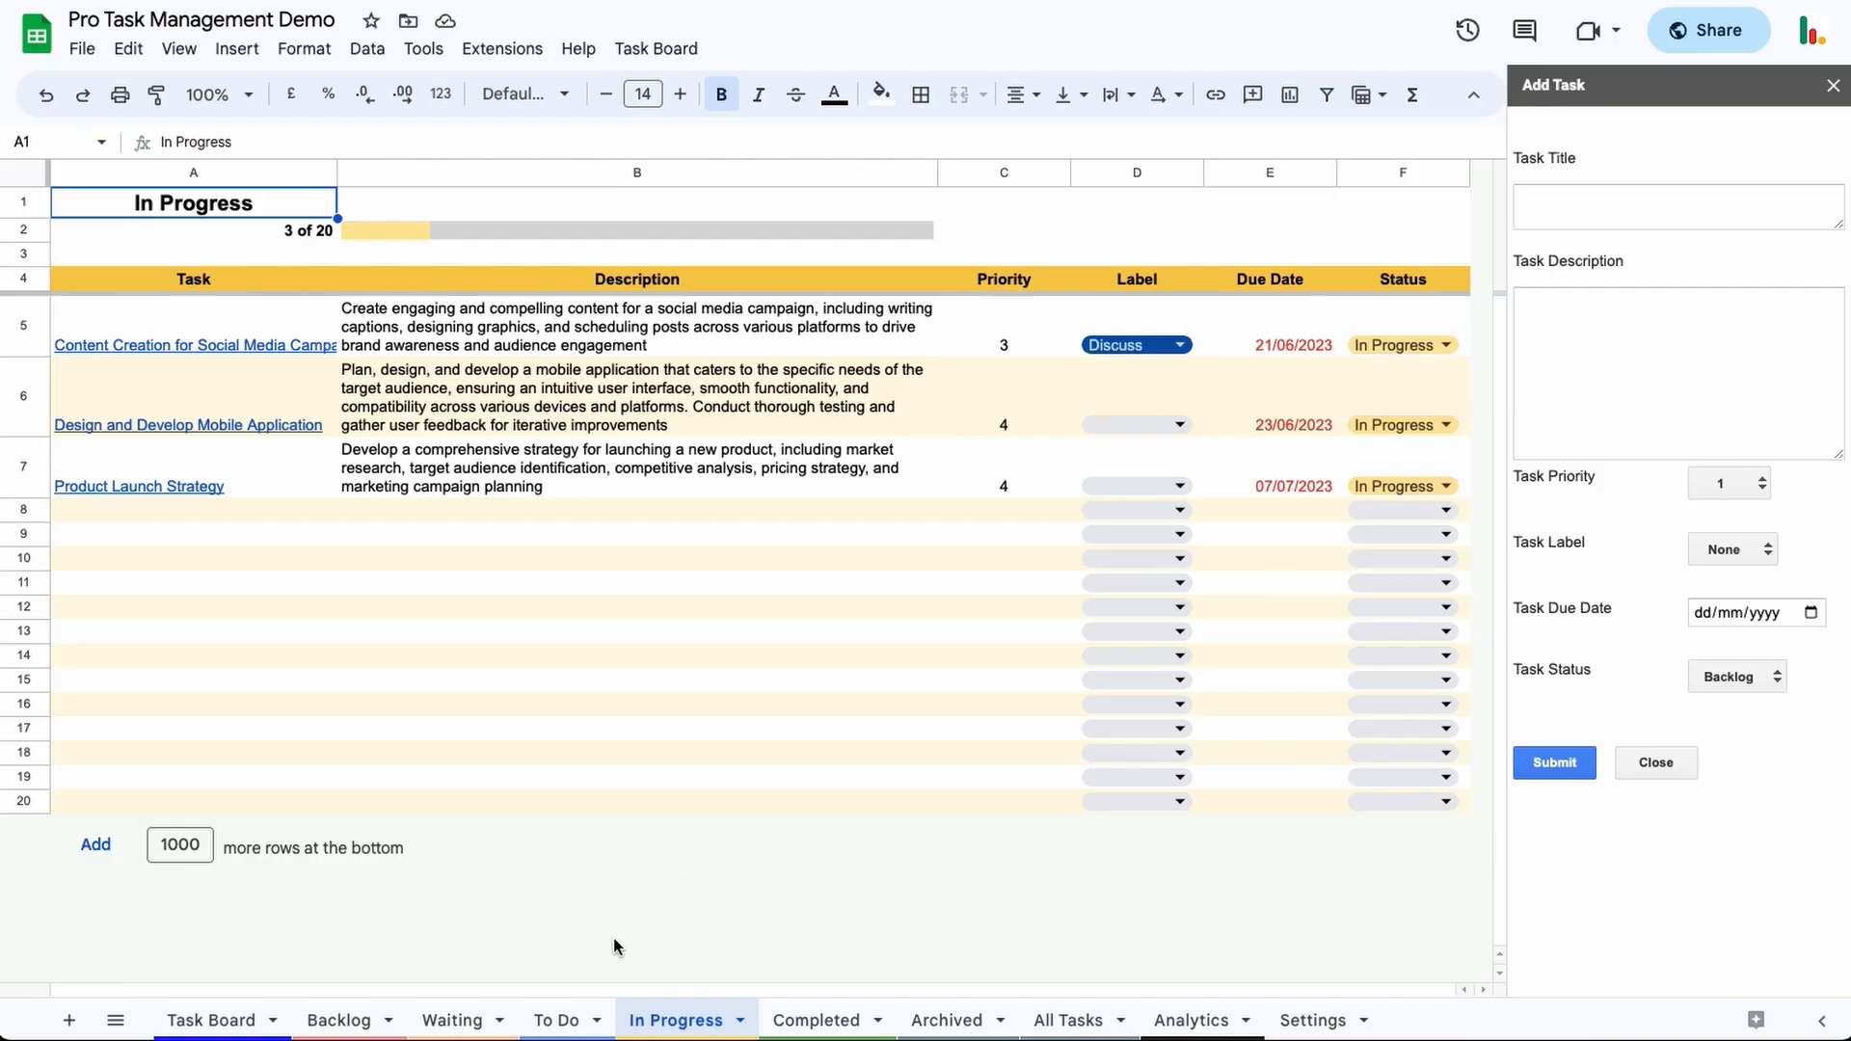
- View the Waiting sheet, then the Completed sheet with its two finished tasks
click(451, 1020)
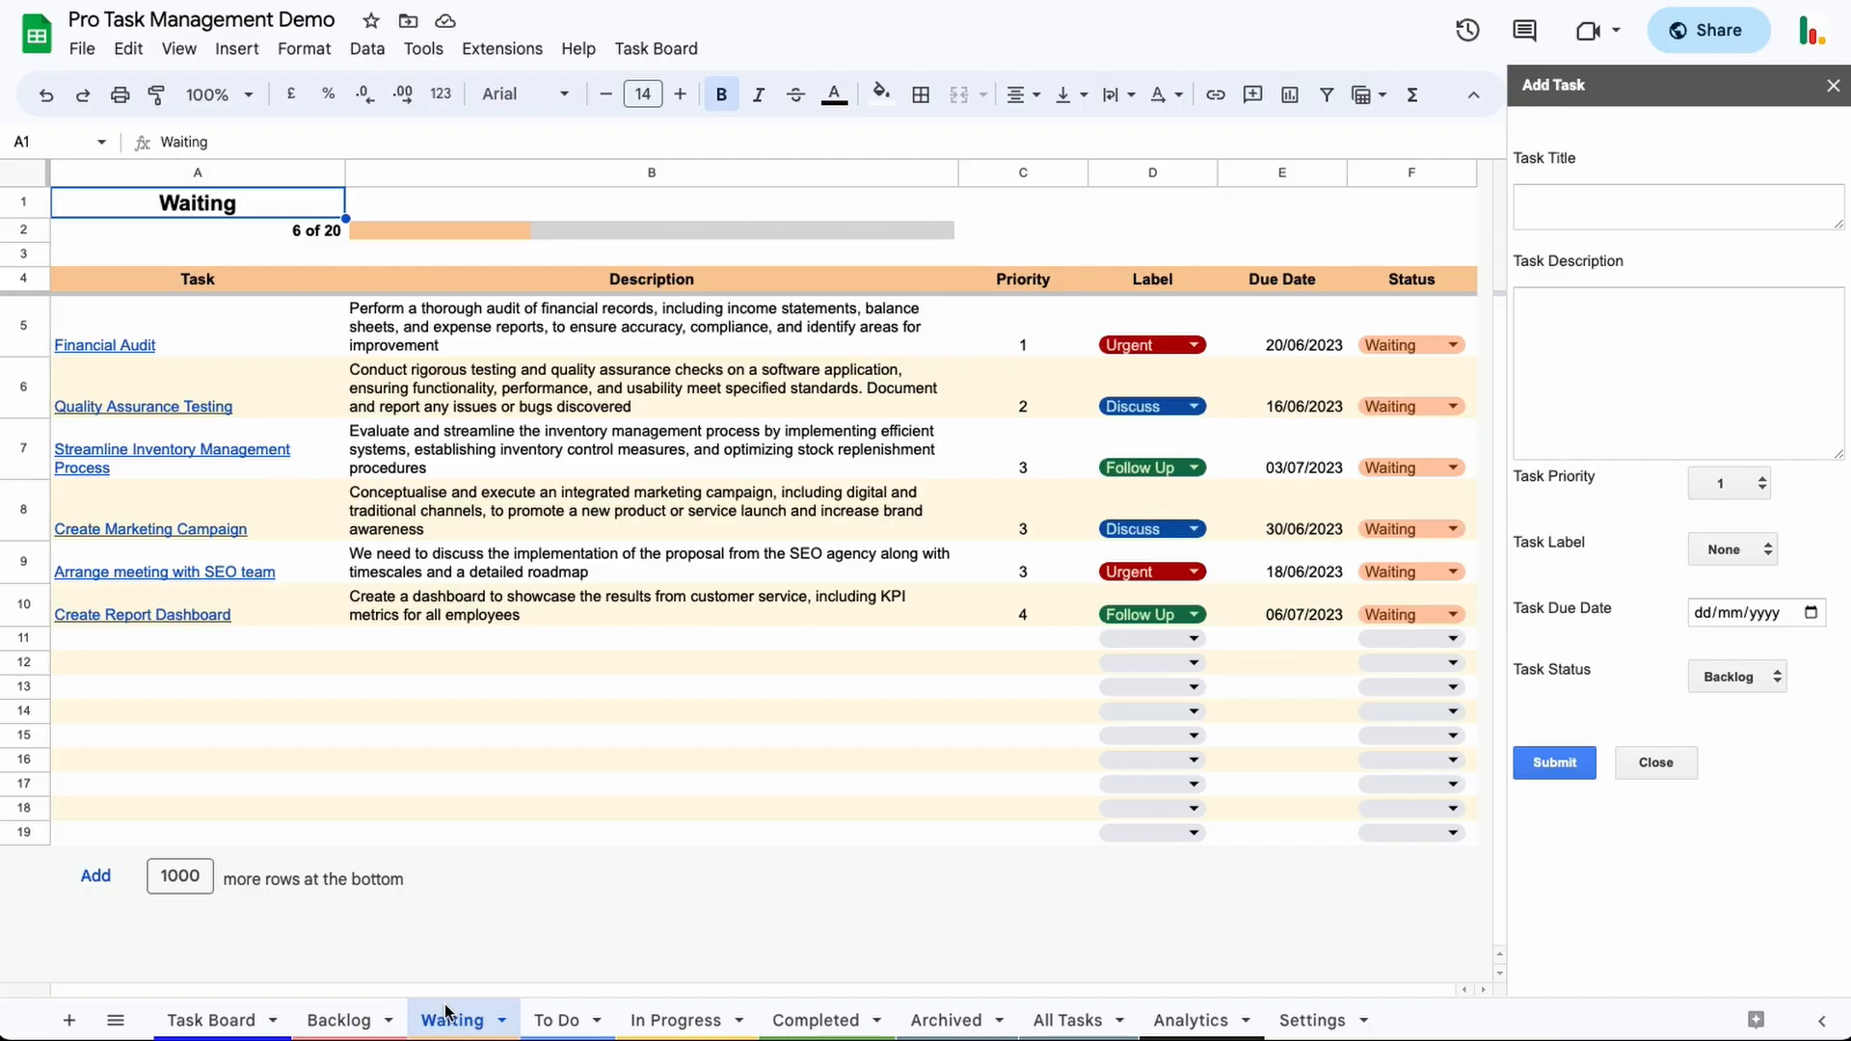
mouse_move(434, 870)
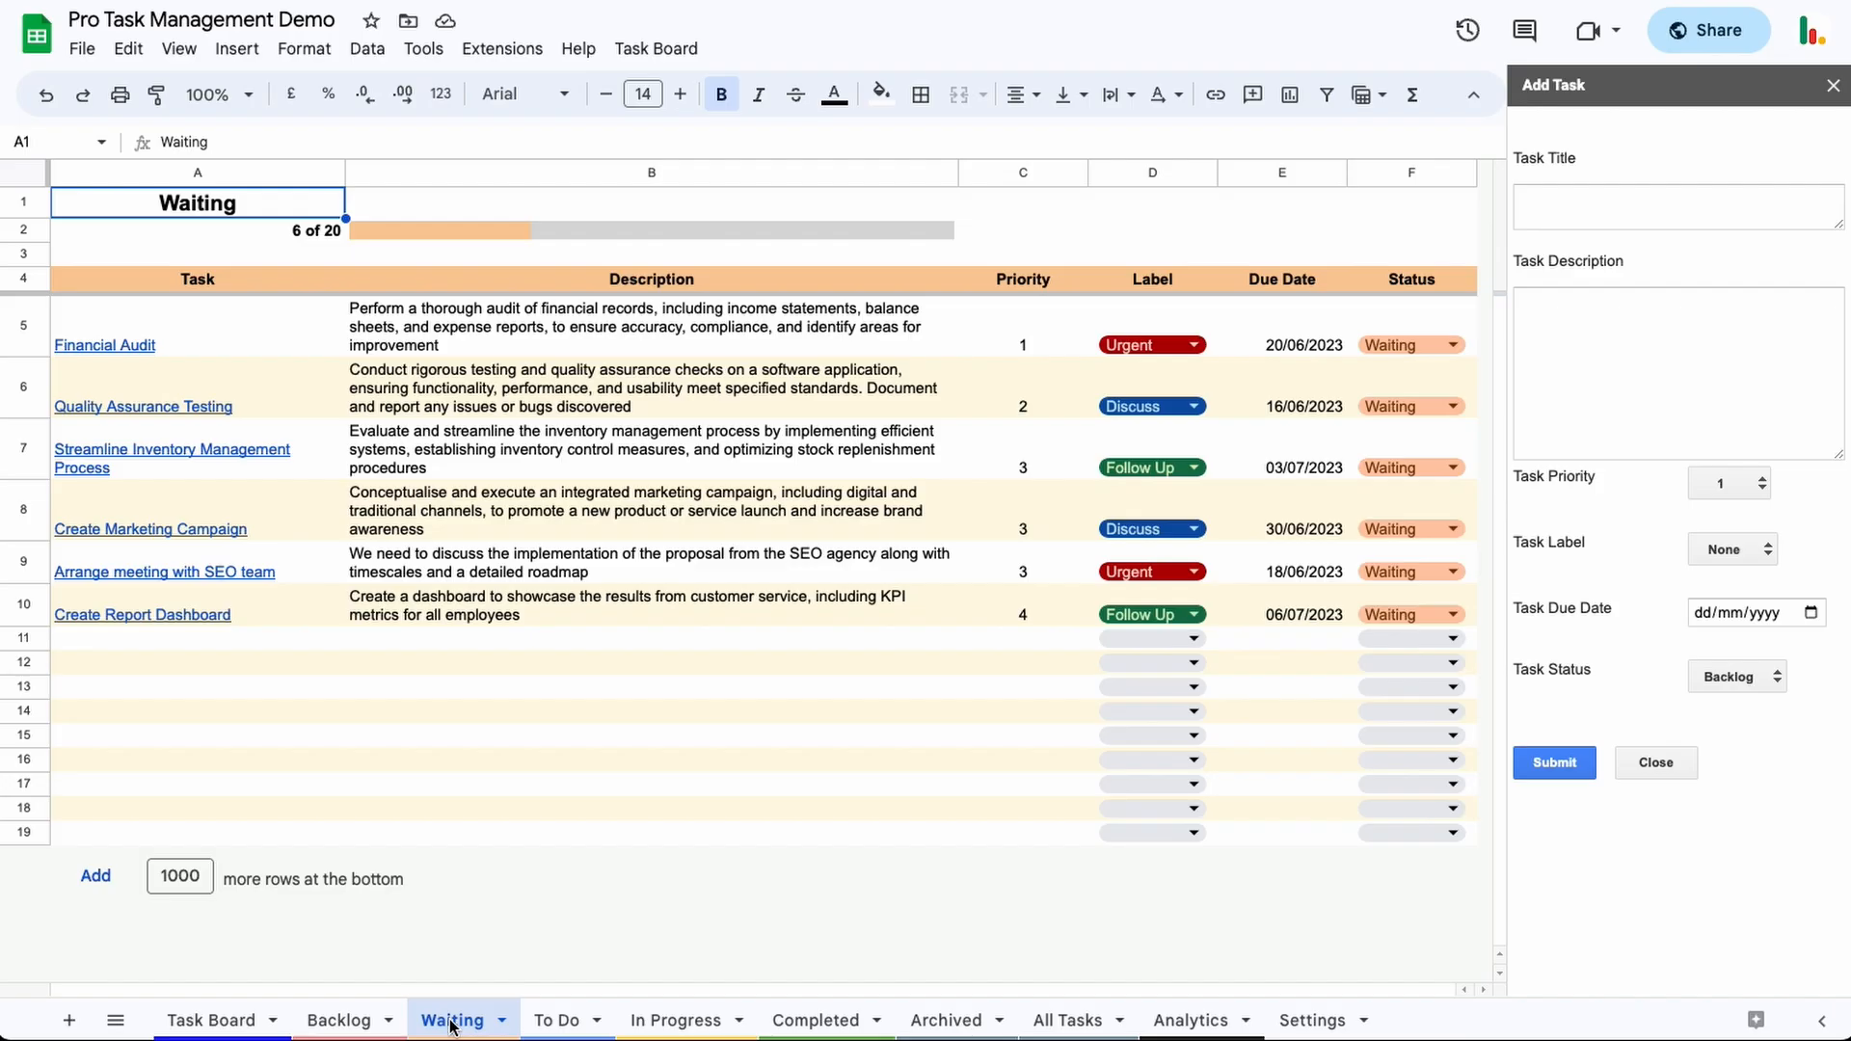
mouse_move(545, 1022)
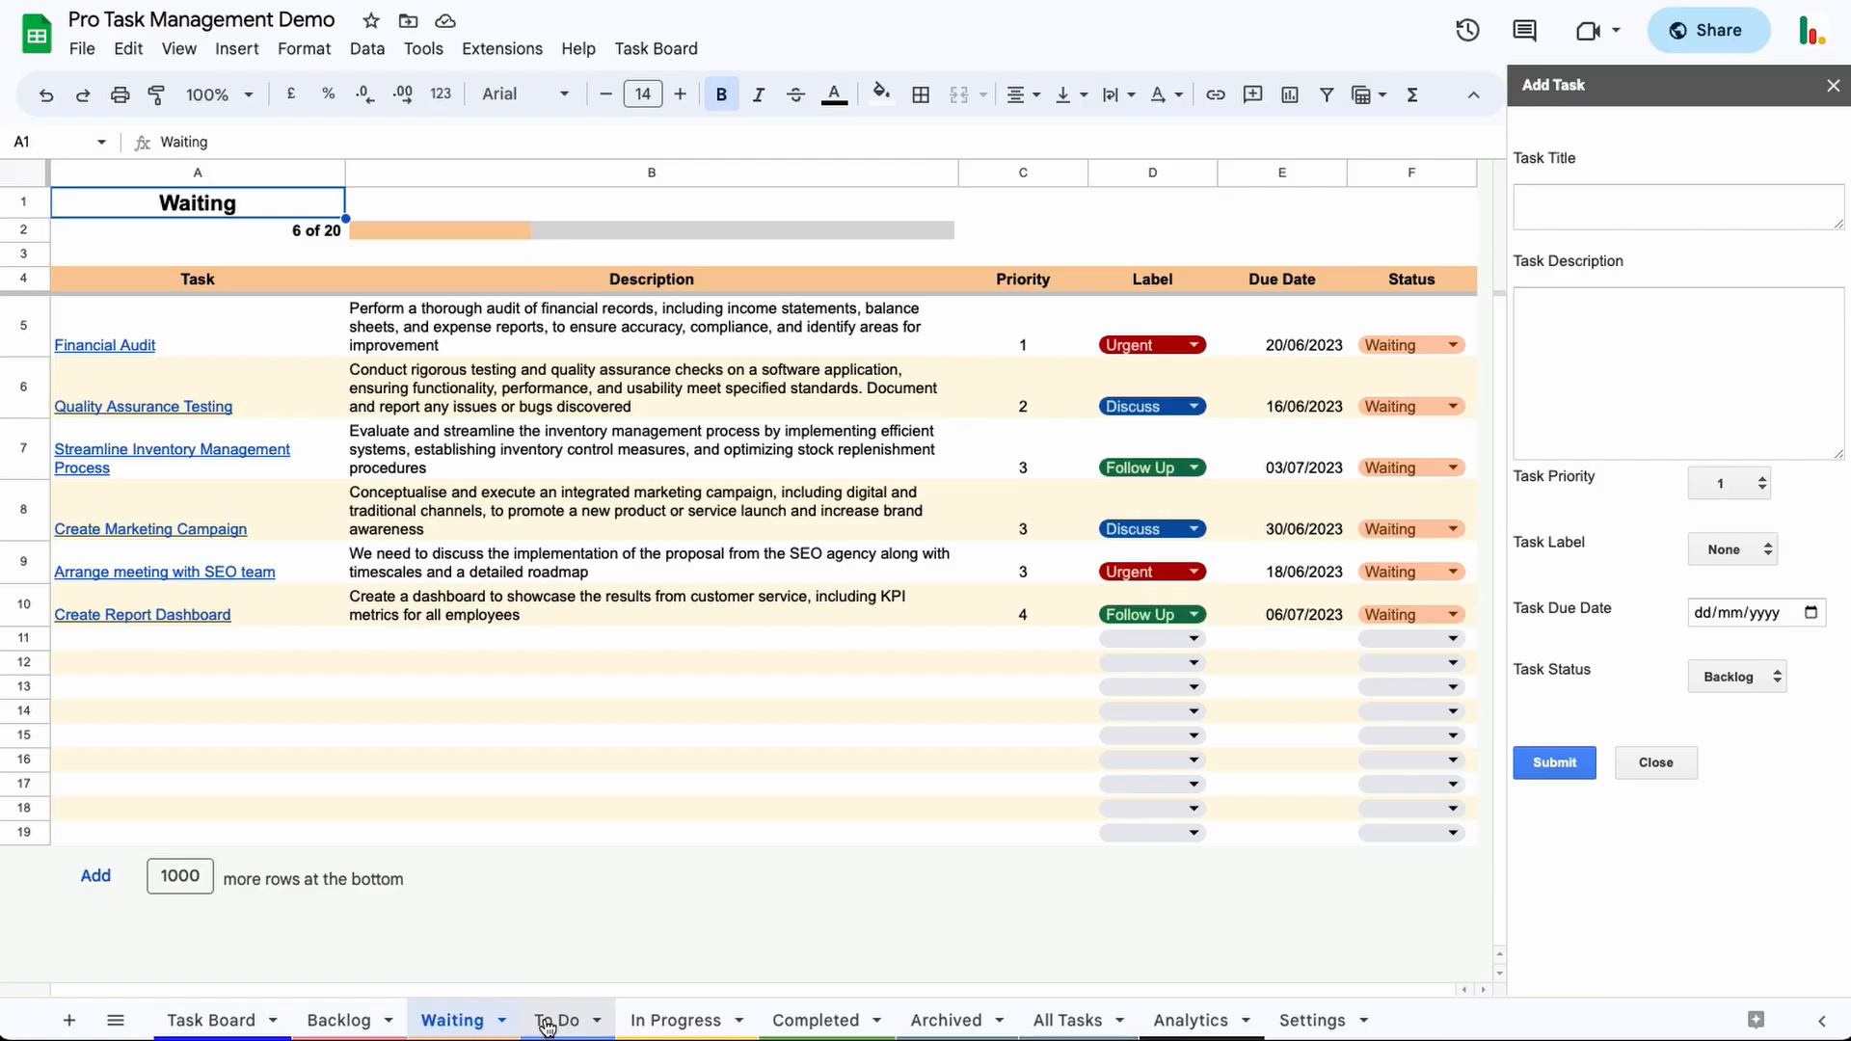
mouse_move(450, 1021)
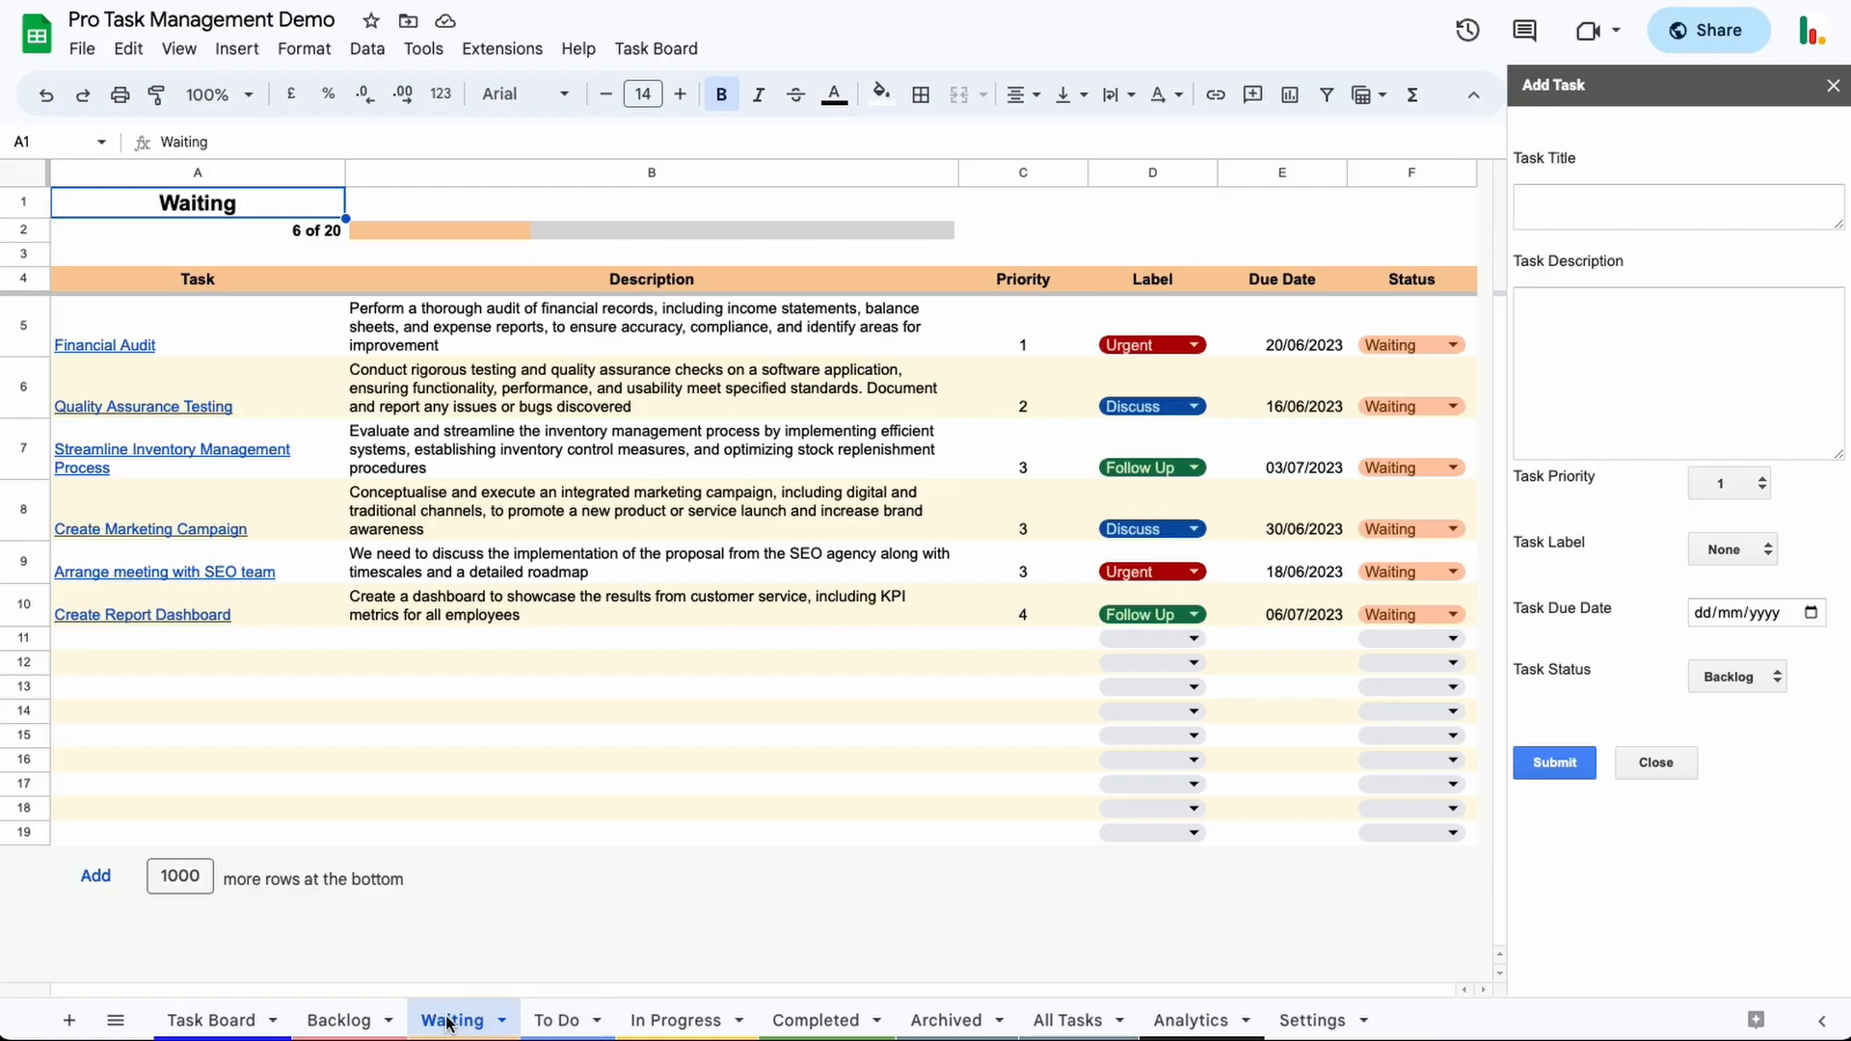
mouse_move(578, 1026)
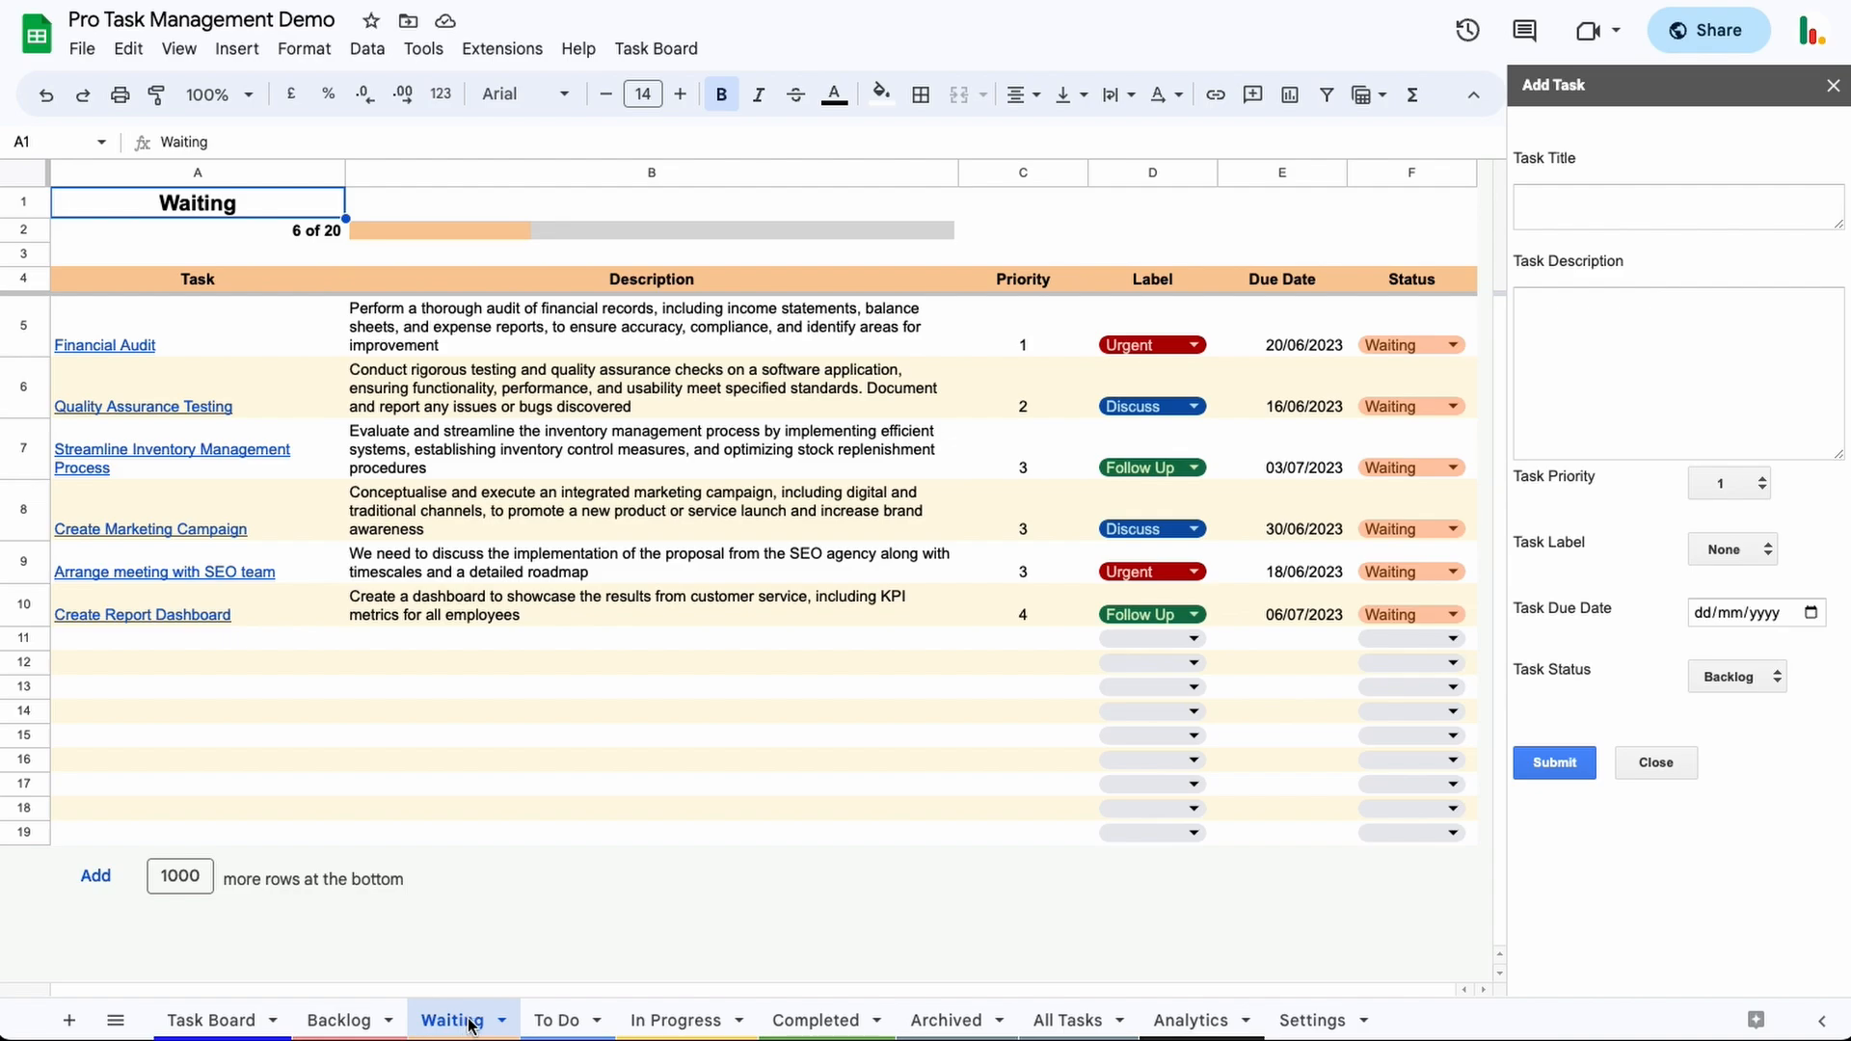
mouse_move(492, 964)
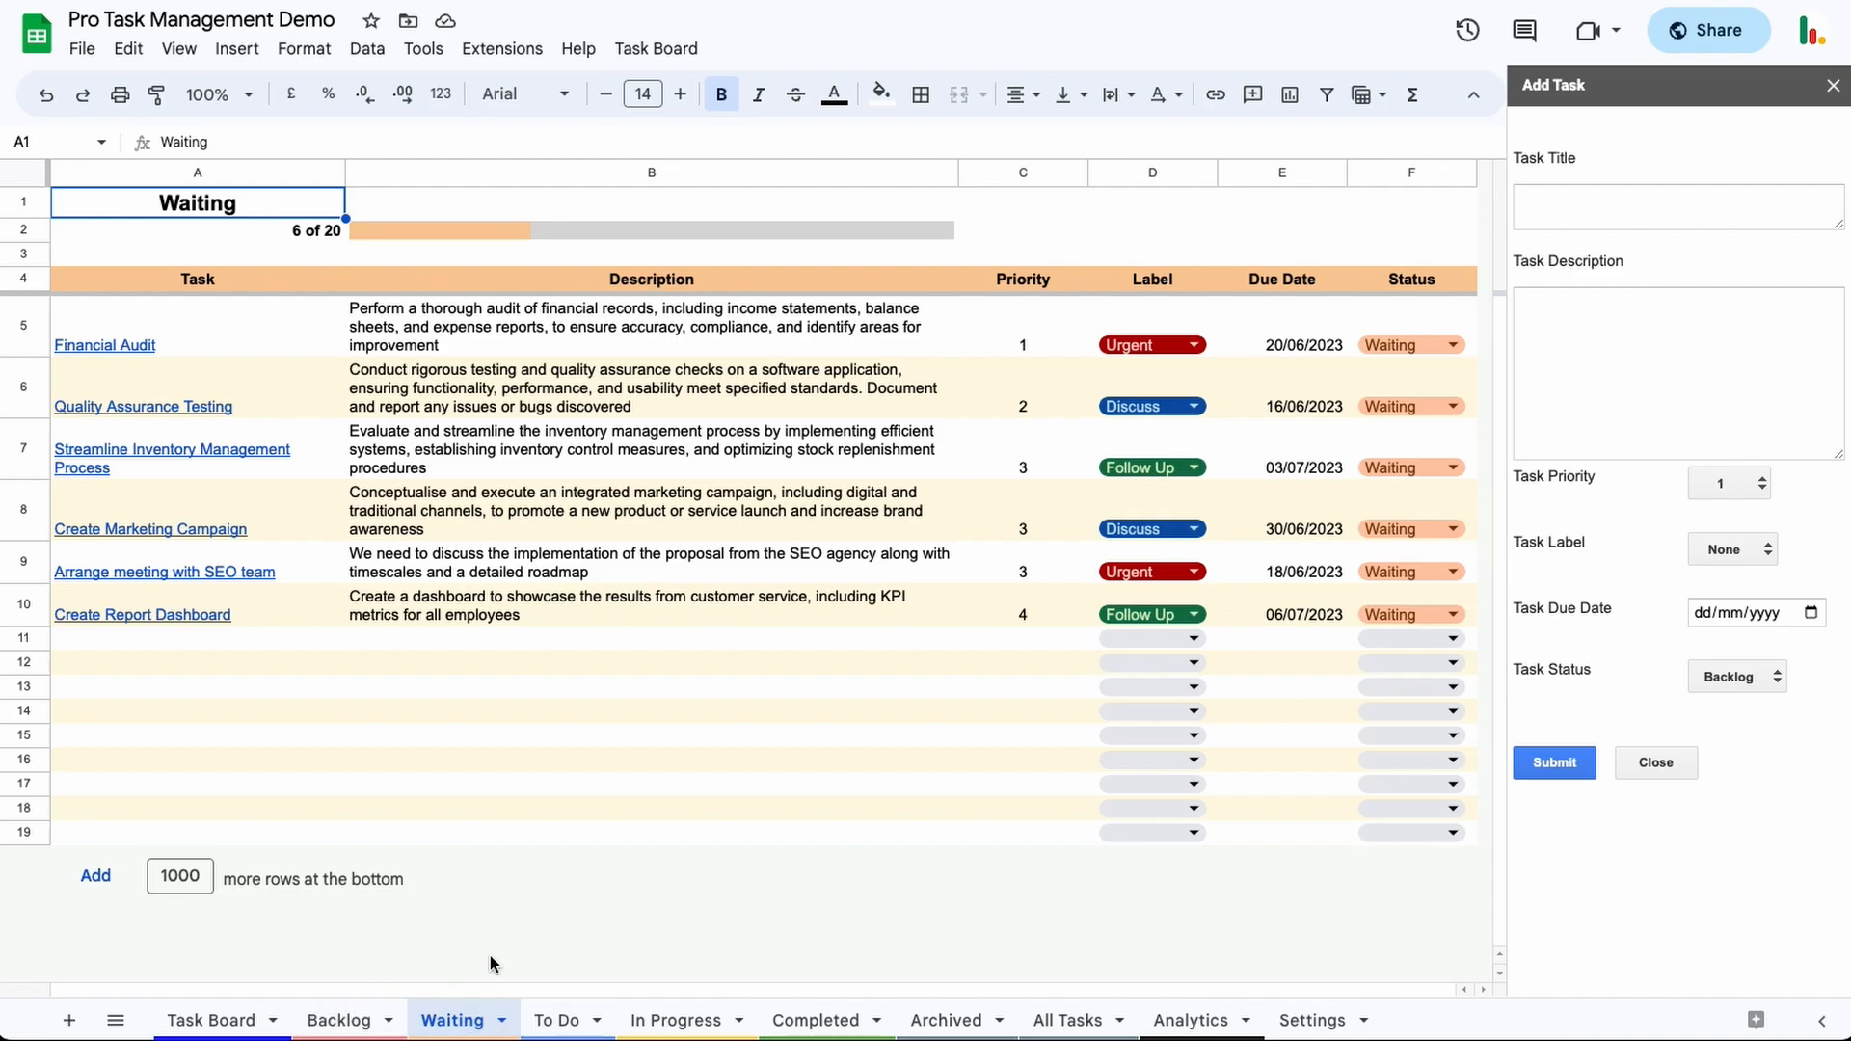
mouse_move(691, 997)
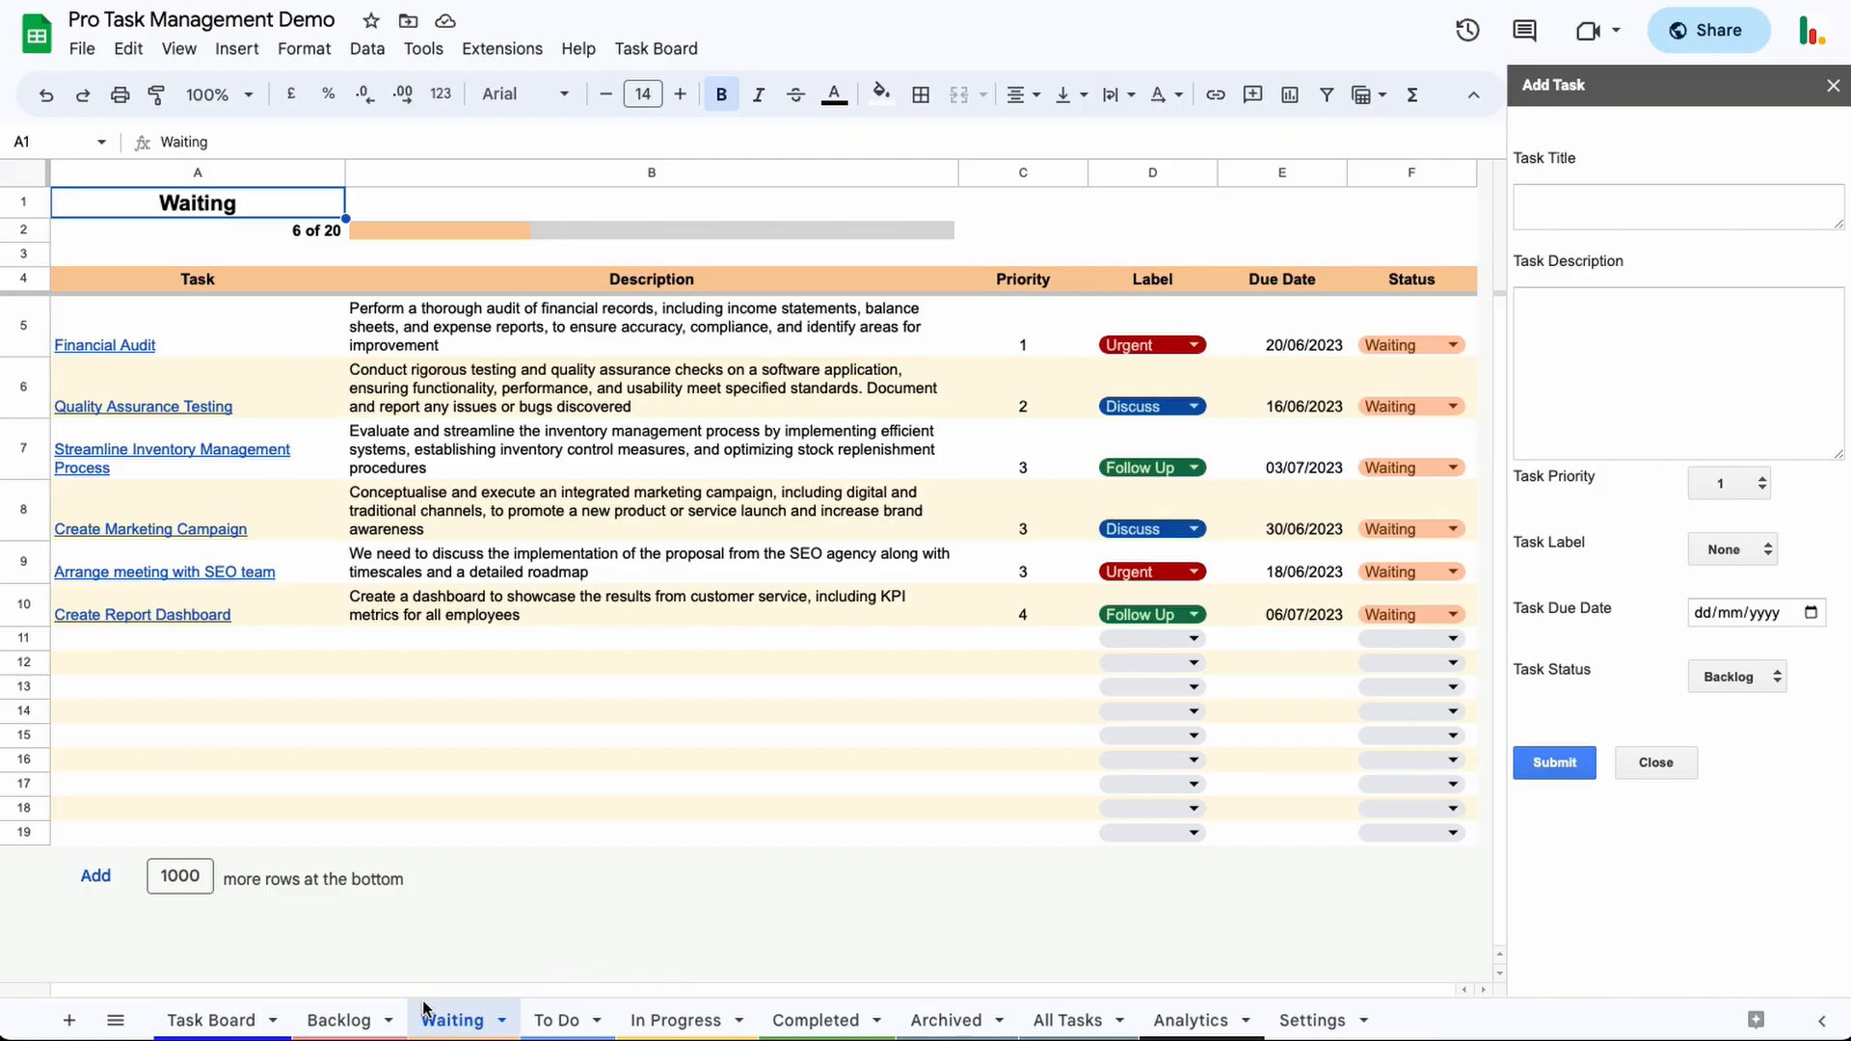
mouse_move(555, 1020)
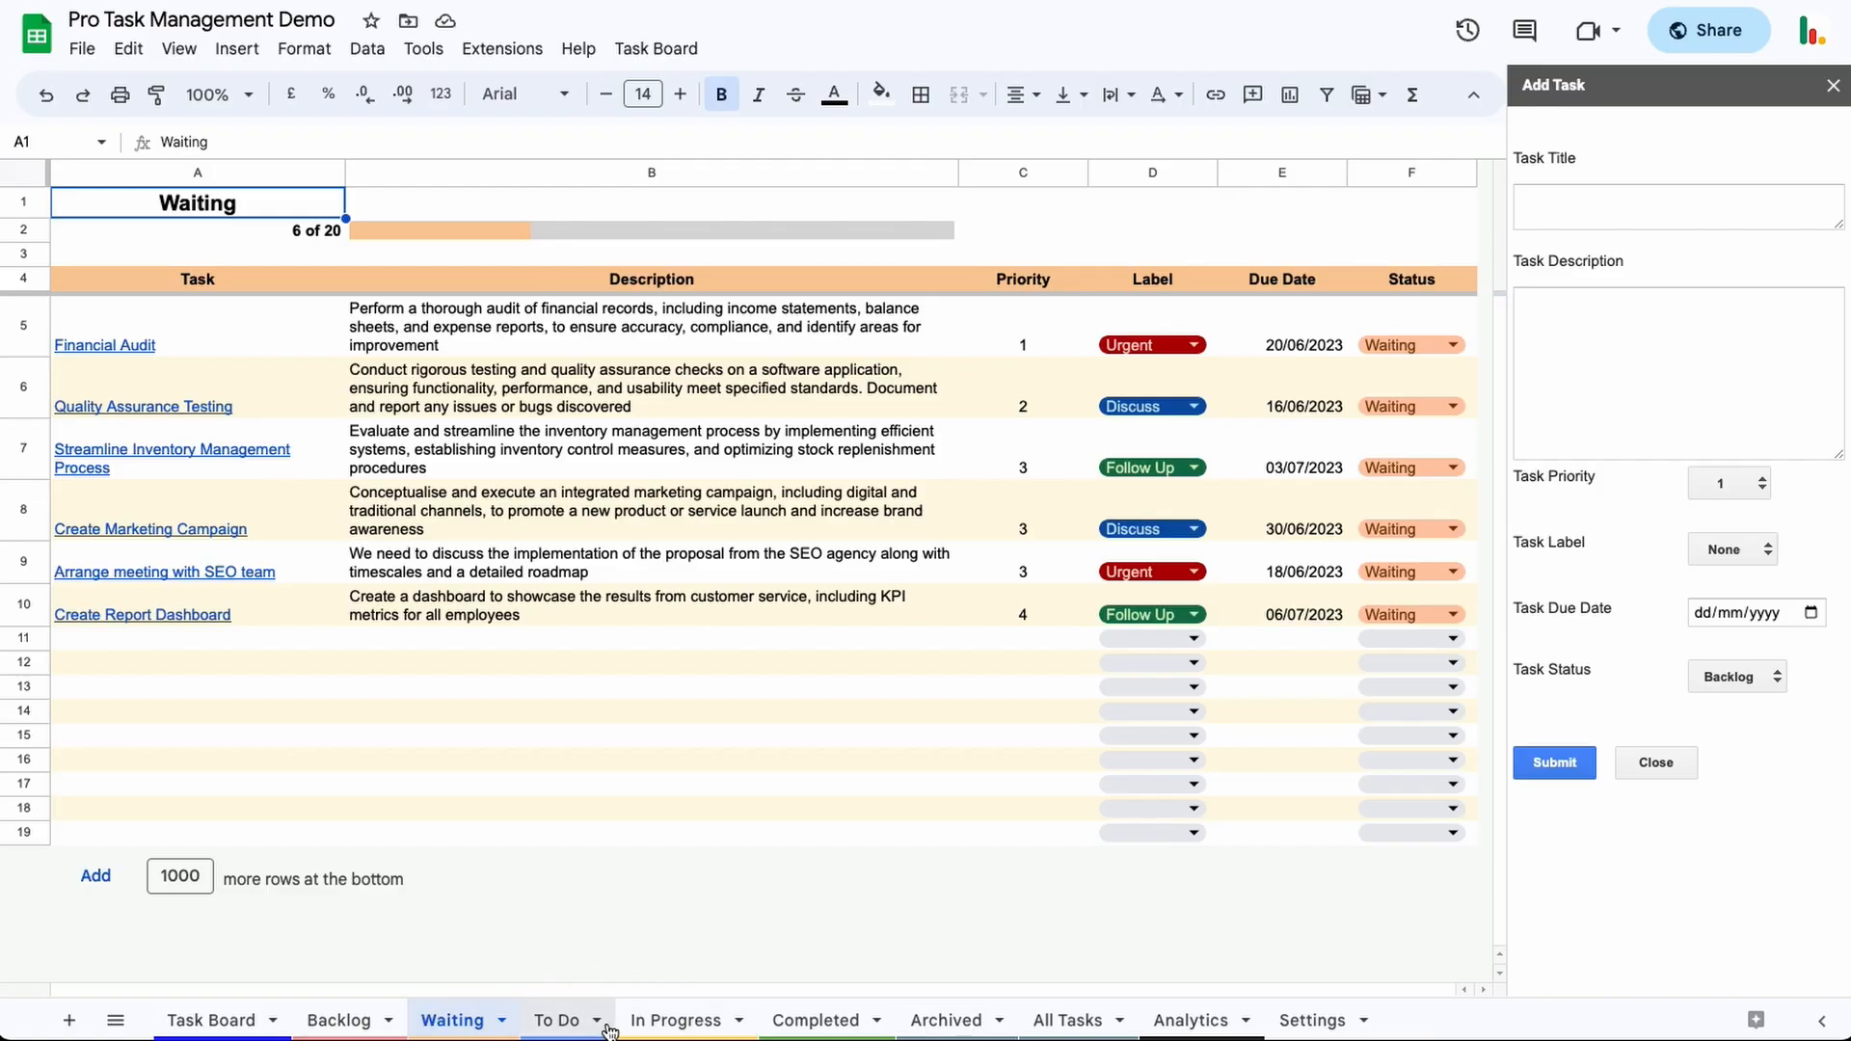
mouse_move(814, 1020)
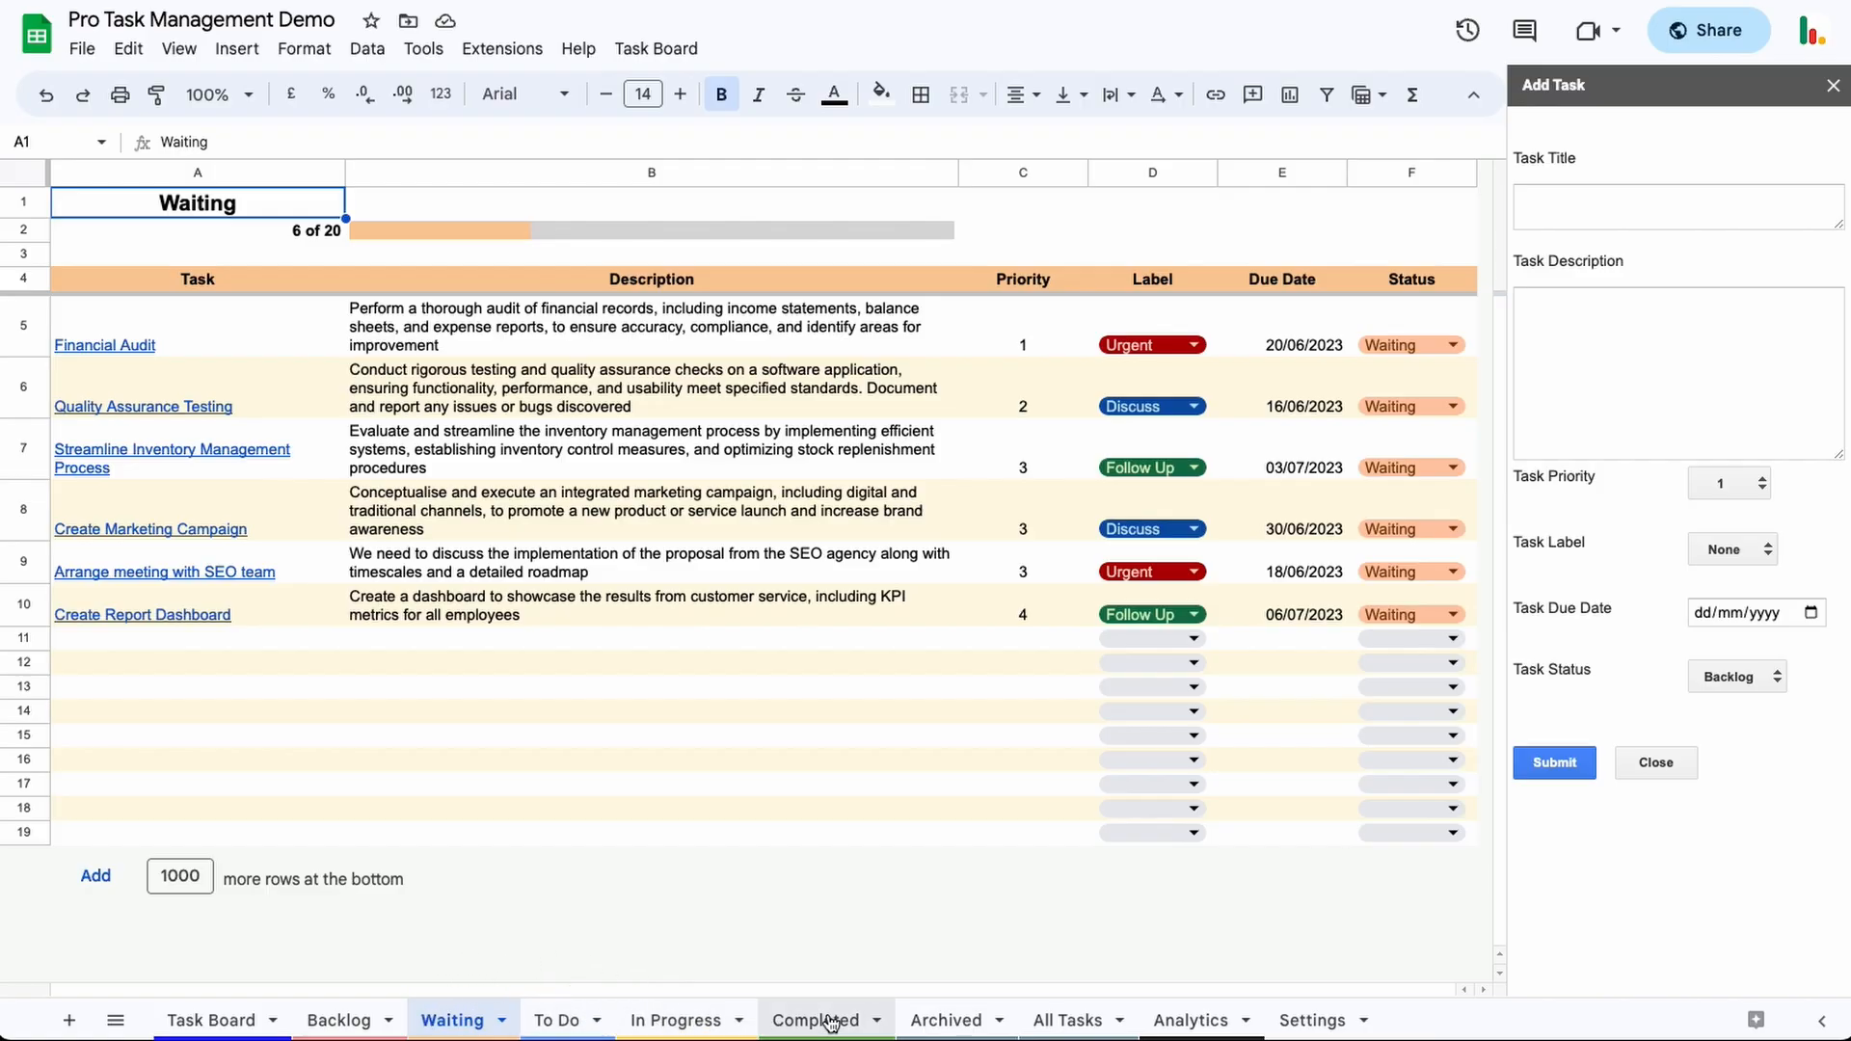
click(814, 1020)
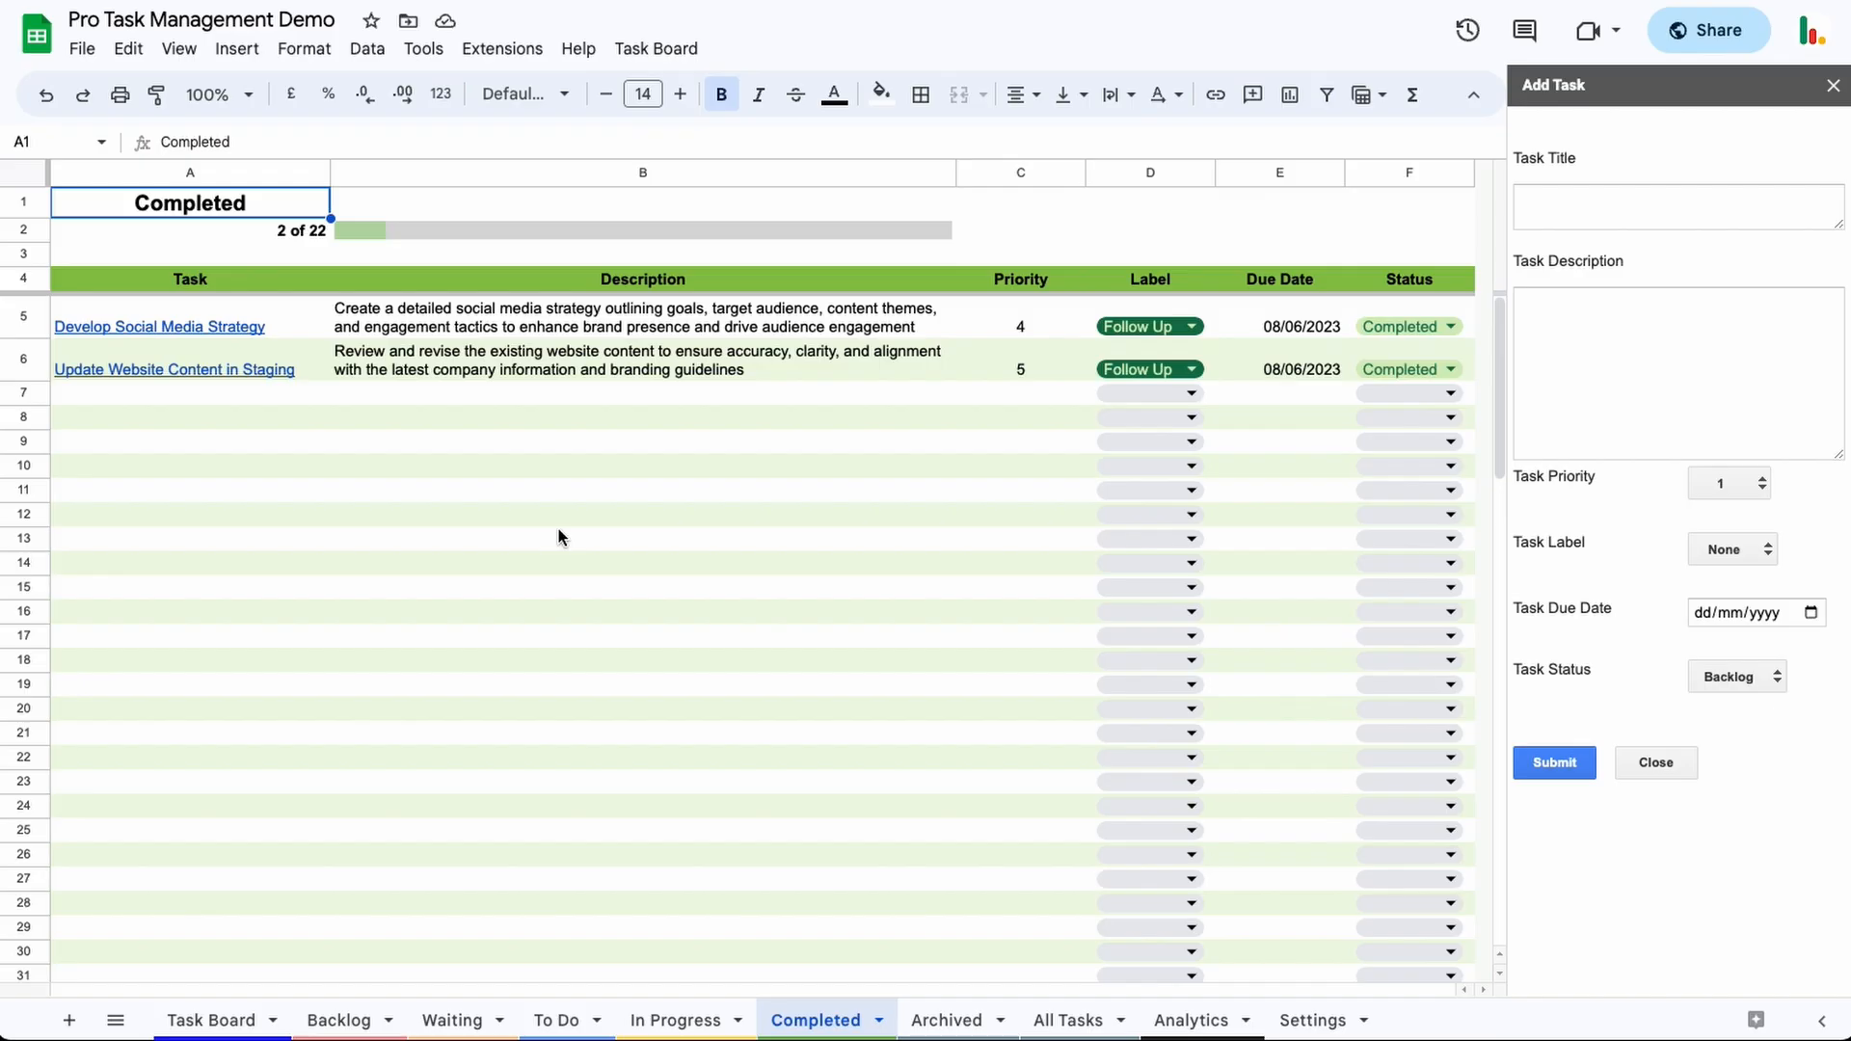
mouse_move(601, 692)
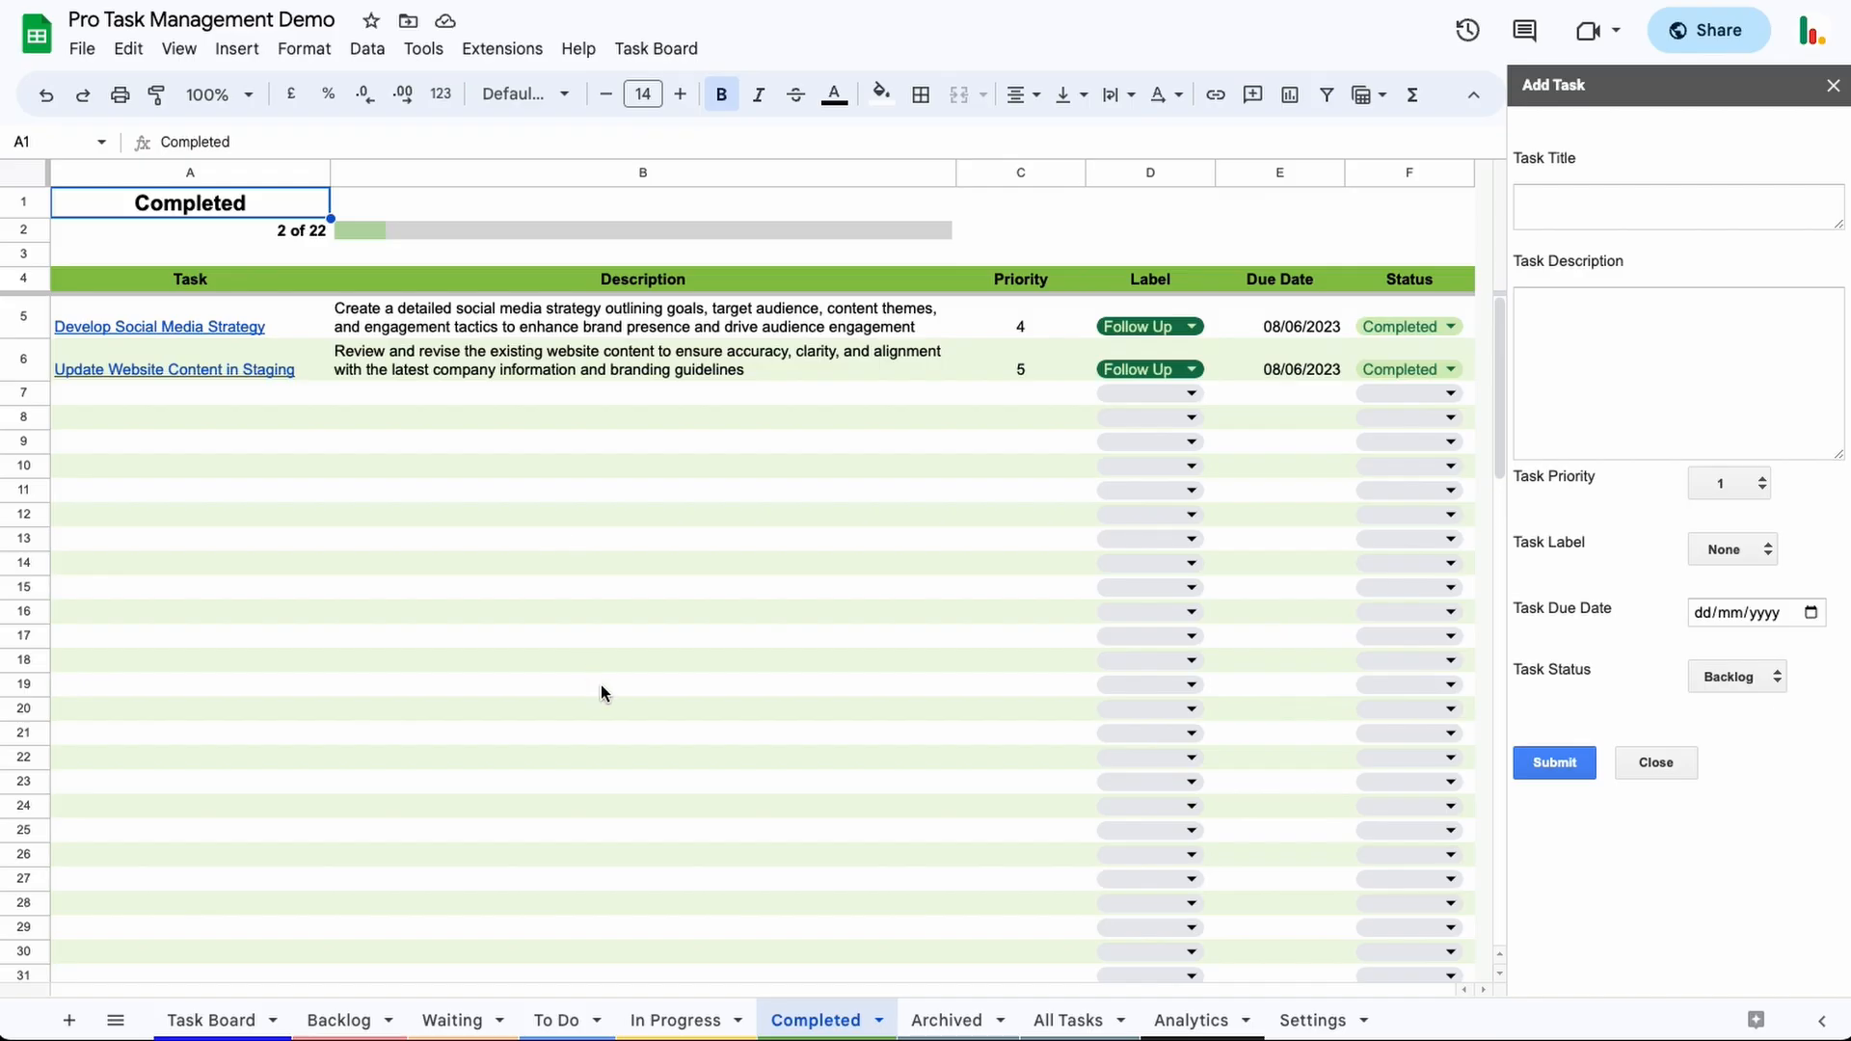
mouse_move(1032, 698)
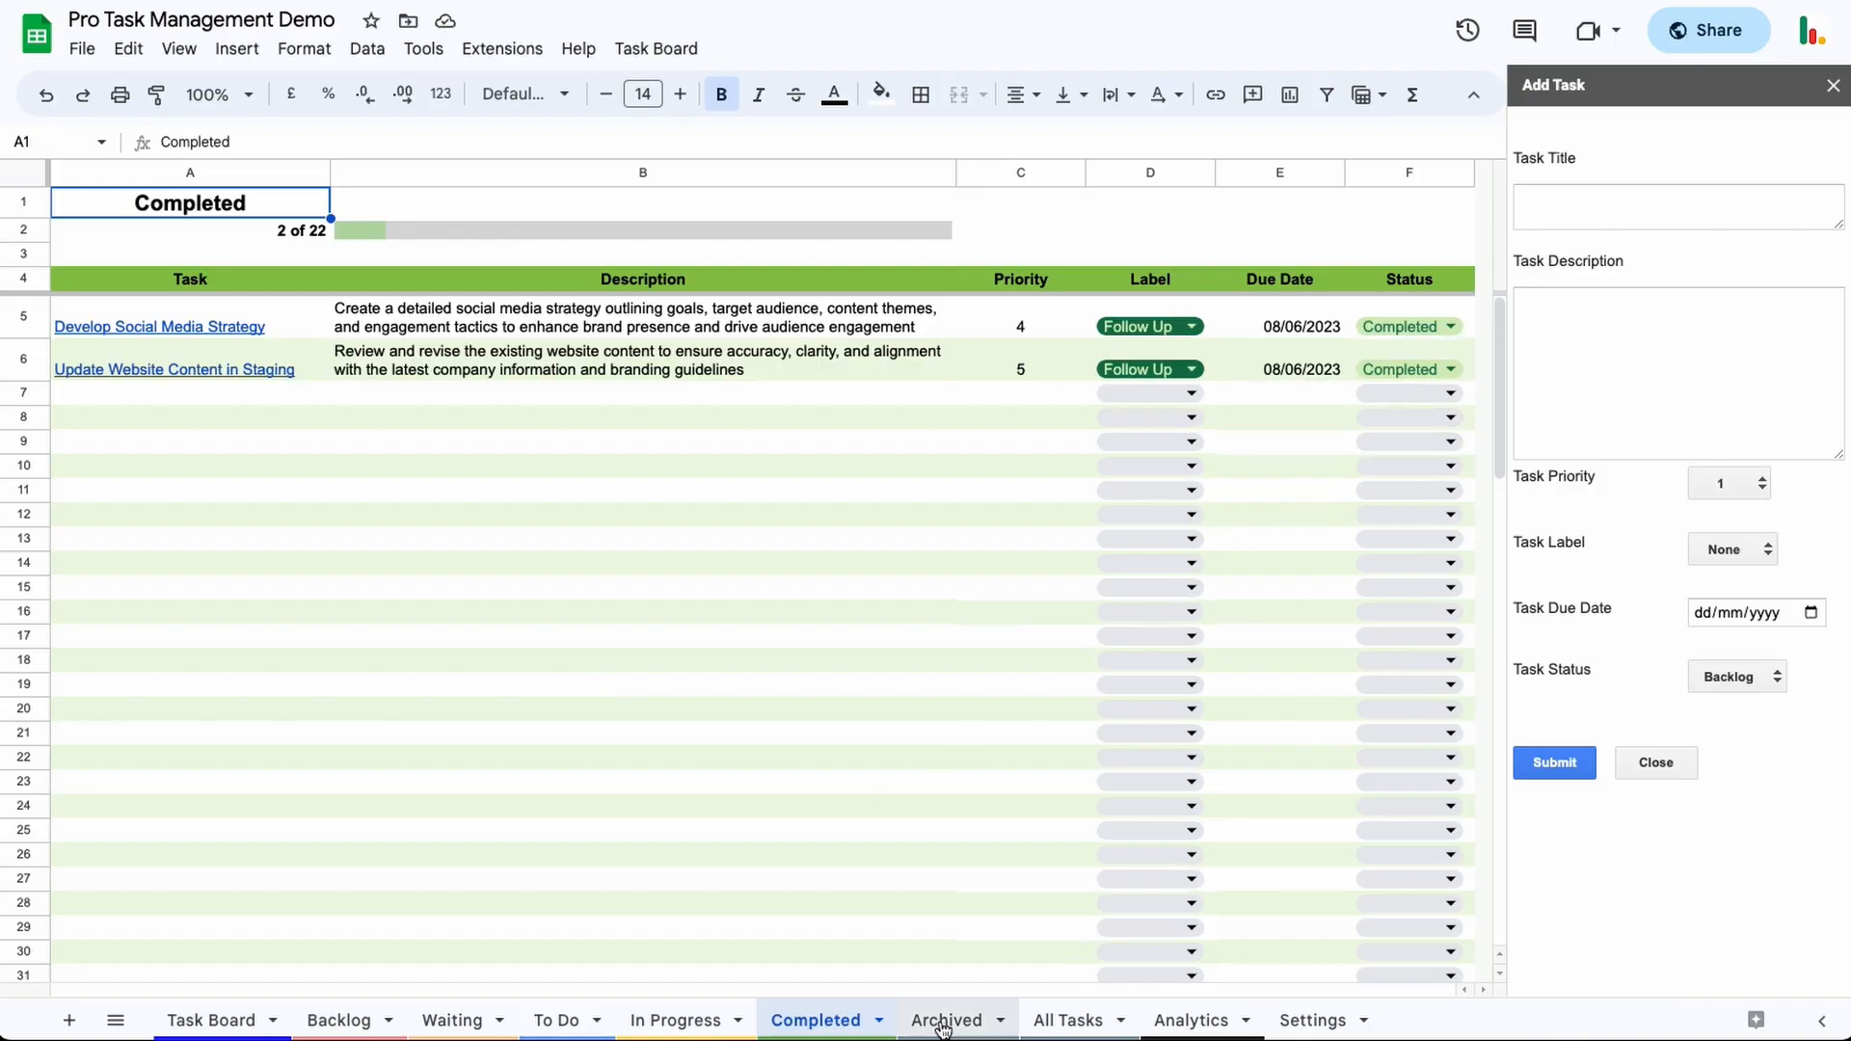
- Switch to the Archived sheet listing three archived tasks
click(945, 1020)
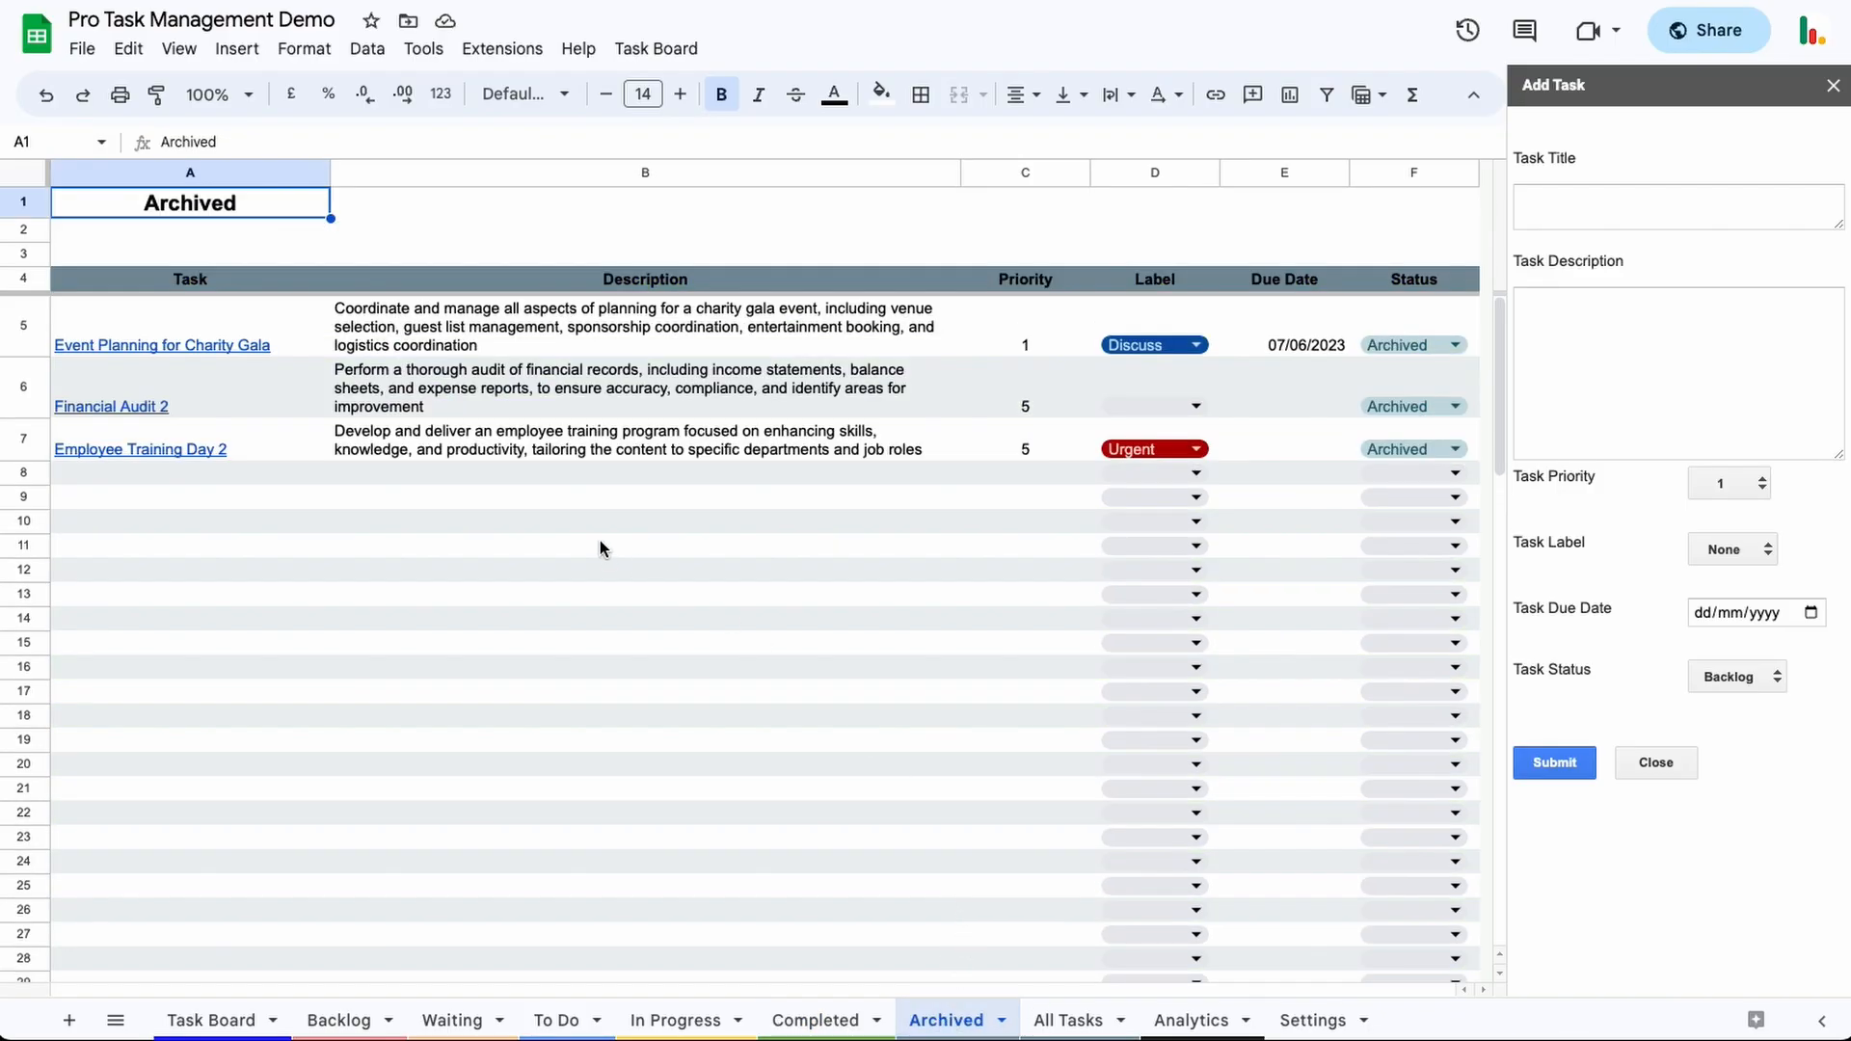
mouse_move(484, 555)
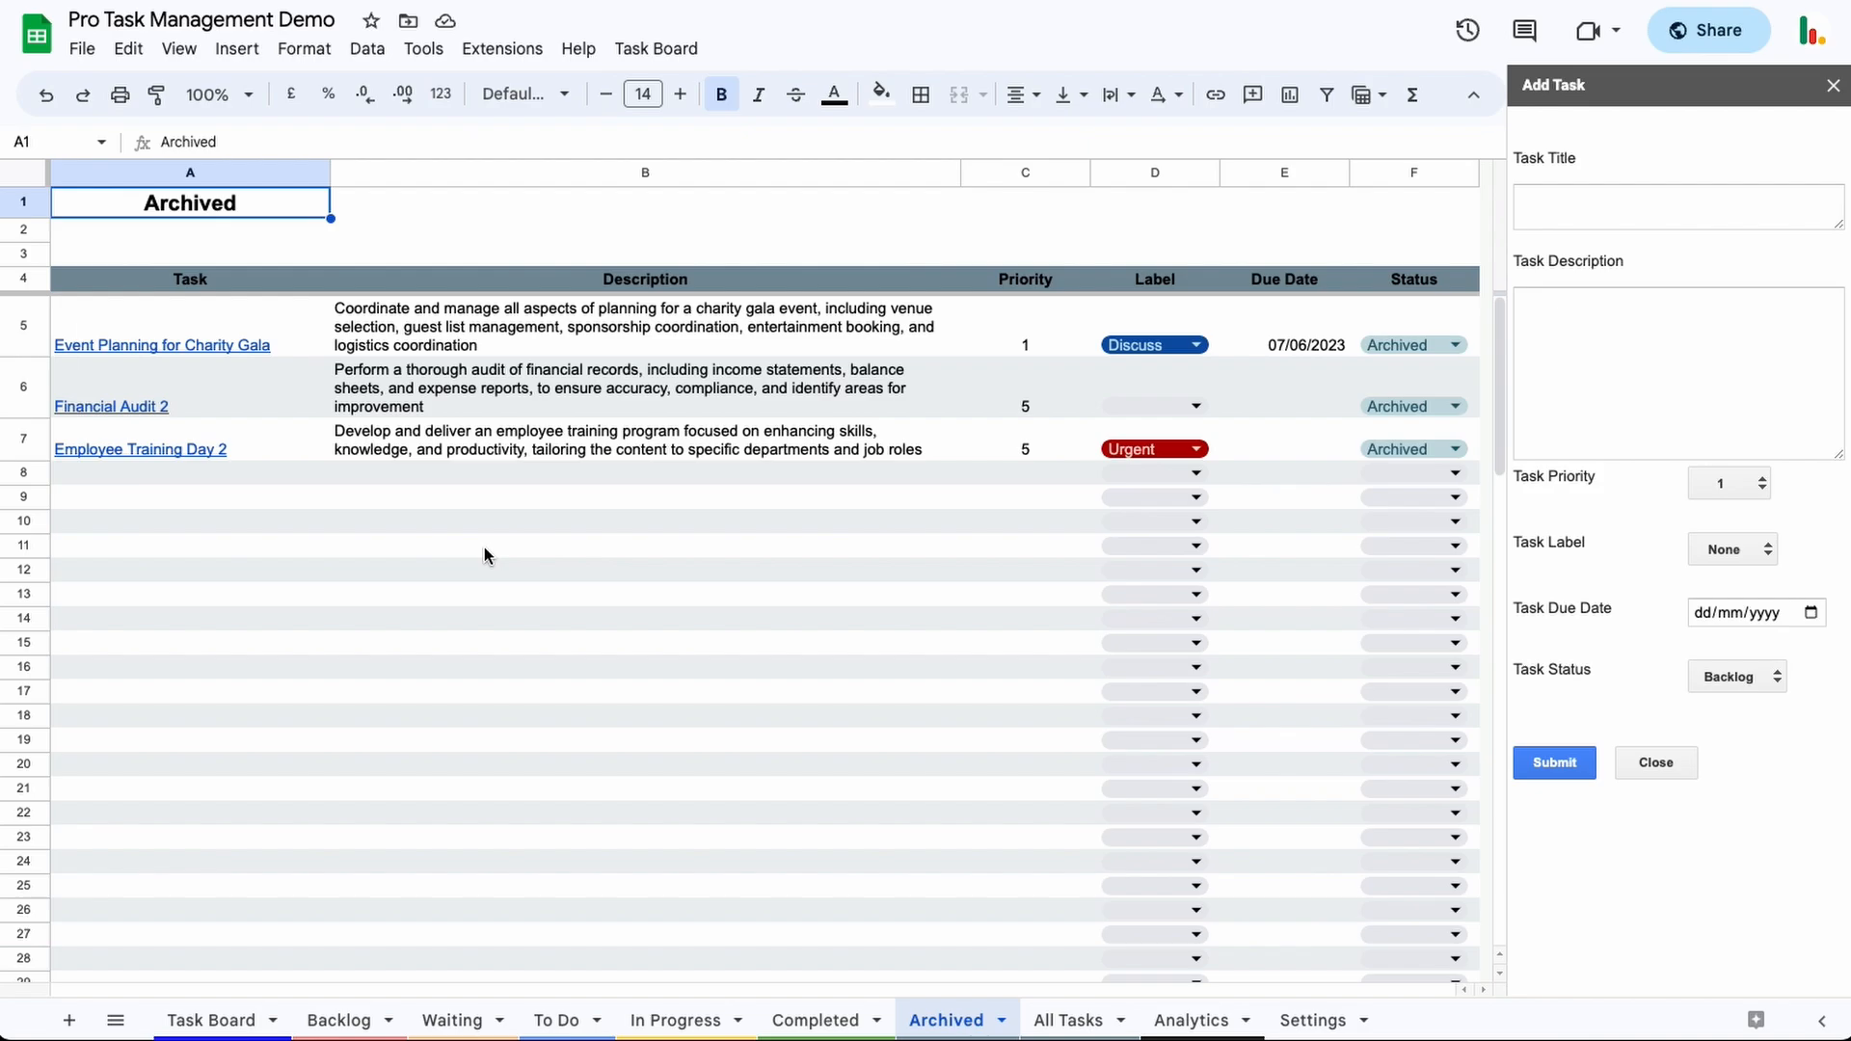
mouse_move(503, 650)
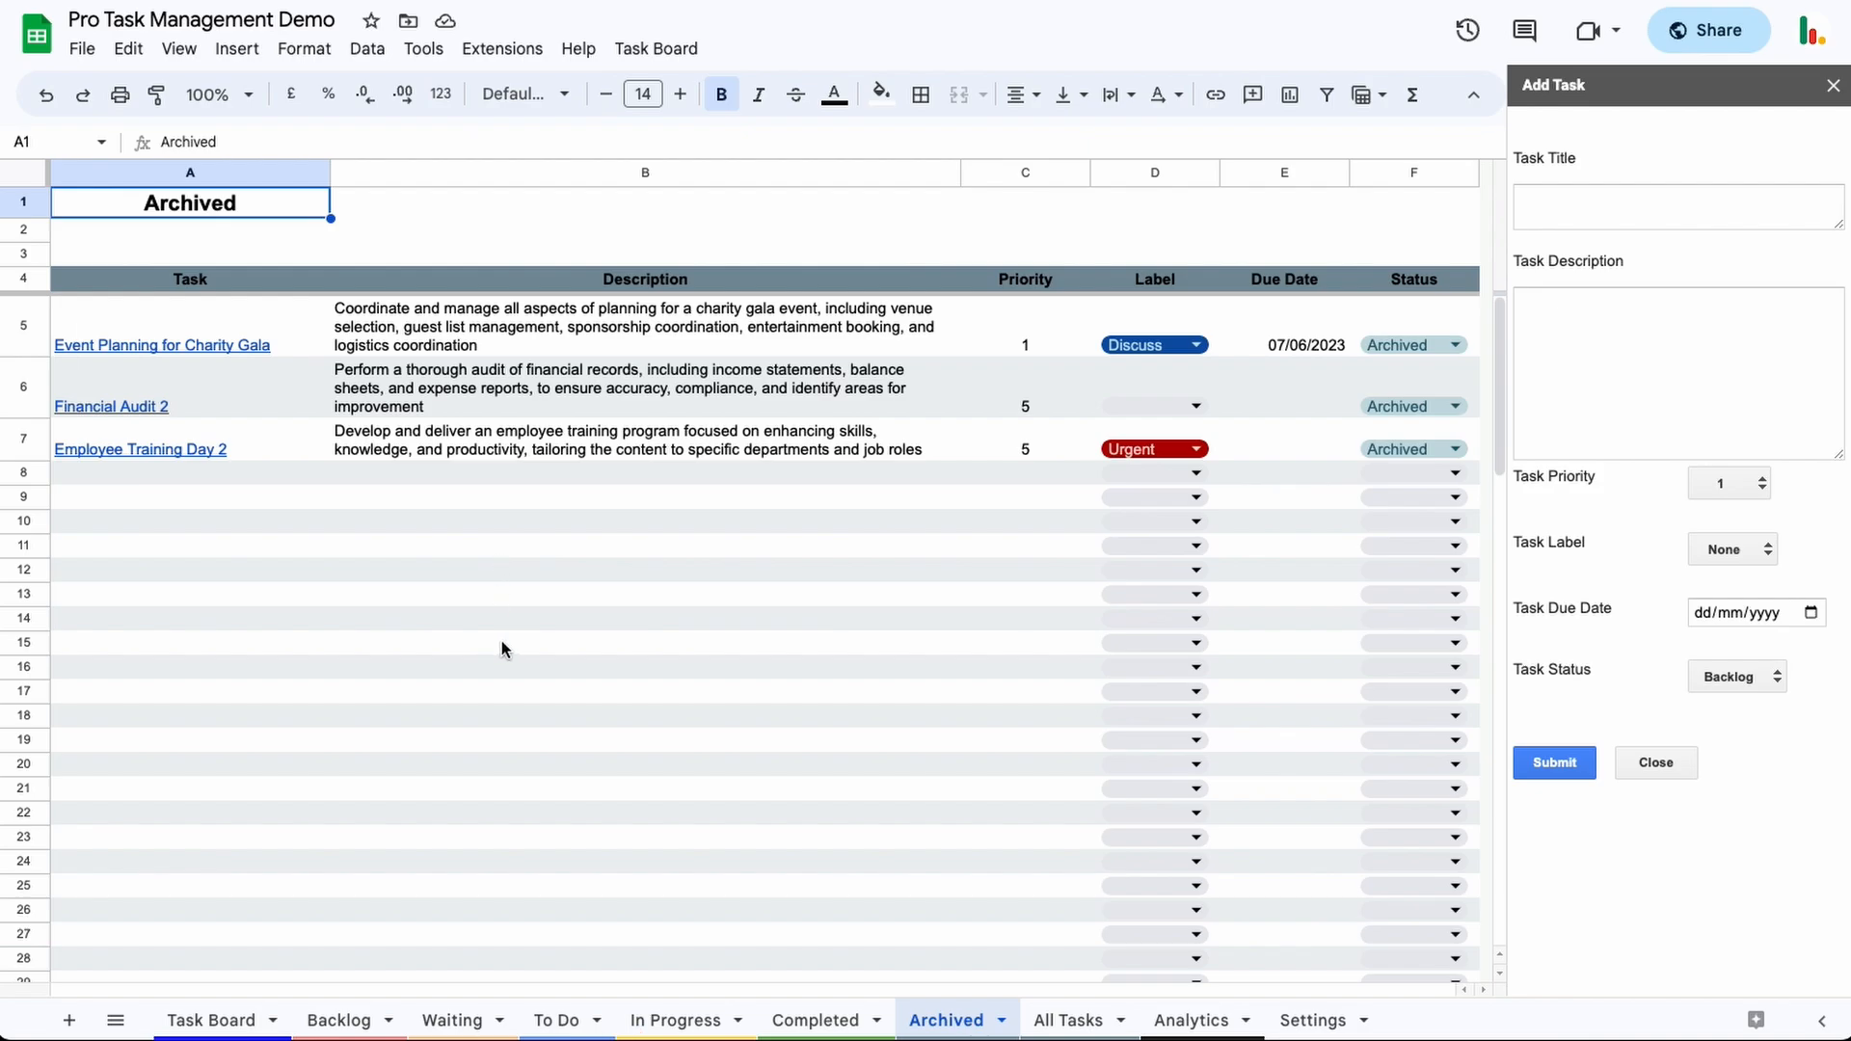
mouse_move(702, 959)
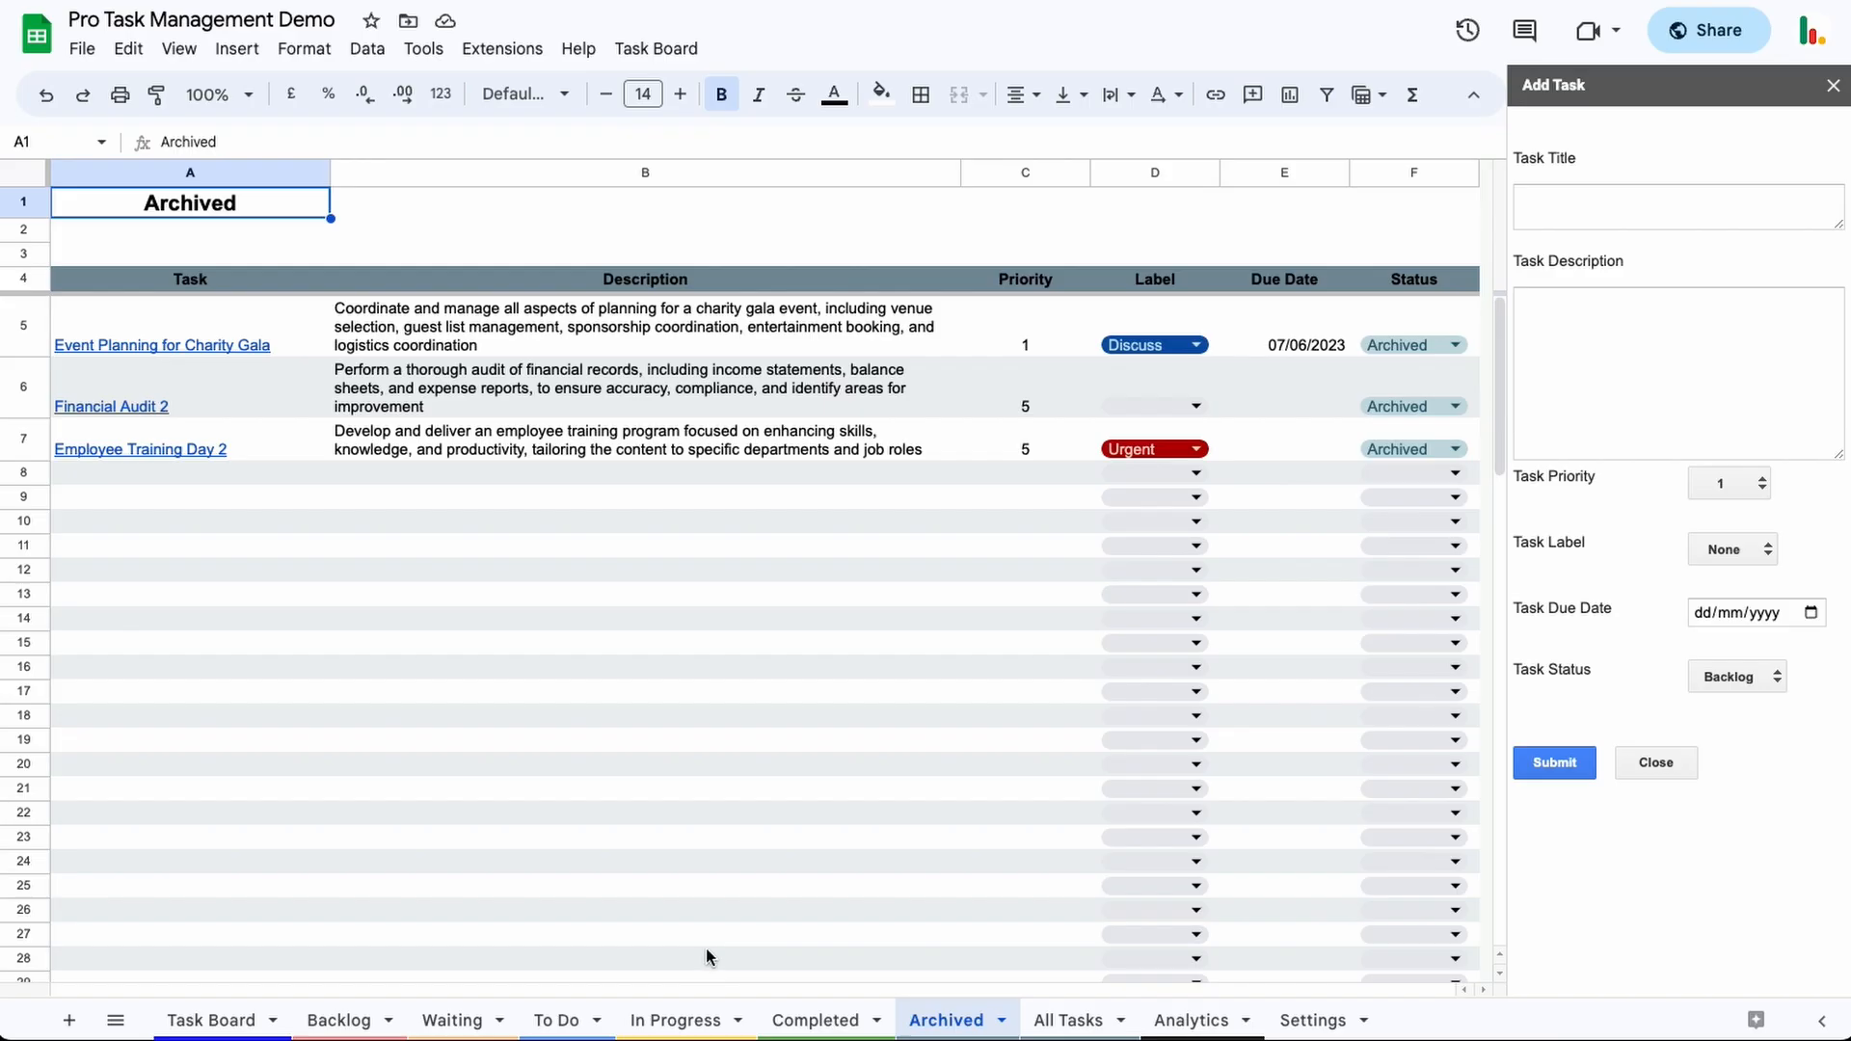
- On the Backlog sheet, change Employee Training Day's status to To Do
right_click(339, 1021)
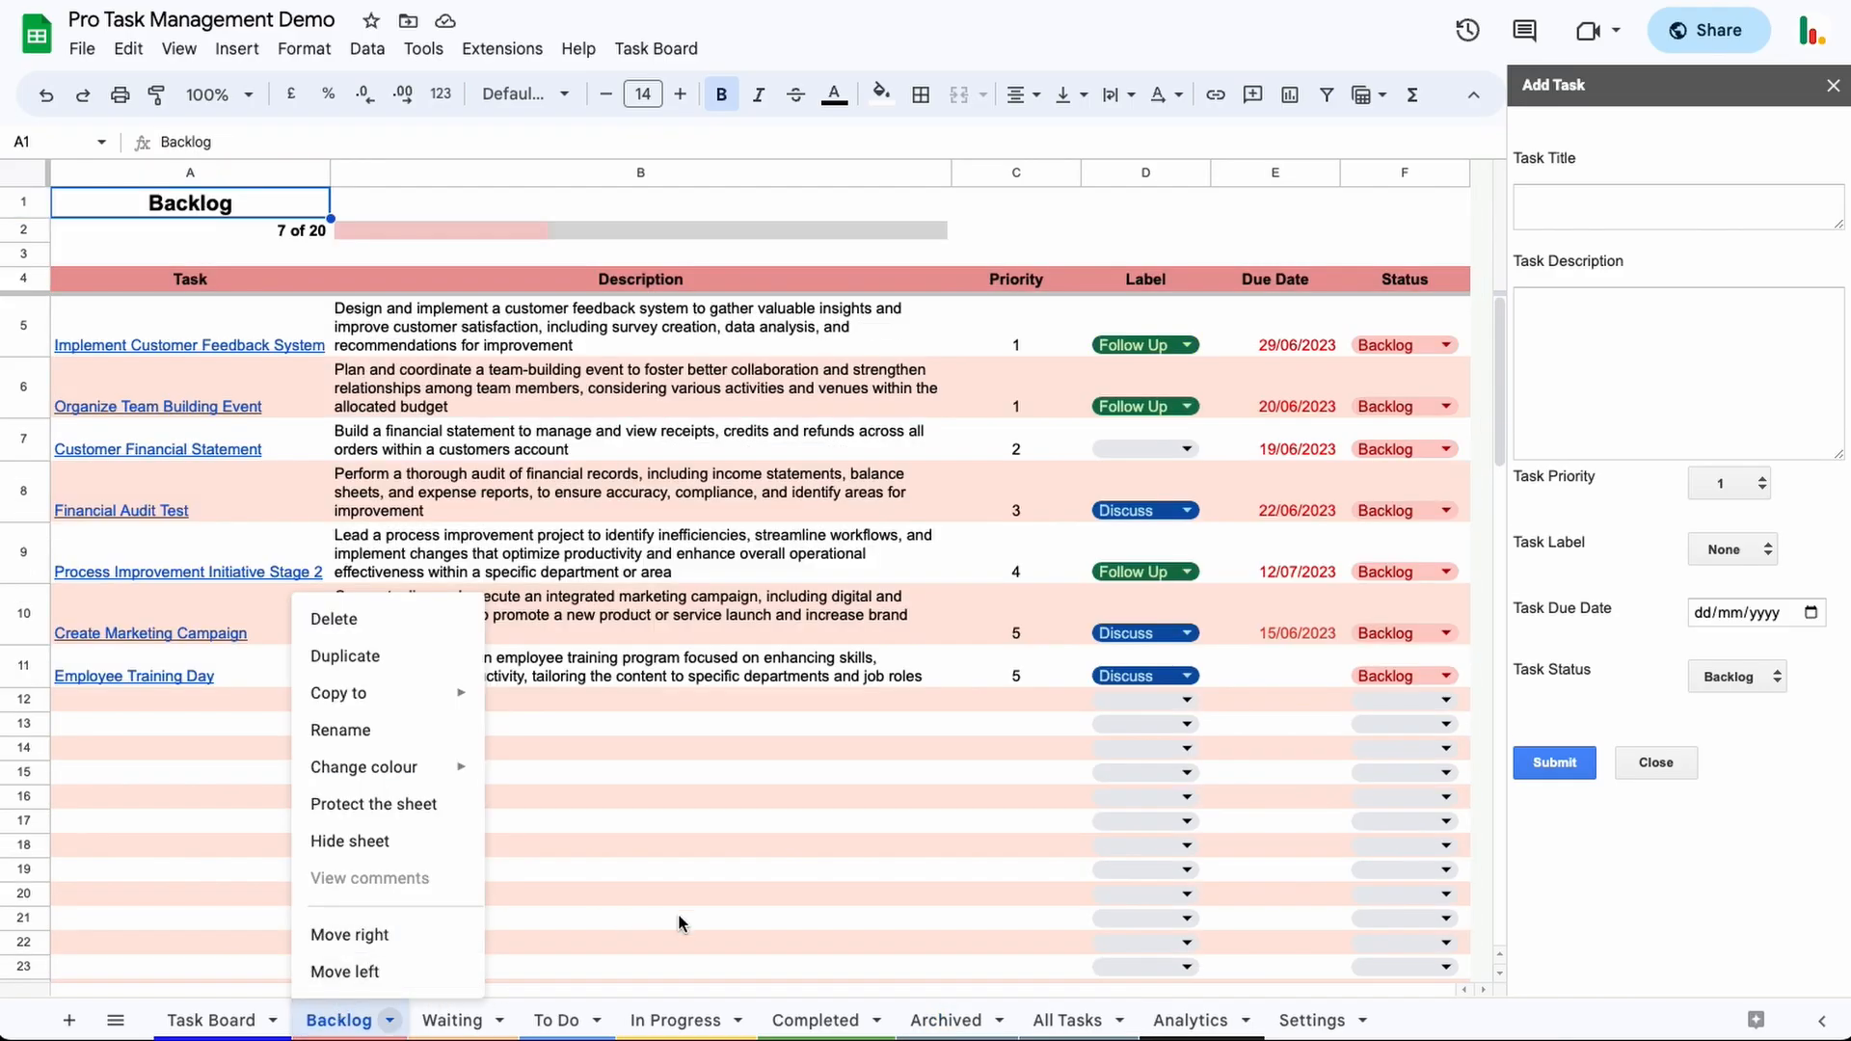
click(640, 918)
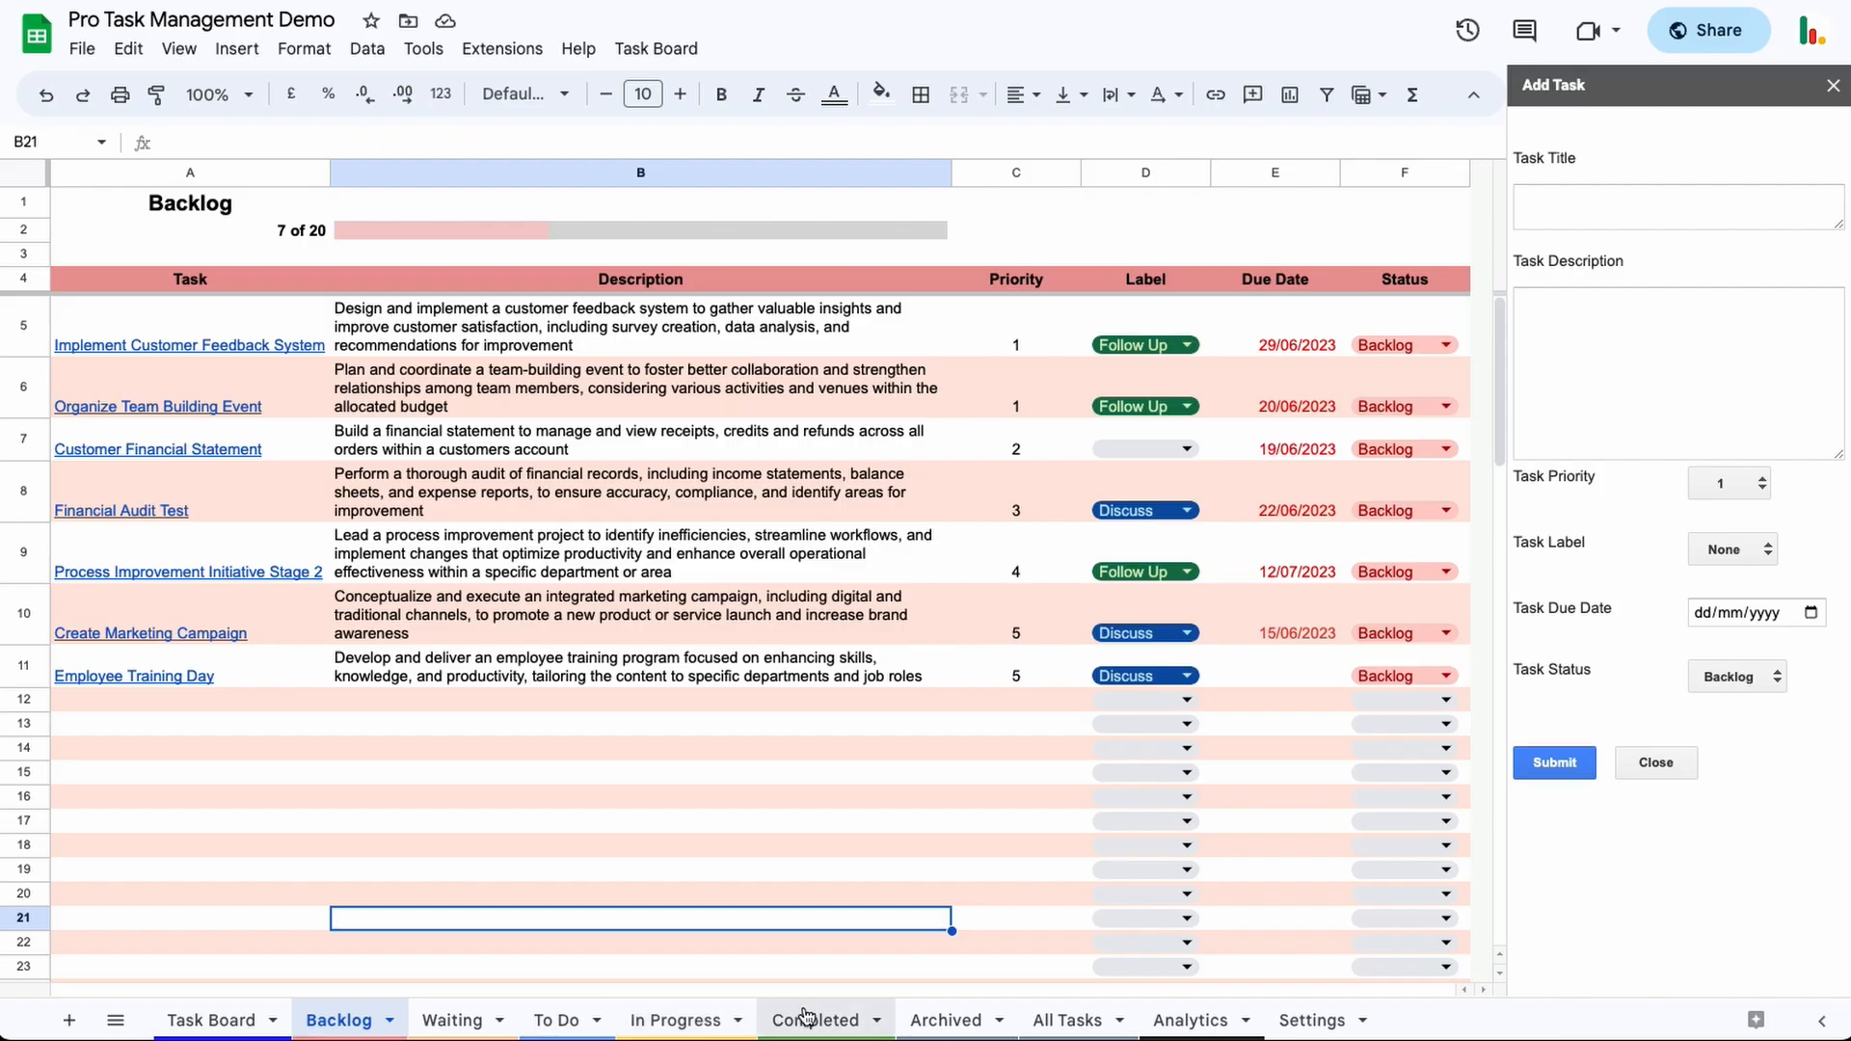
mouse_move(657, 816)
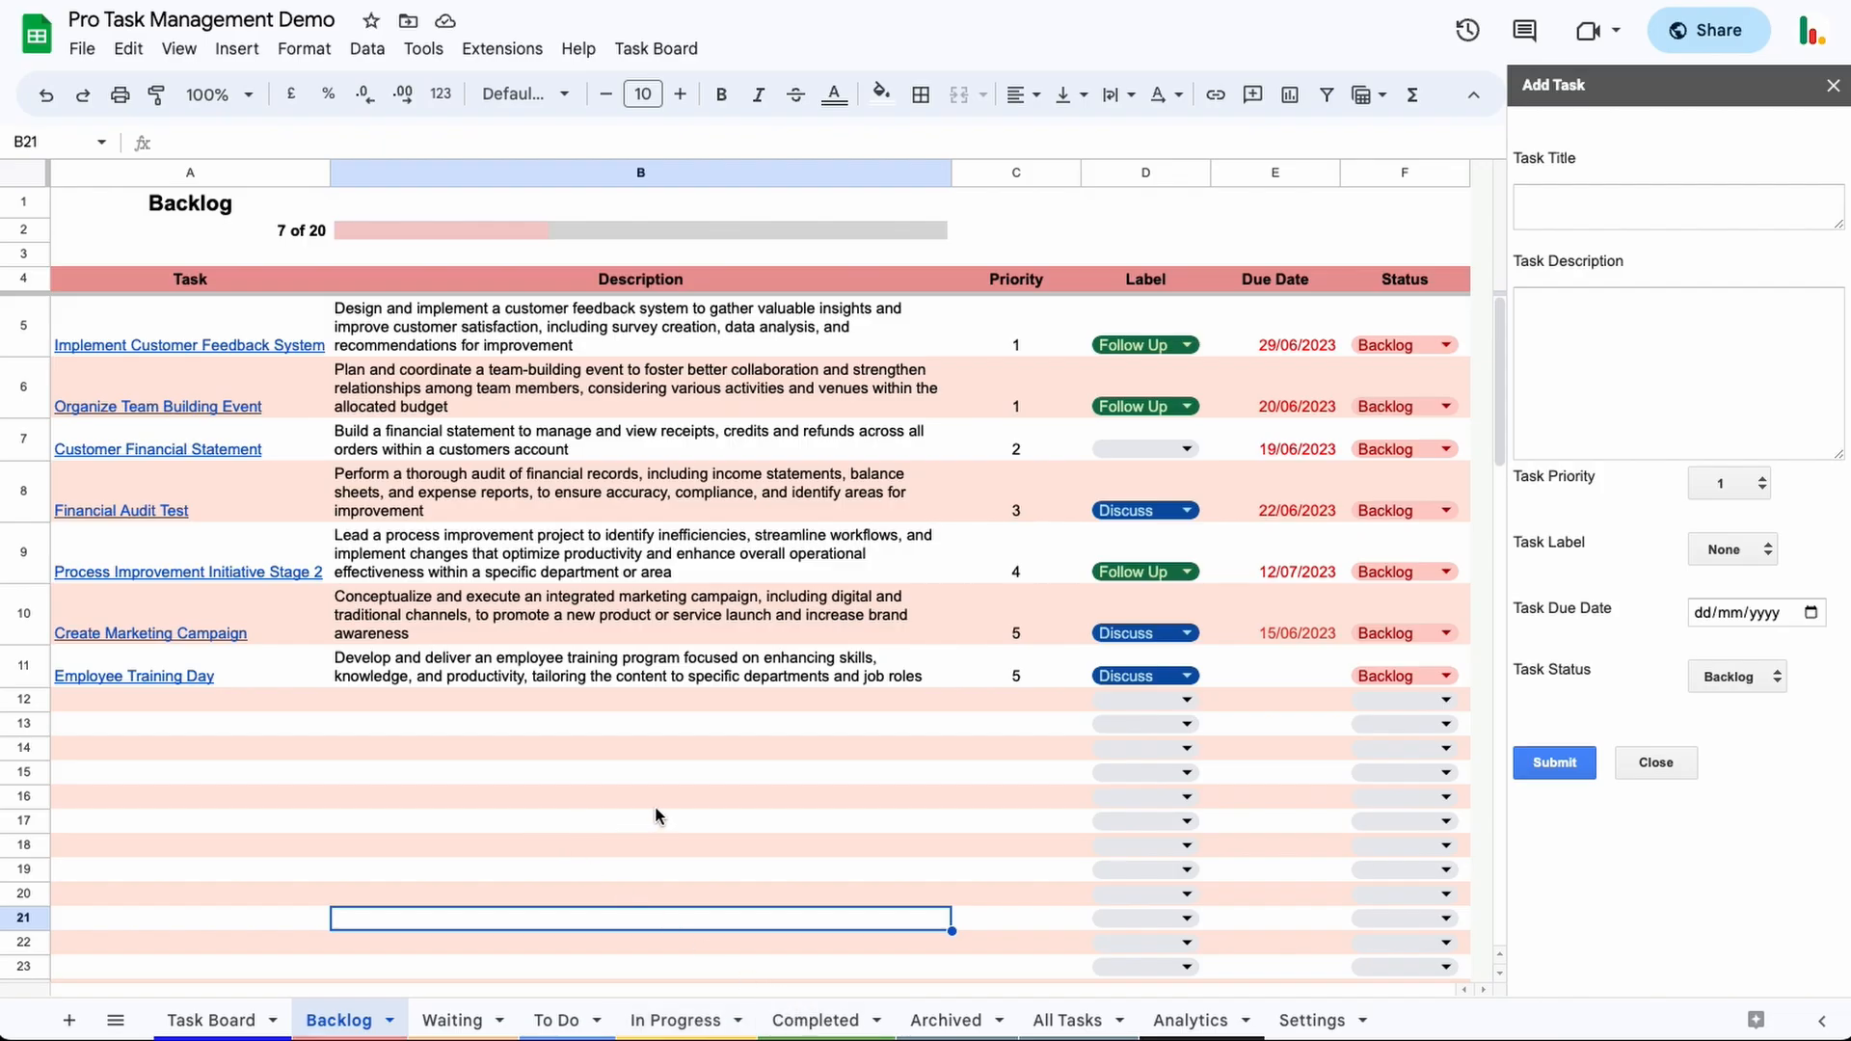
mouse_move(1176, 681)
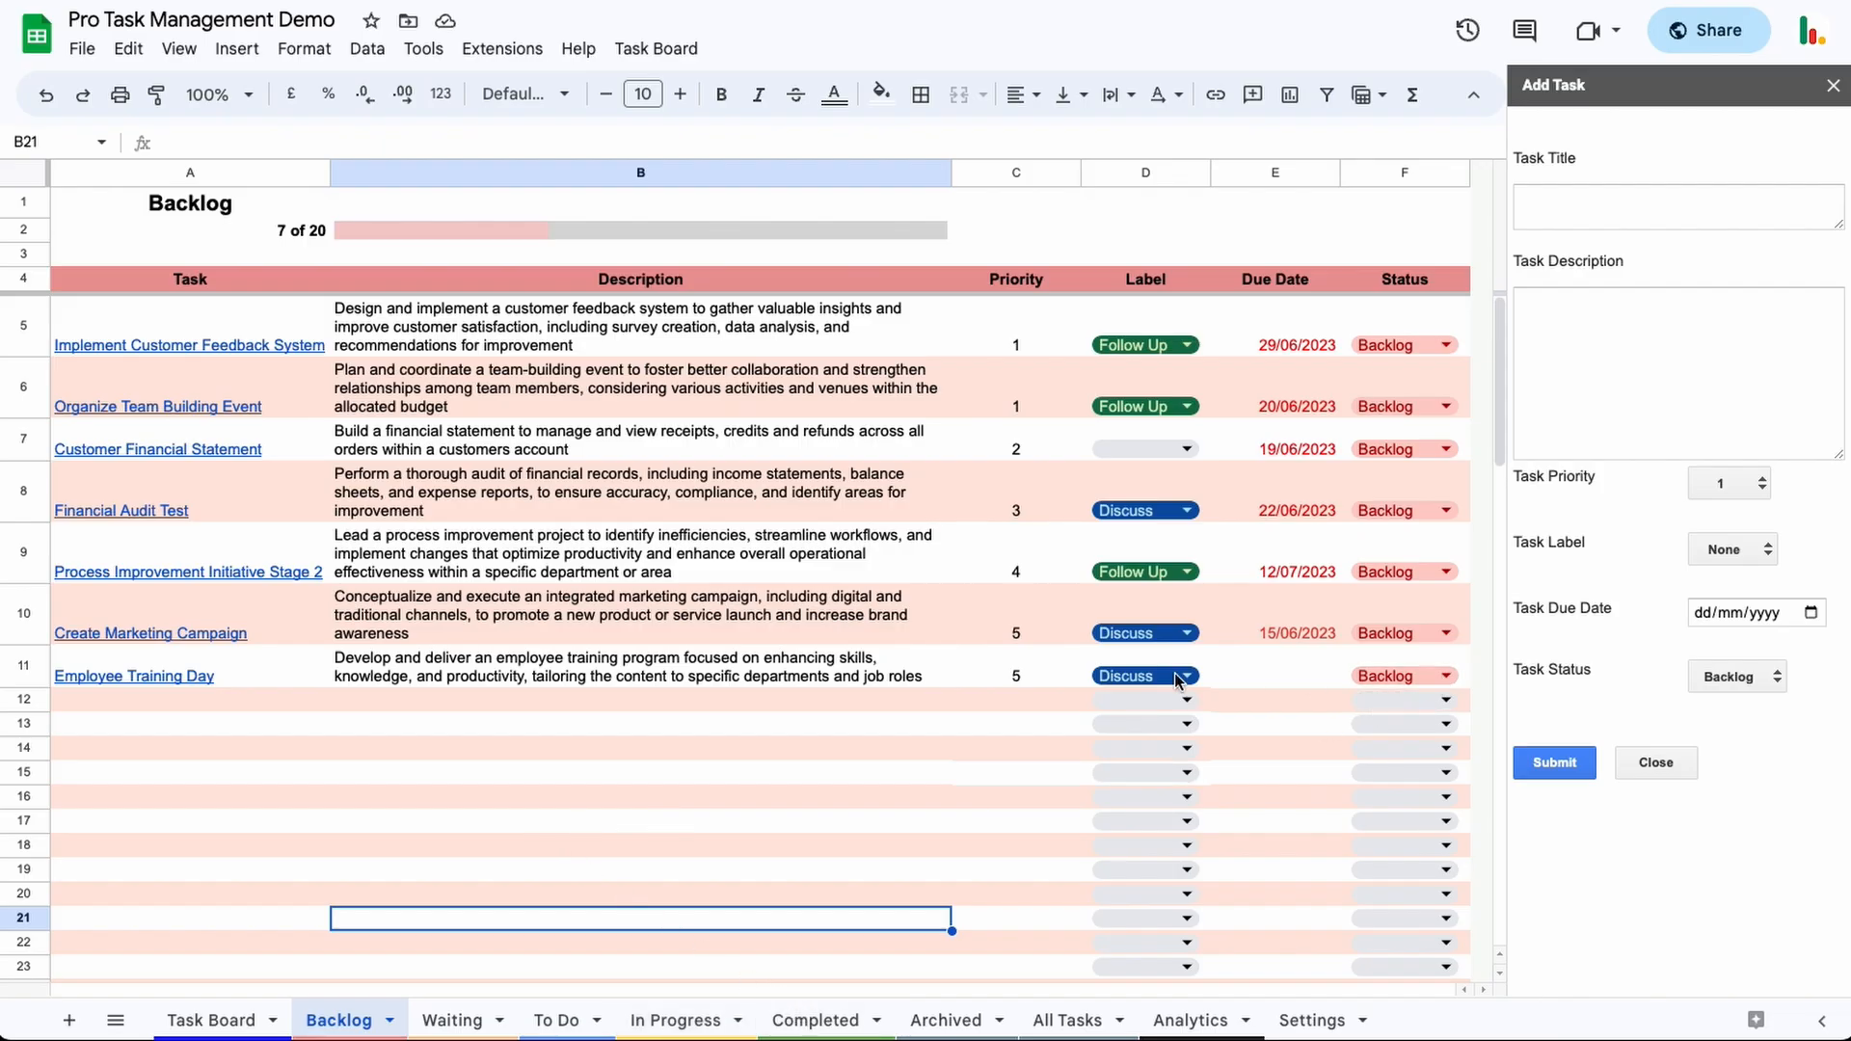
mouse_move(175, 690)
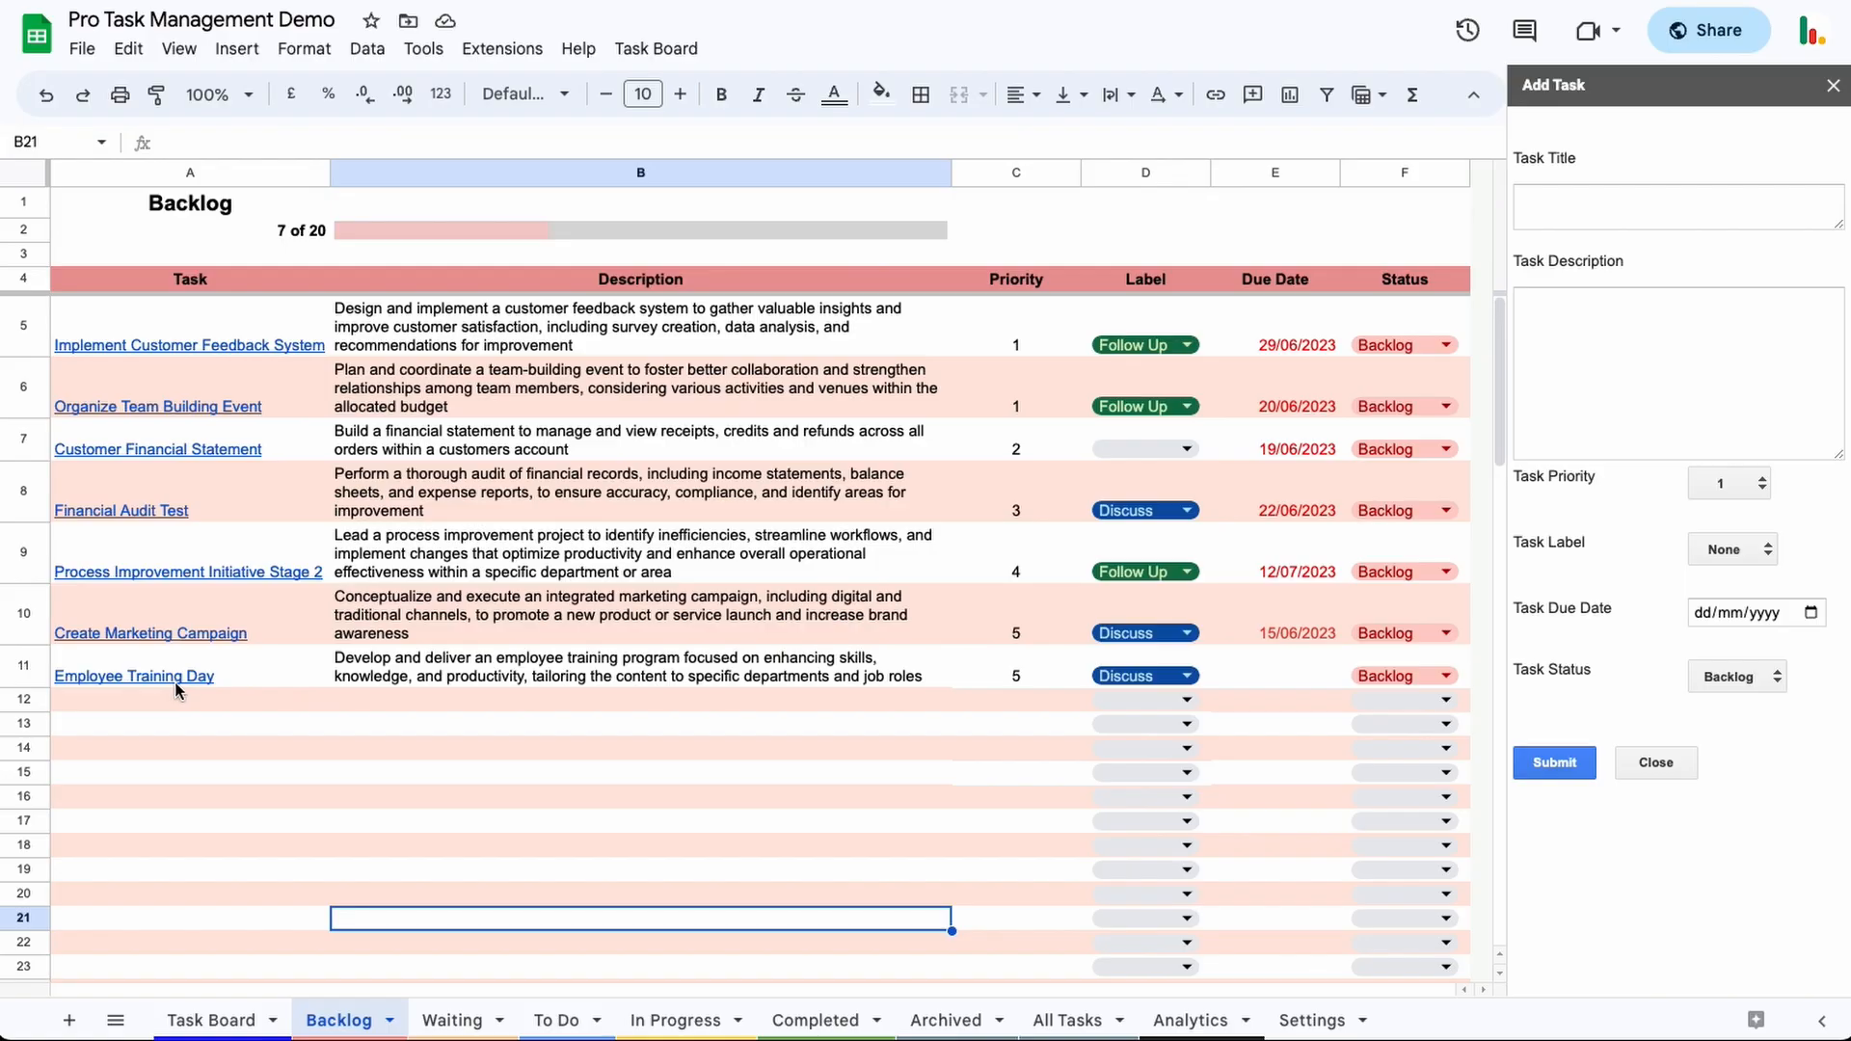
mouse_move(133, 674)
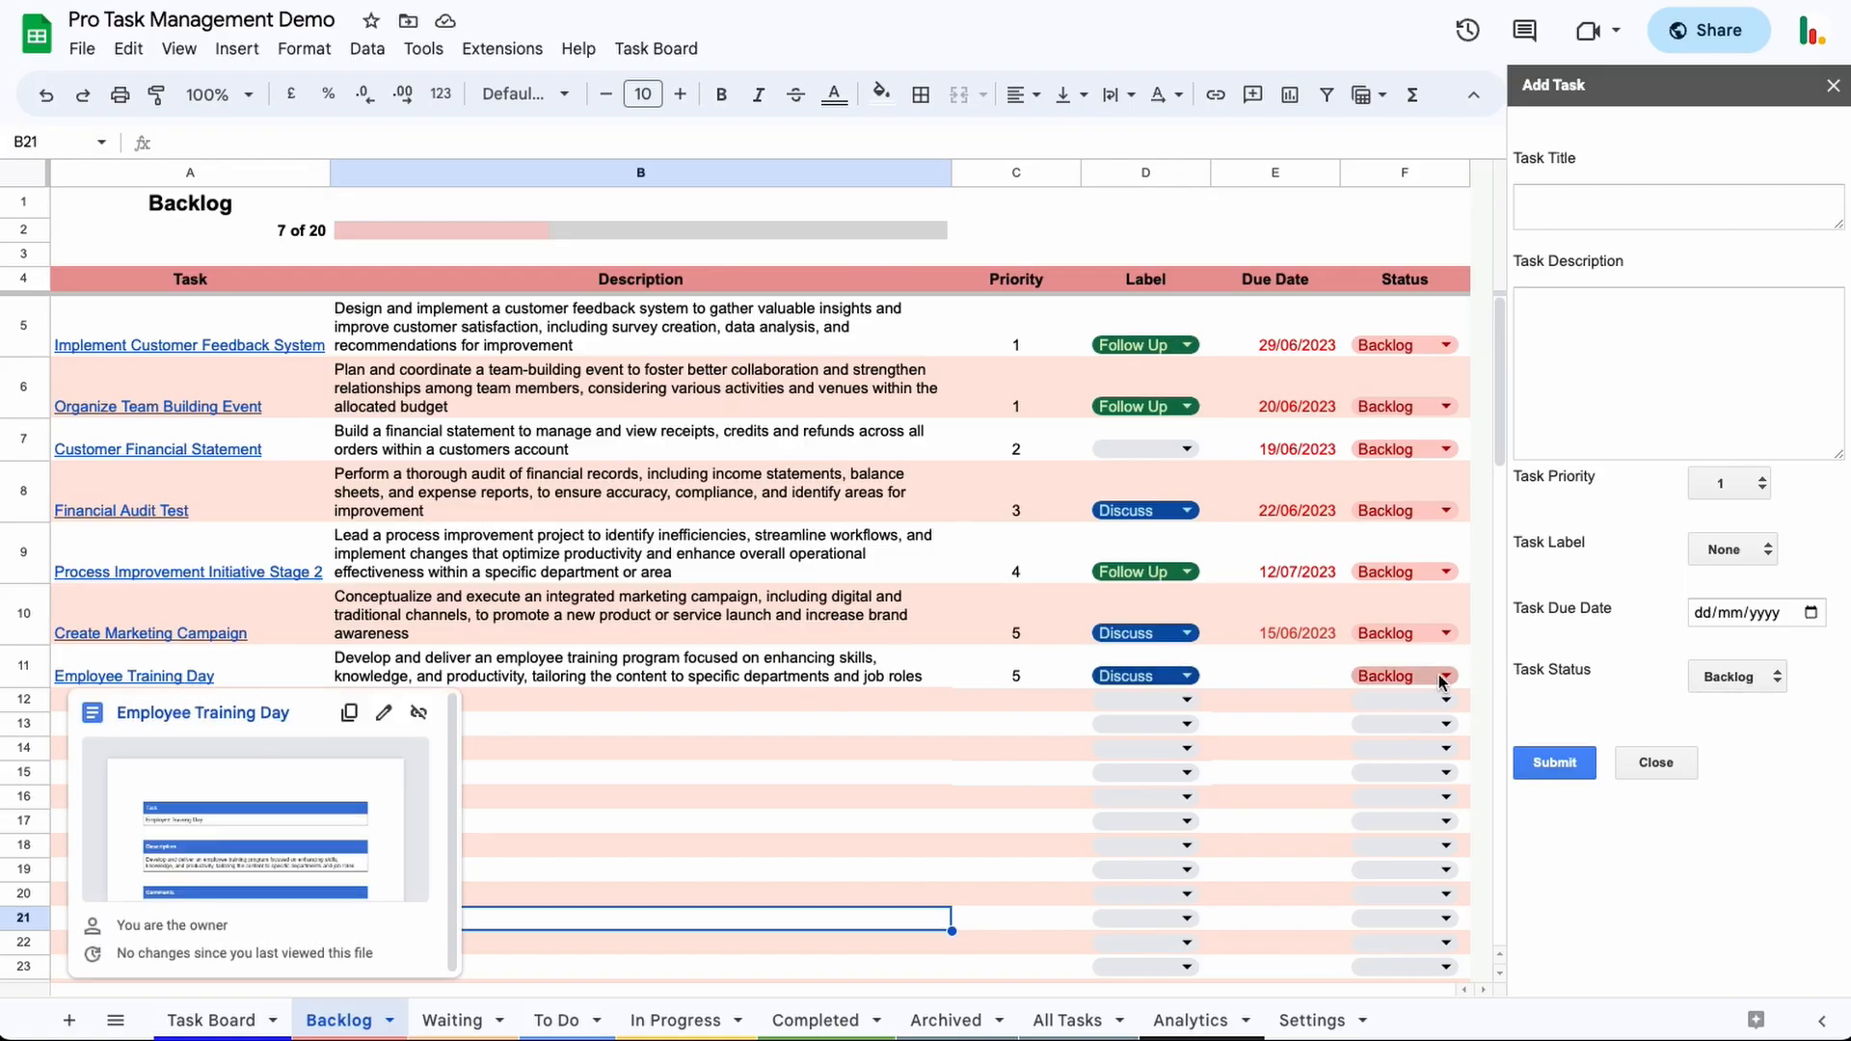
click(1444, 675)
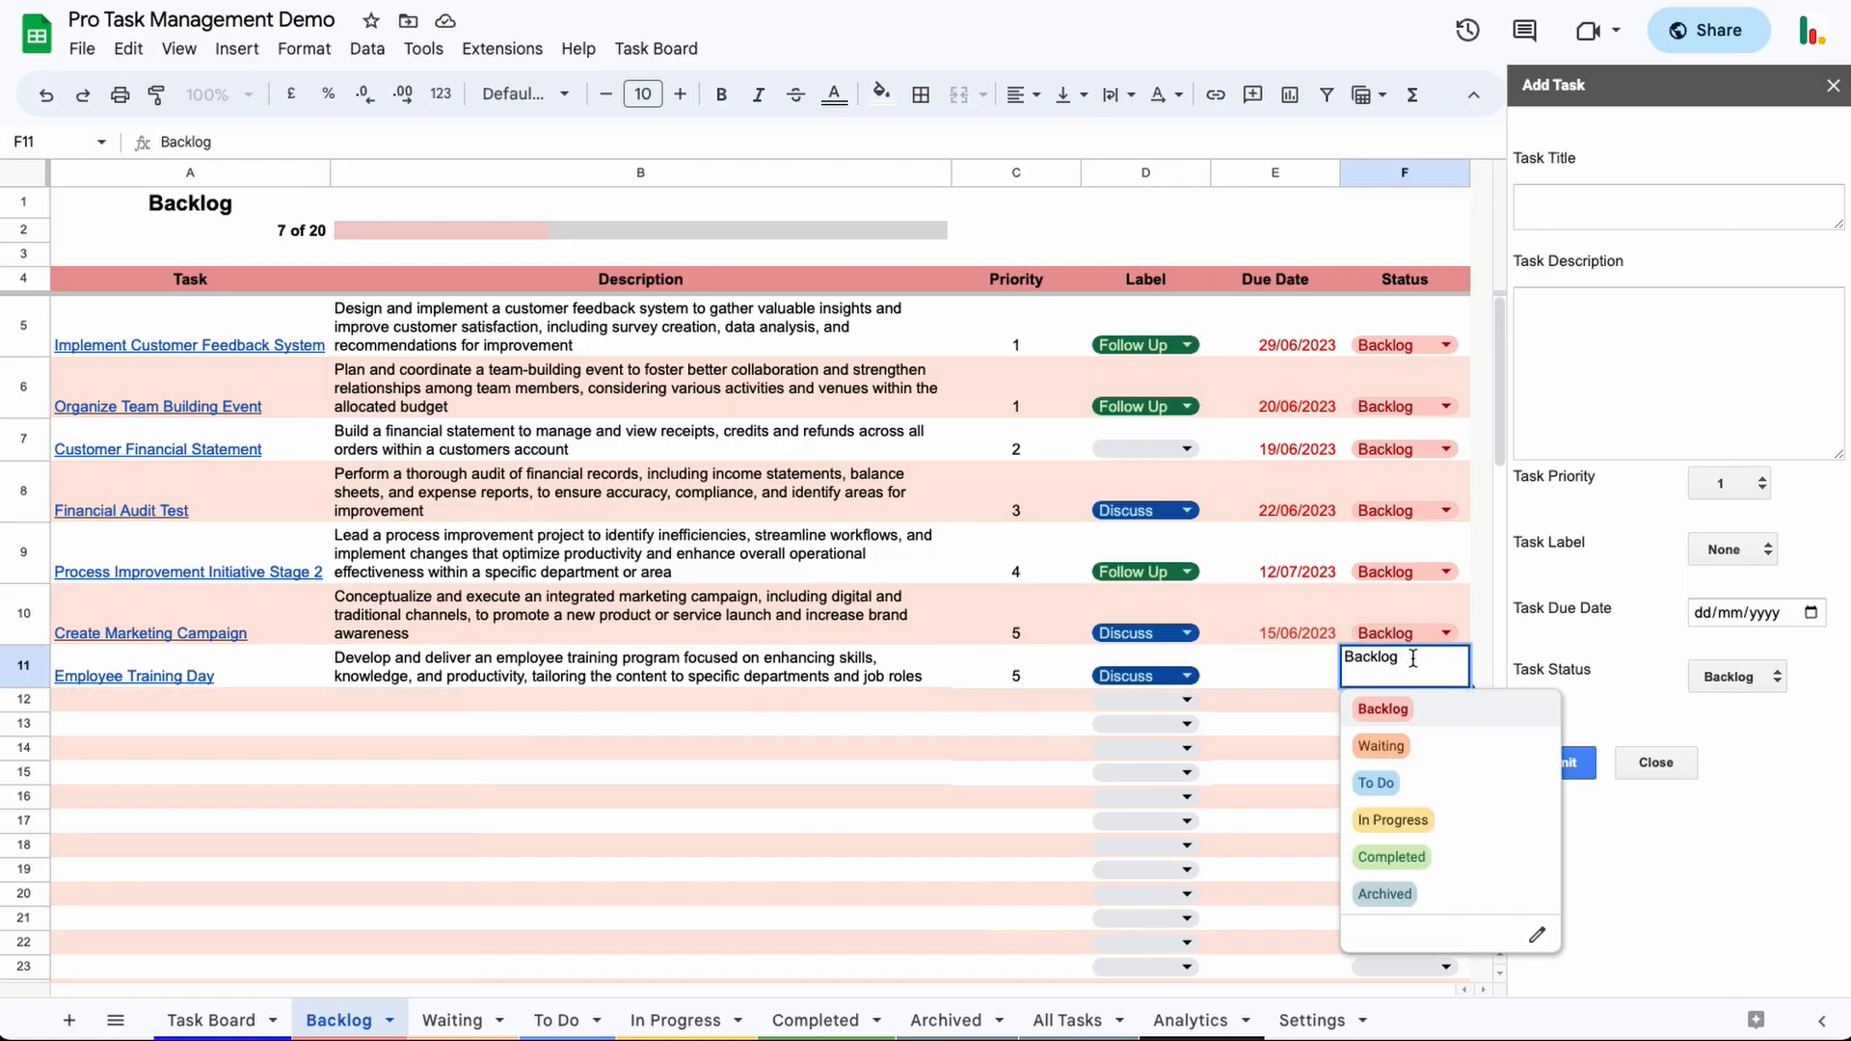
mouse_move(1375, 783)
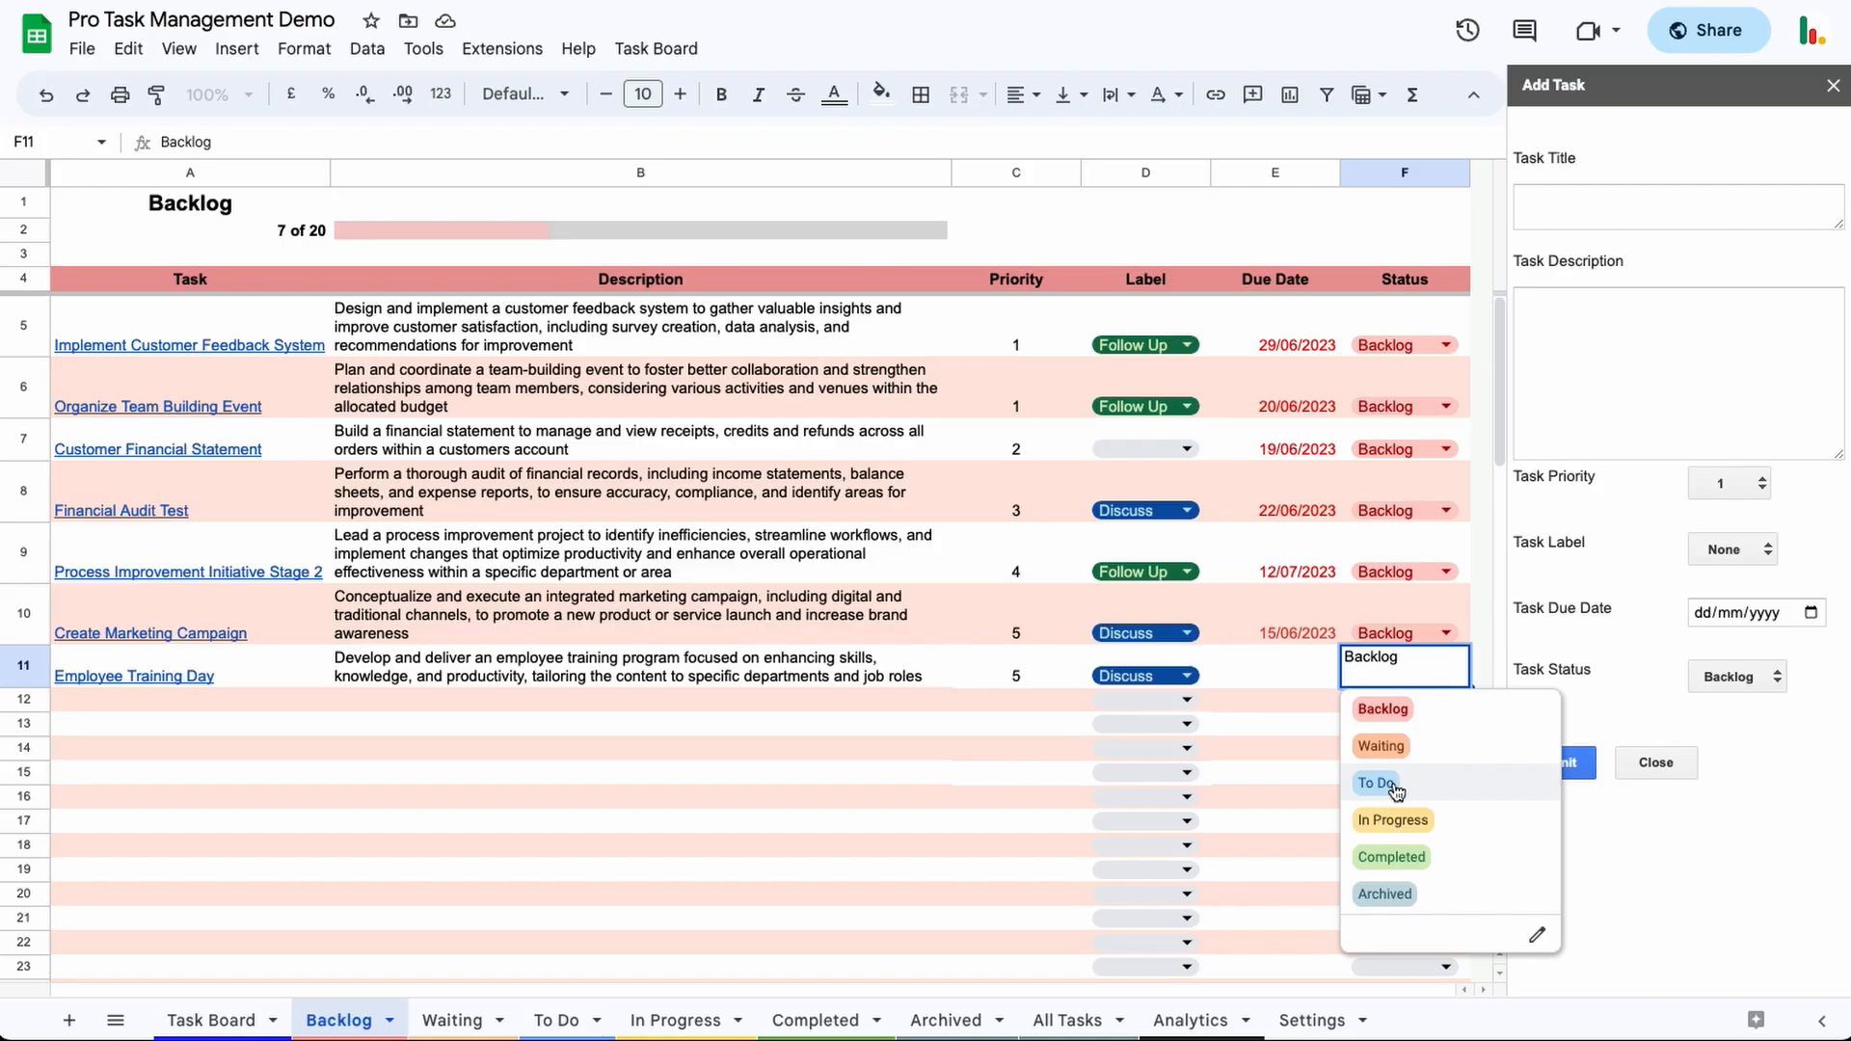
click(1377, 783)
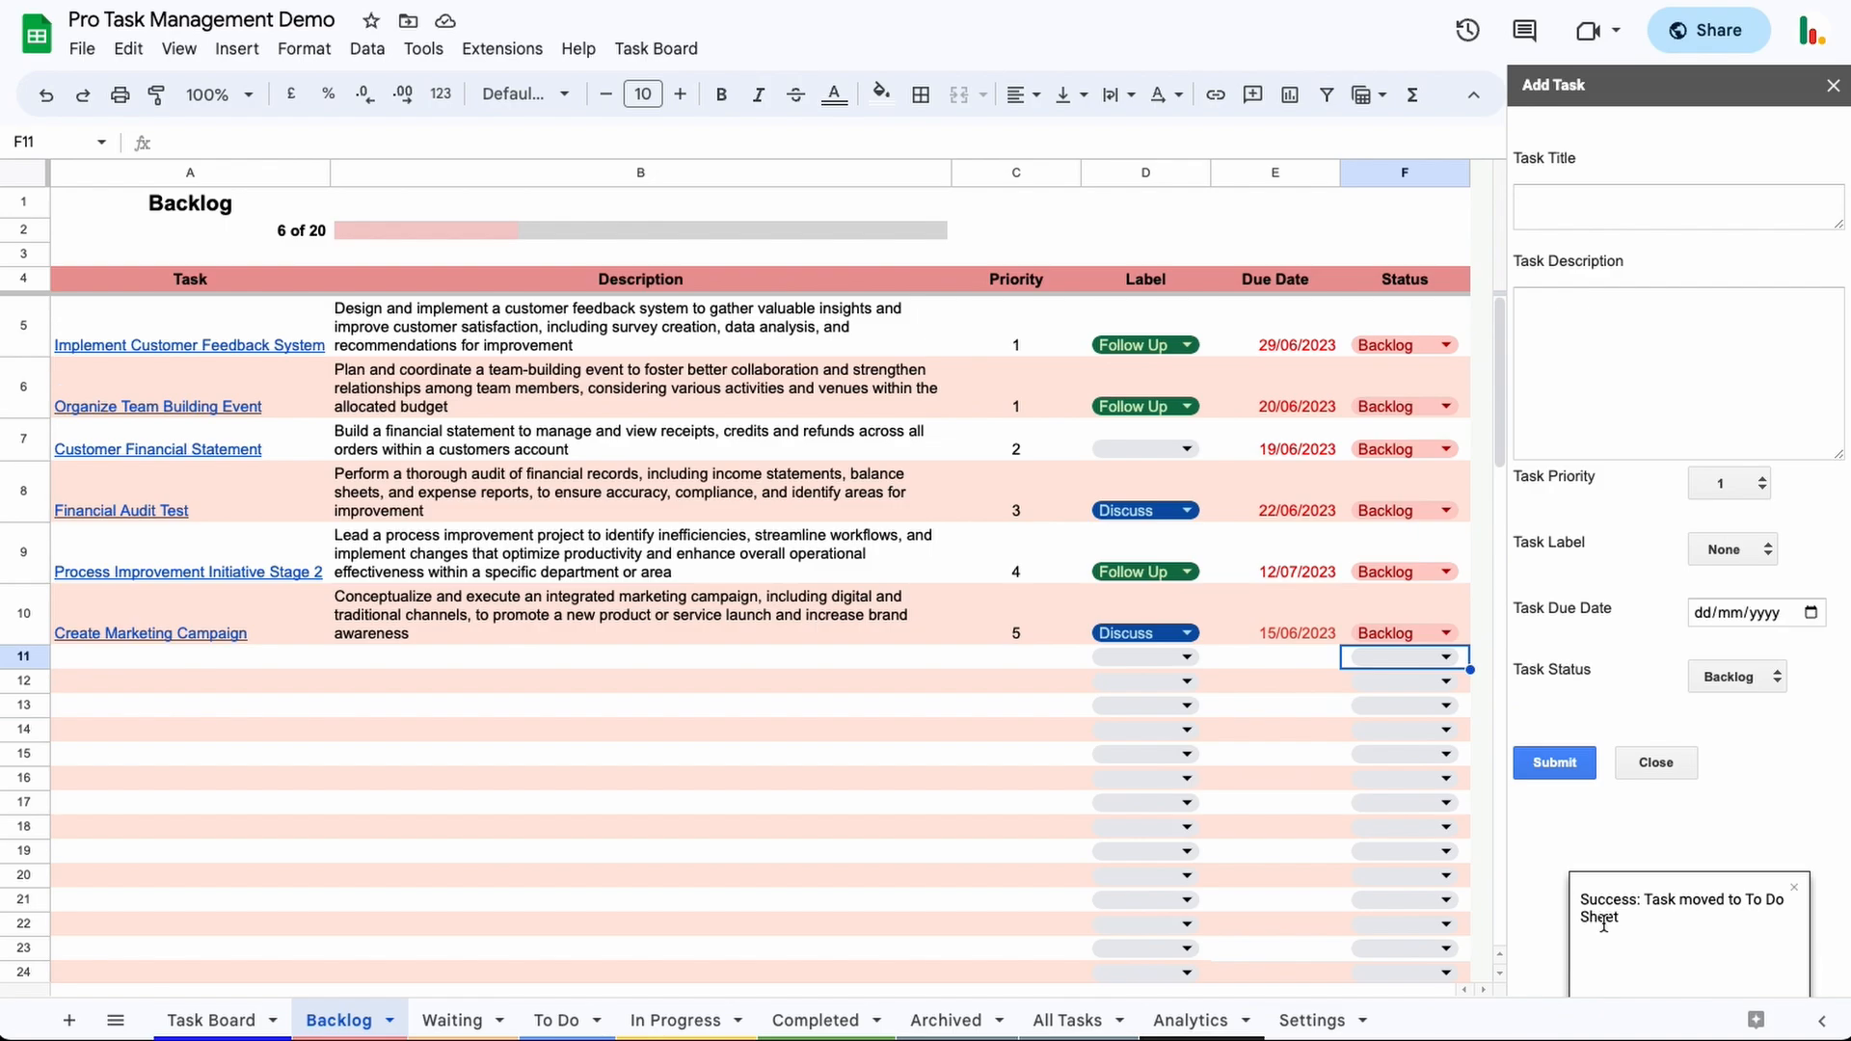
mouse_move(565, 1028)
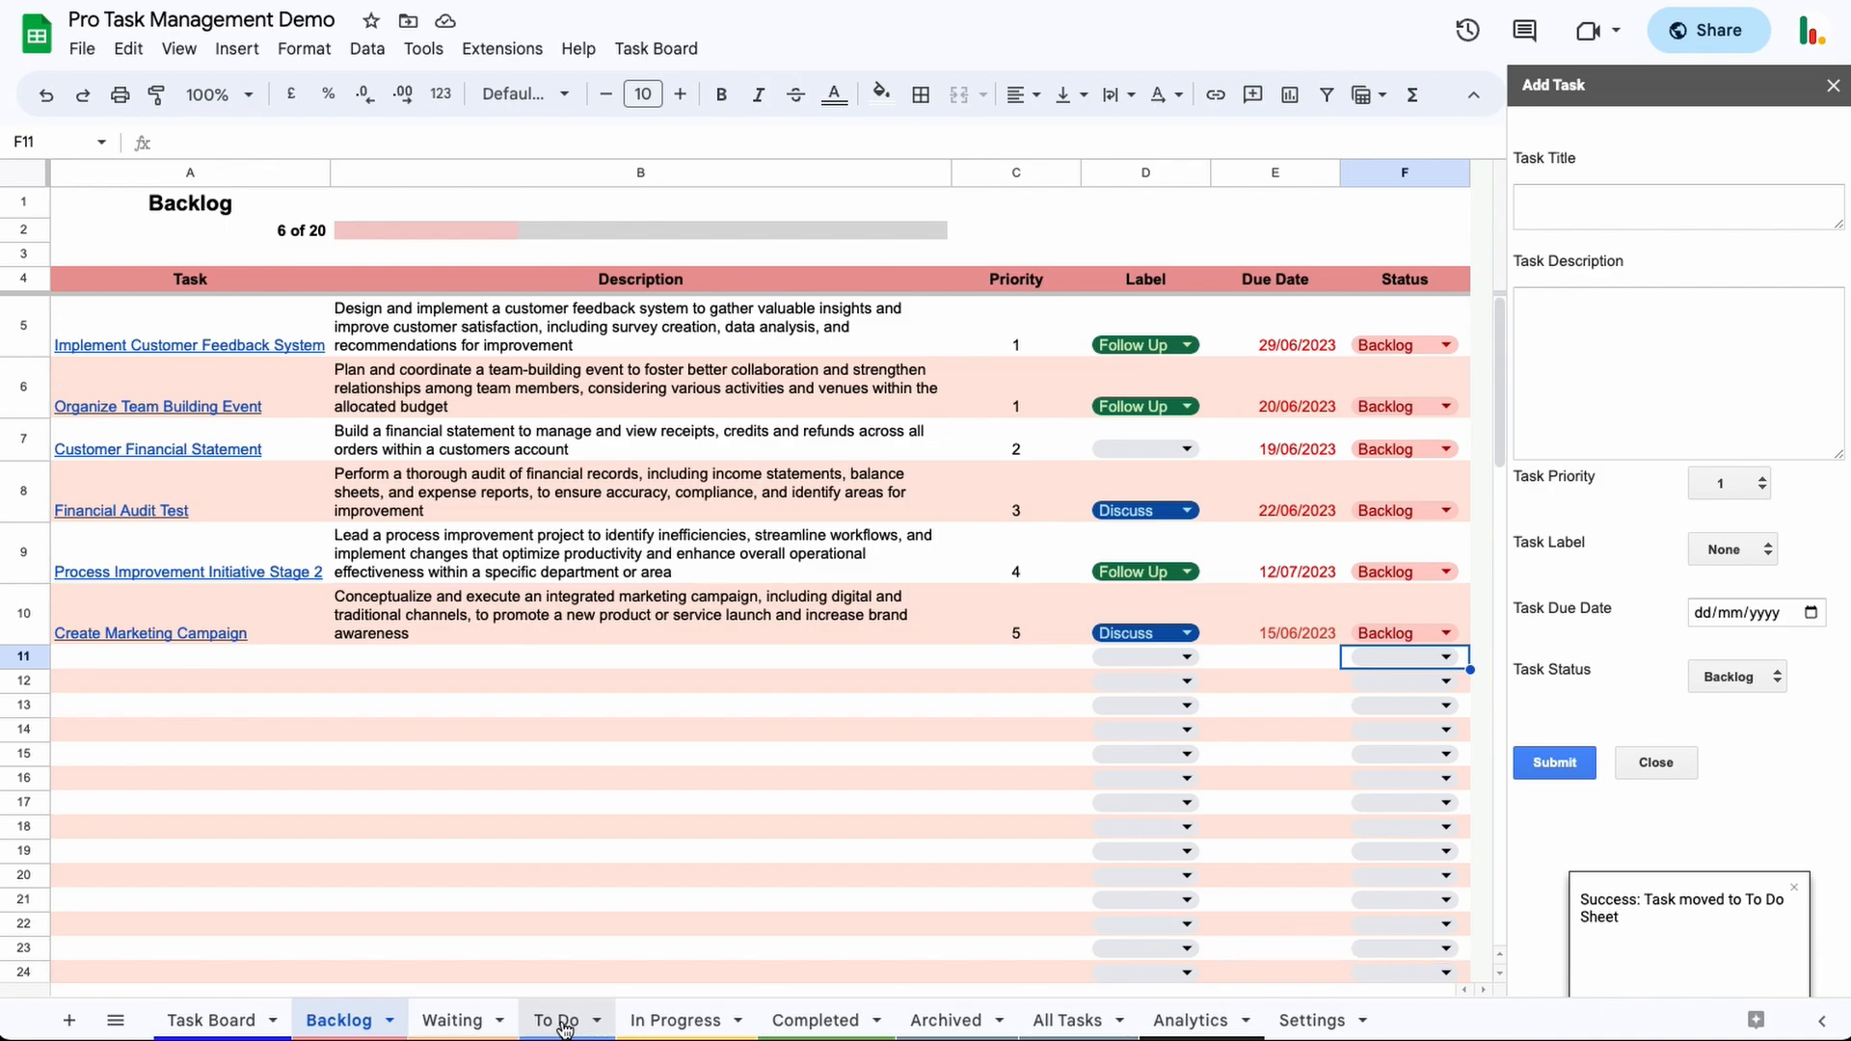
- On the To Do sheet, change Employee Training Day's status to In Progress
click(555, 1020)
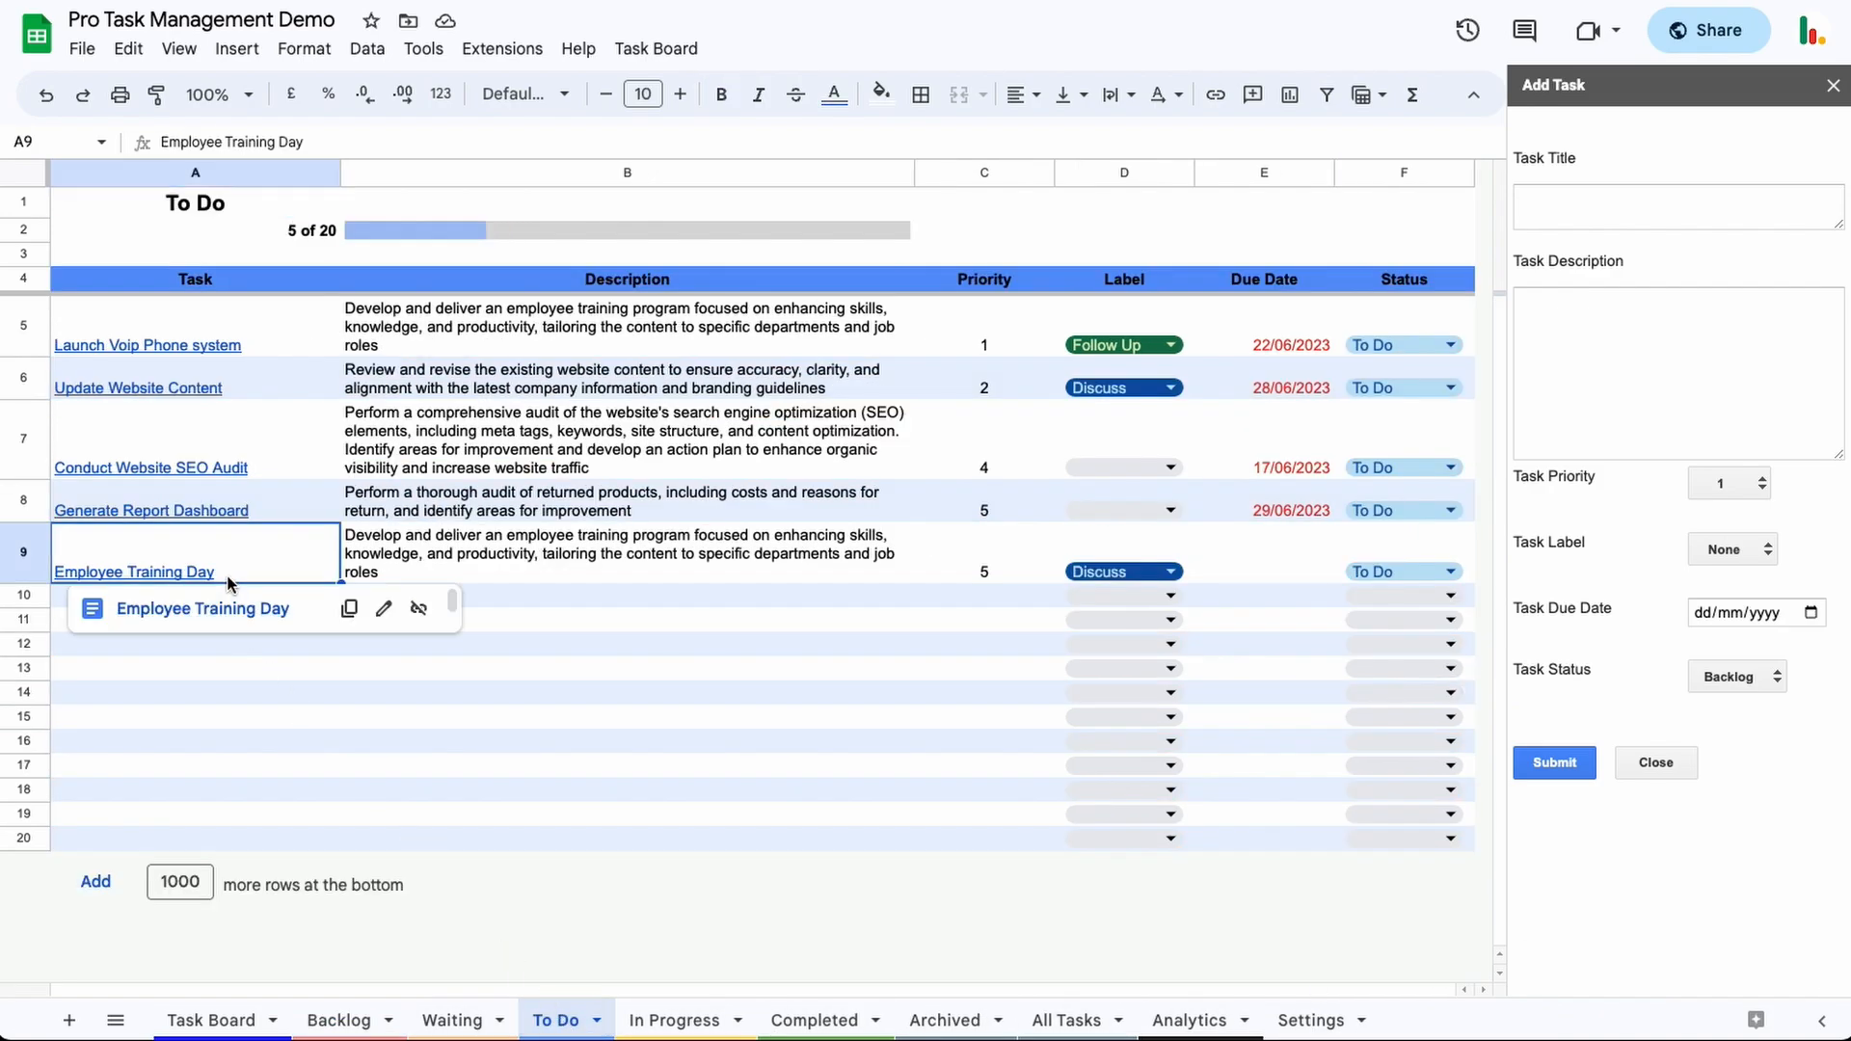
mouse_move(933, 582)
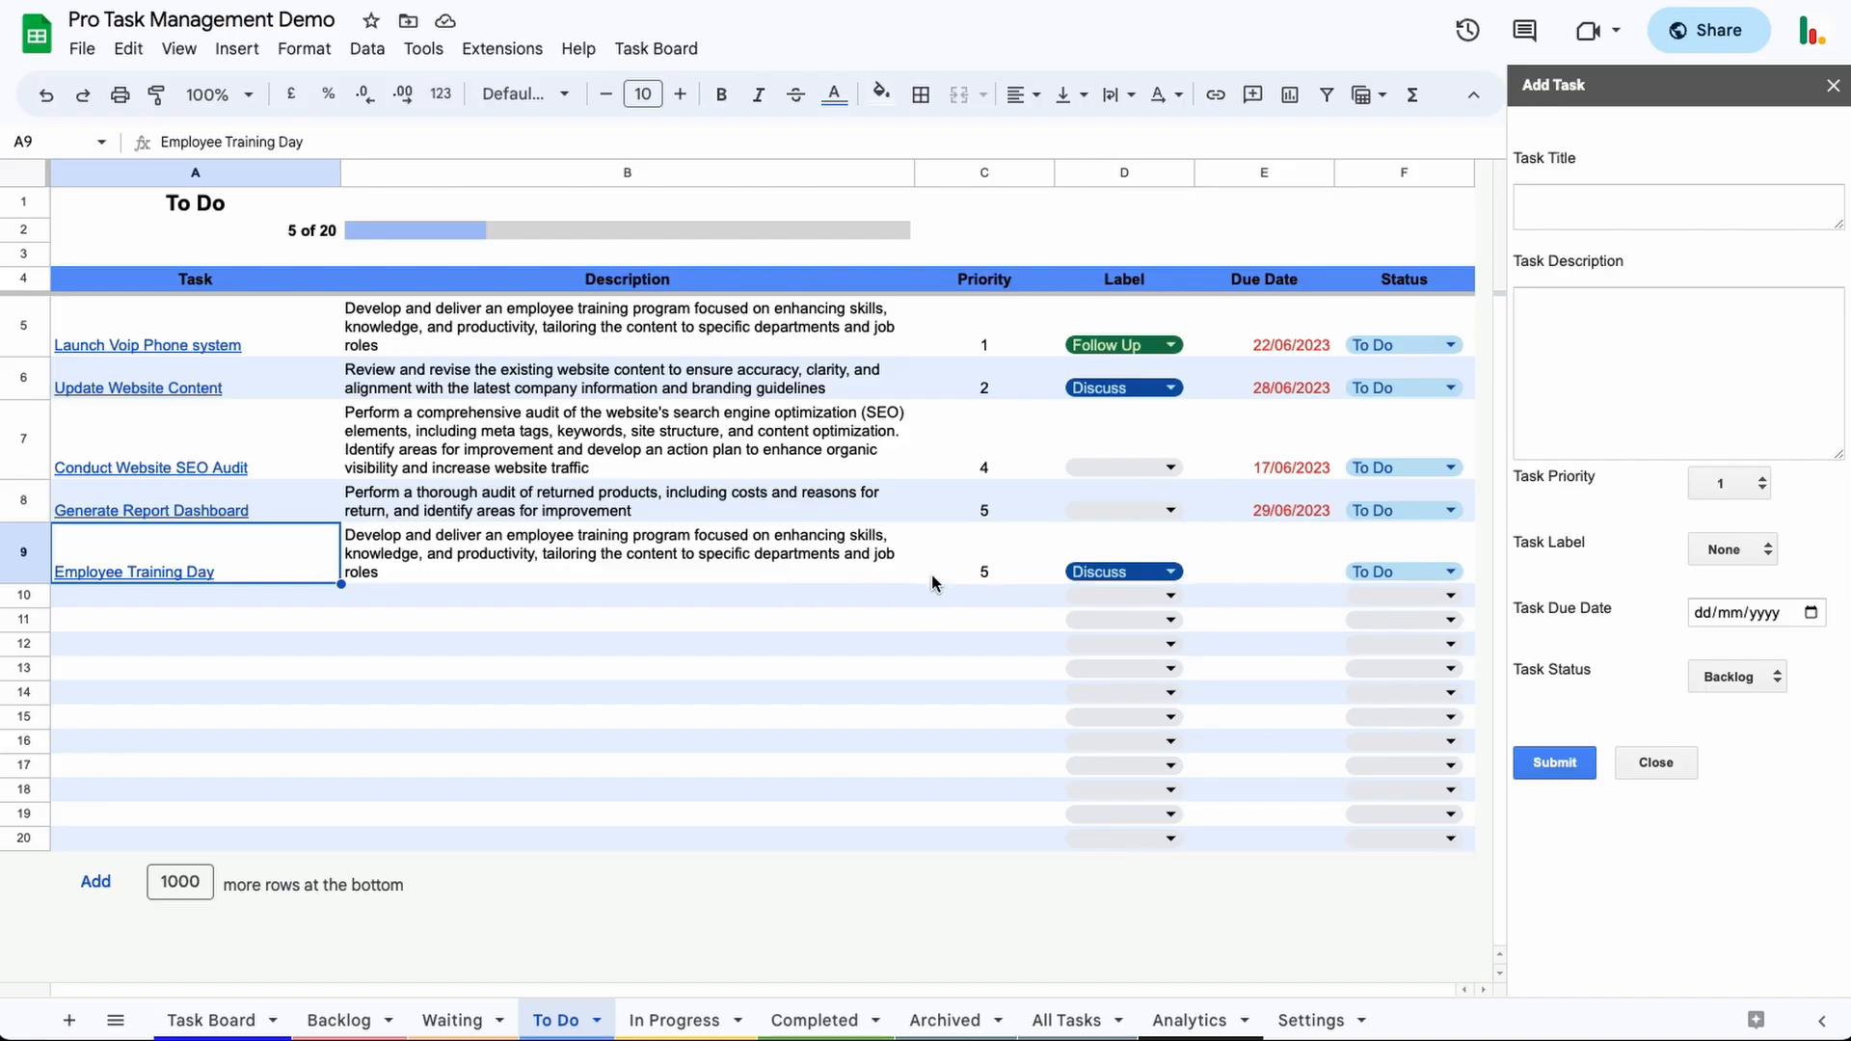
mouse_move(980, 573)
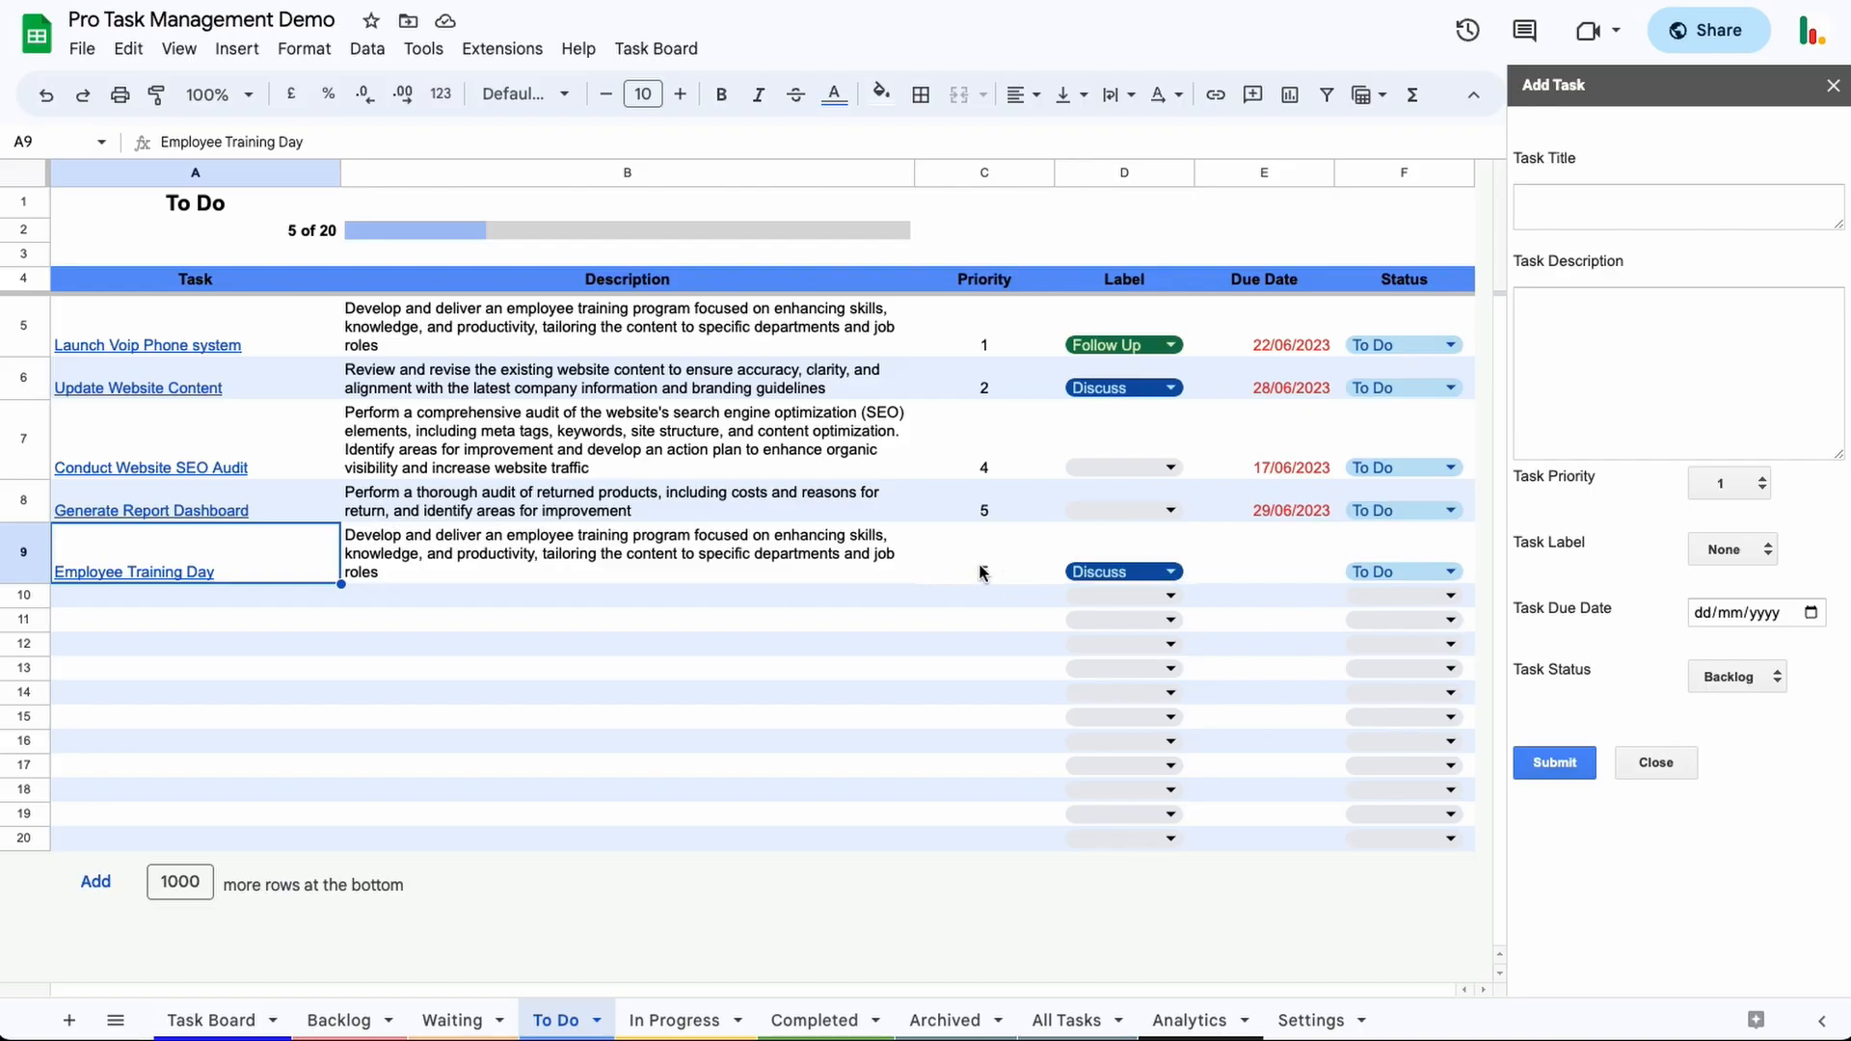
click(983, 553)
text(1)
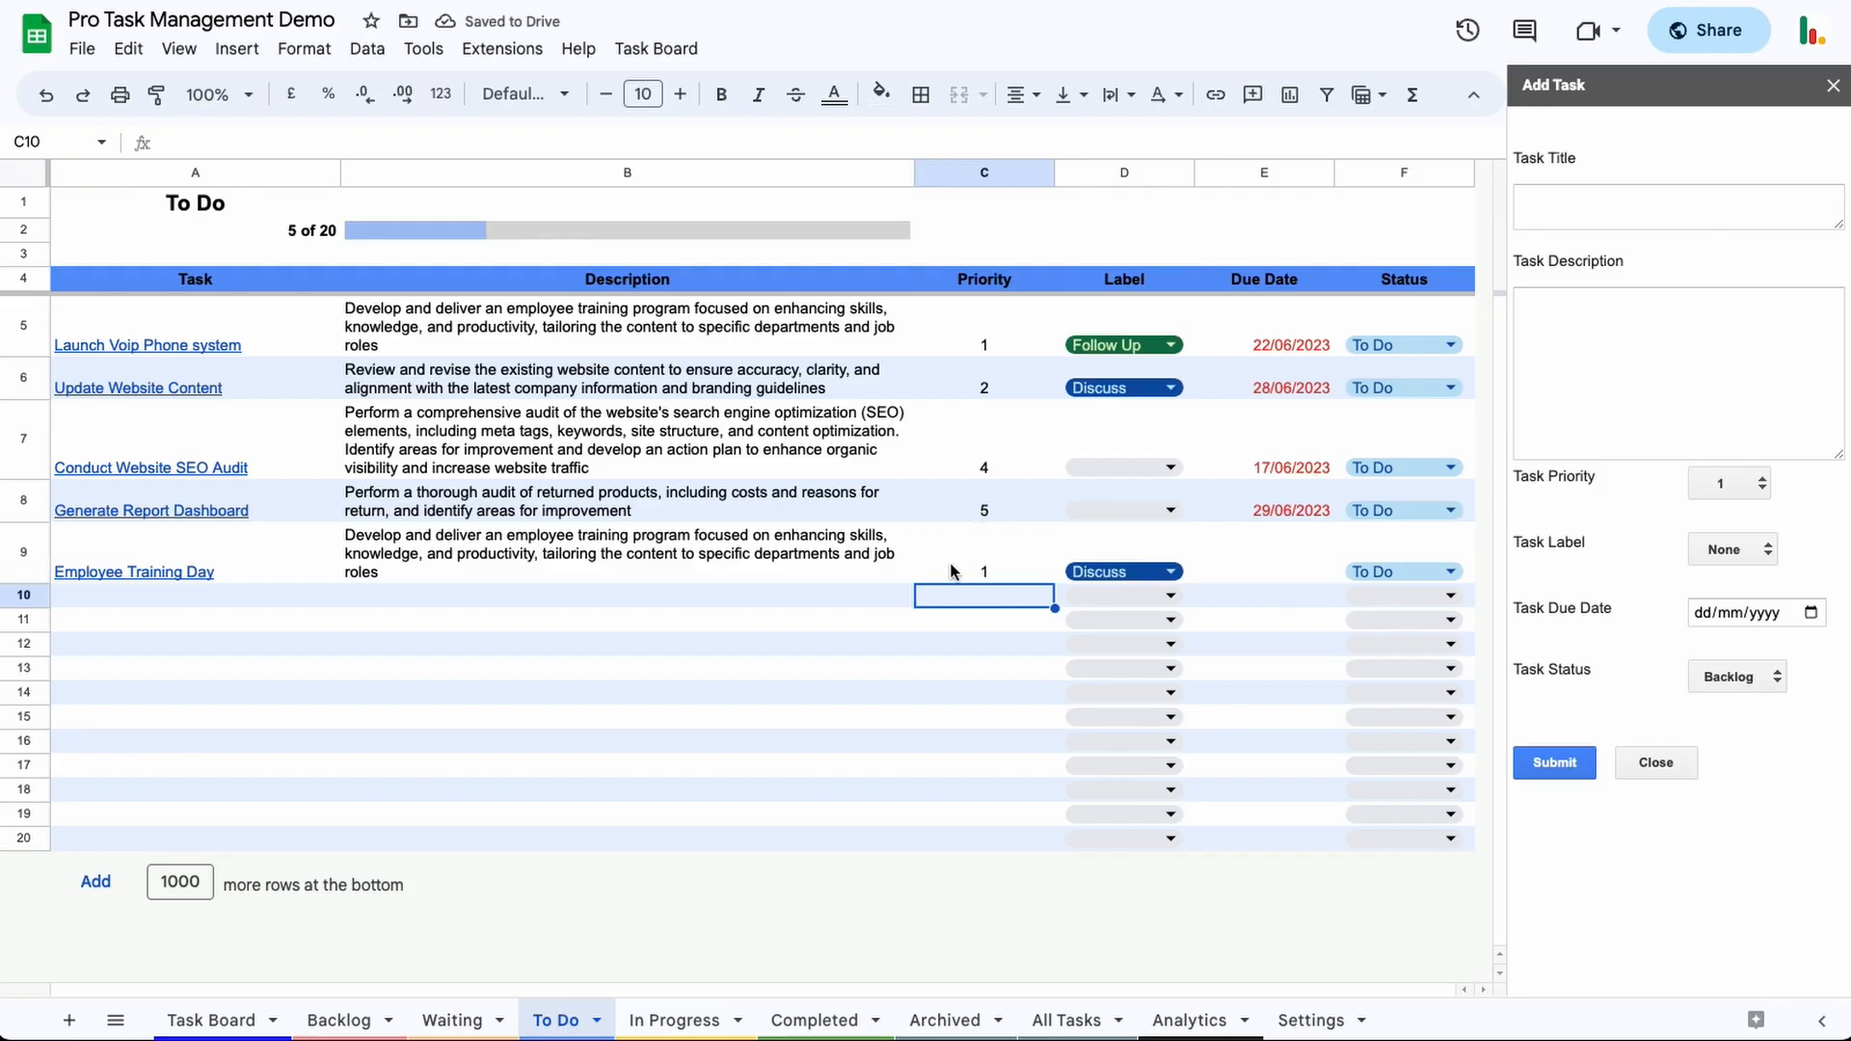
mouse_move(893, 816)
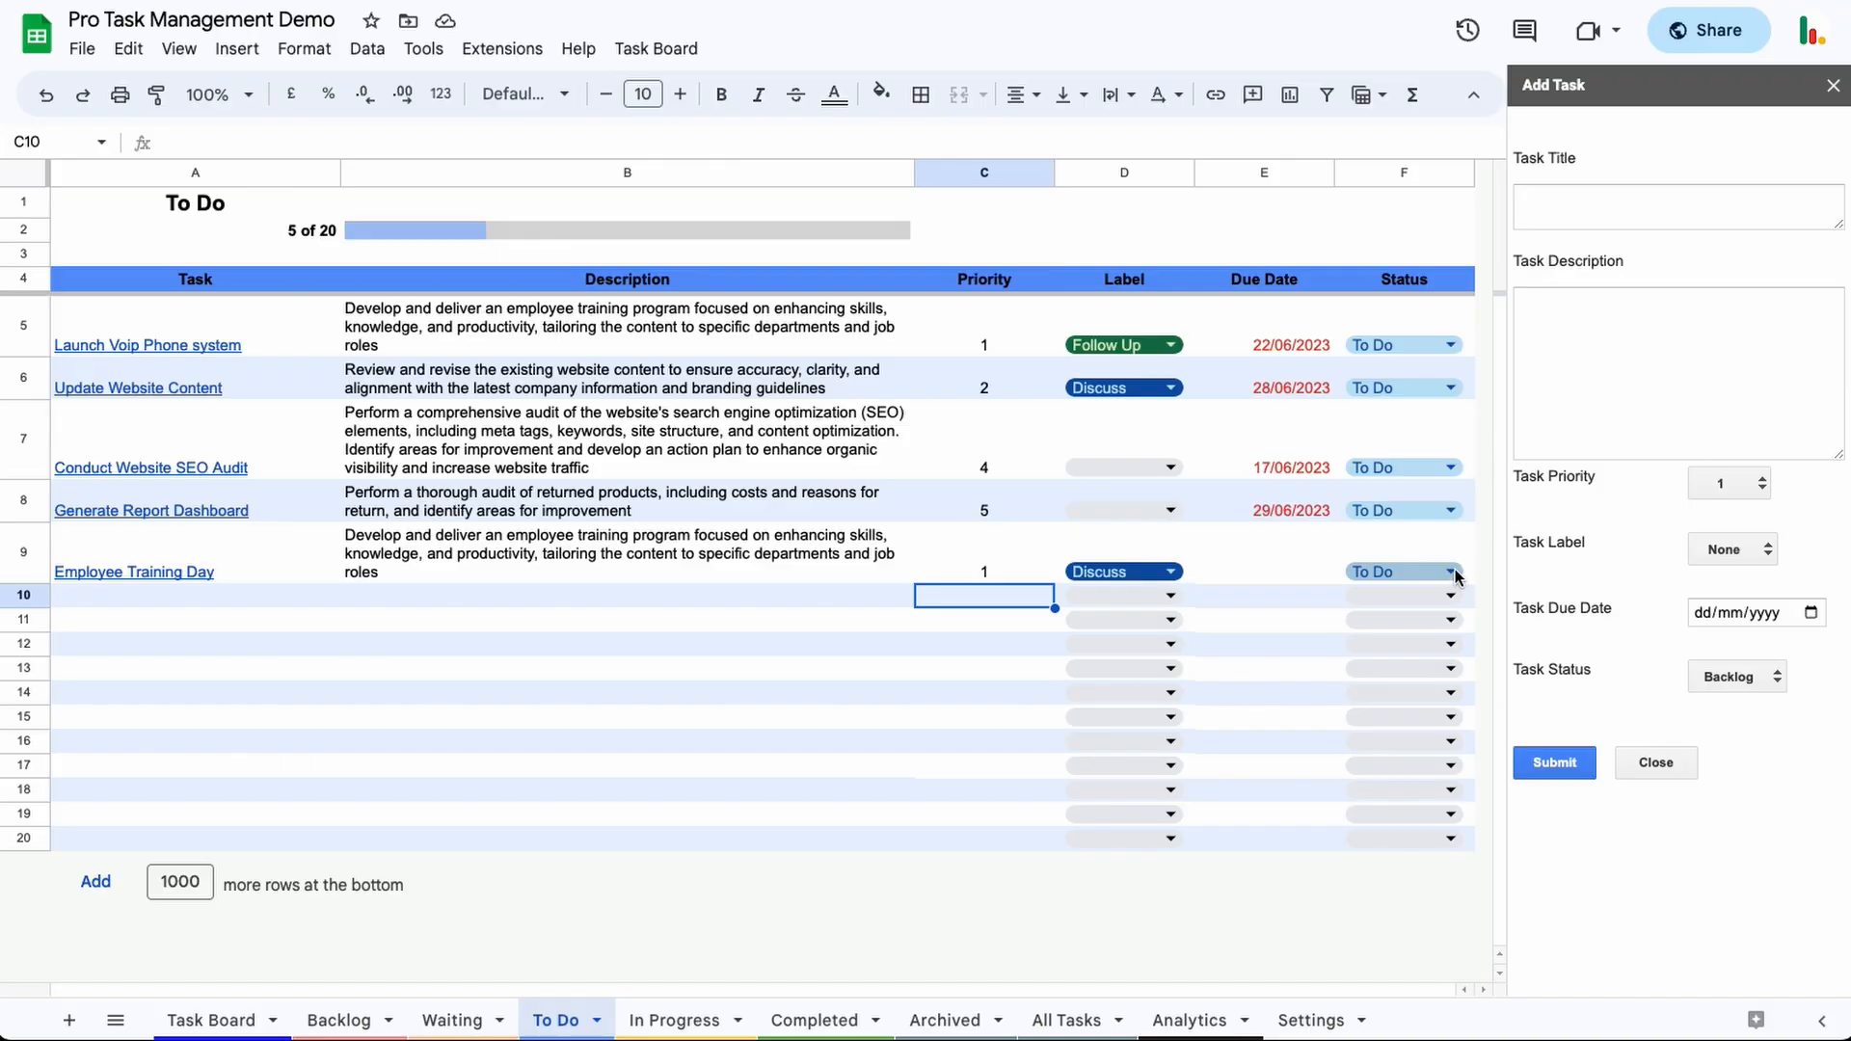
click(1402, 571)
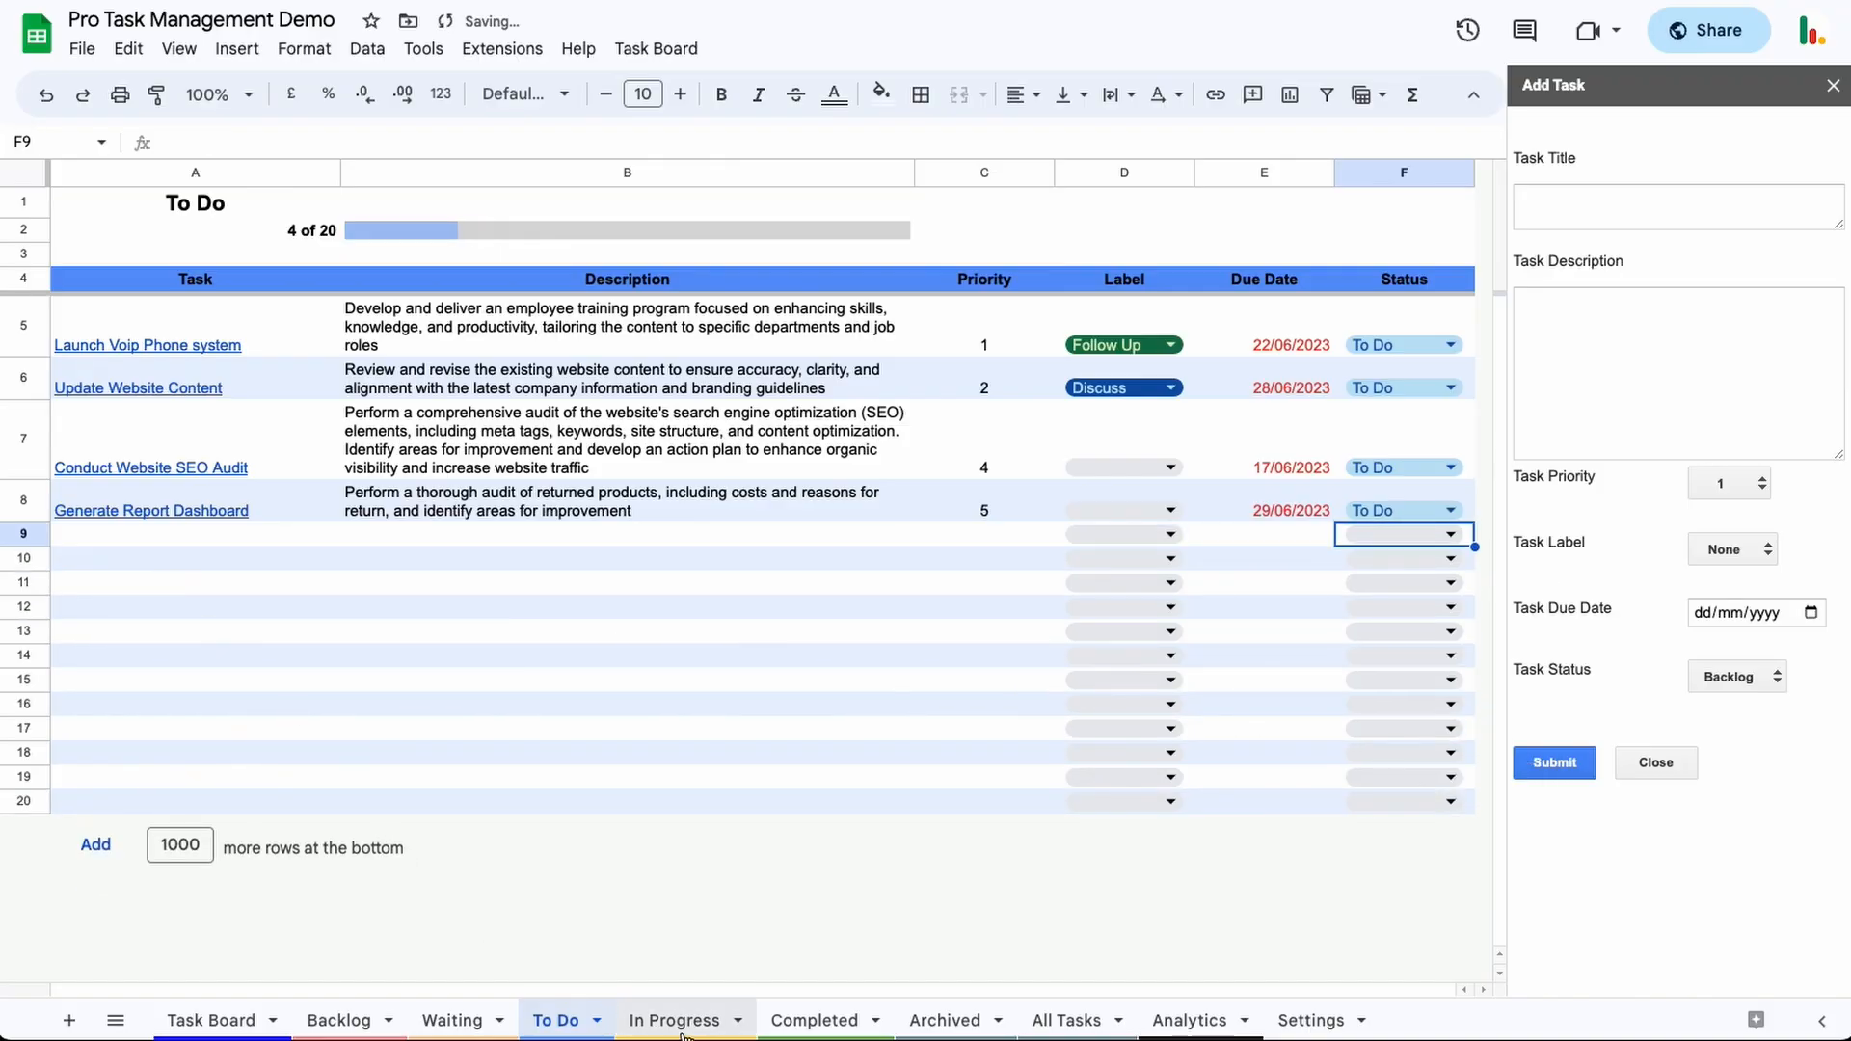
- View the In Progress sheet with Employee Training Day now listed first at priority 1
click(675, 1020)
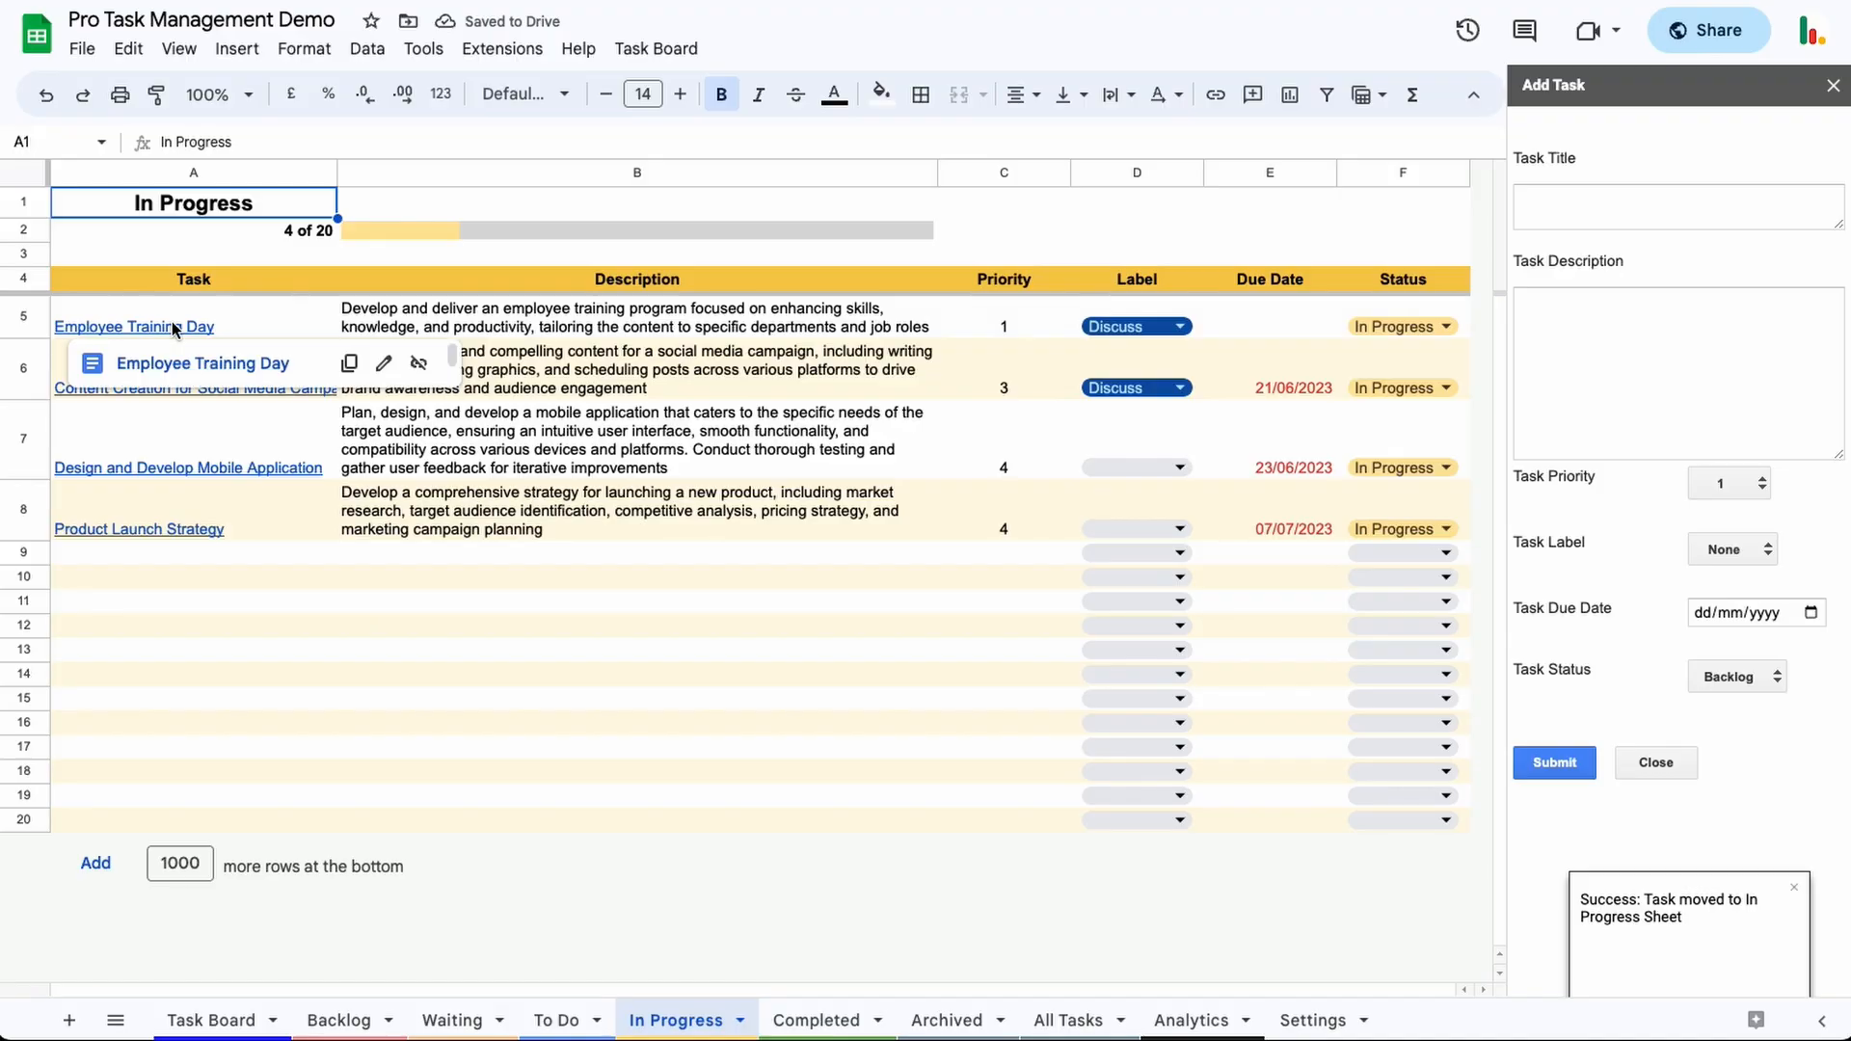
click(1002, 325)
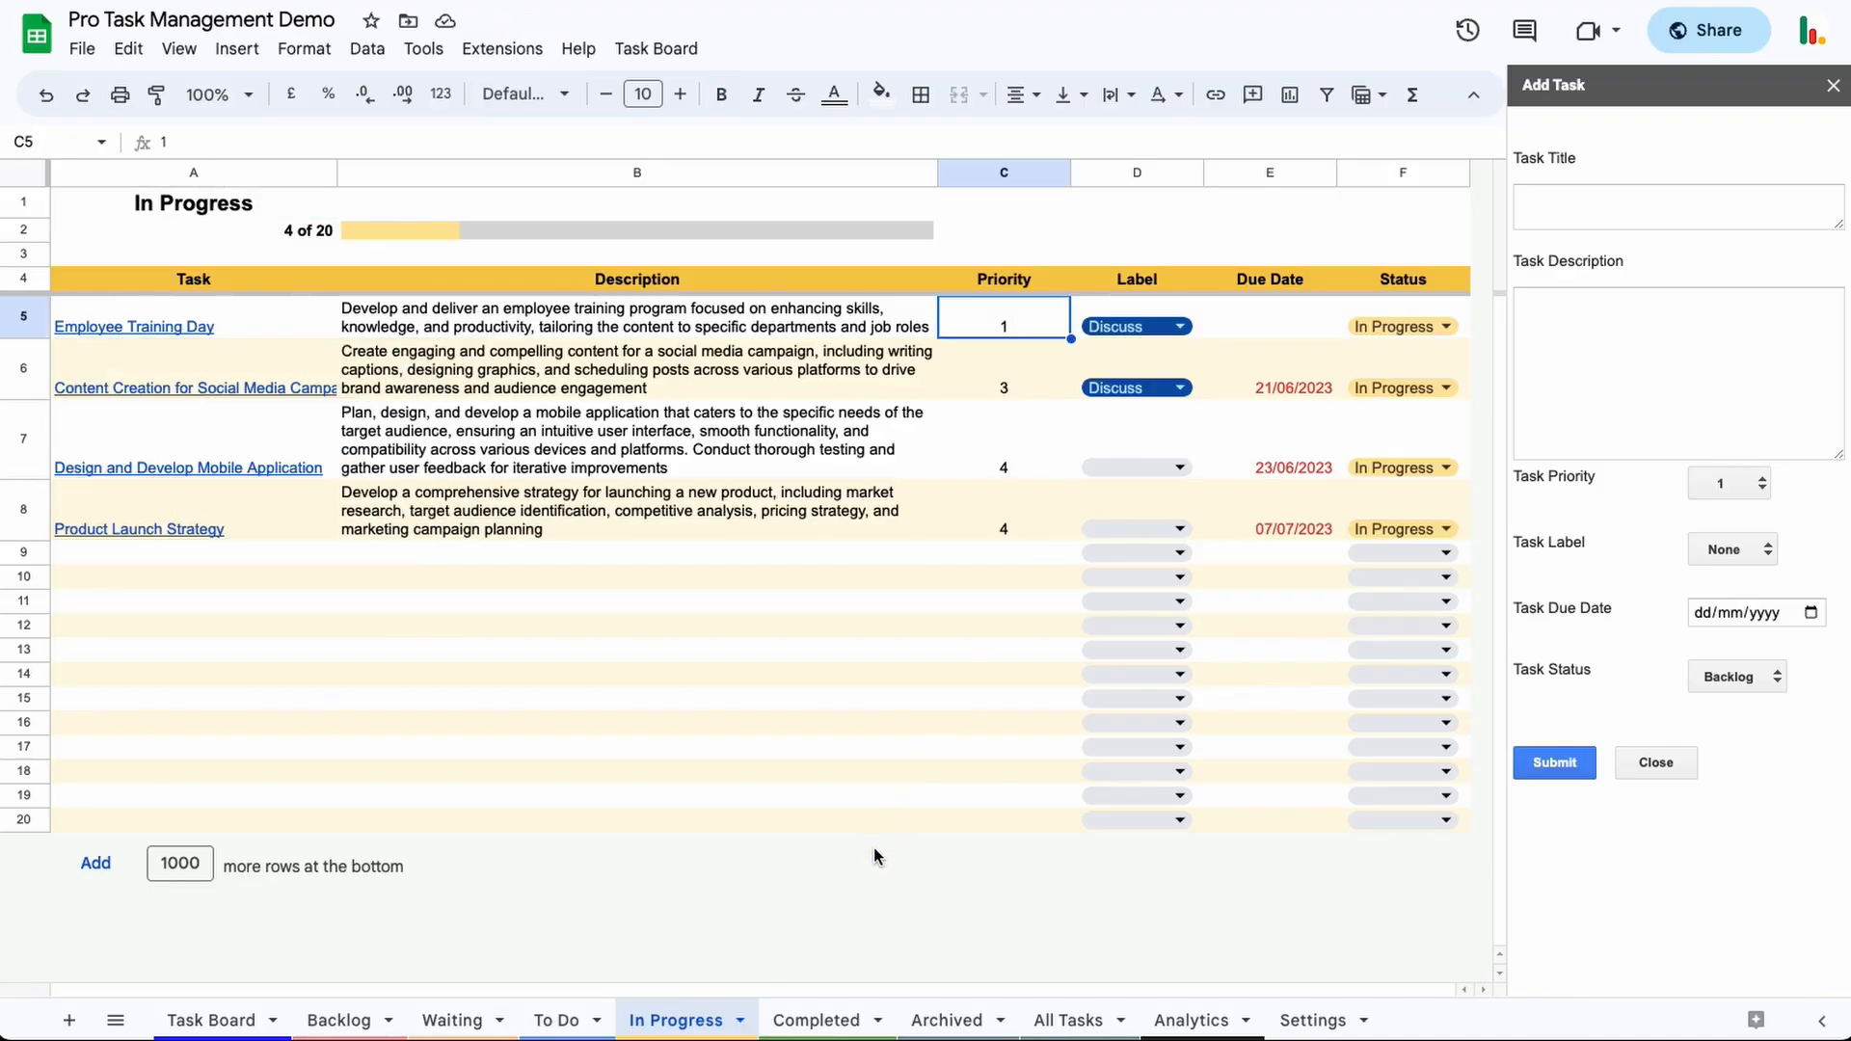
click(556, 1020)
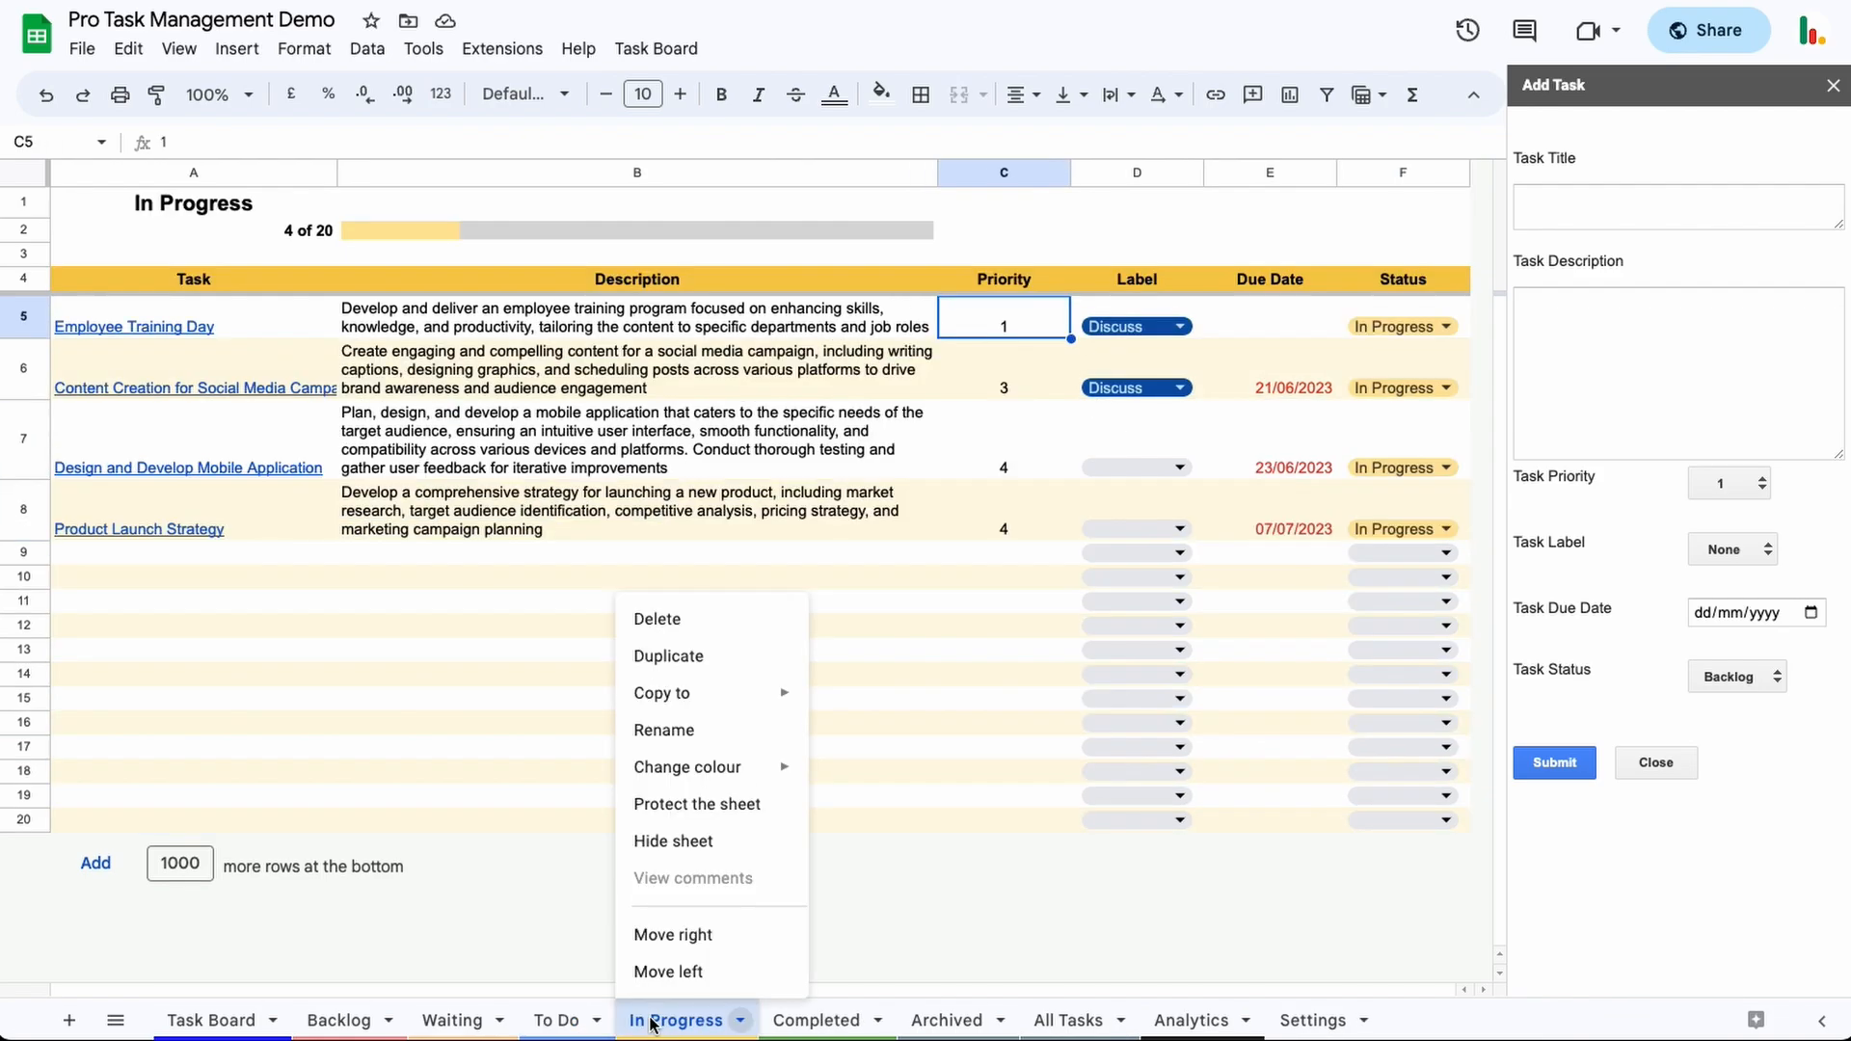
click(1003, 554)
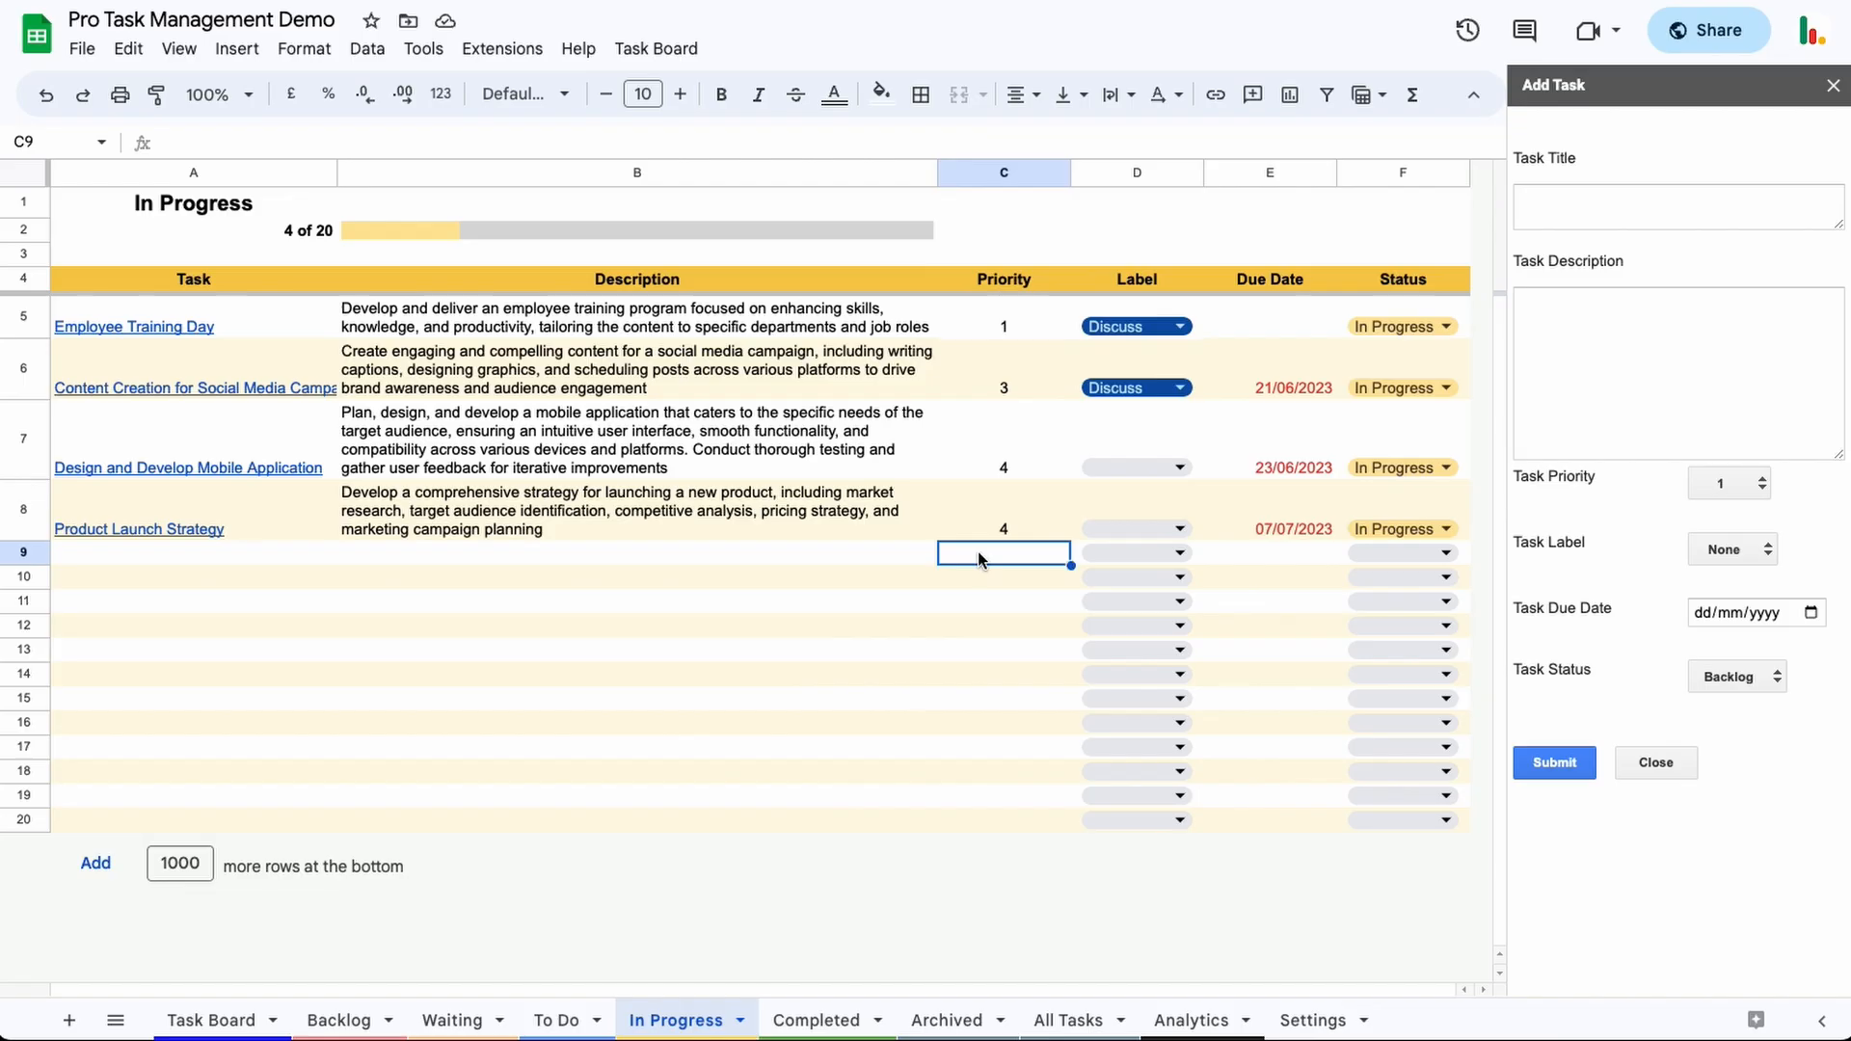
- Label Employee Training Day as Urgent, leaving the social media task's label unchanged
click(1176, 326)
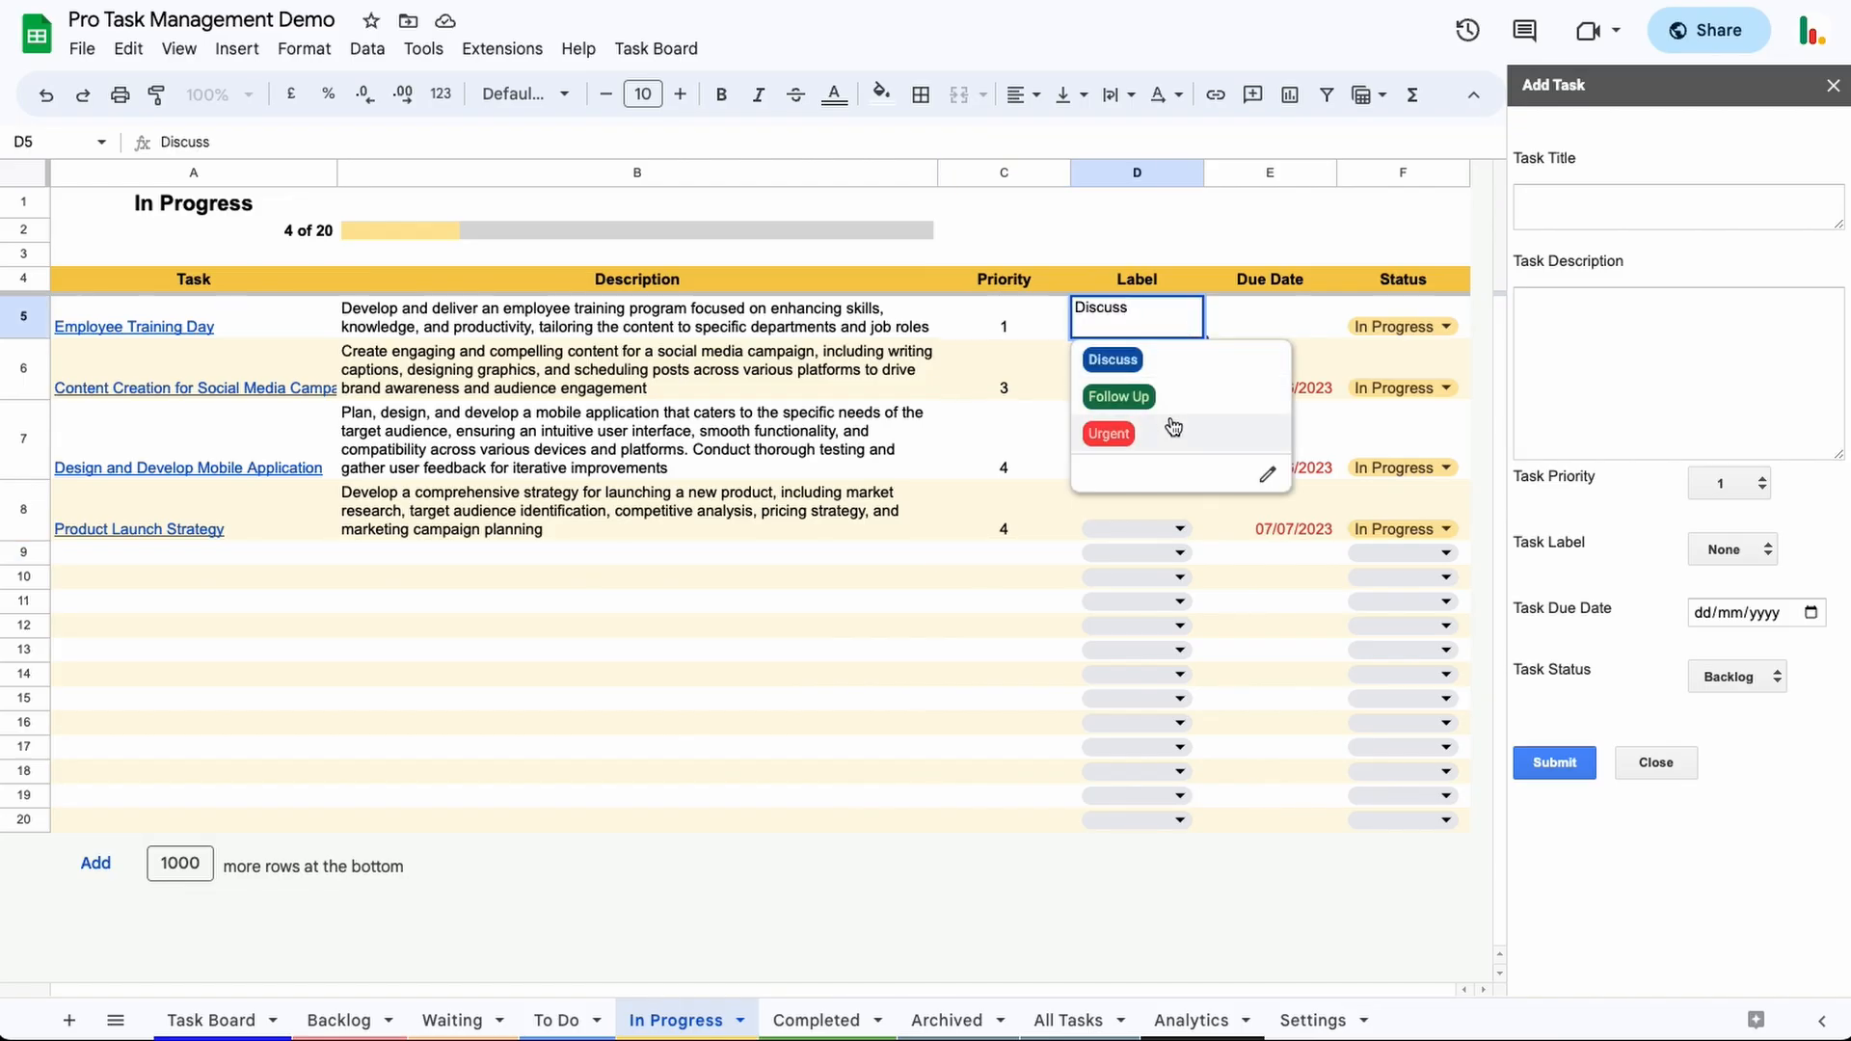
mouse_move(1153, 451)
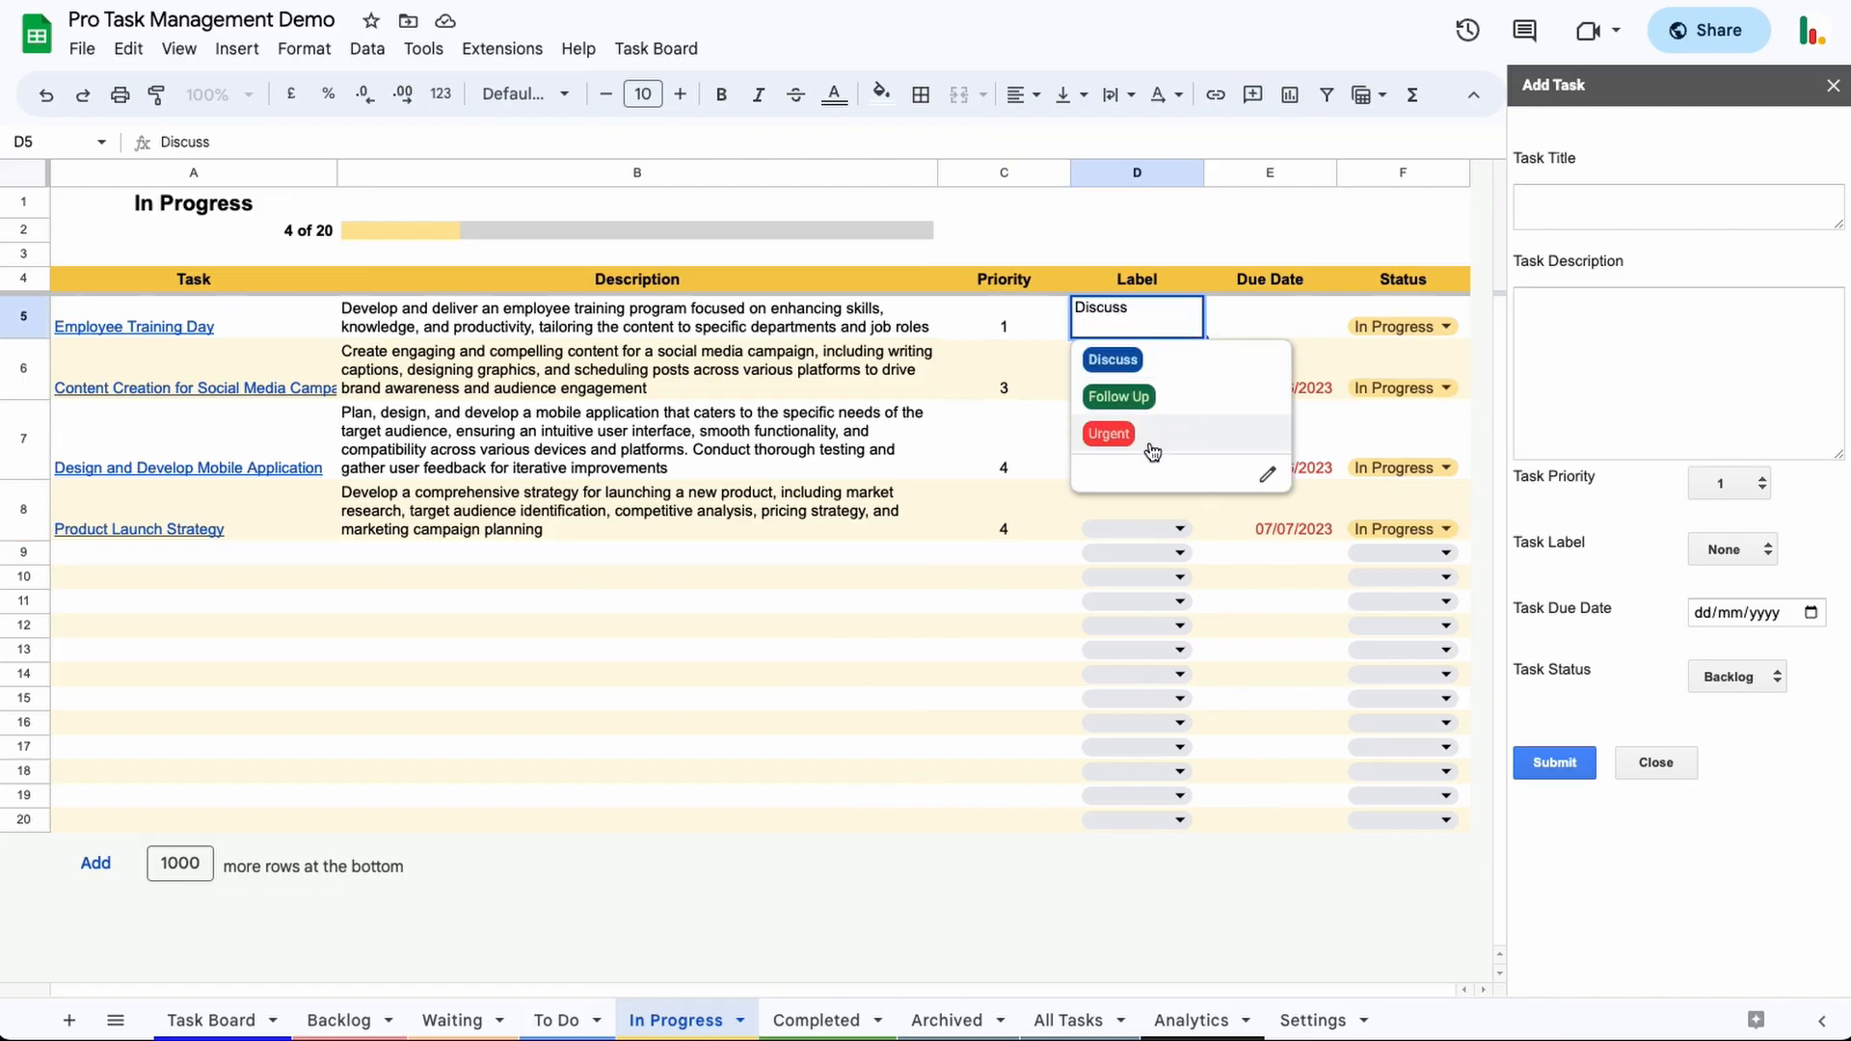
click(1107, 434)
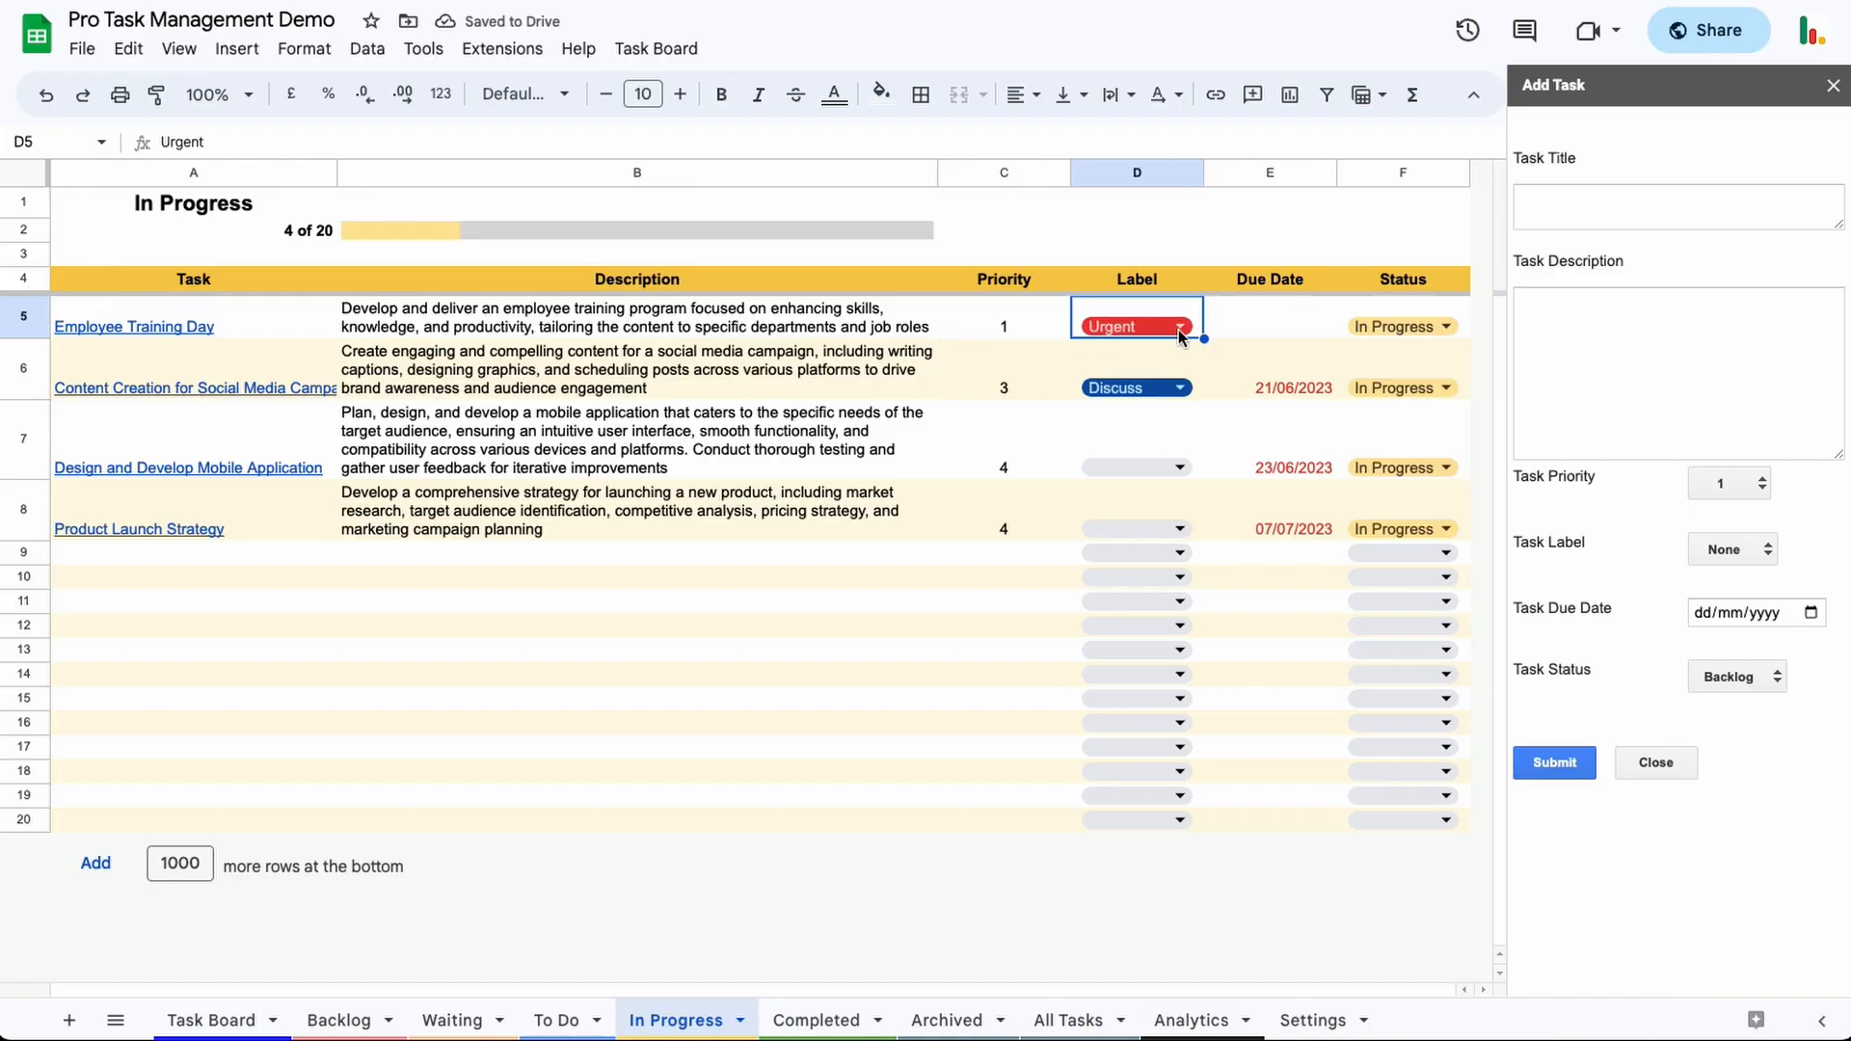
click(1176, 388)
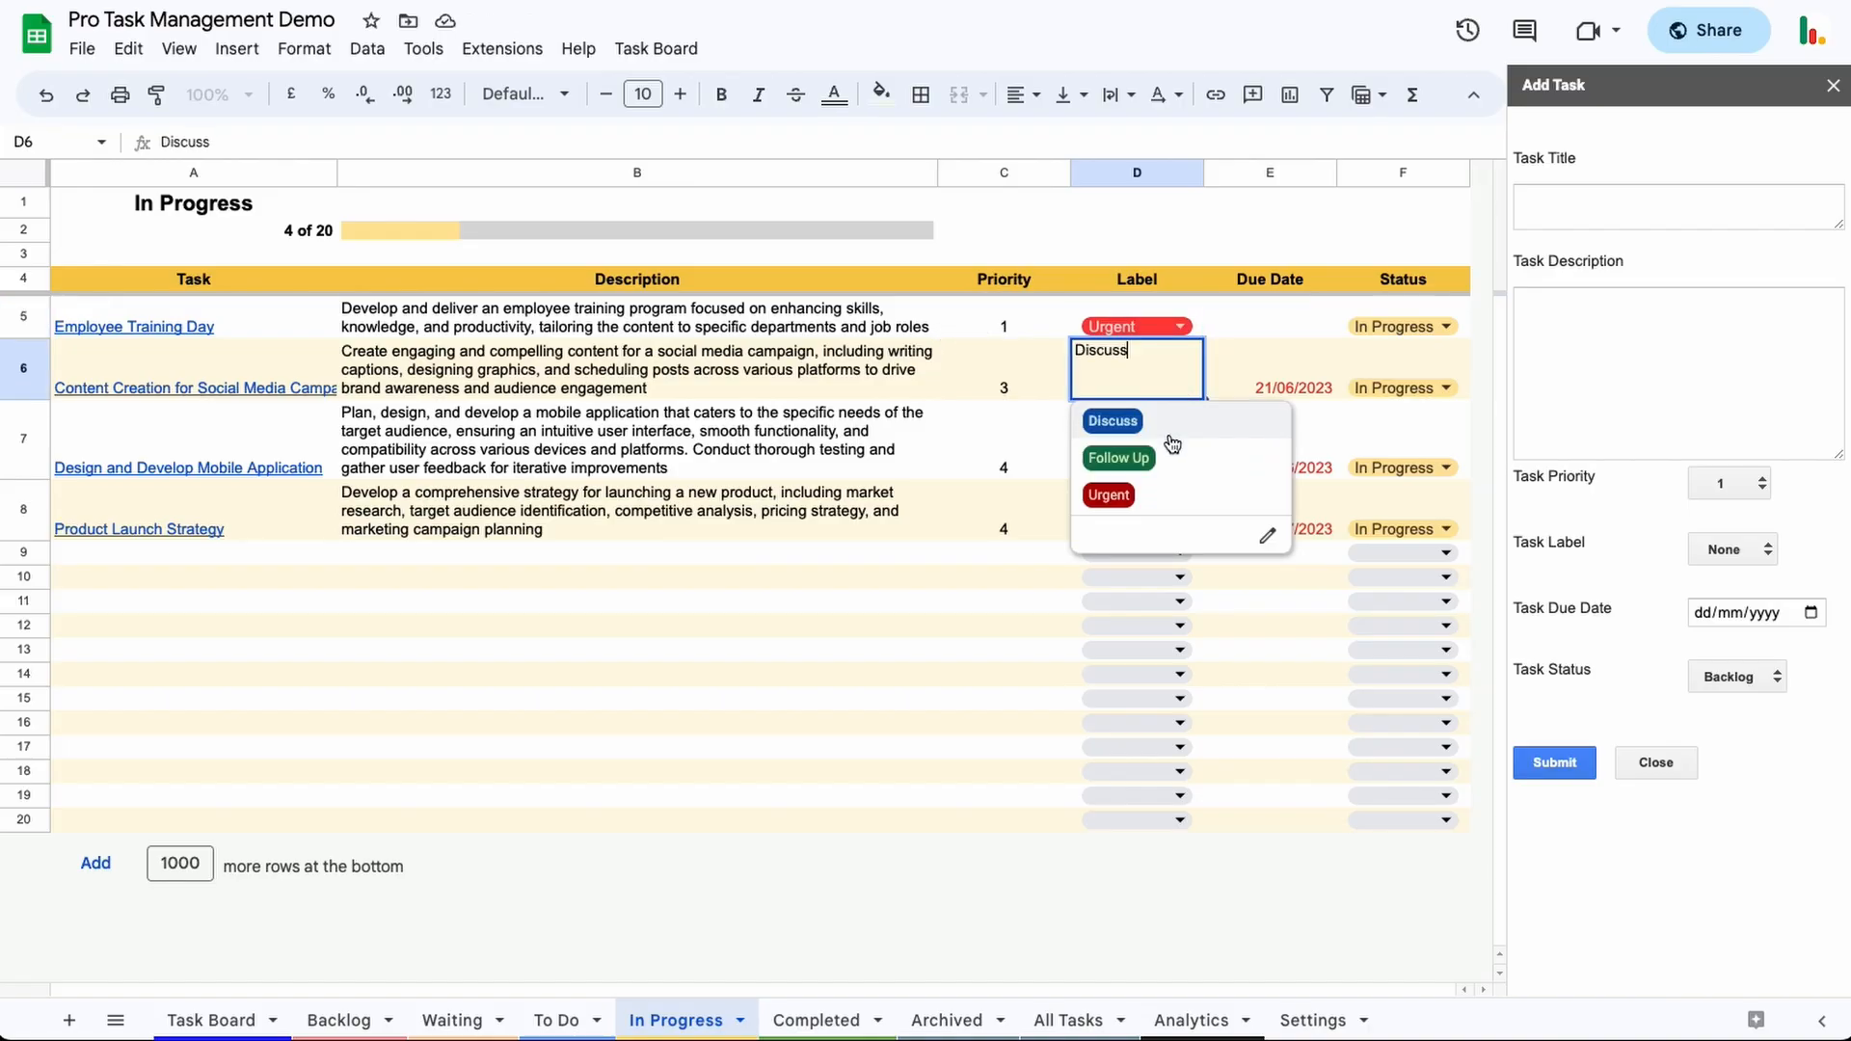
click(1111, 423)
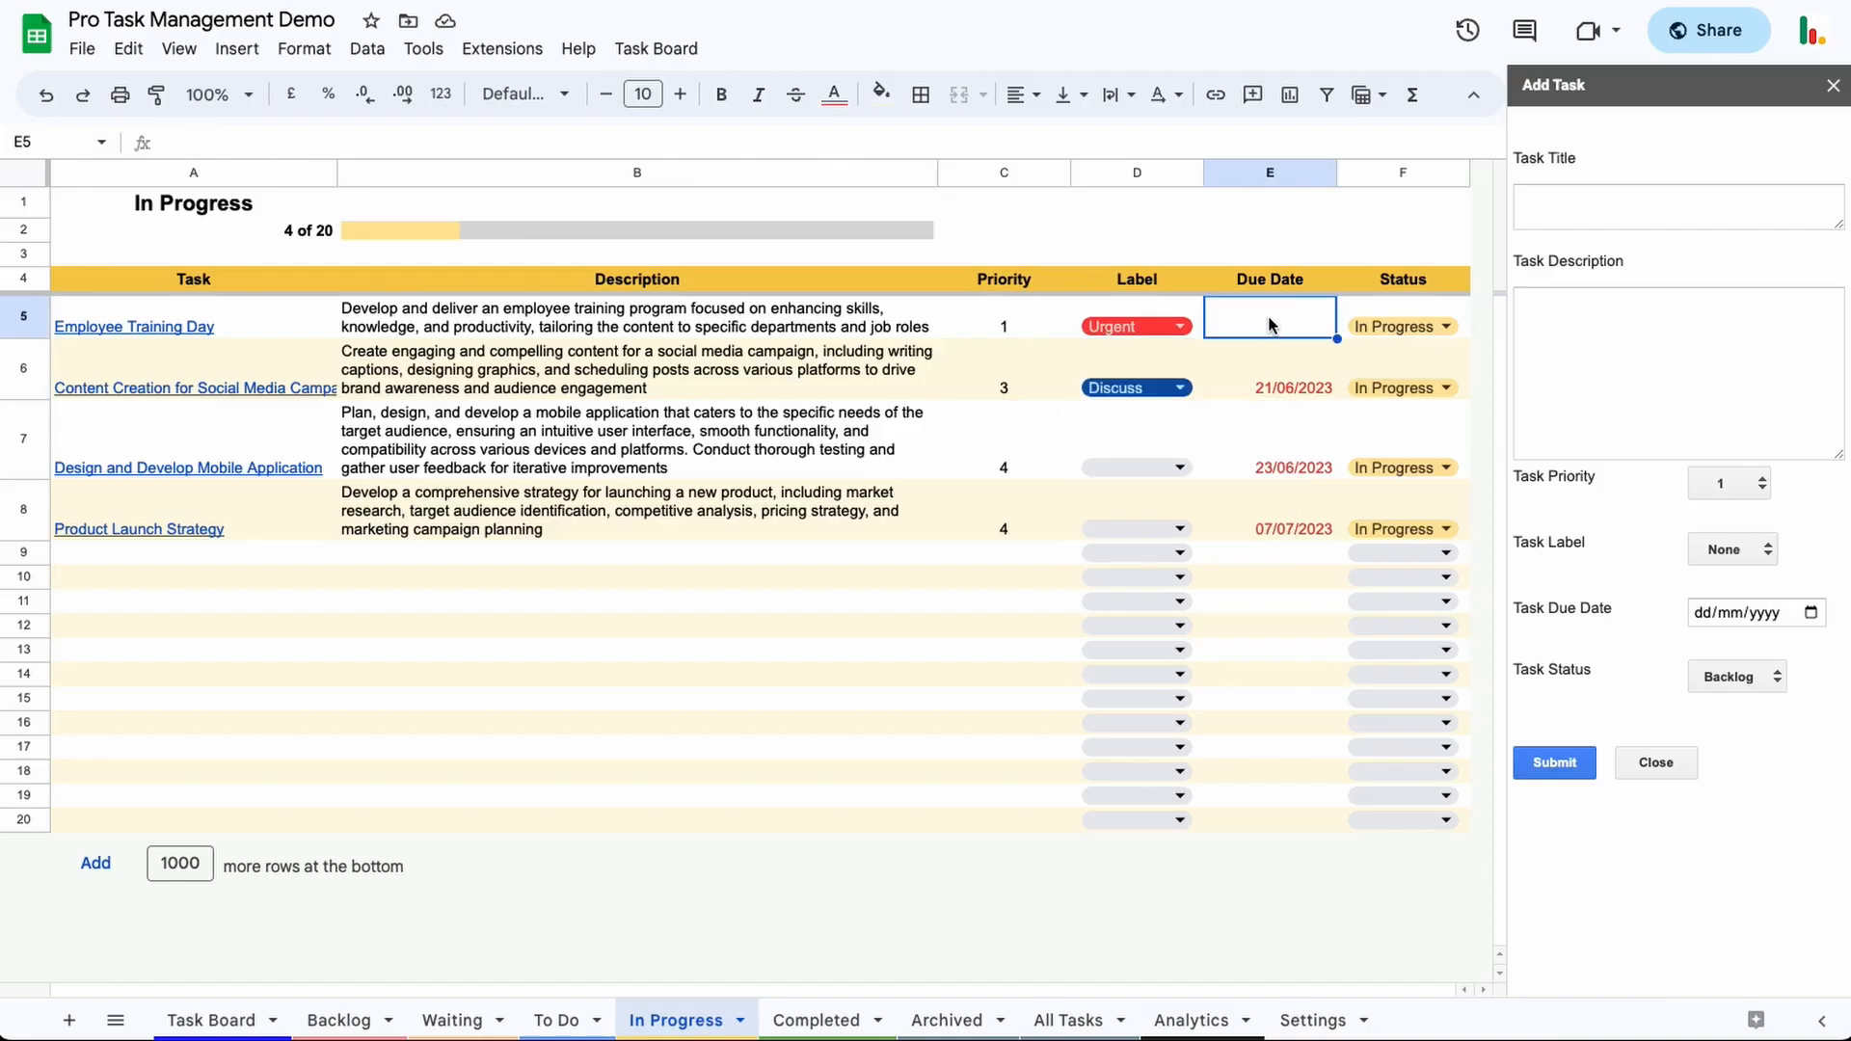
- Check Employee Training Day's empty due-date picker, then view Backlog and return to In Progress
click(1269, 318)
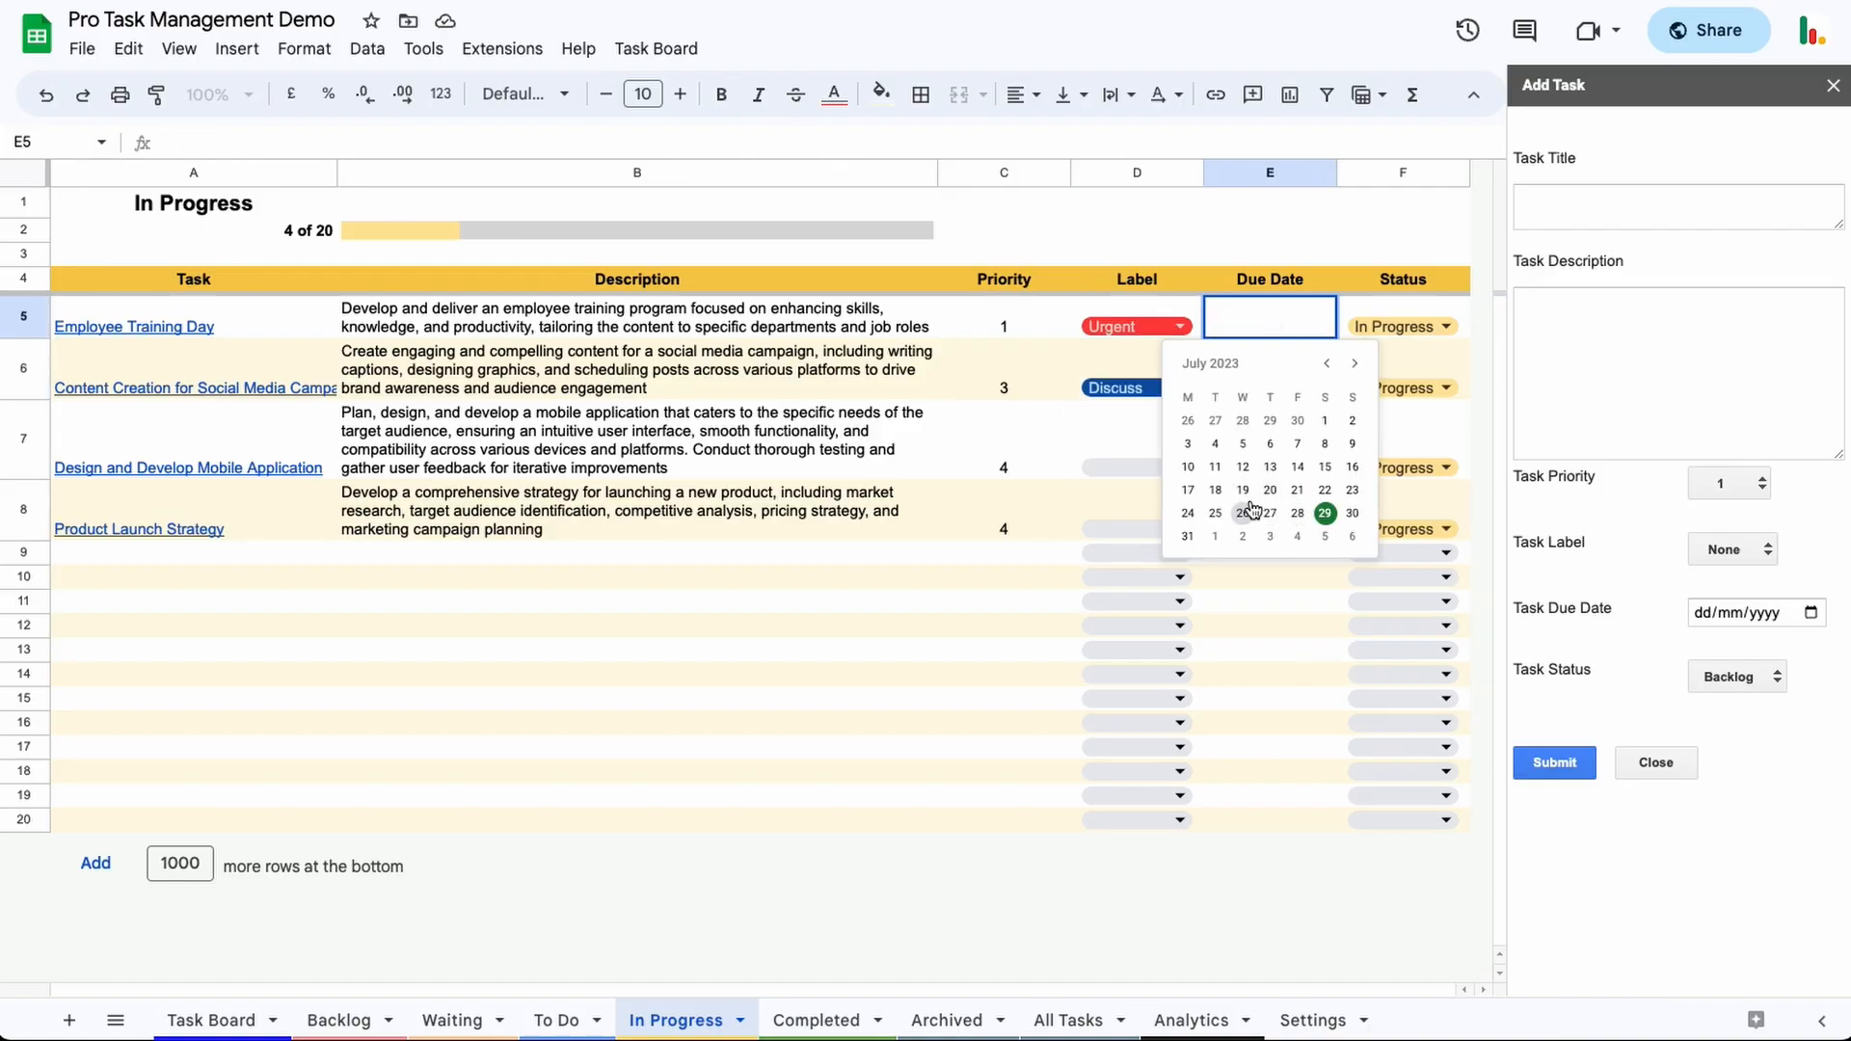
mouse_move(966, 627)
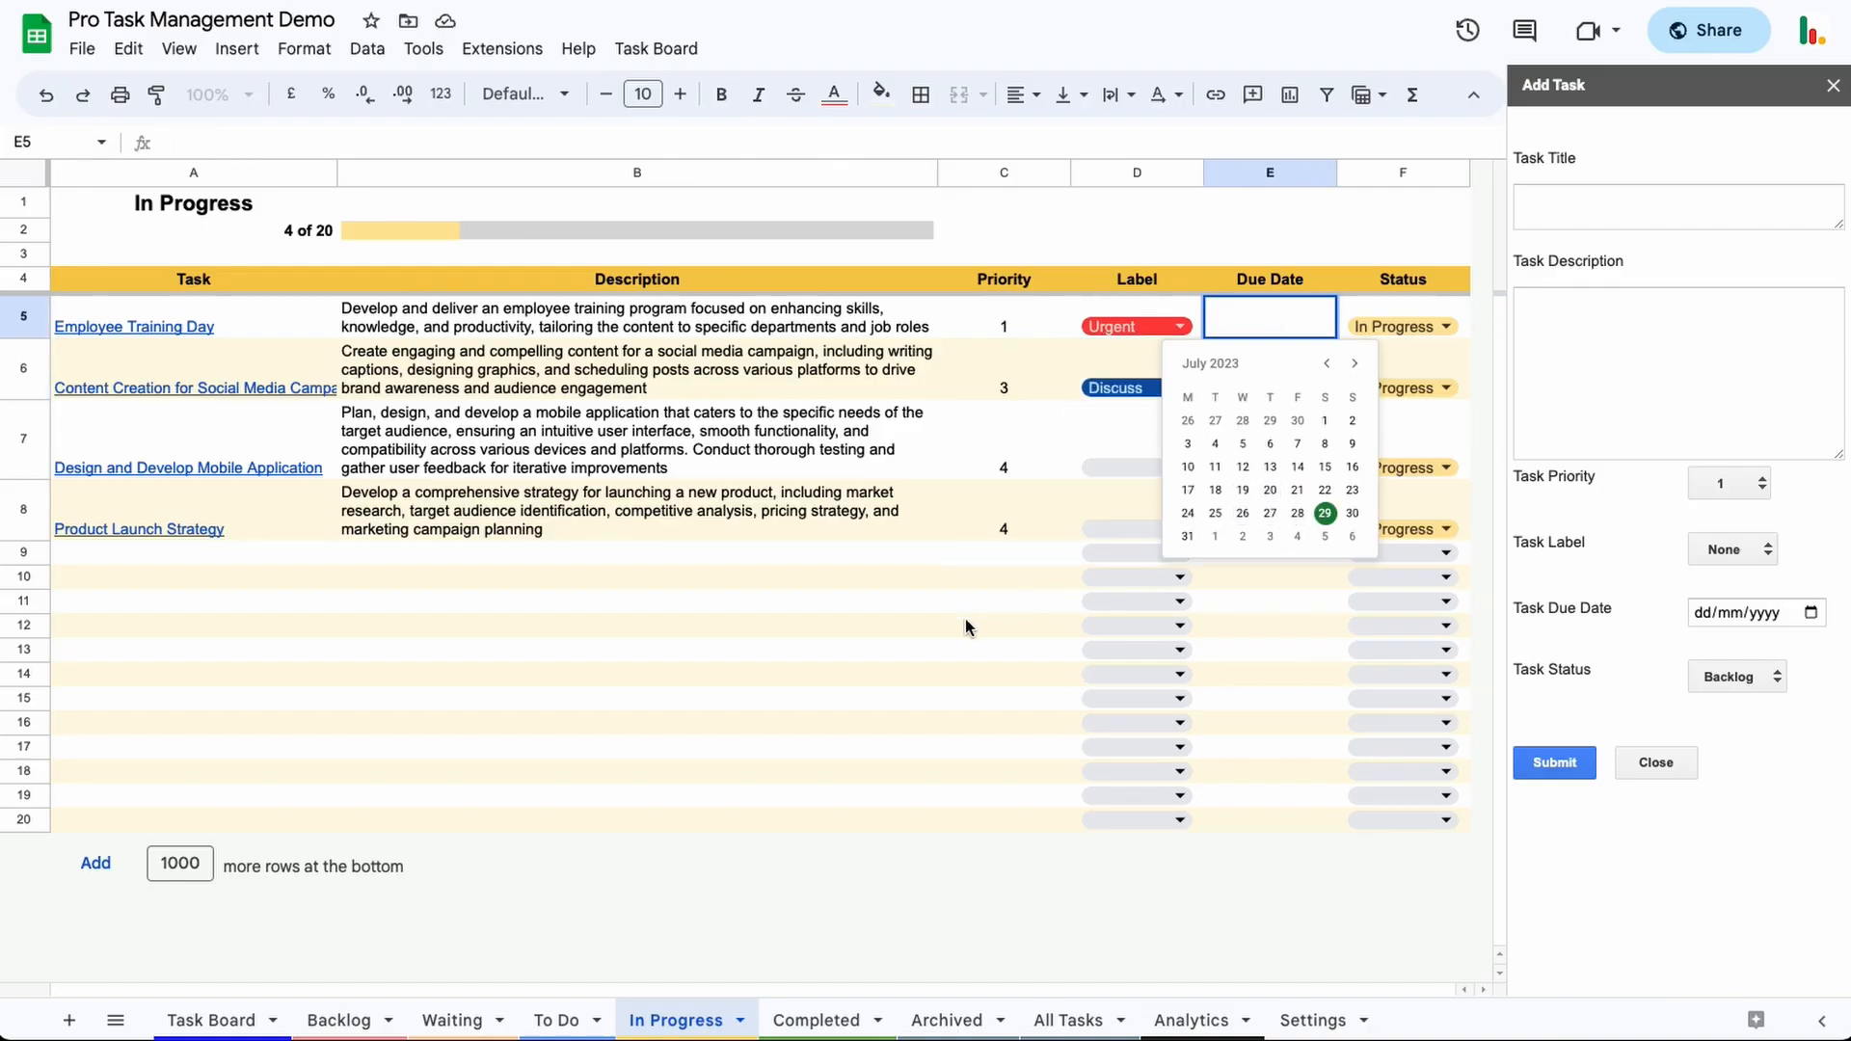
click(339, 1020)
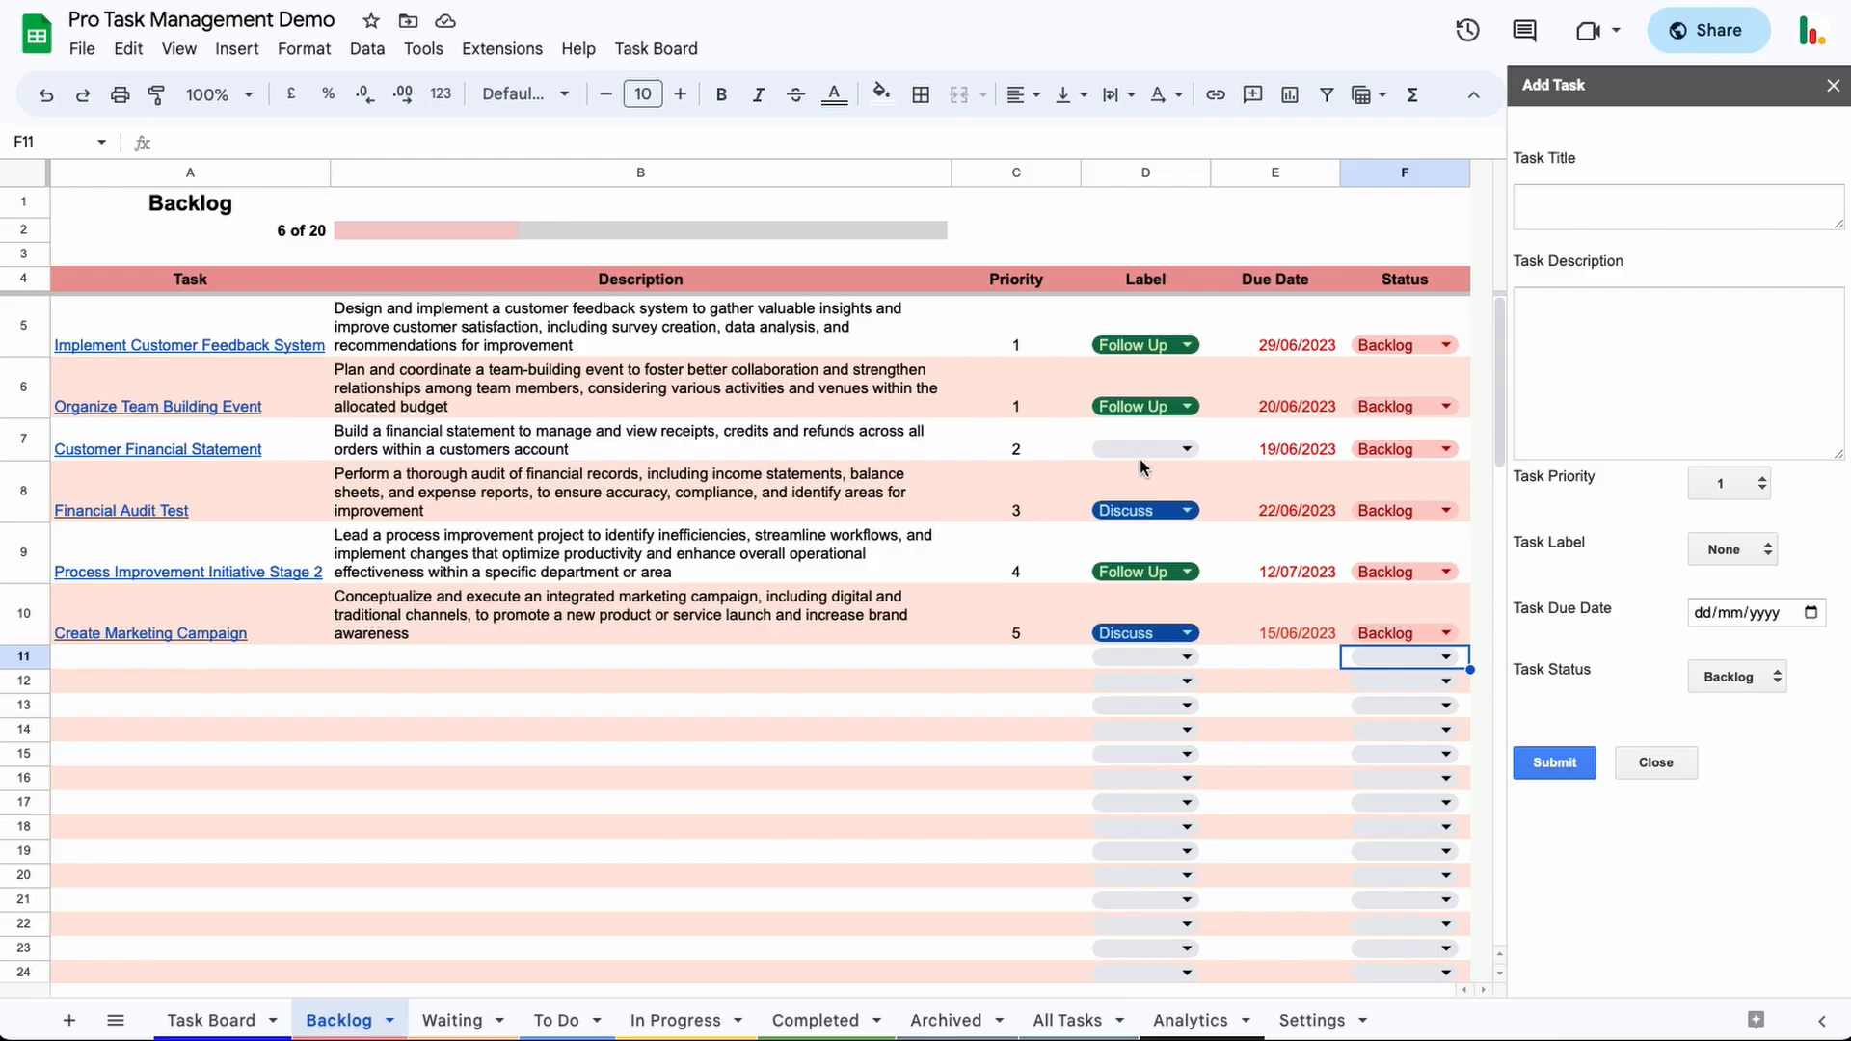
mouse_move(1261, 603)
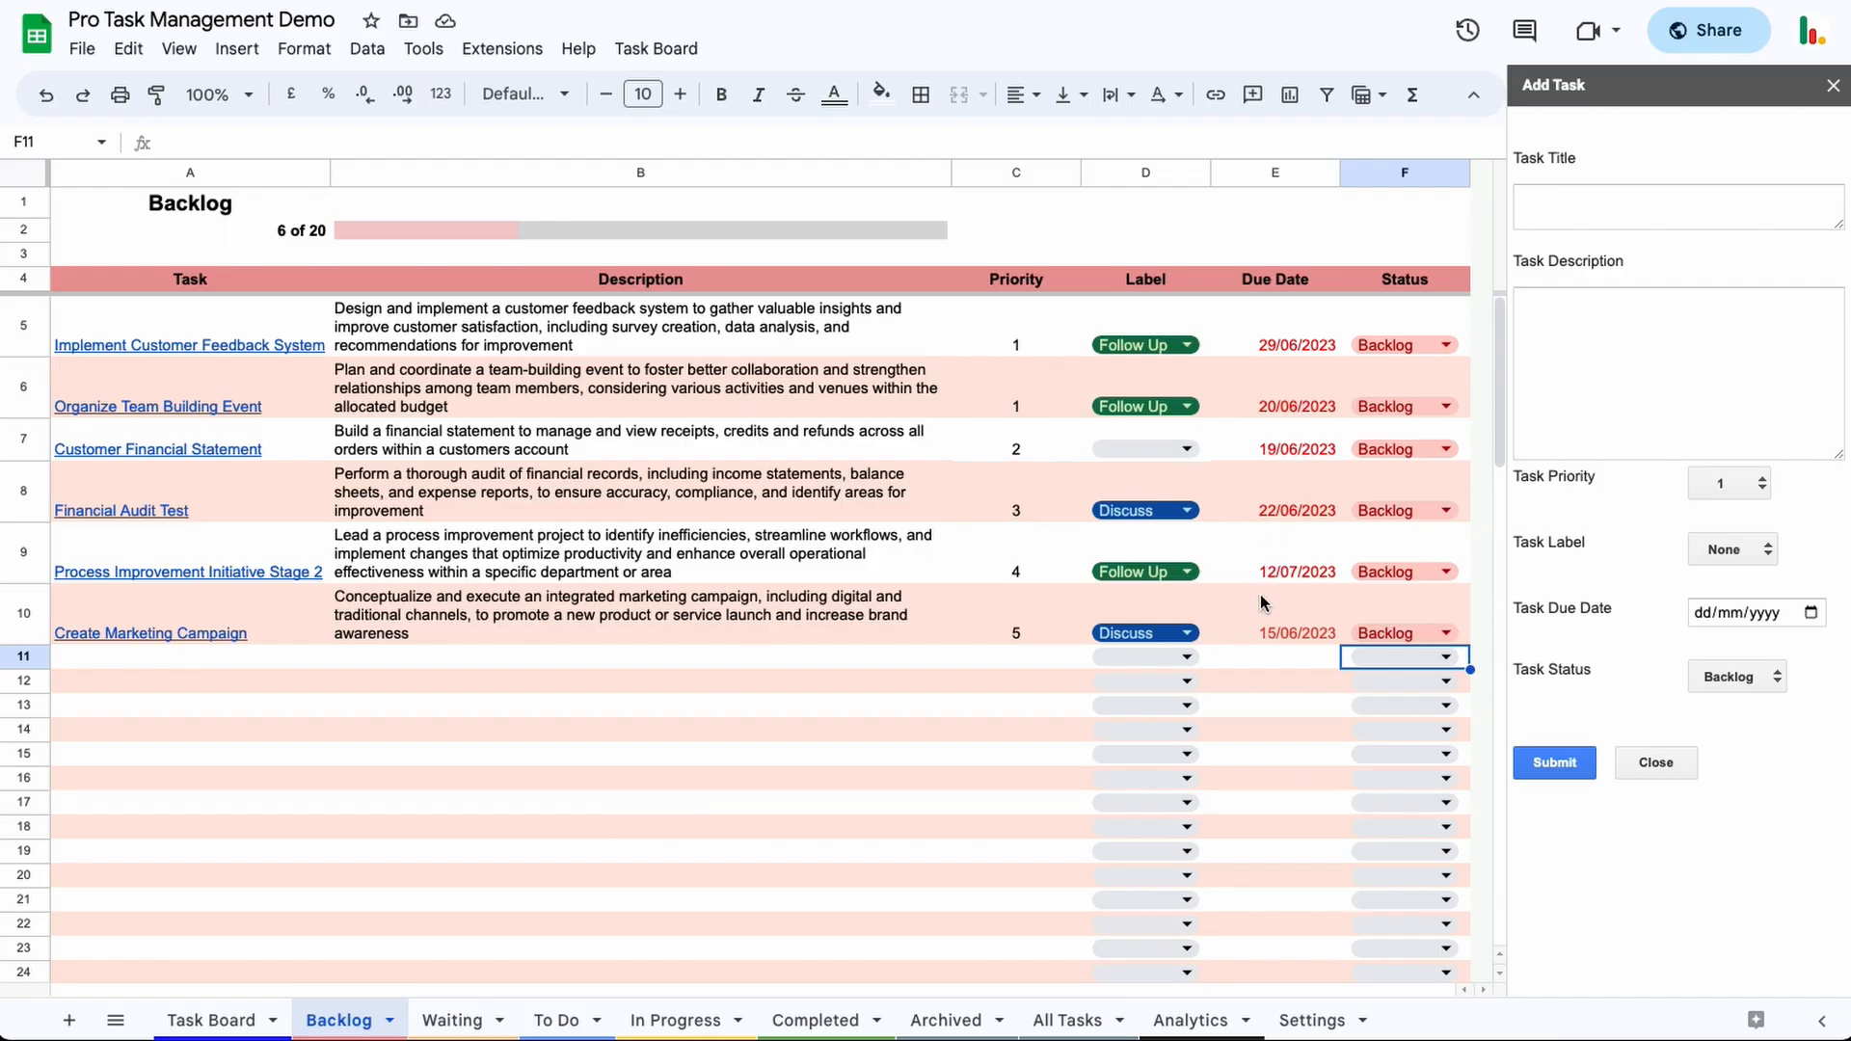
click(675, 1020)
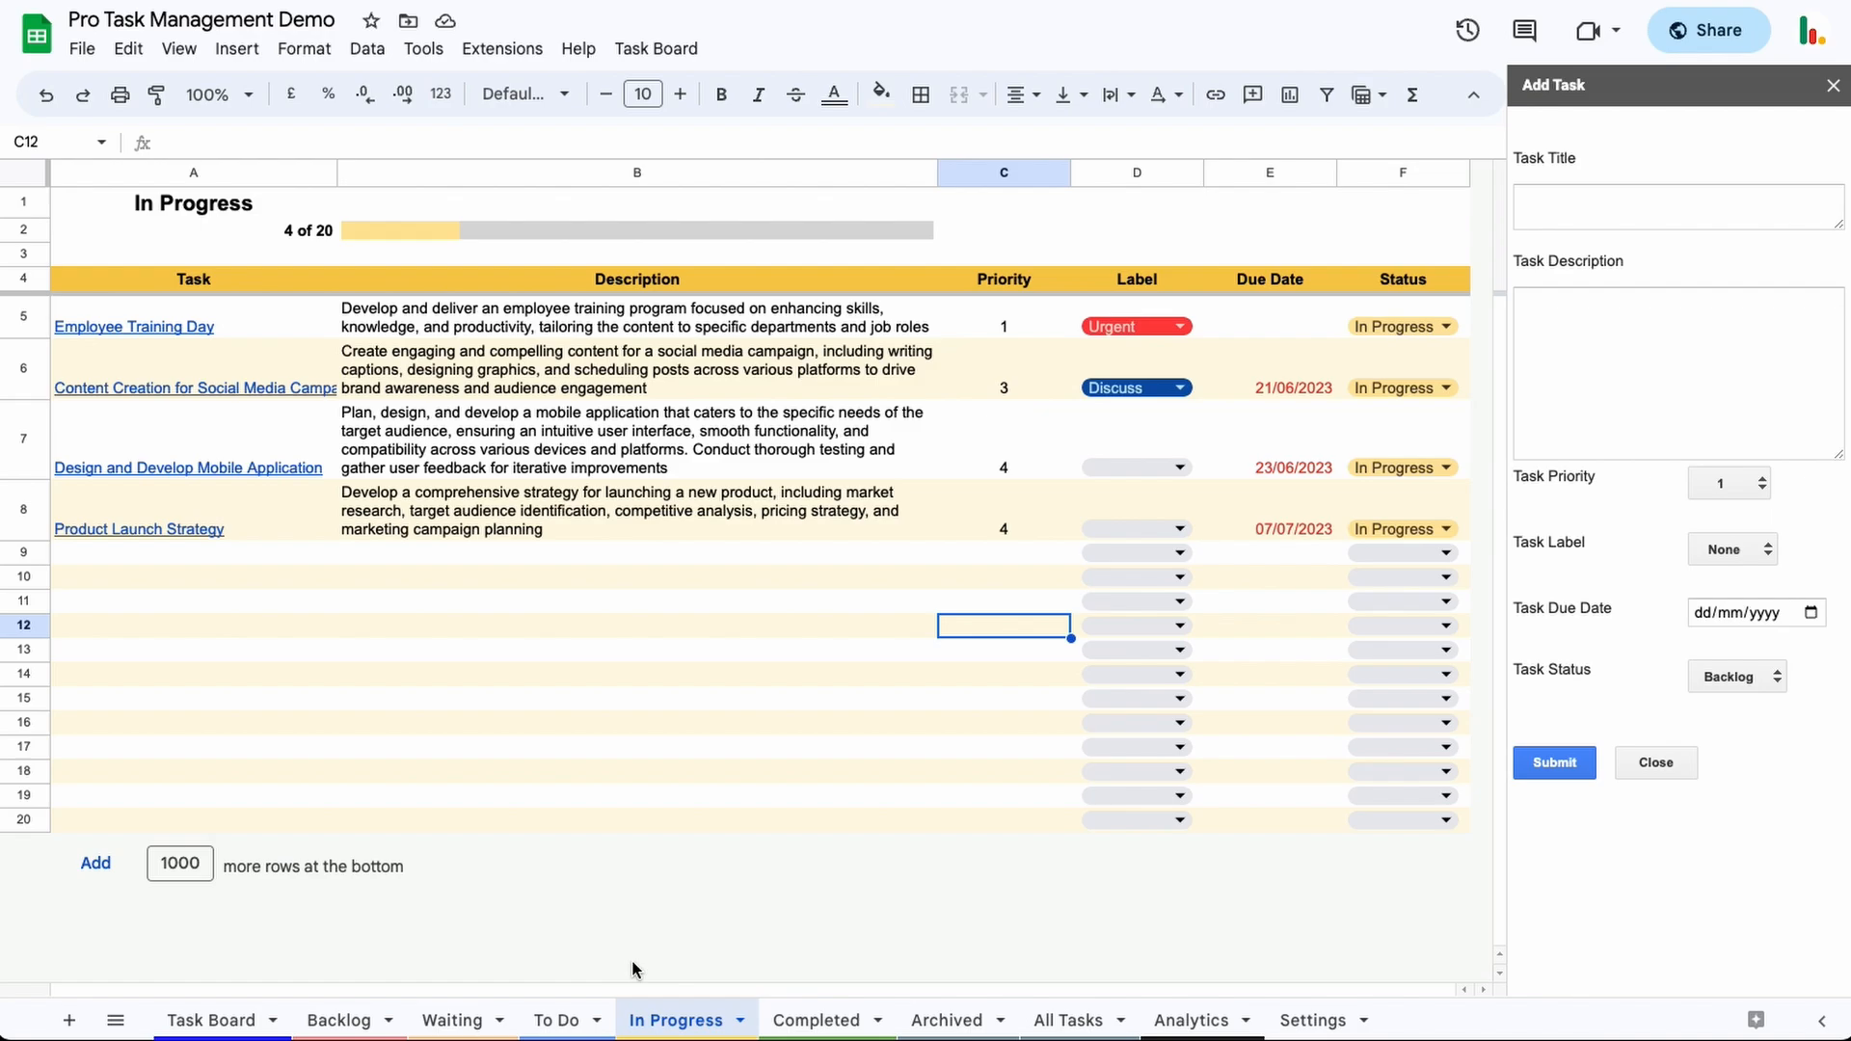
mouse_move(710, 792)
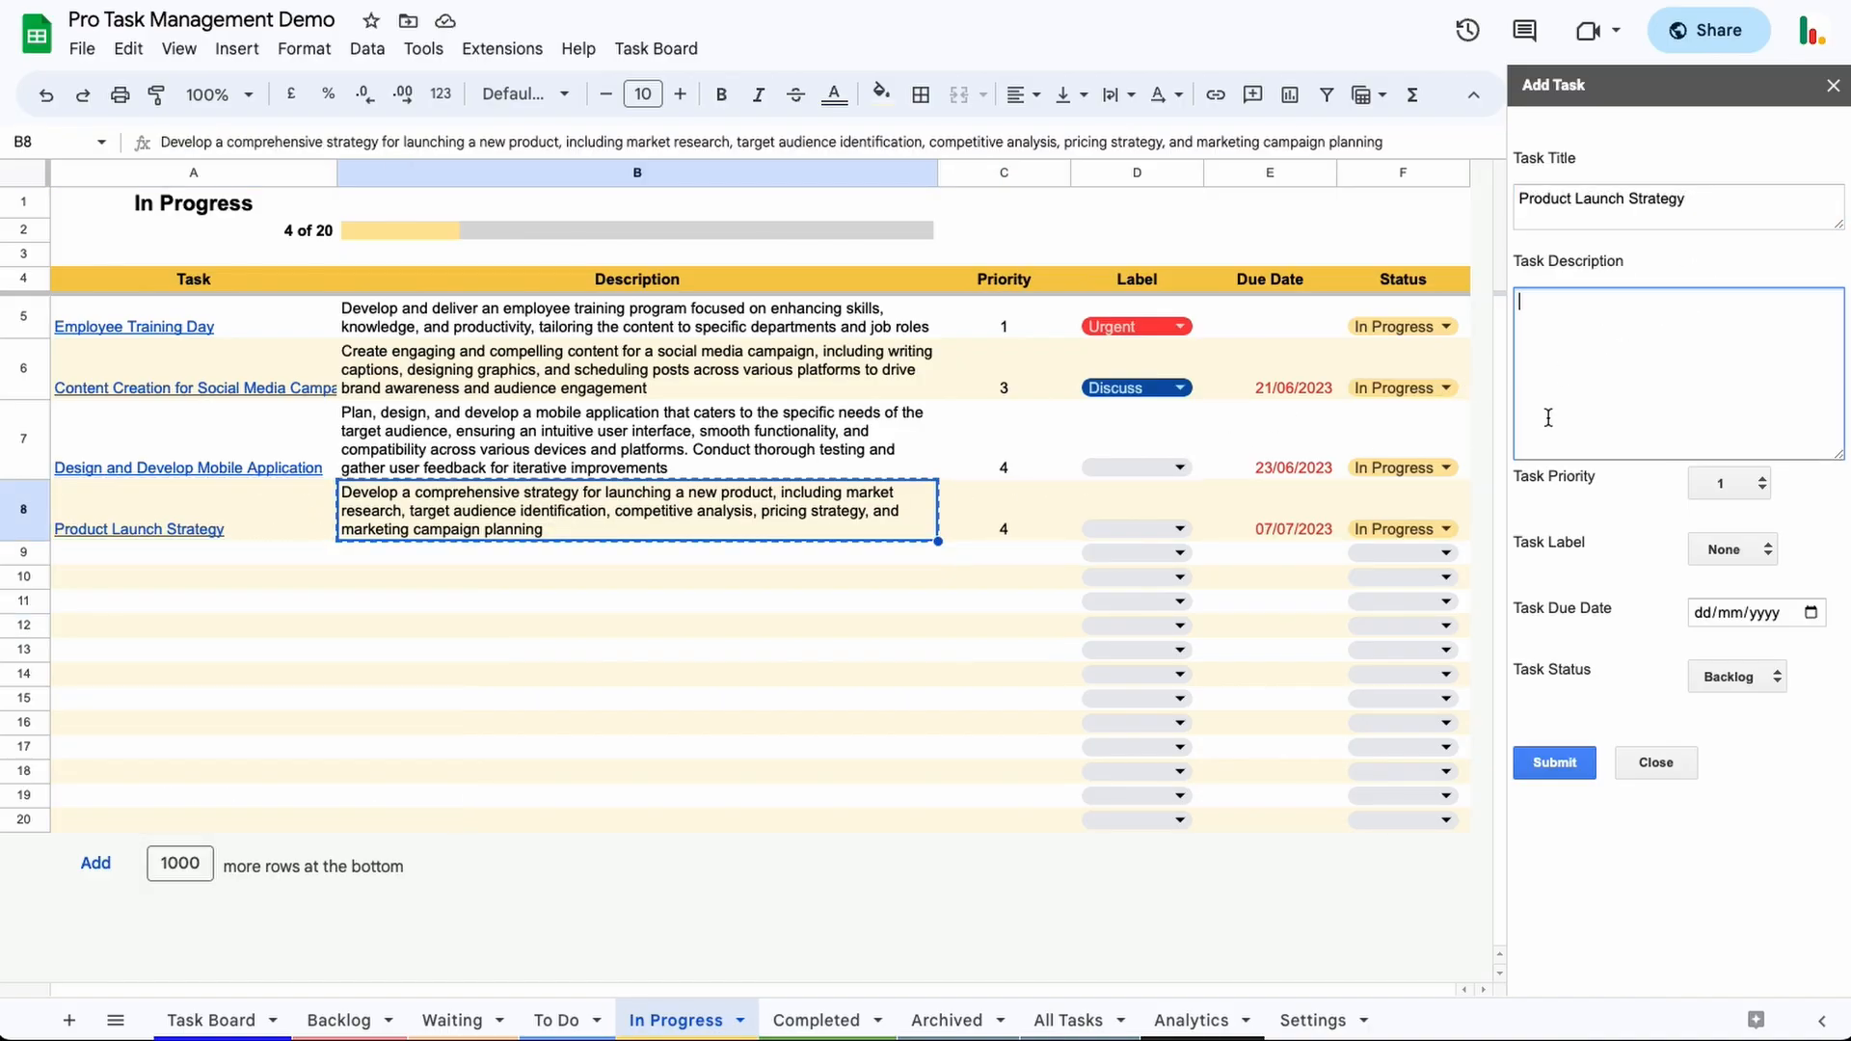
- Give the new Product Launch Strategy task priority 4 and the Discuss label
click(1728, 482)
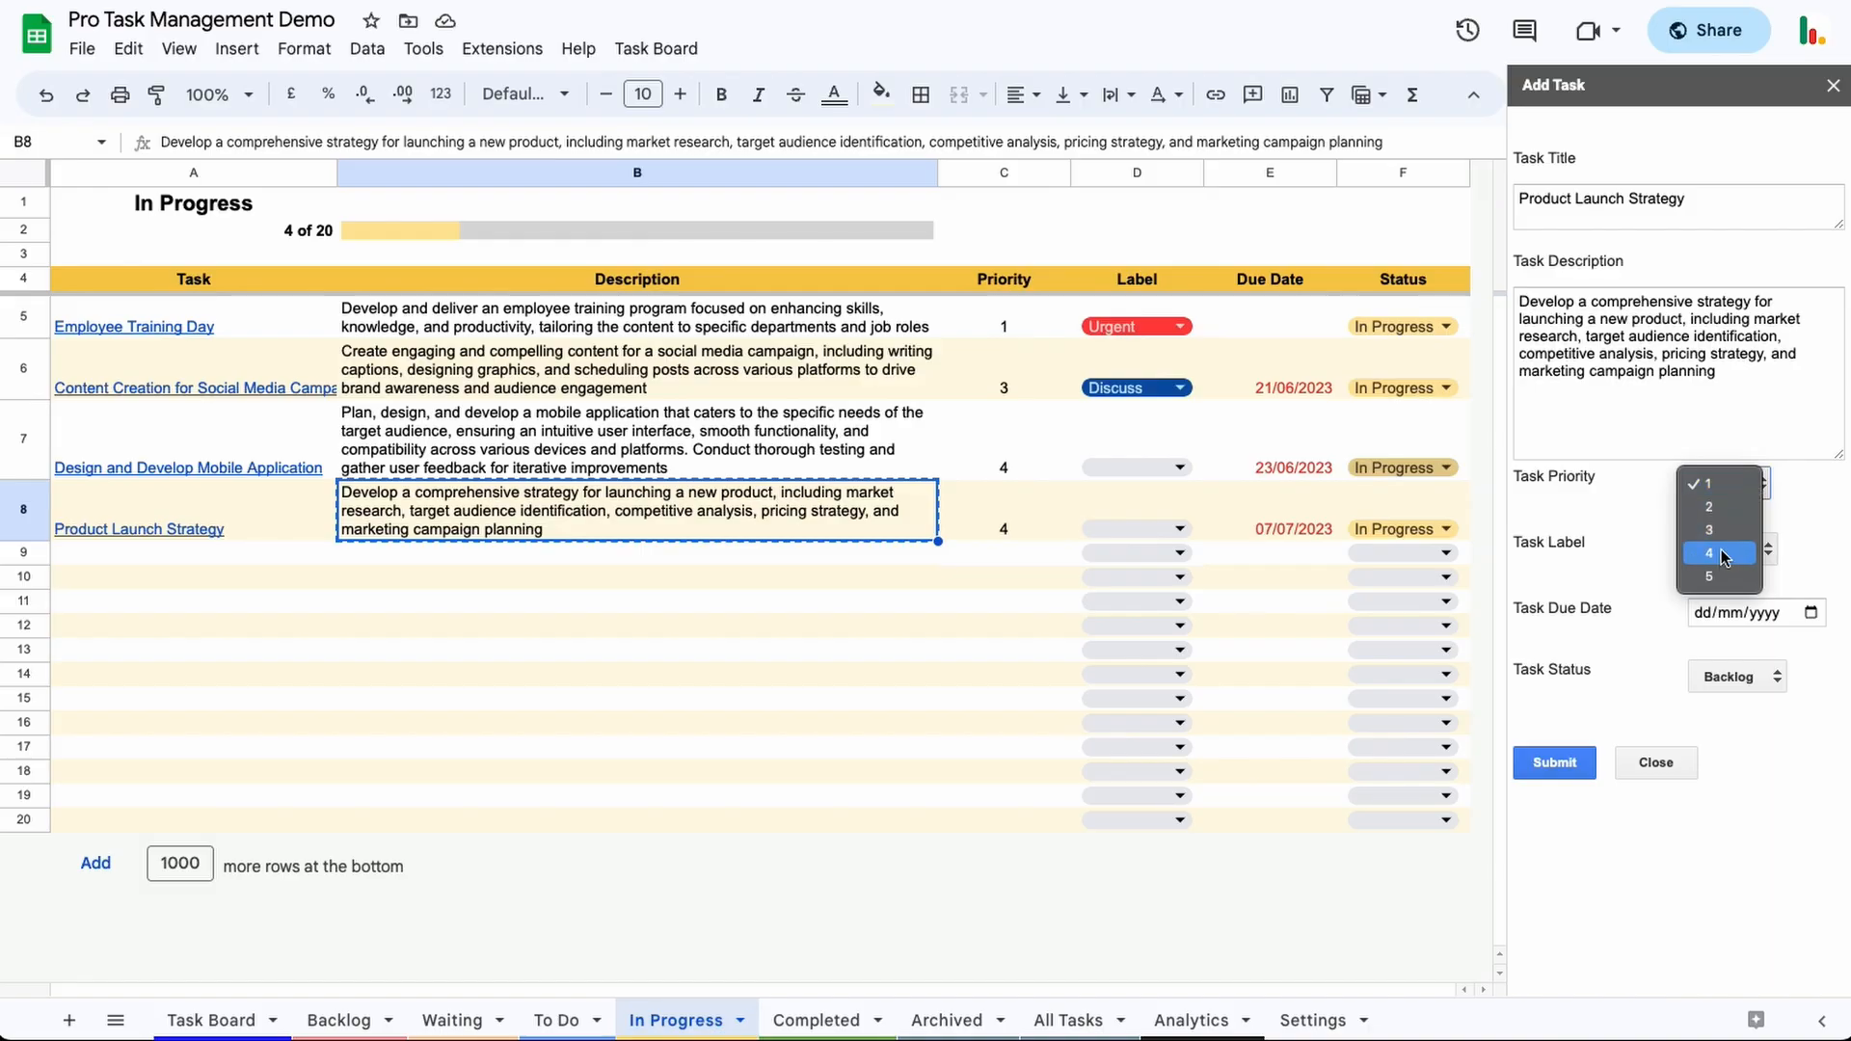
click(1728, 542)
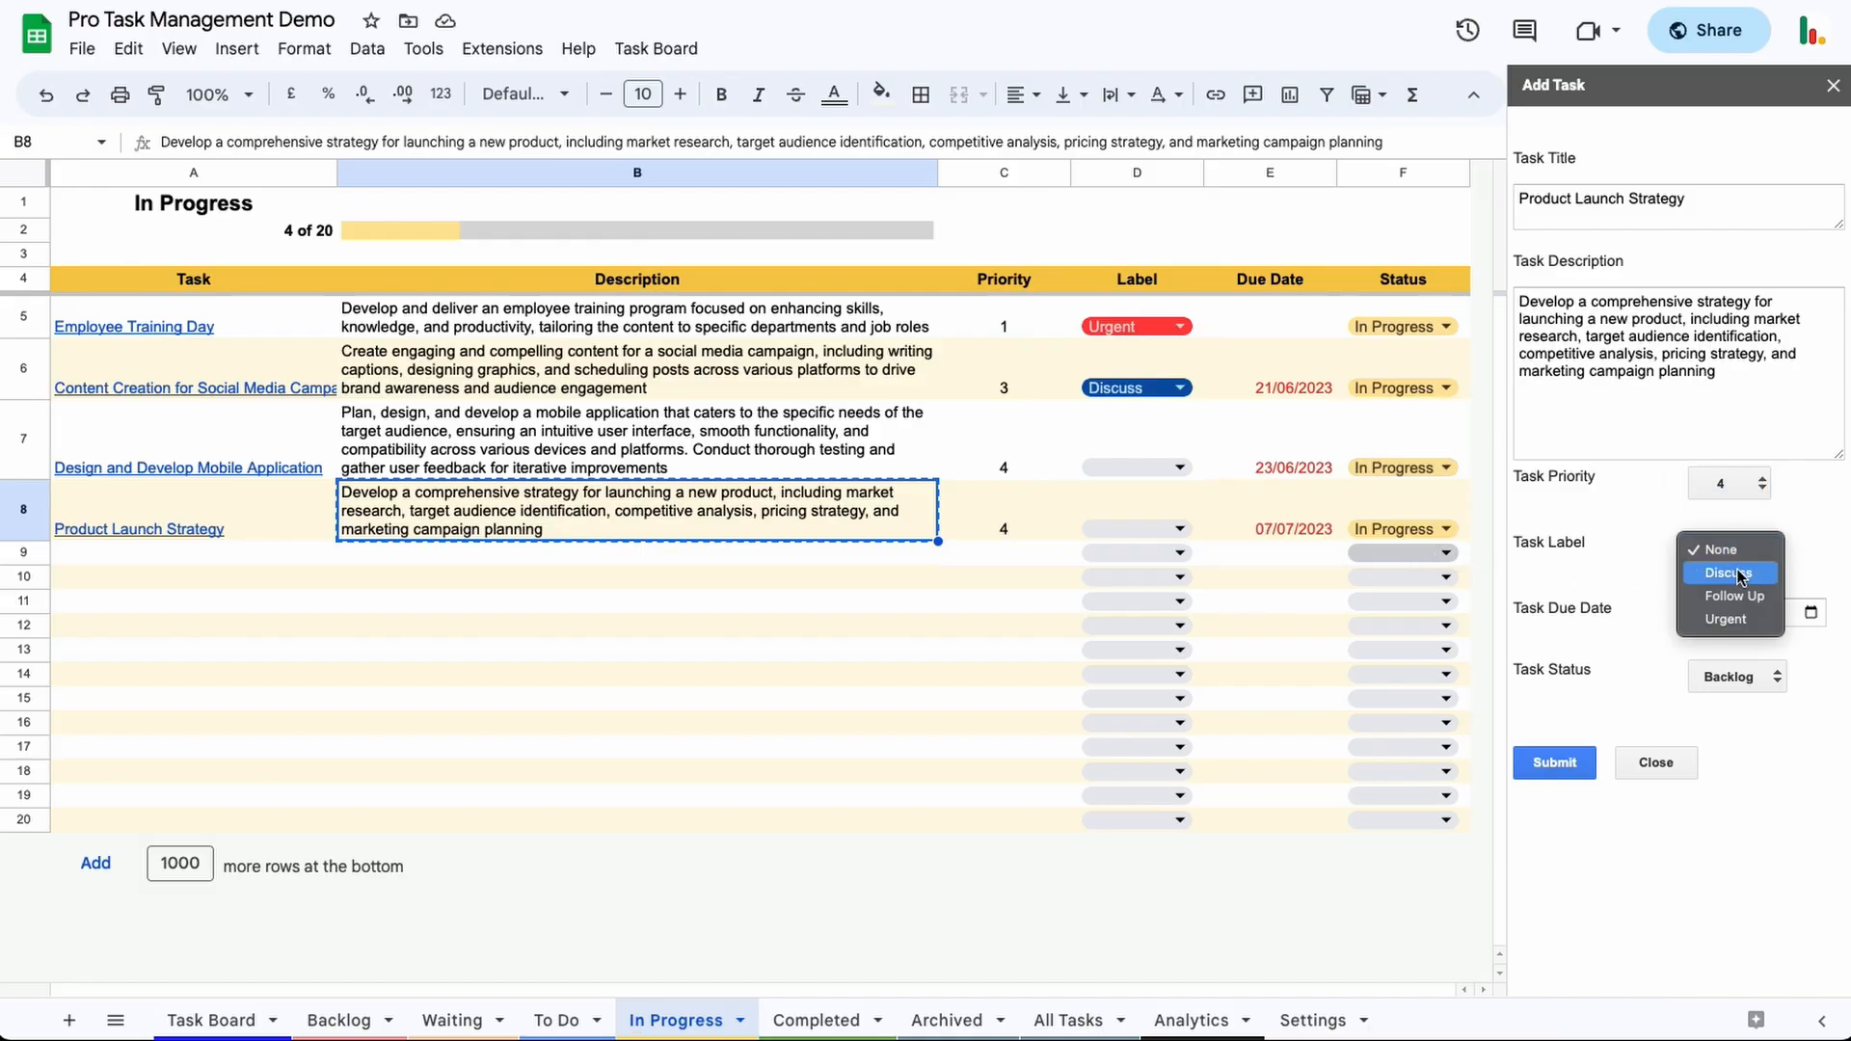
click(1730, 572)
text(01/08/2023)
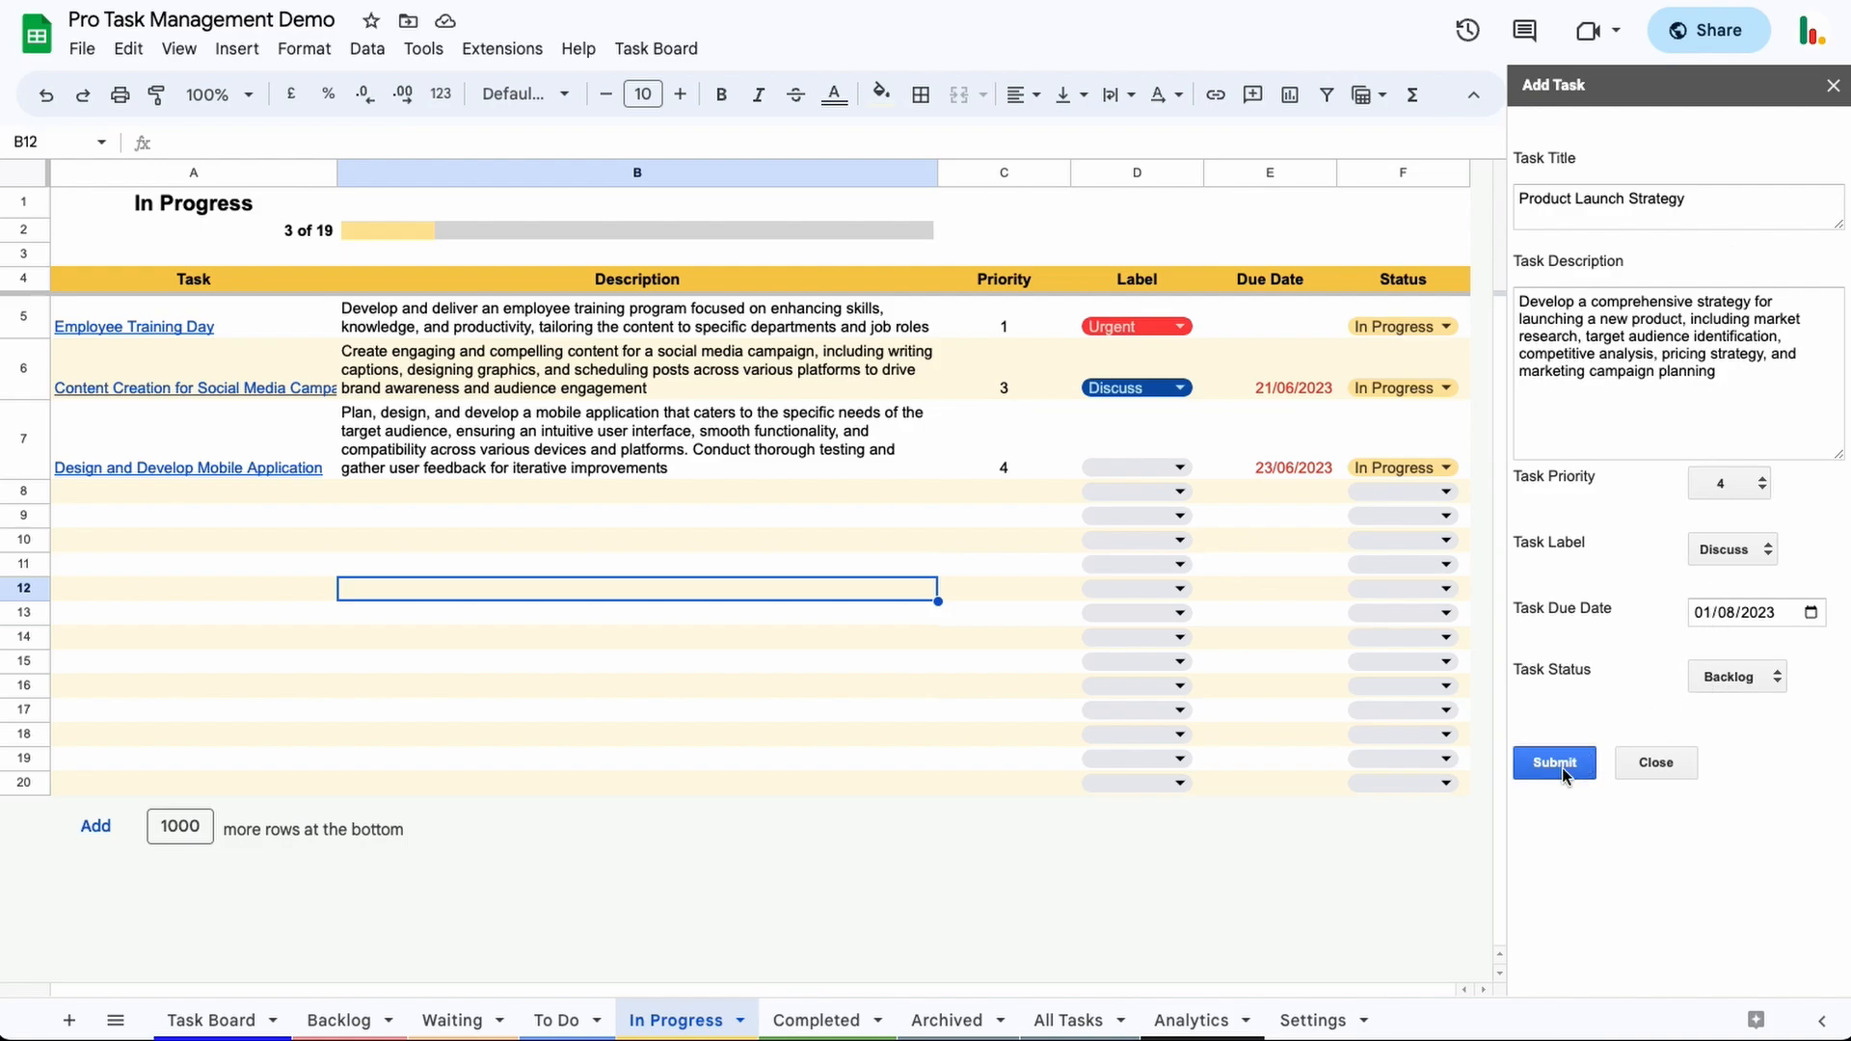
- Submit Product Launch Strategy to the Backlog sheet and dismiss the success message
click(1554, 762)
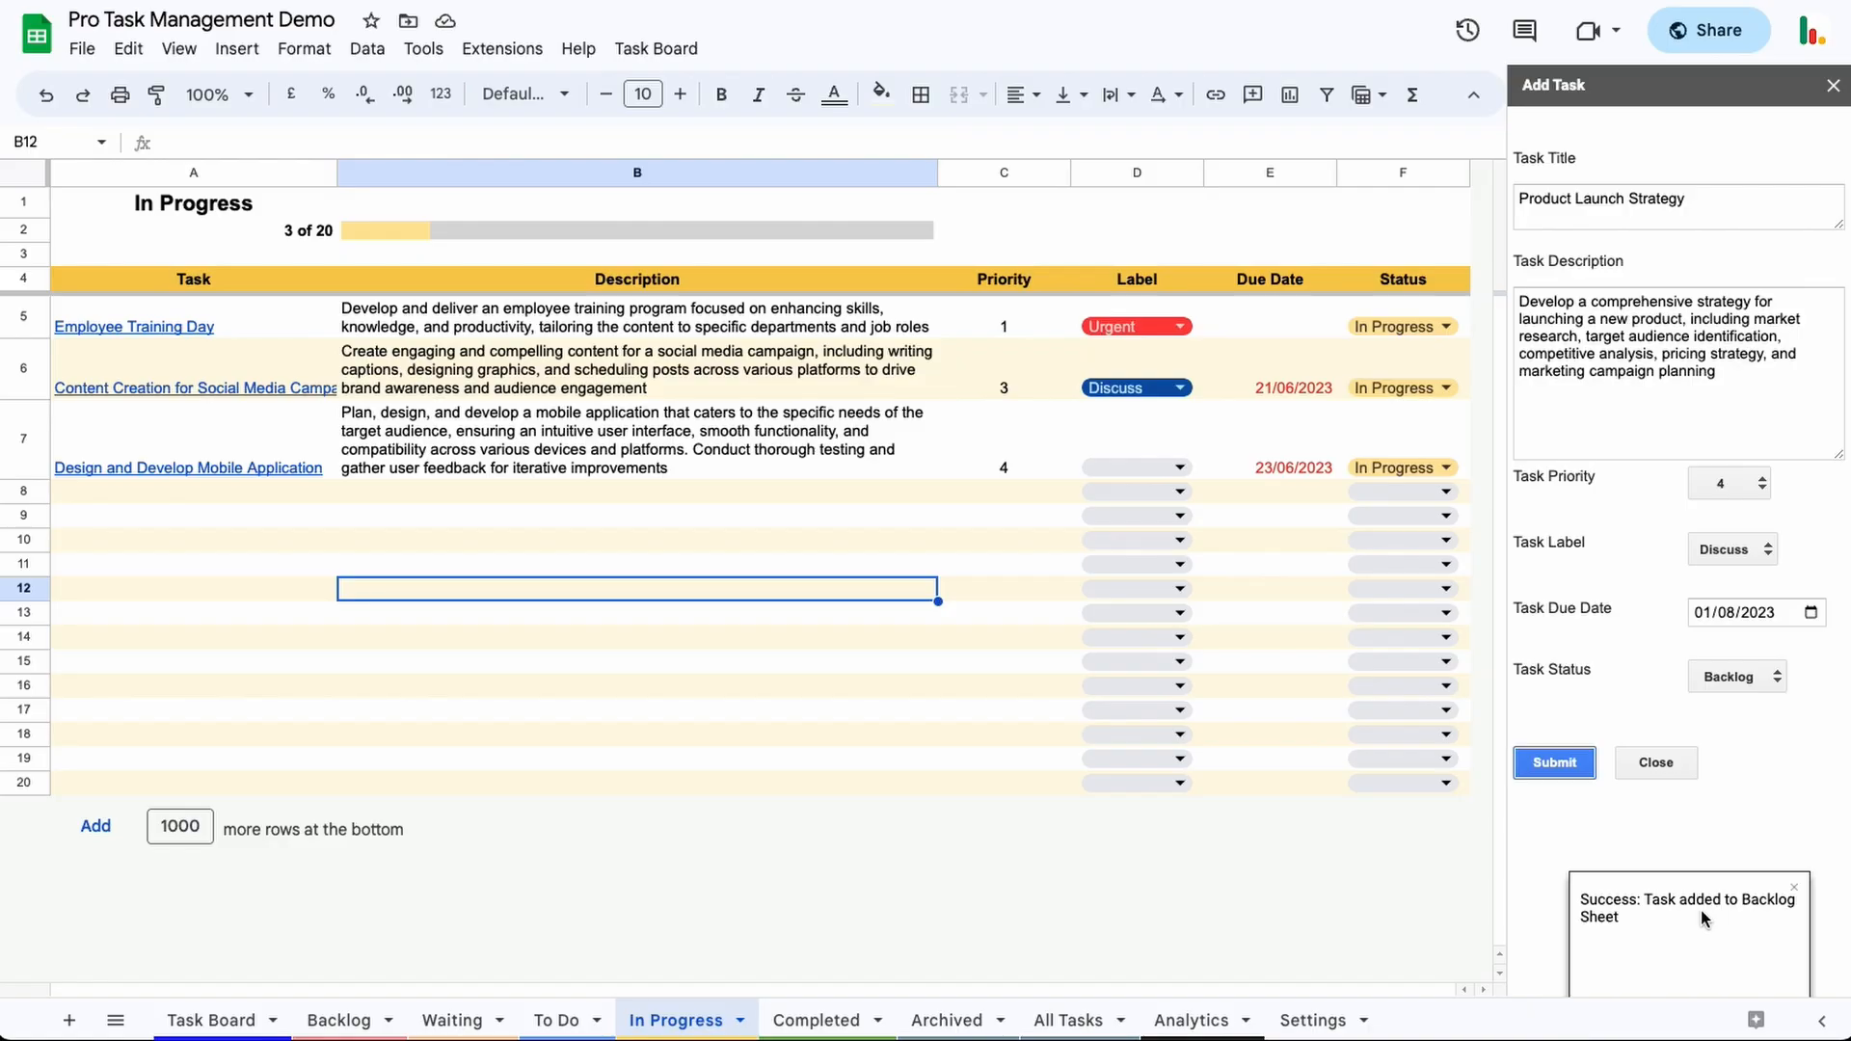
mouse_move(1693, 839)
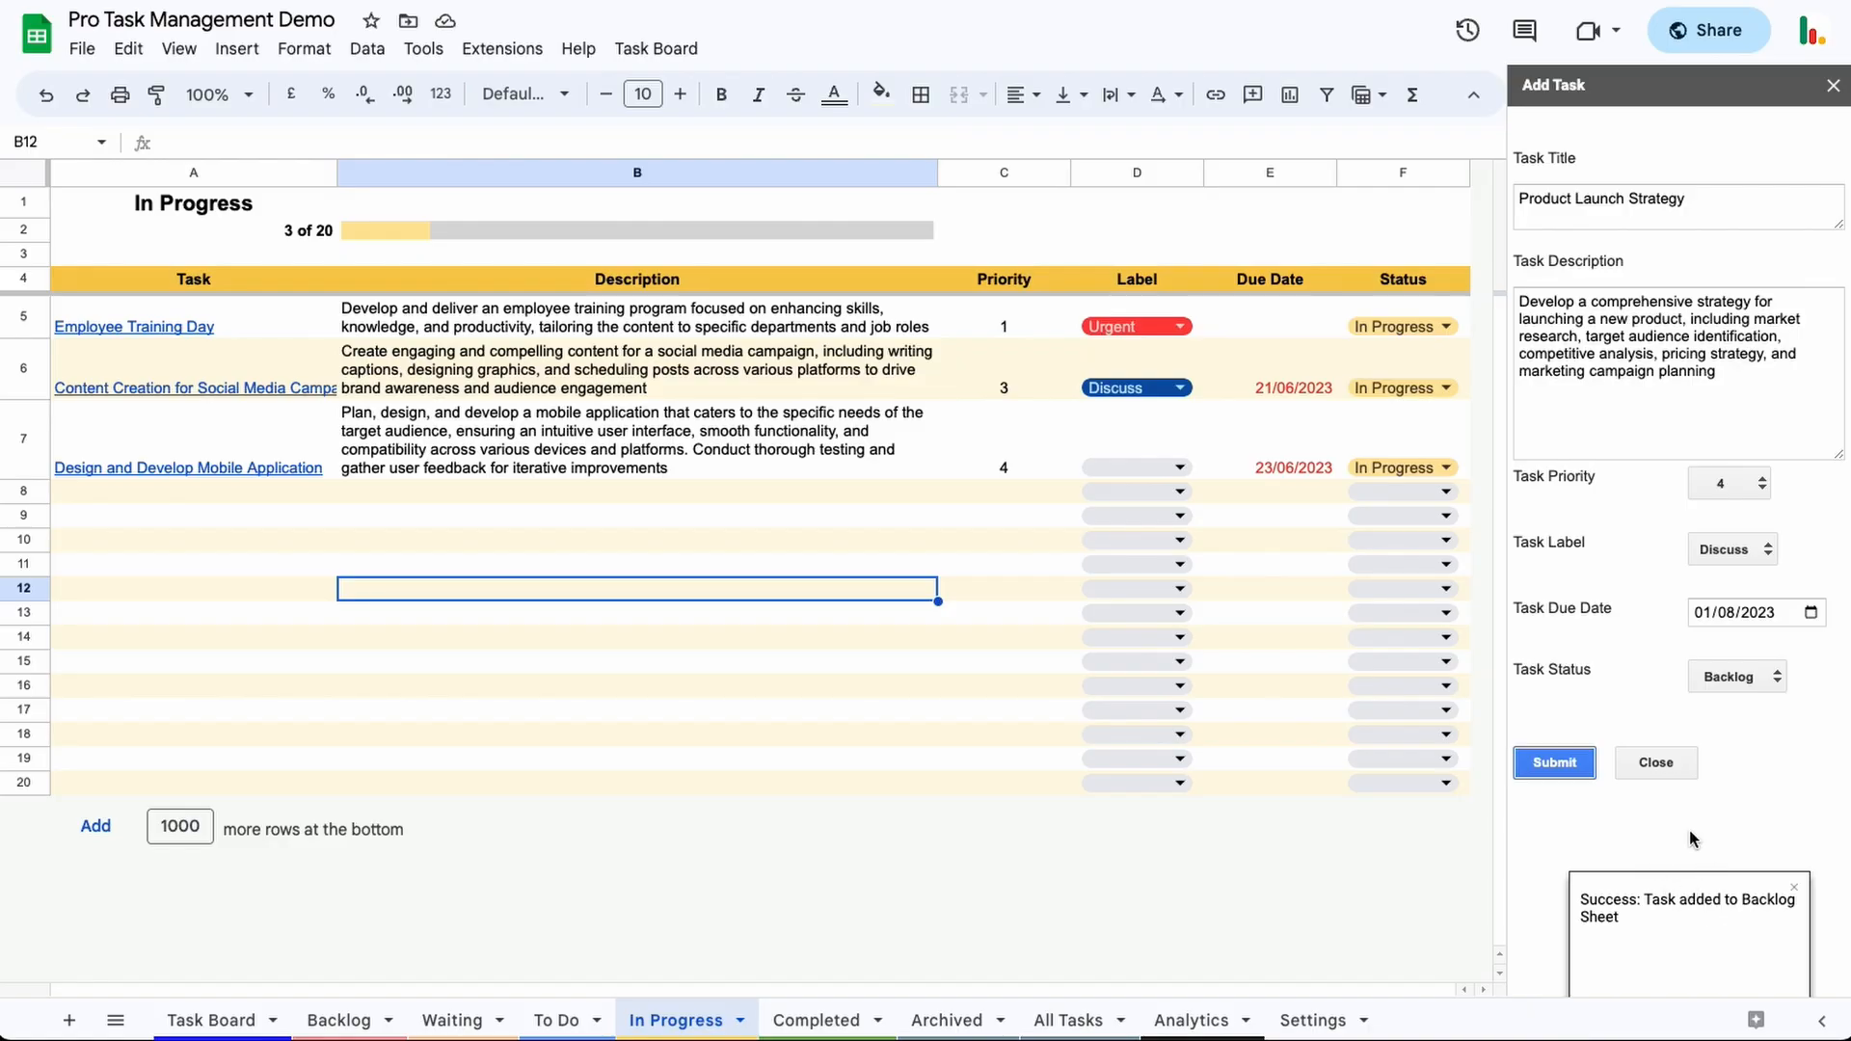
click(1554, 762)
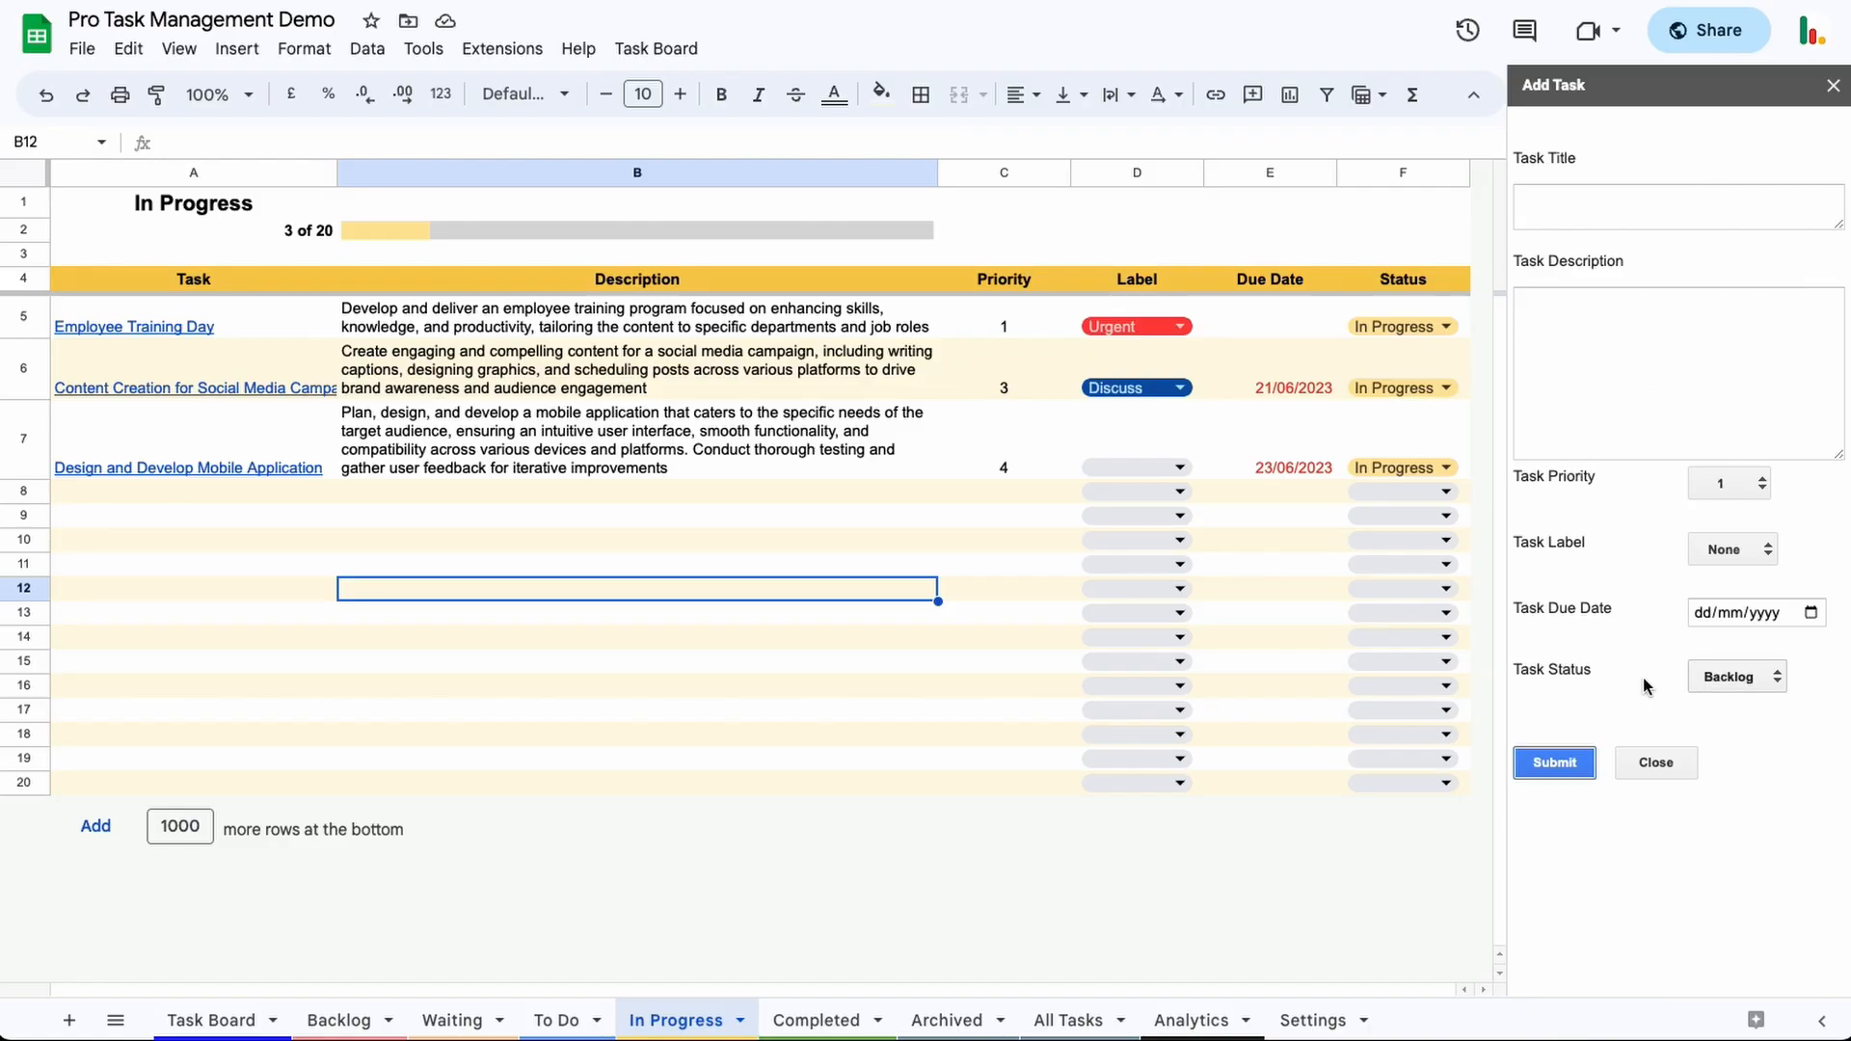
mouse_move(339, 1020)
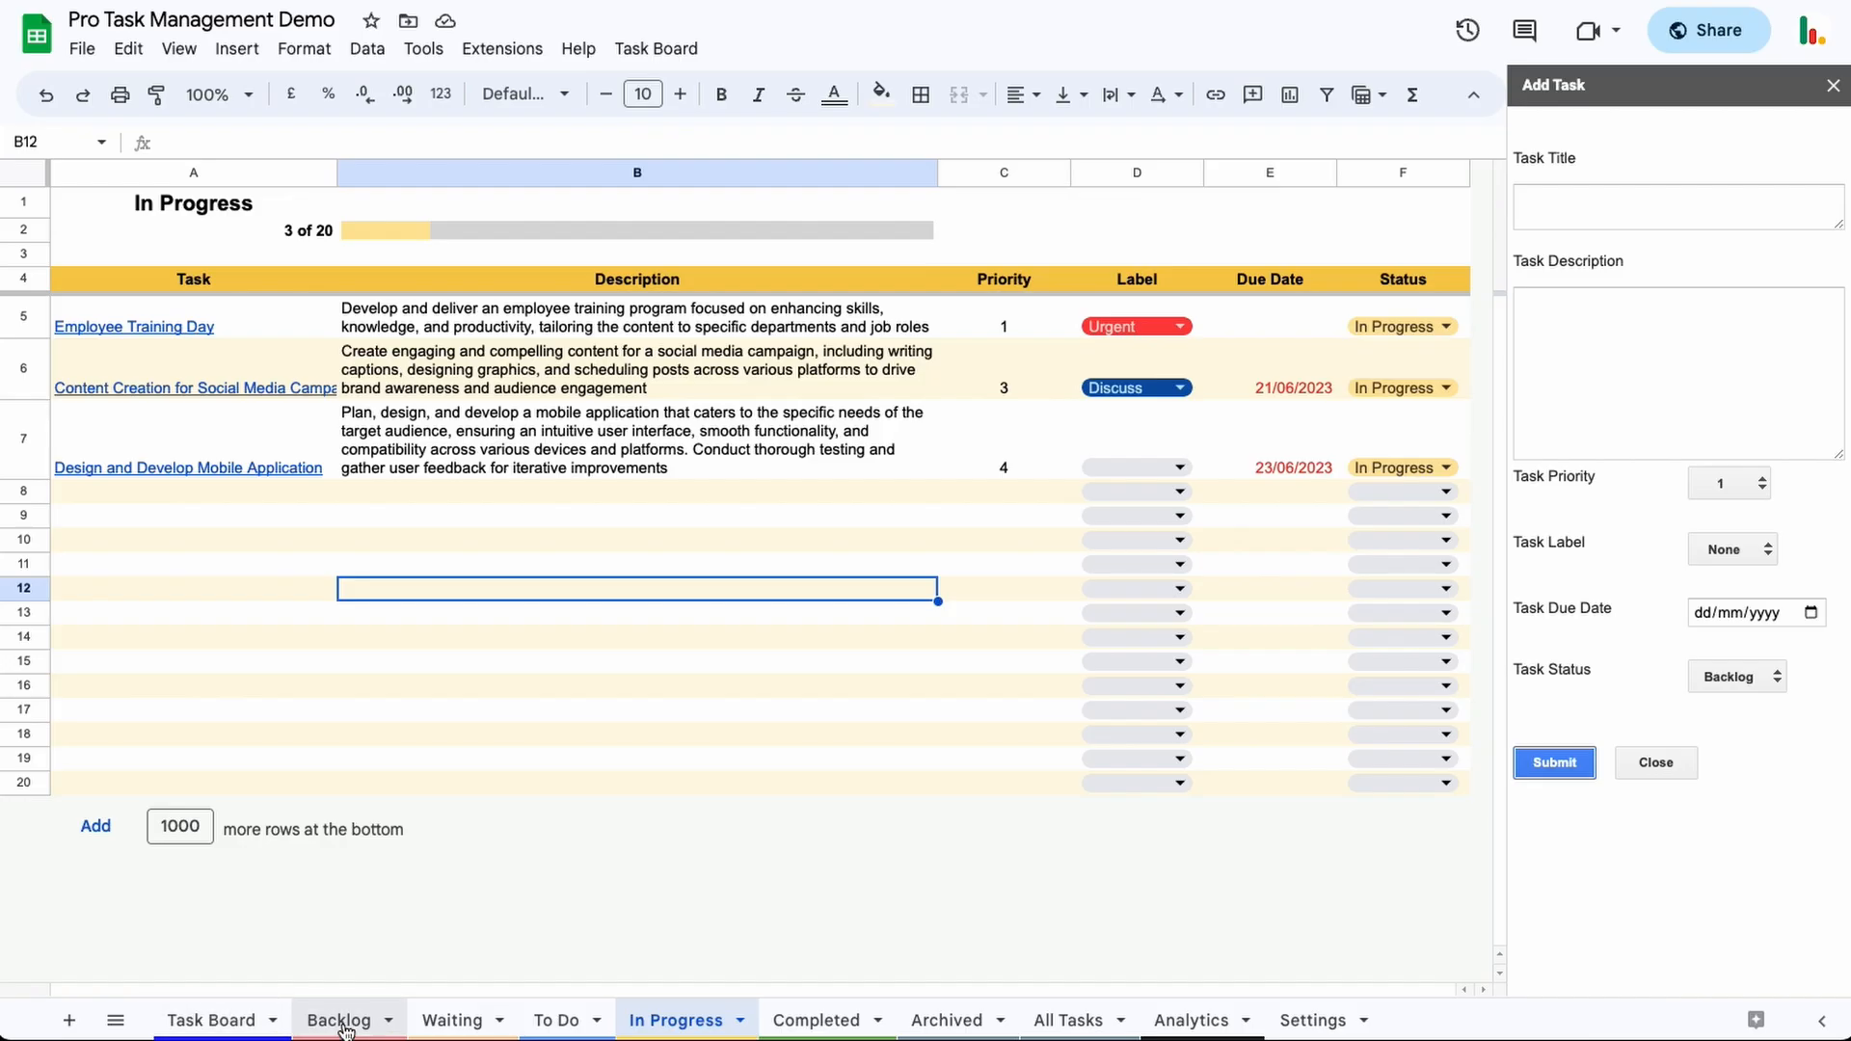
click(339, 1020)
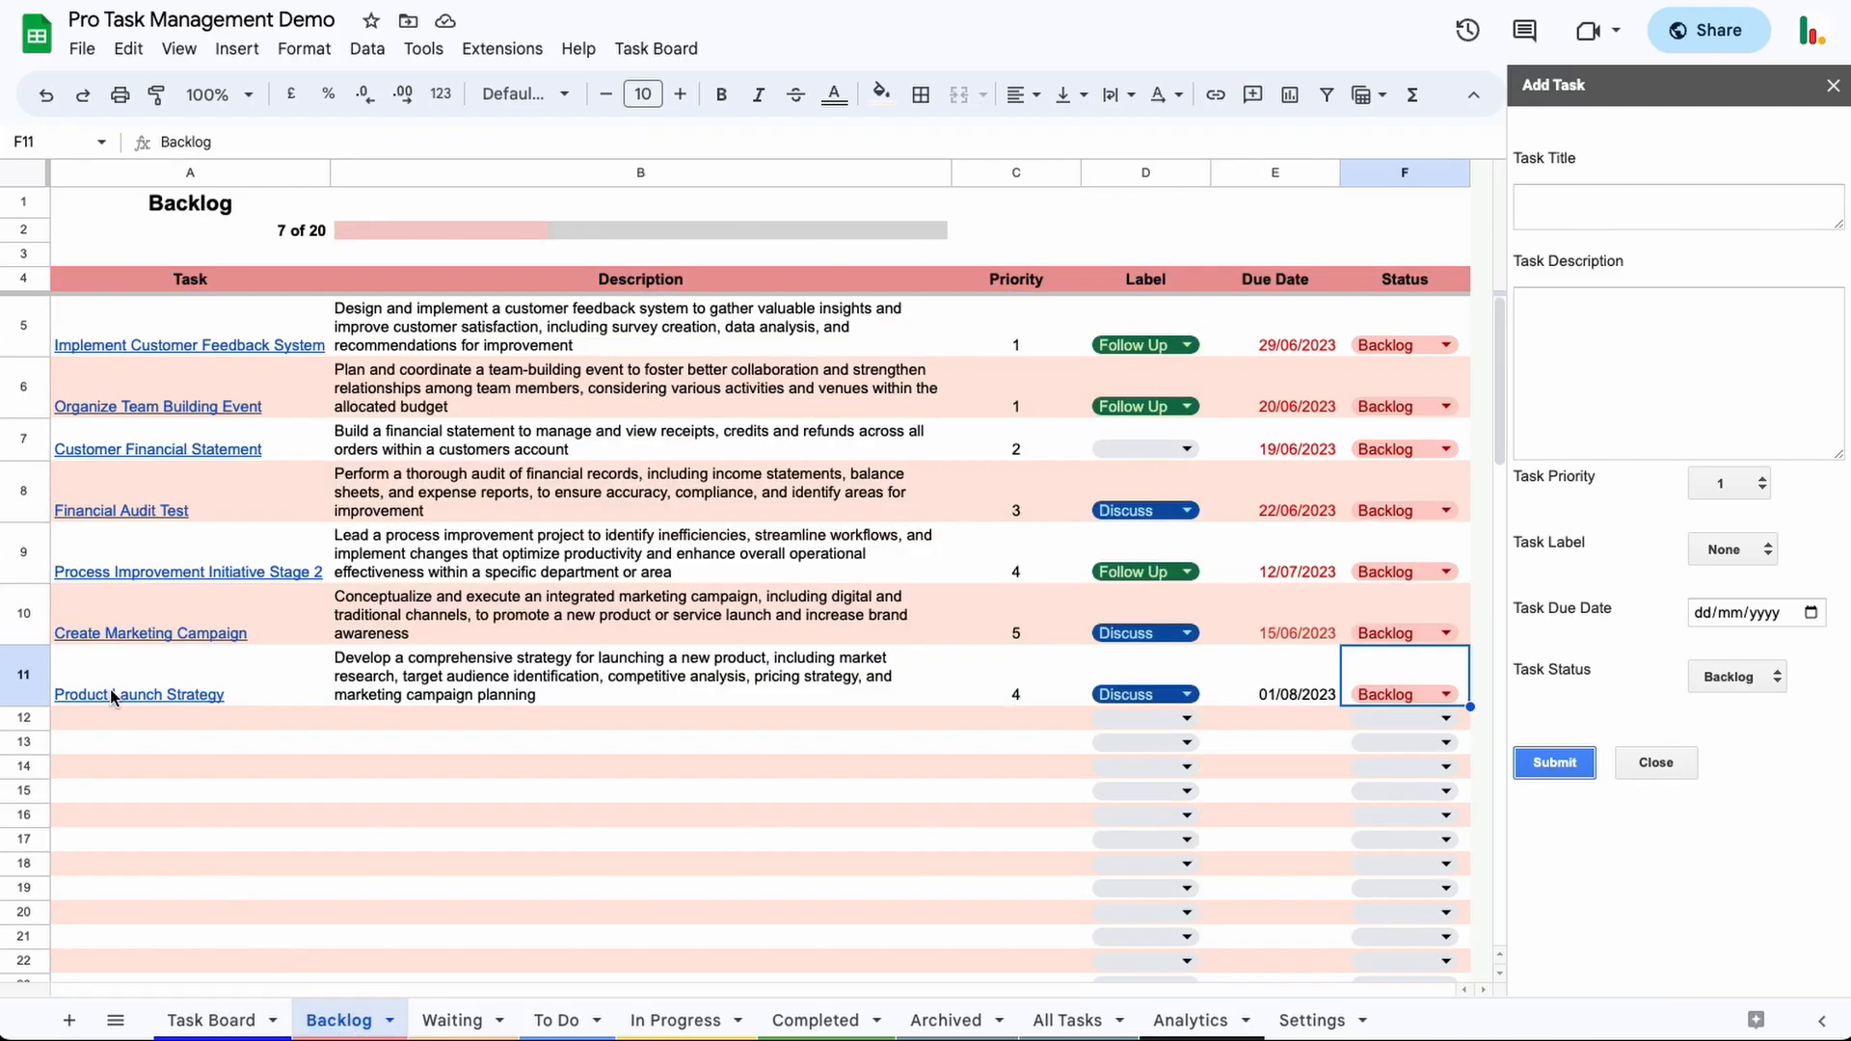
click(1012, 676)
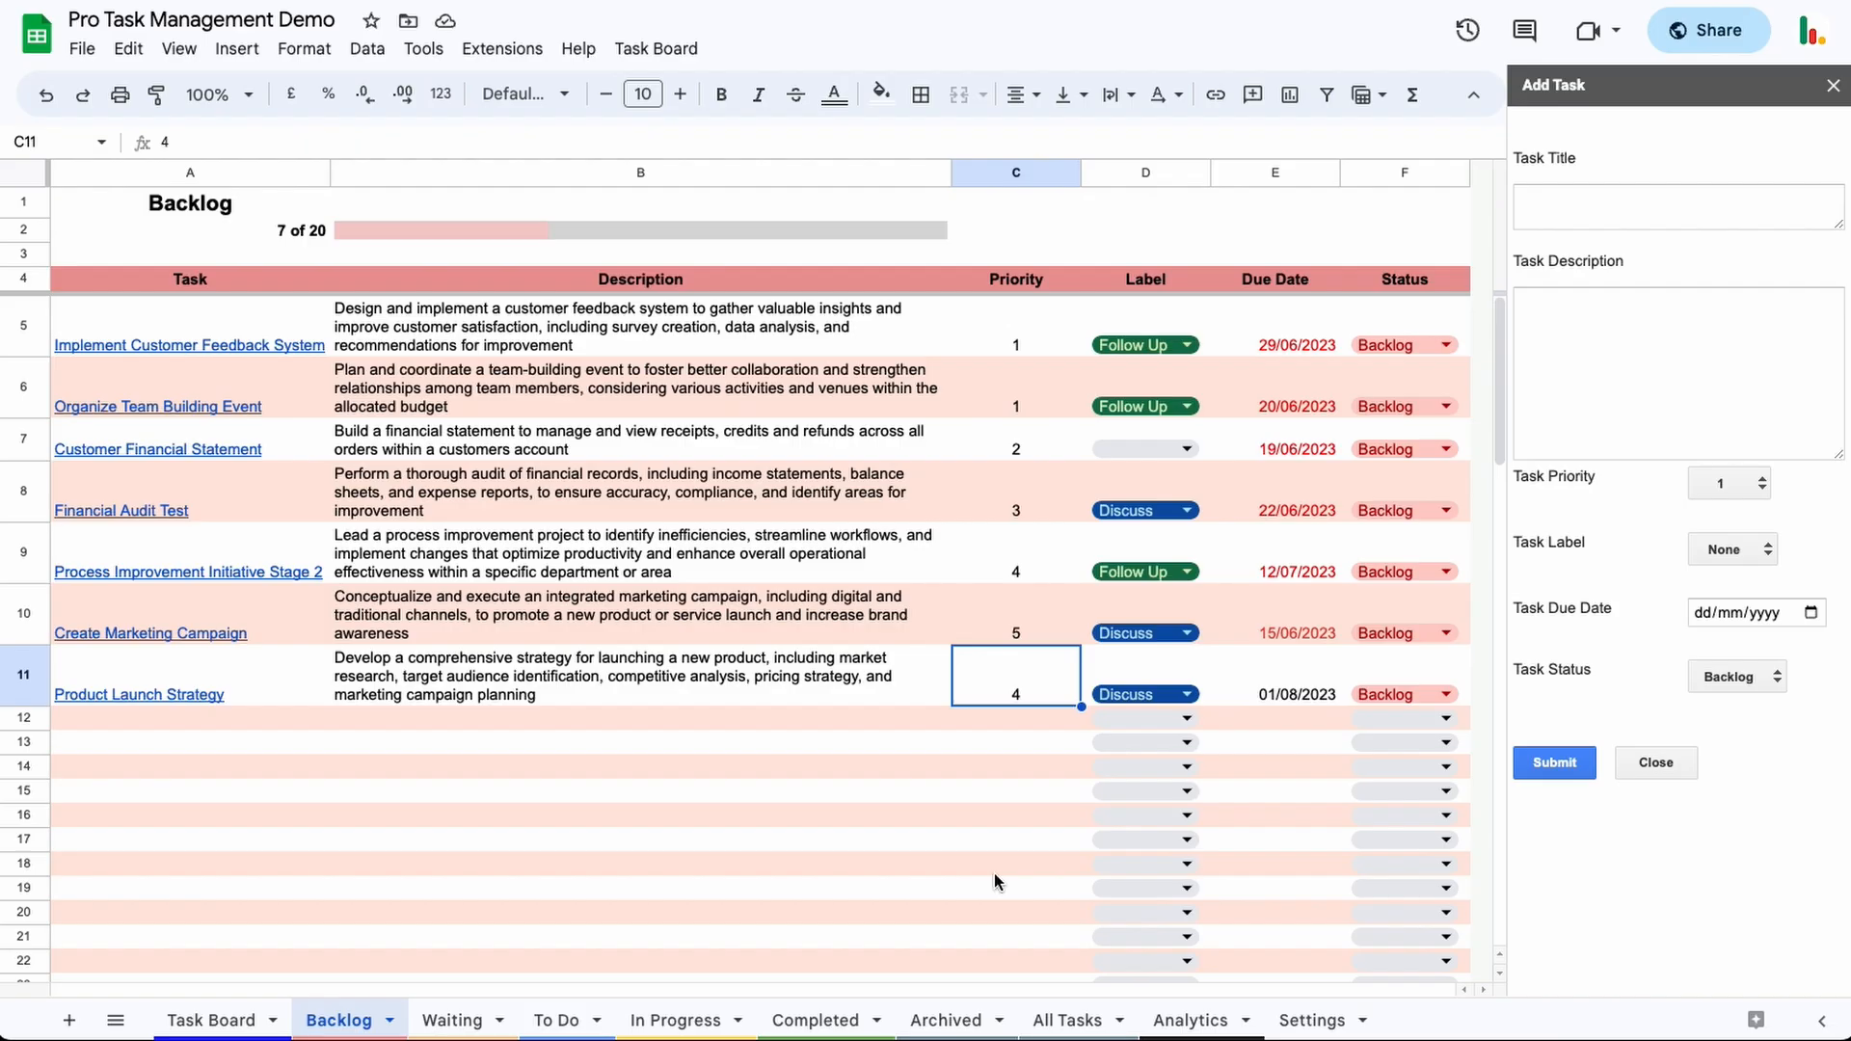
mouse_move(970, 684)
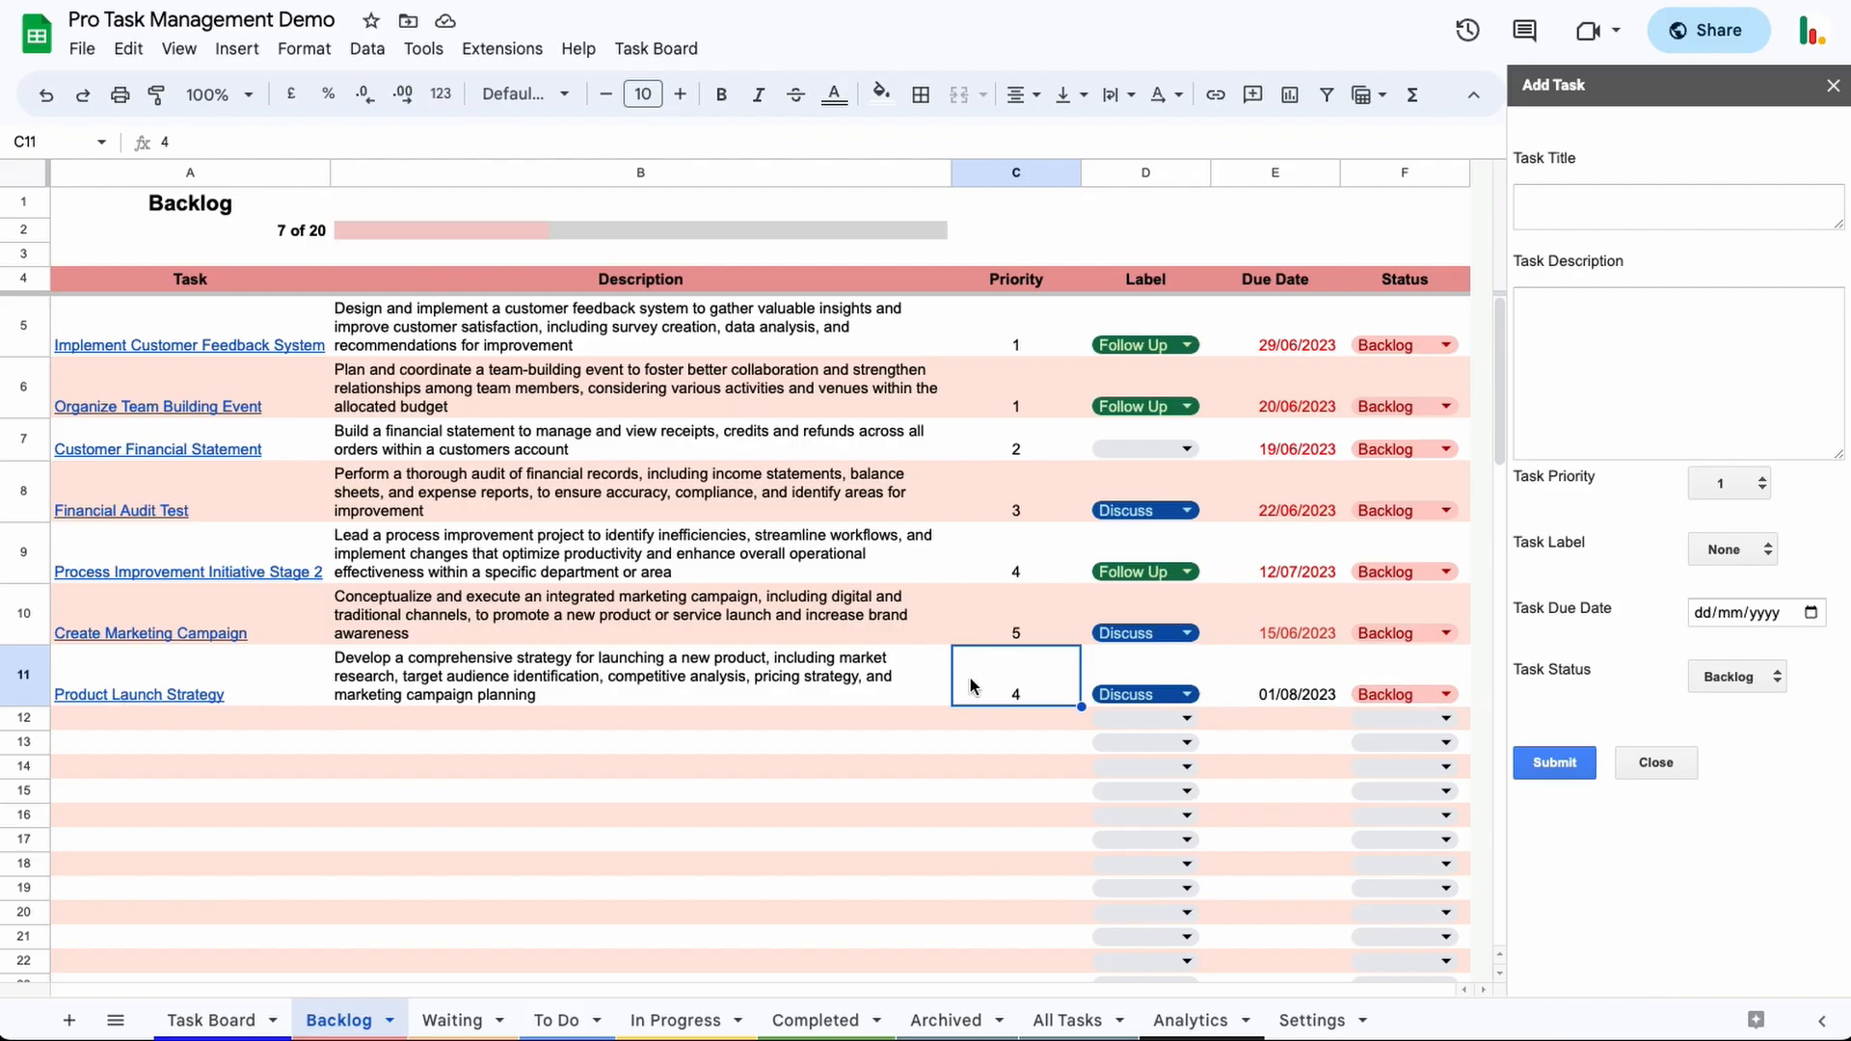
mouse_move(1689, 400)
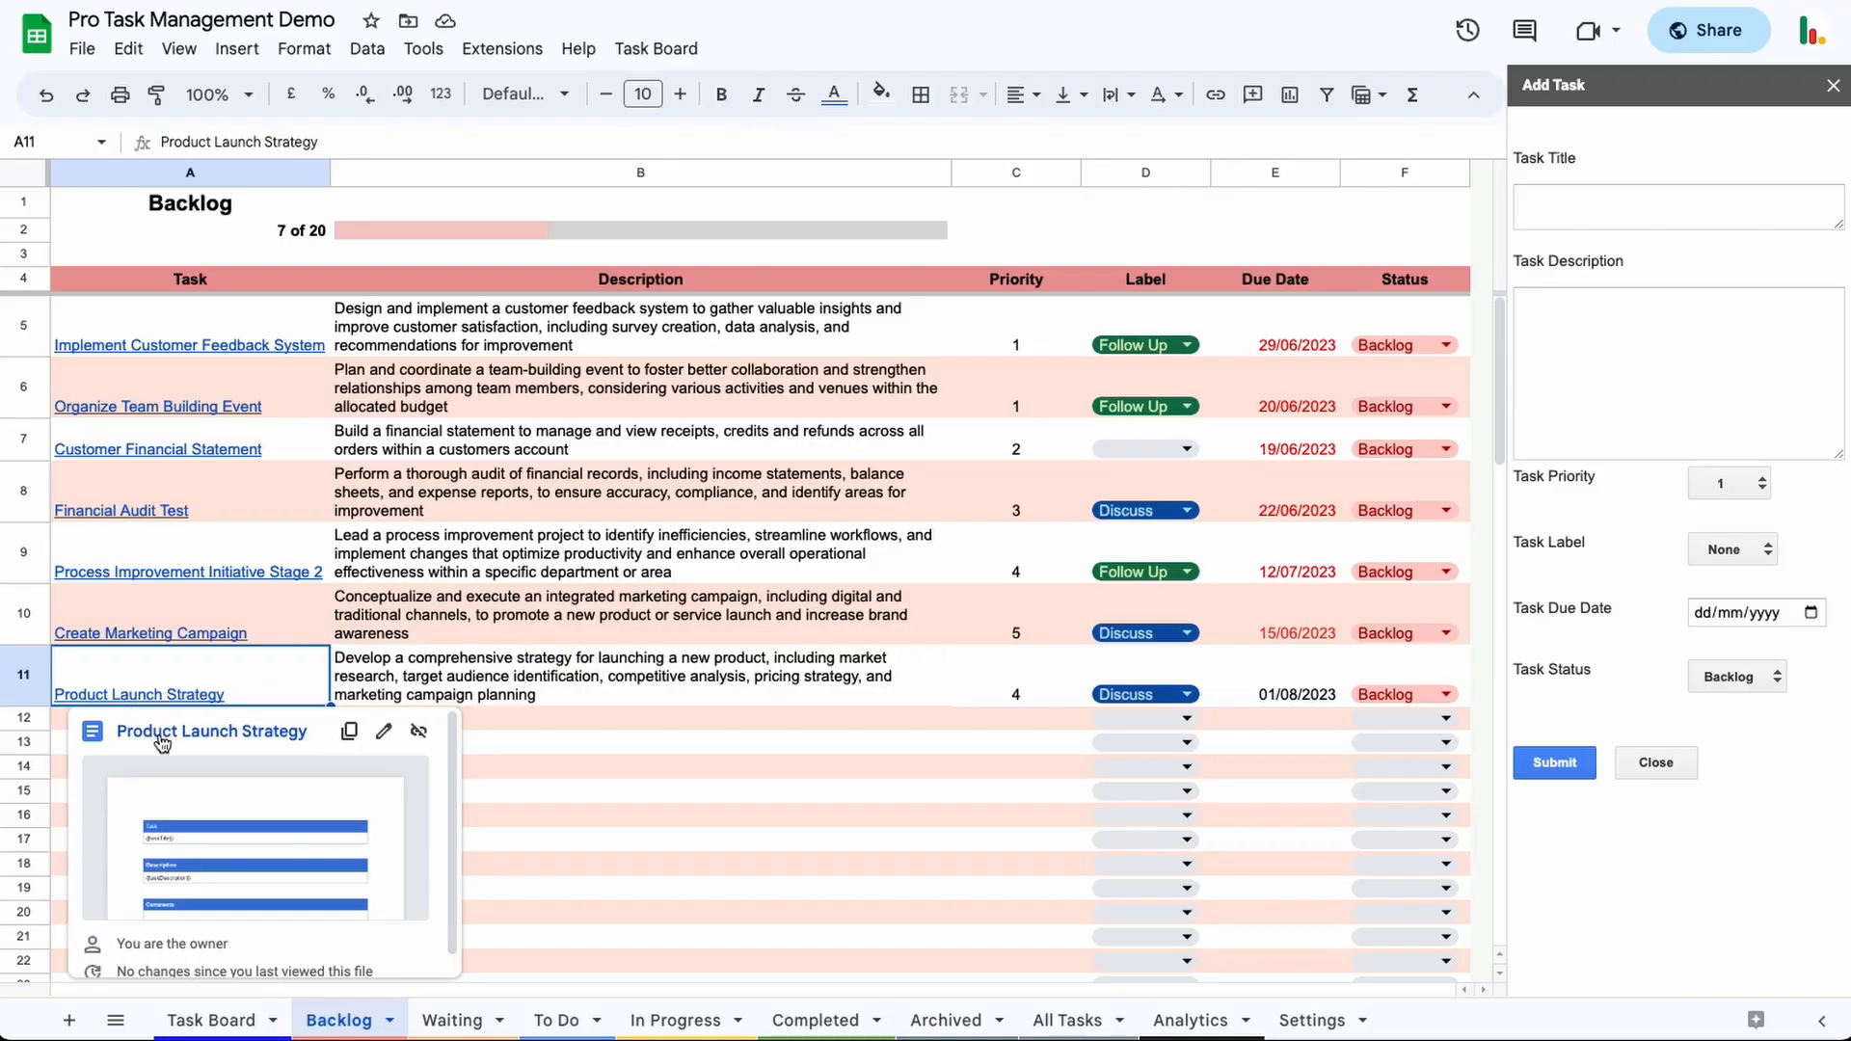
mouse_move(168, 744)
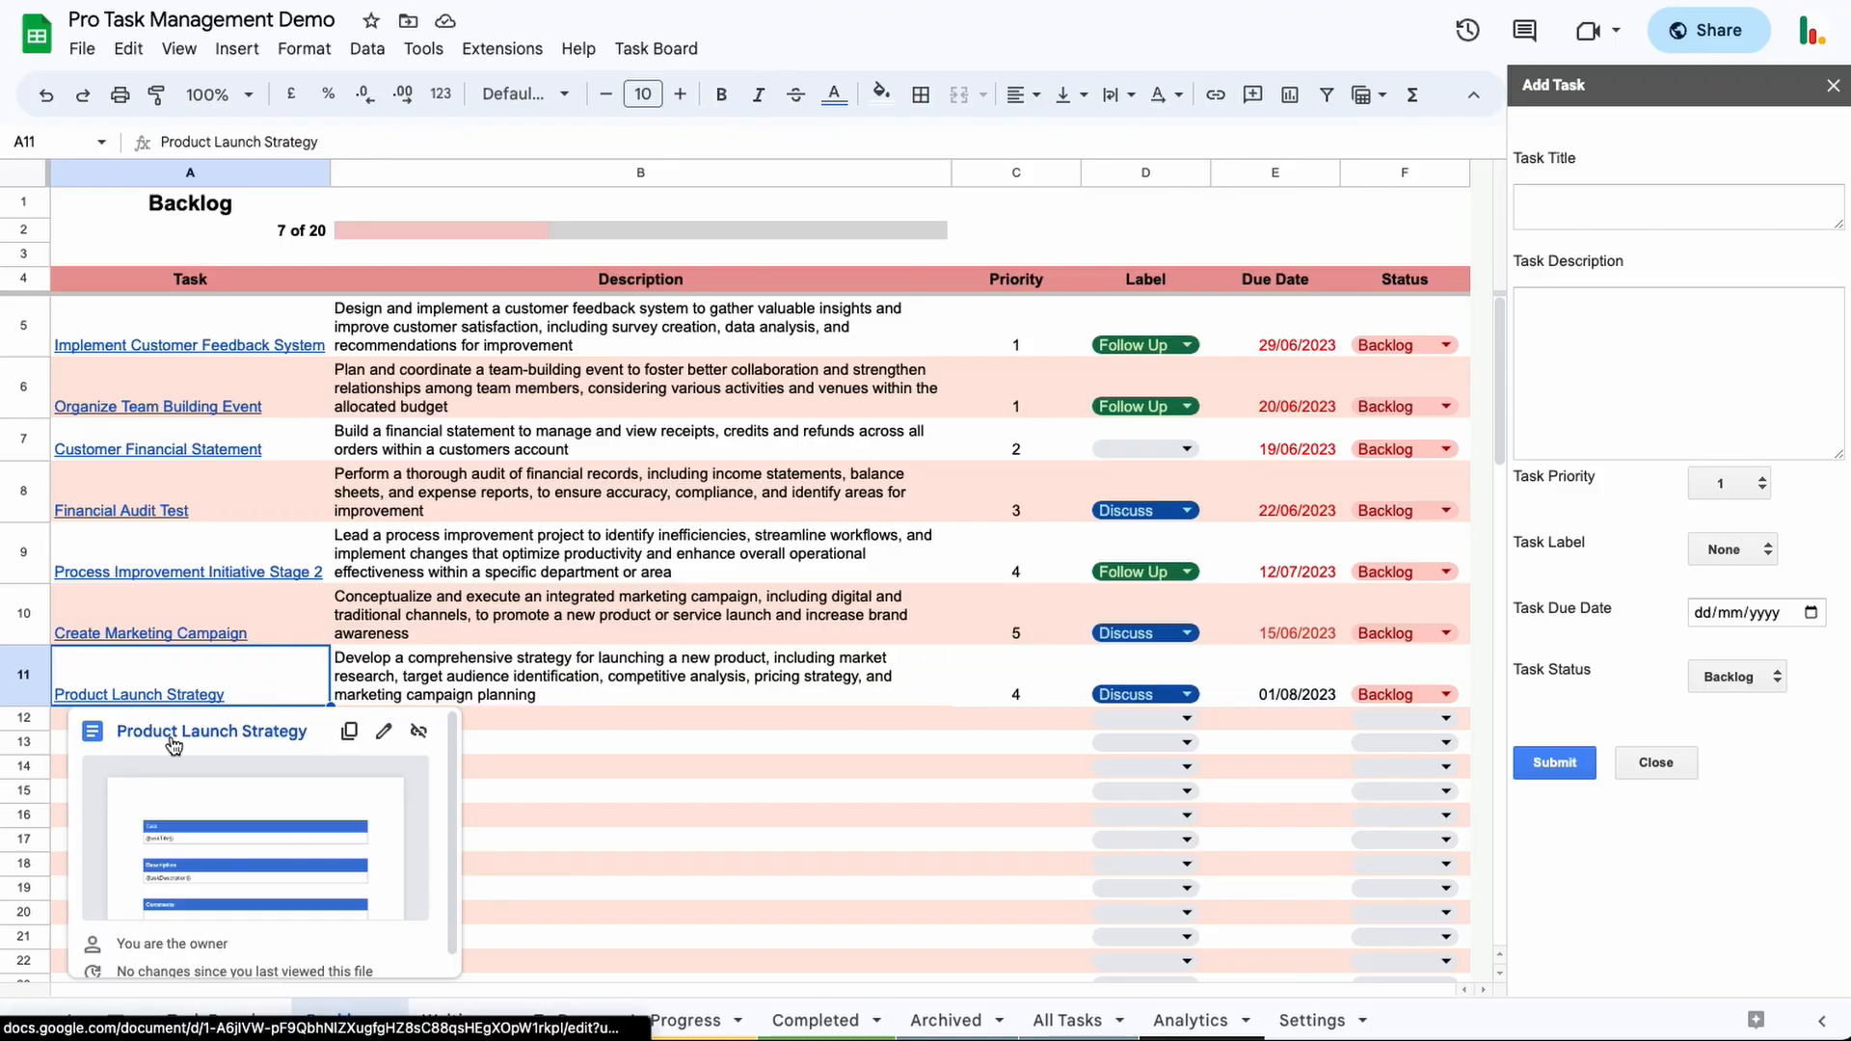
mouse_move(482, 687)
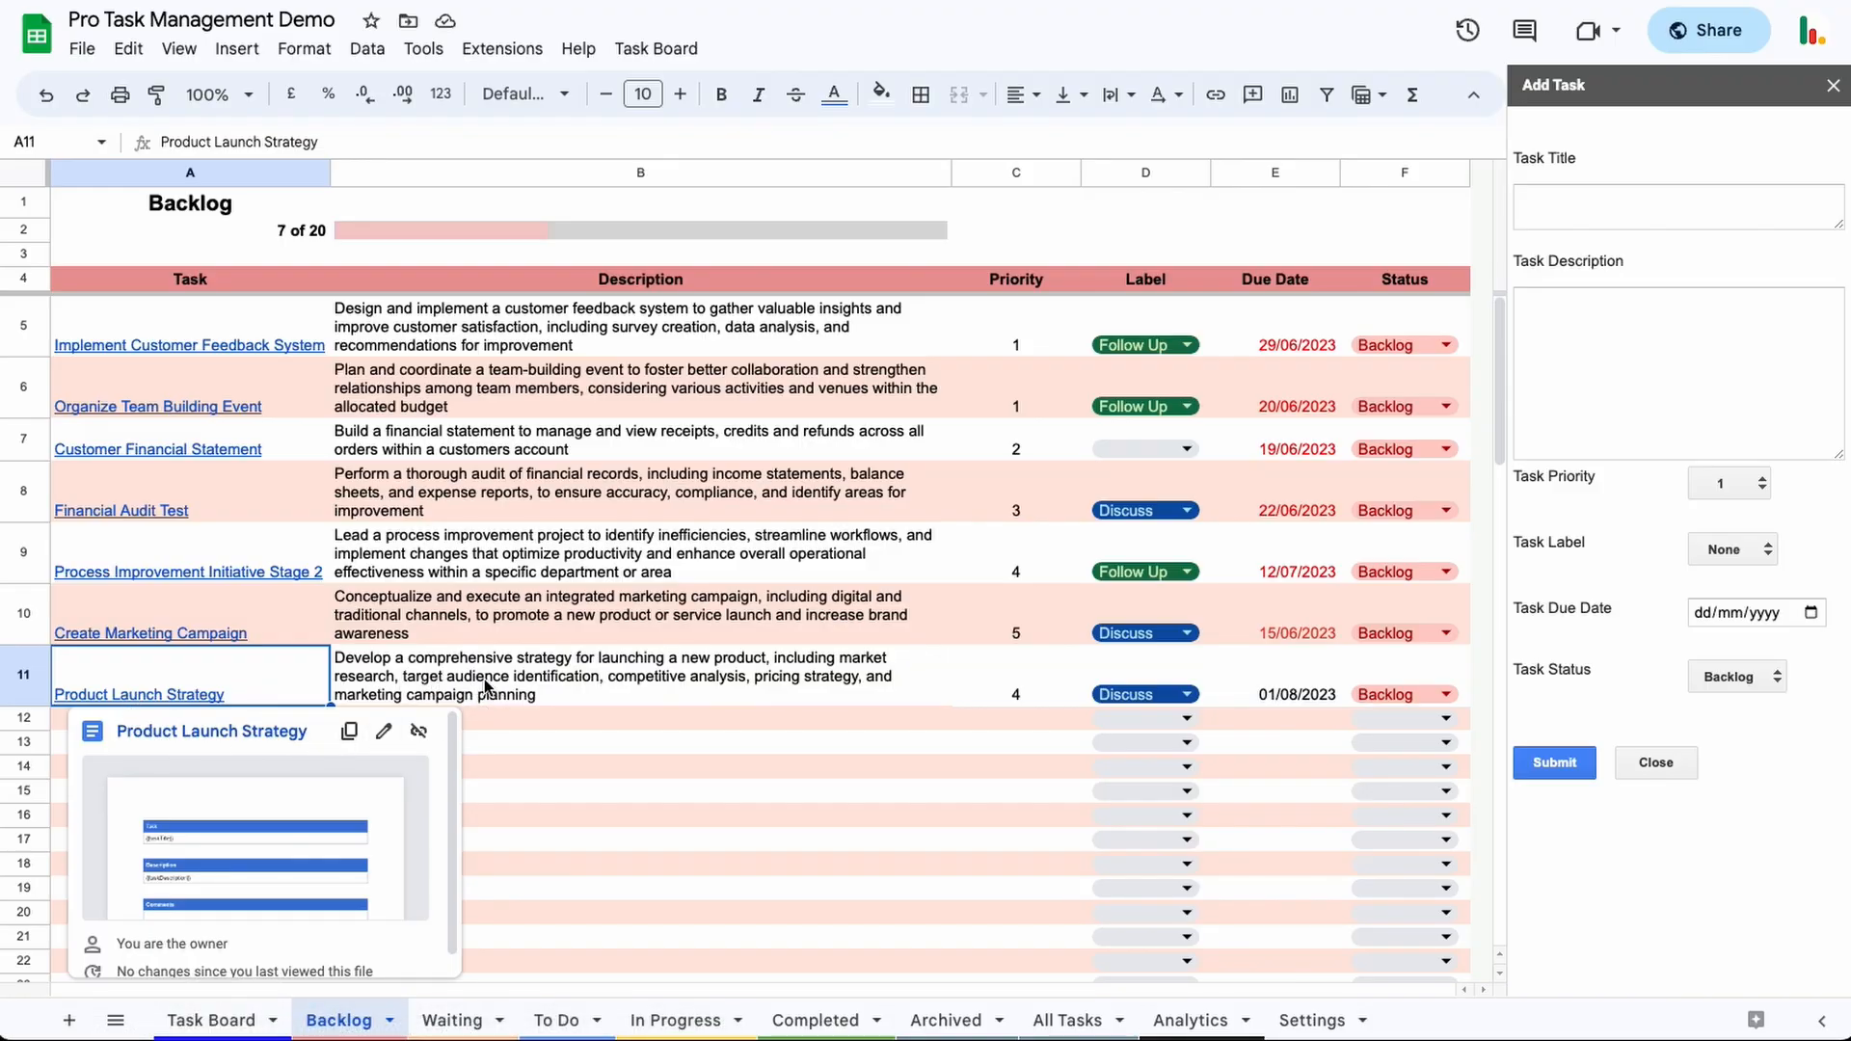
mouse_move(156, 702)
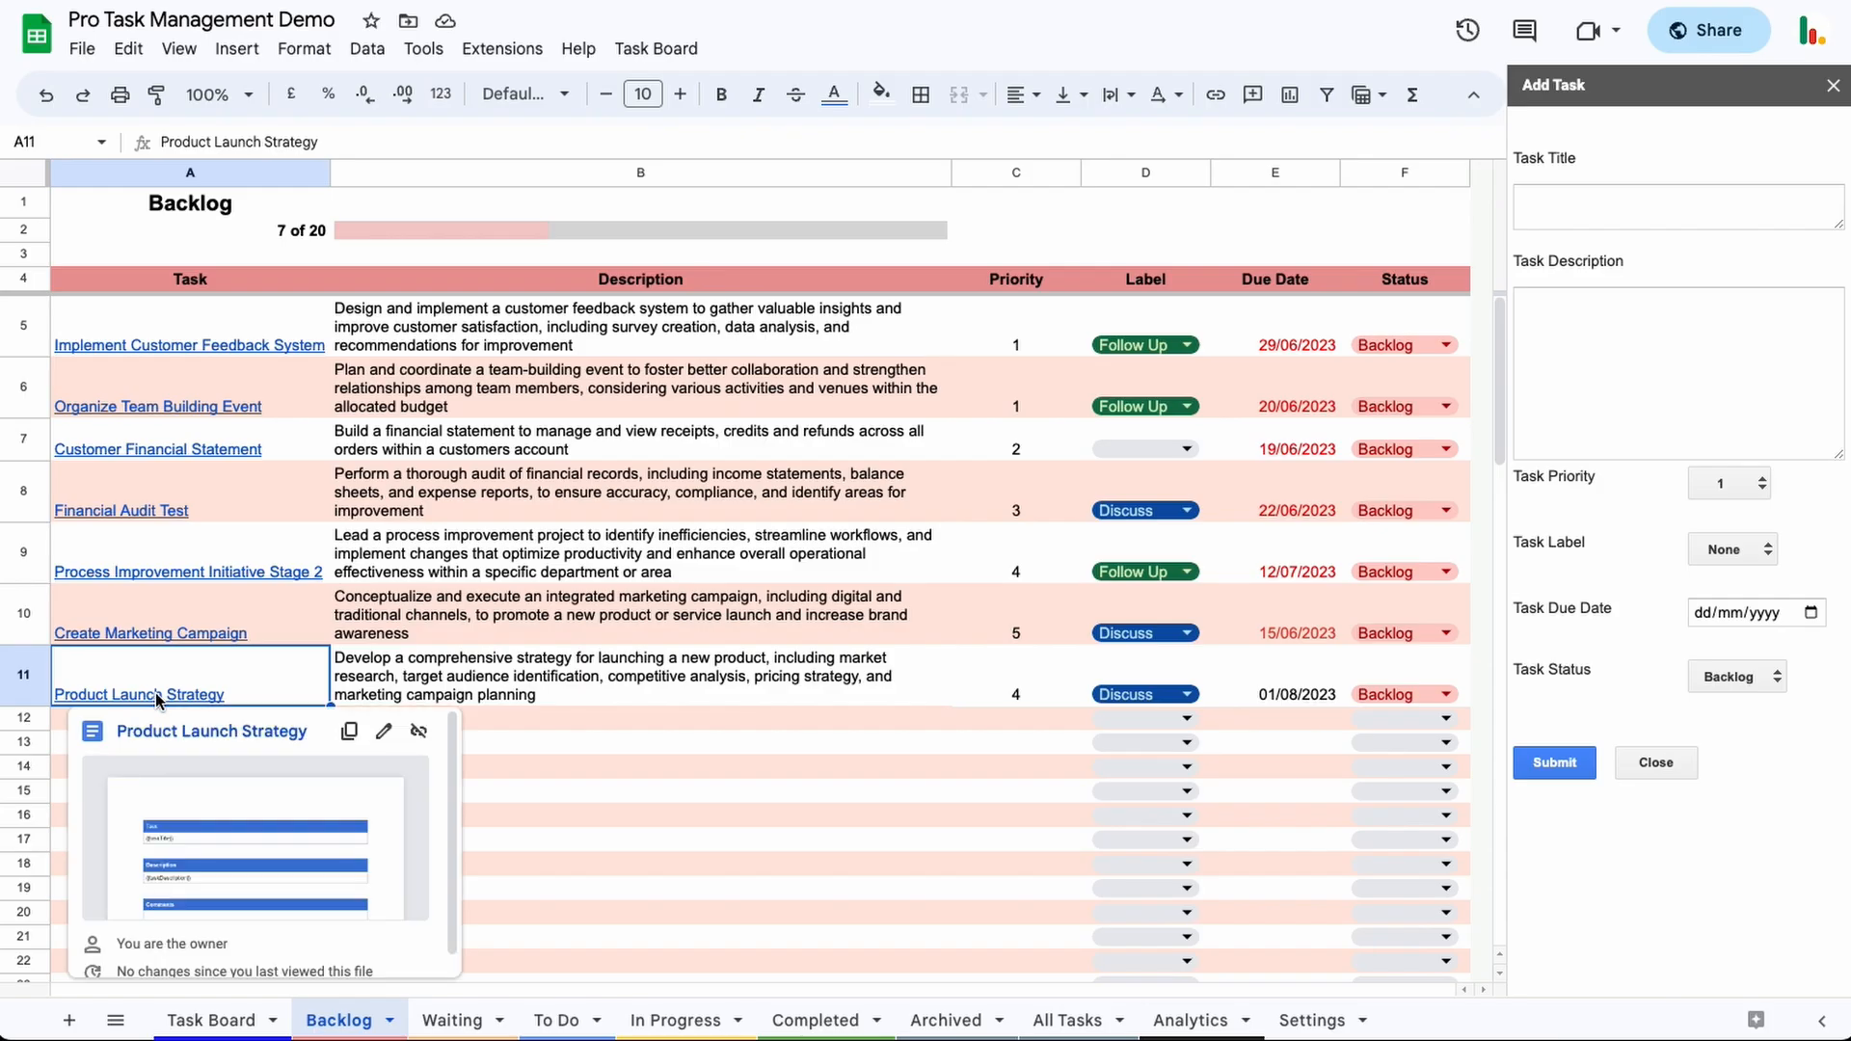
click(137, 694)
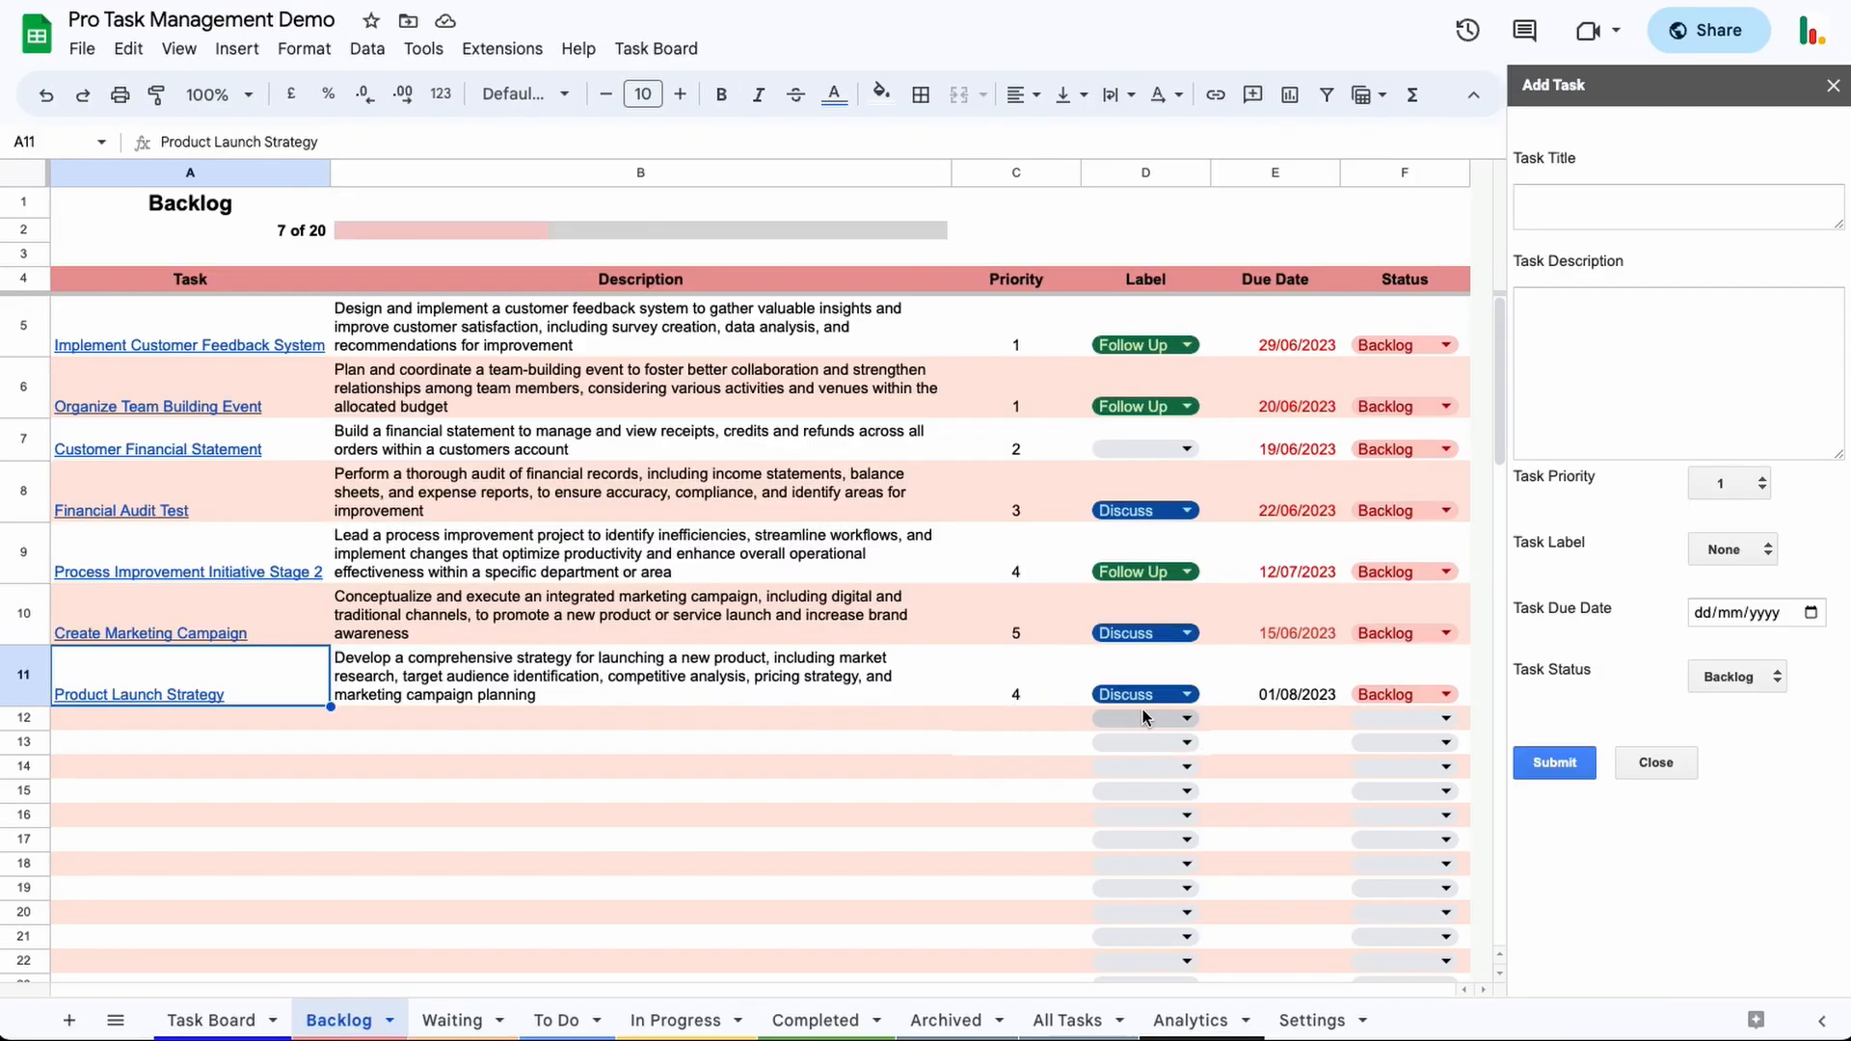
- Set Product Launch Strategy's status to To Do on the Backlog sheet
click(1014, 677)
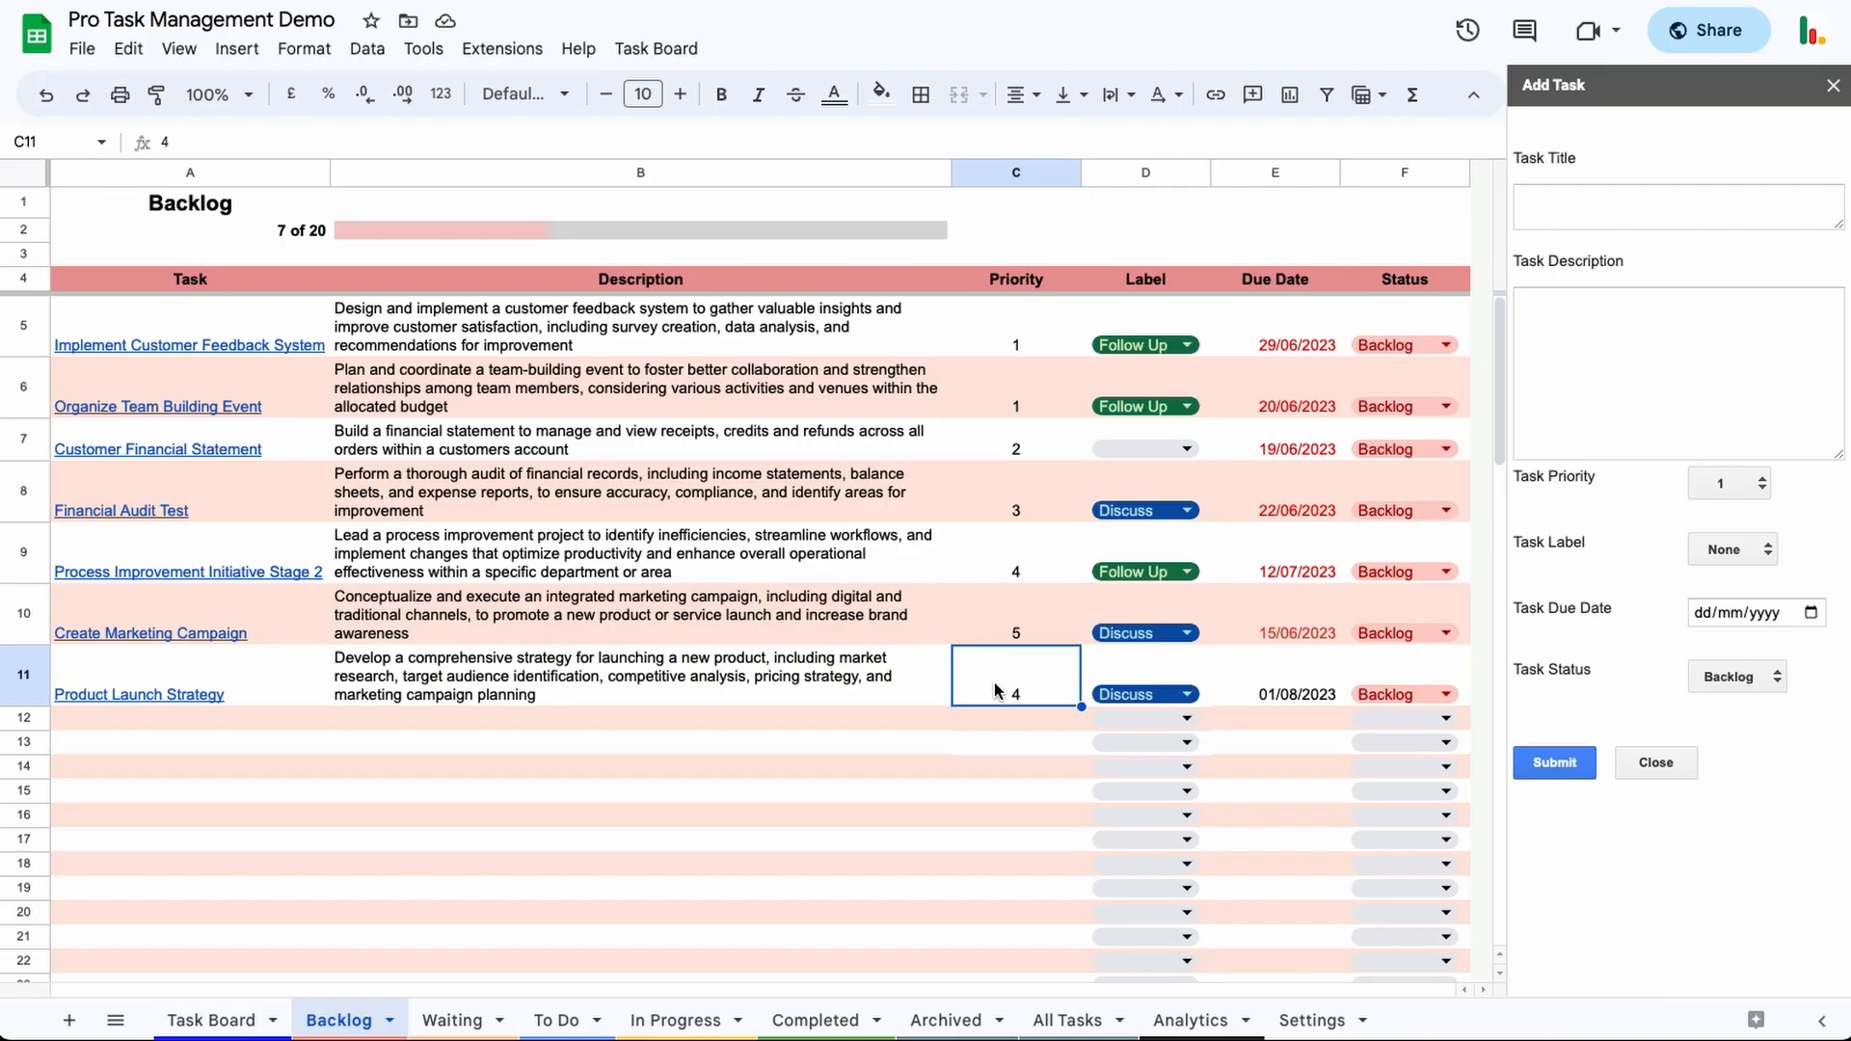
click(1439, 694)
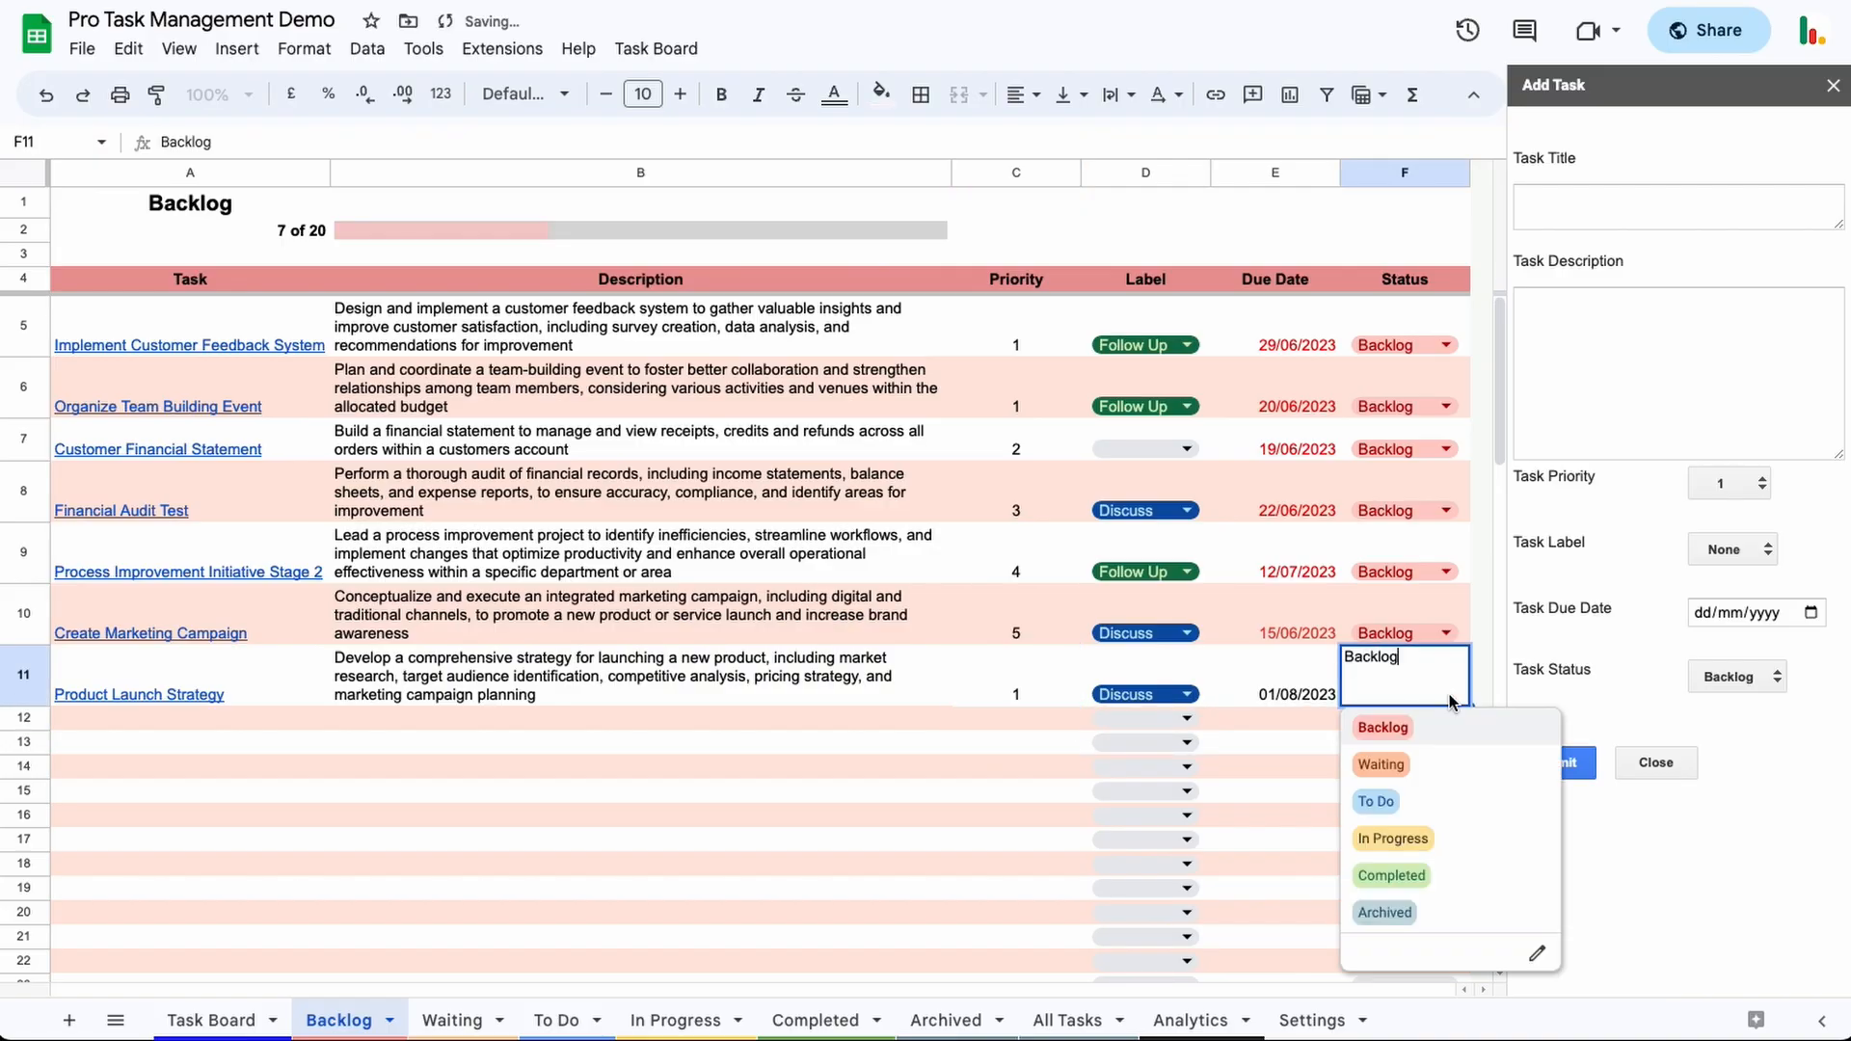
click(1375, 802)
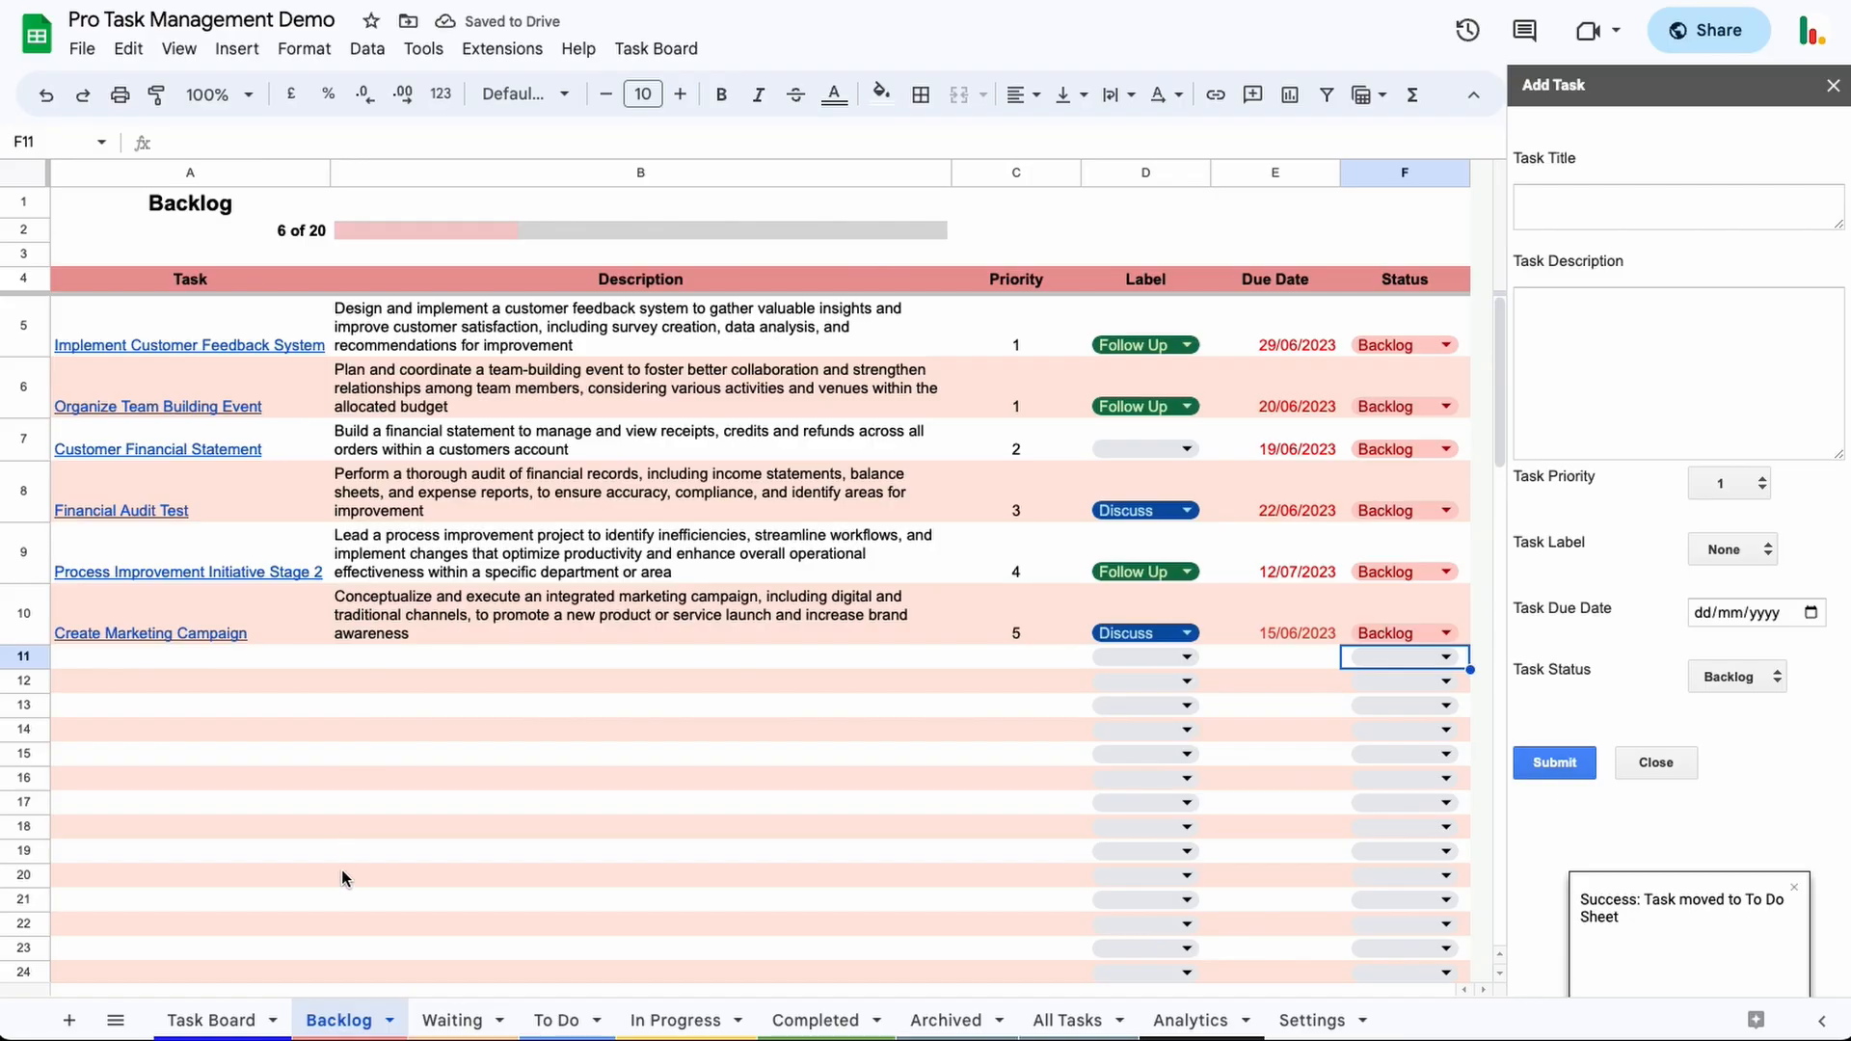
- View the moved task on the To Do sheet and check its linked document preview
click(556, 1020)
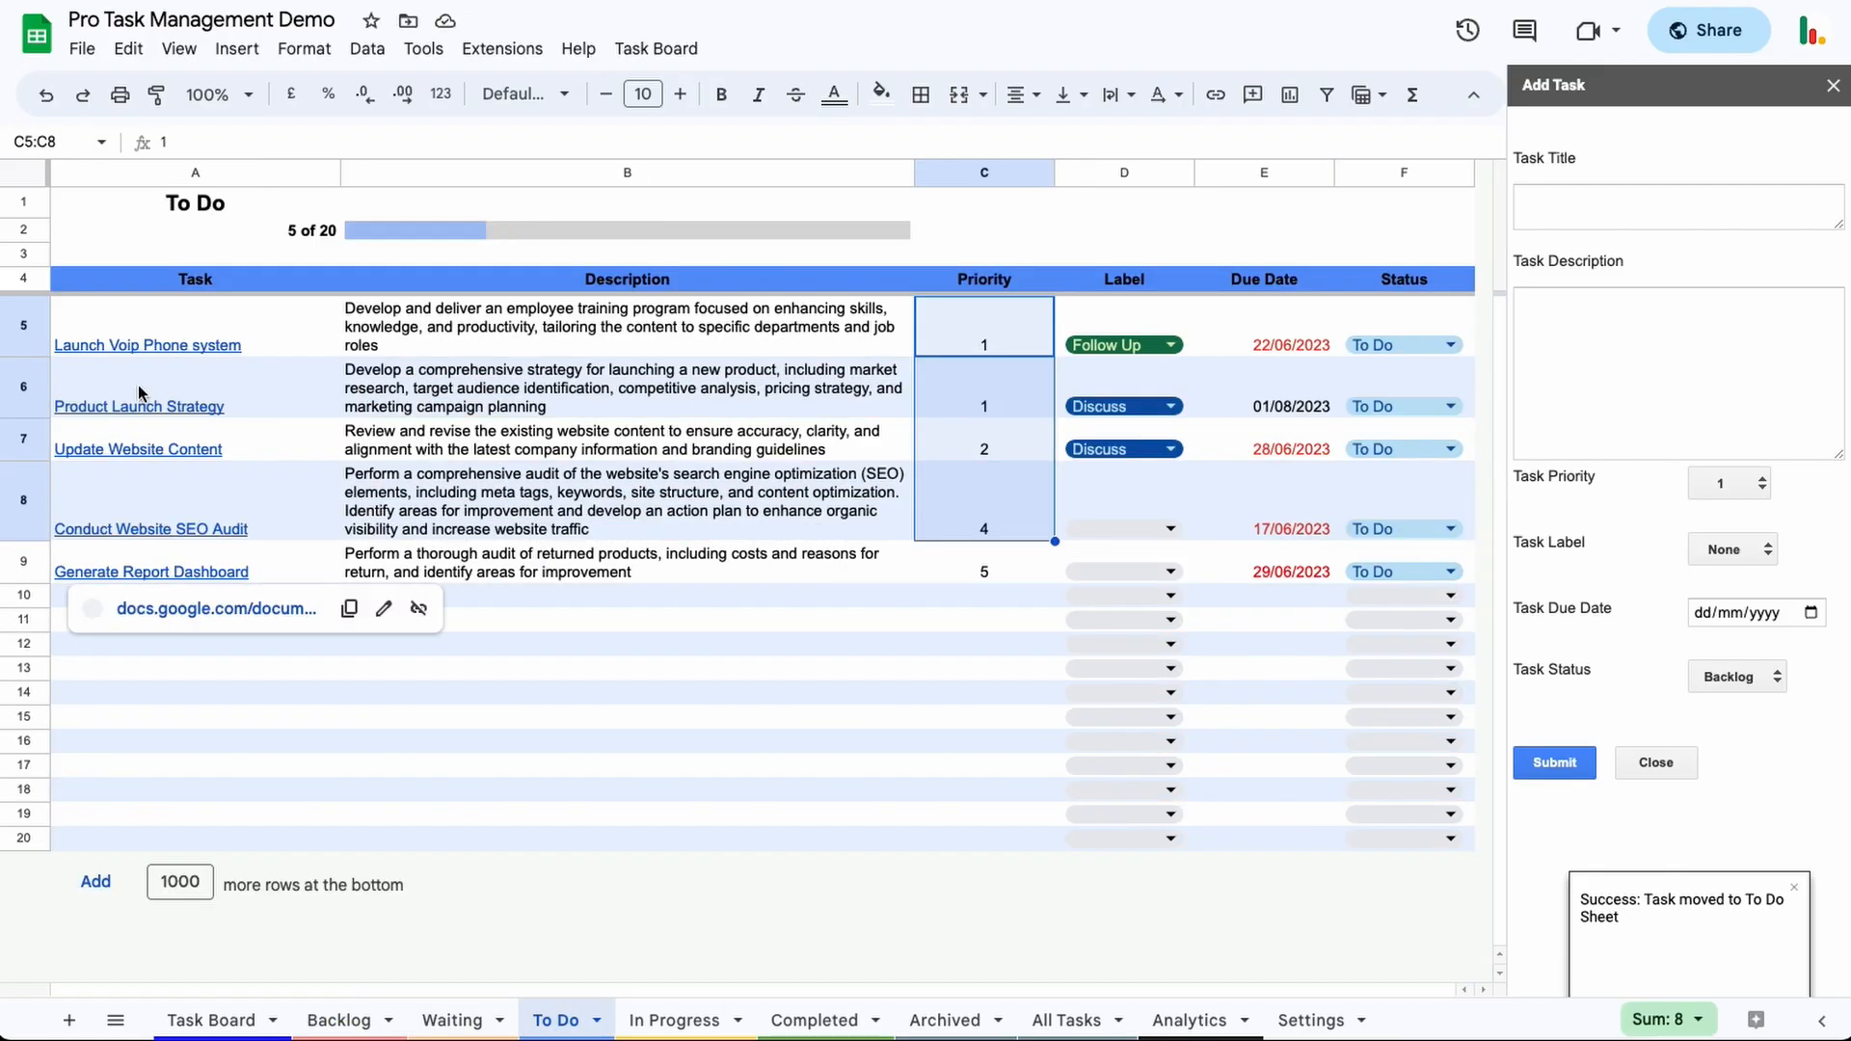
click(139, 407)
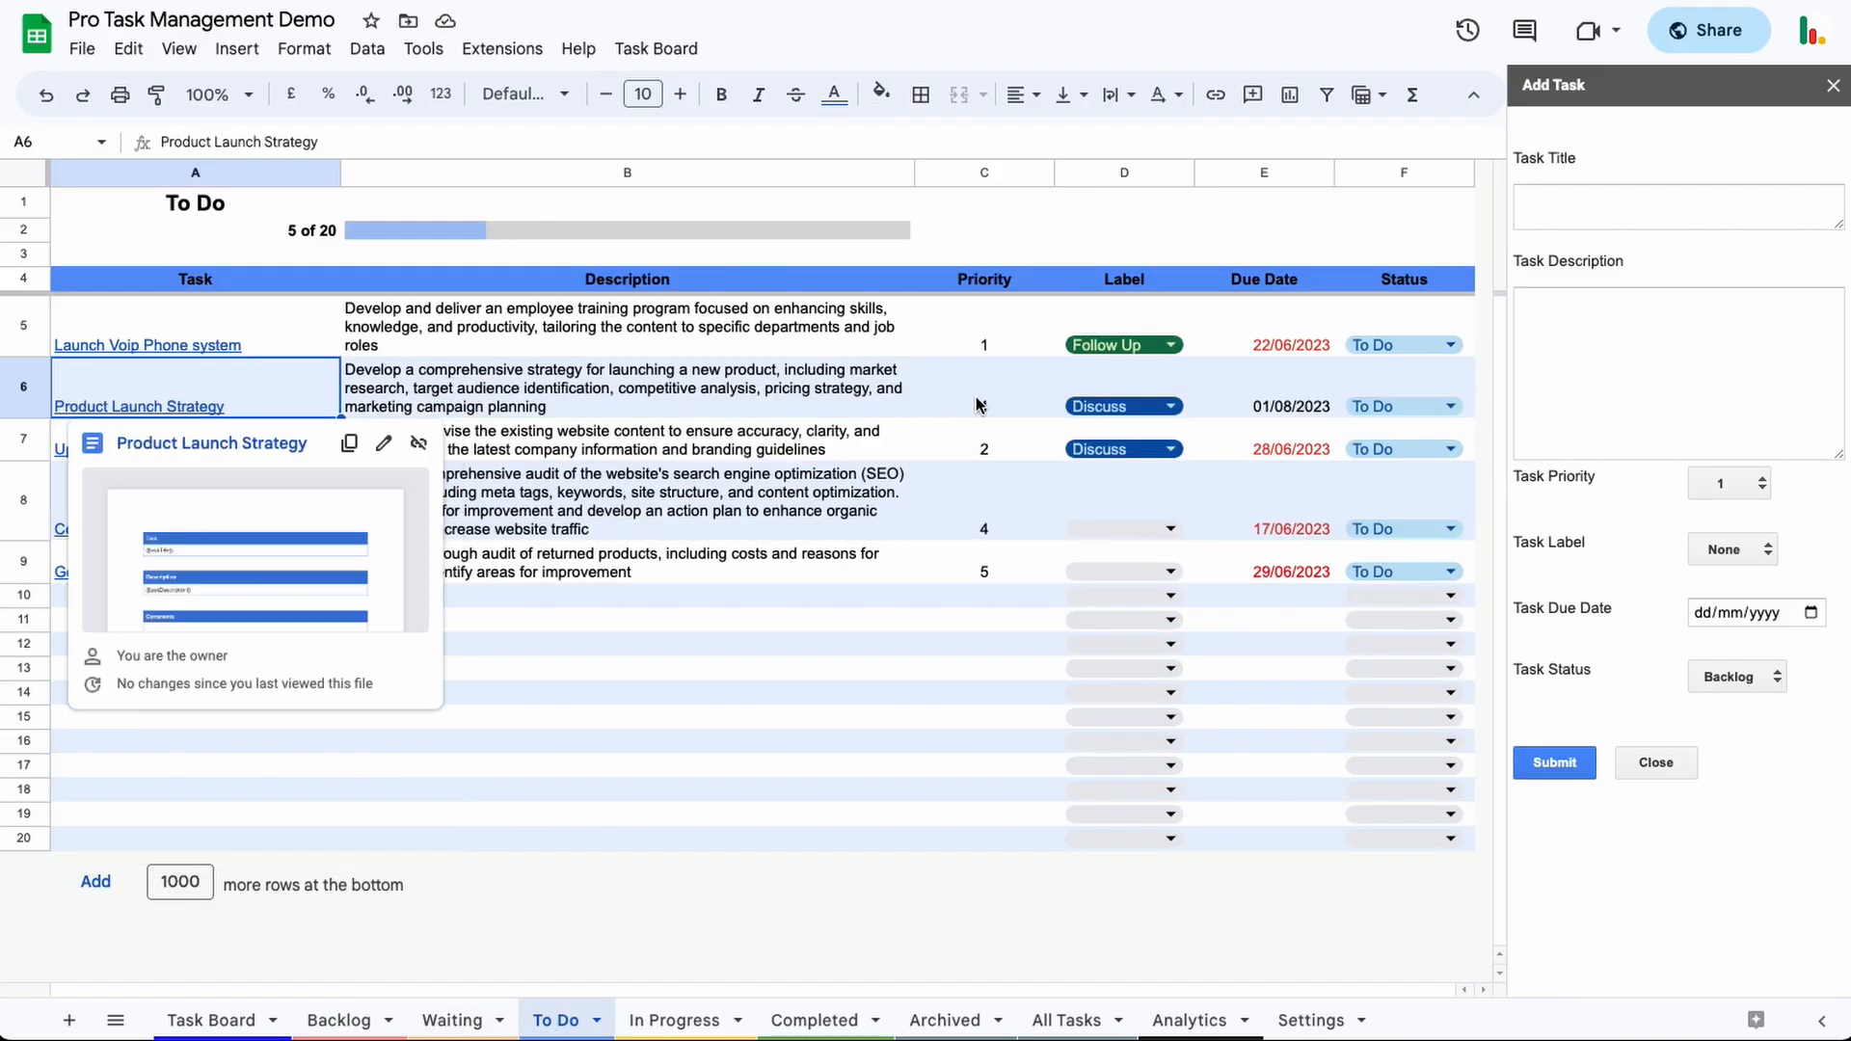
click(983, 388)
text(1)
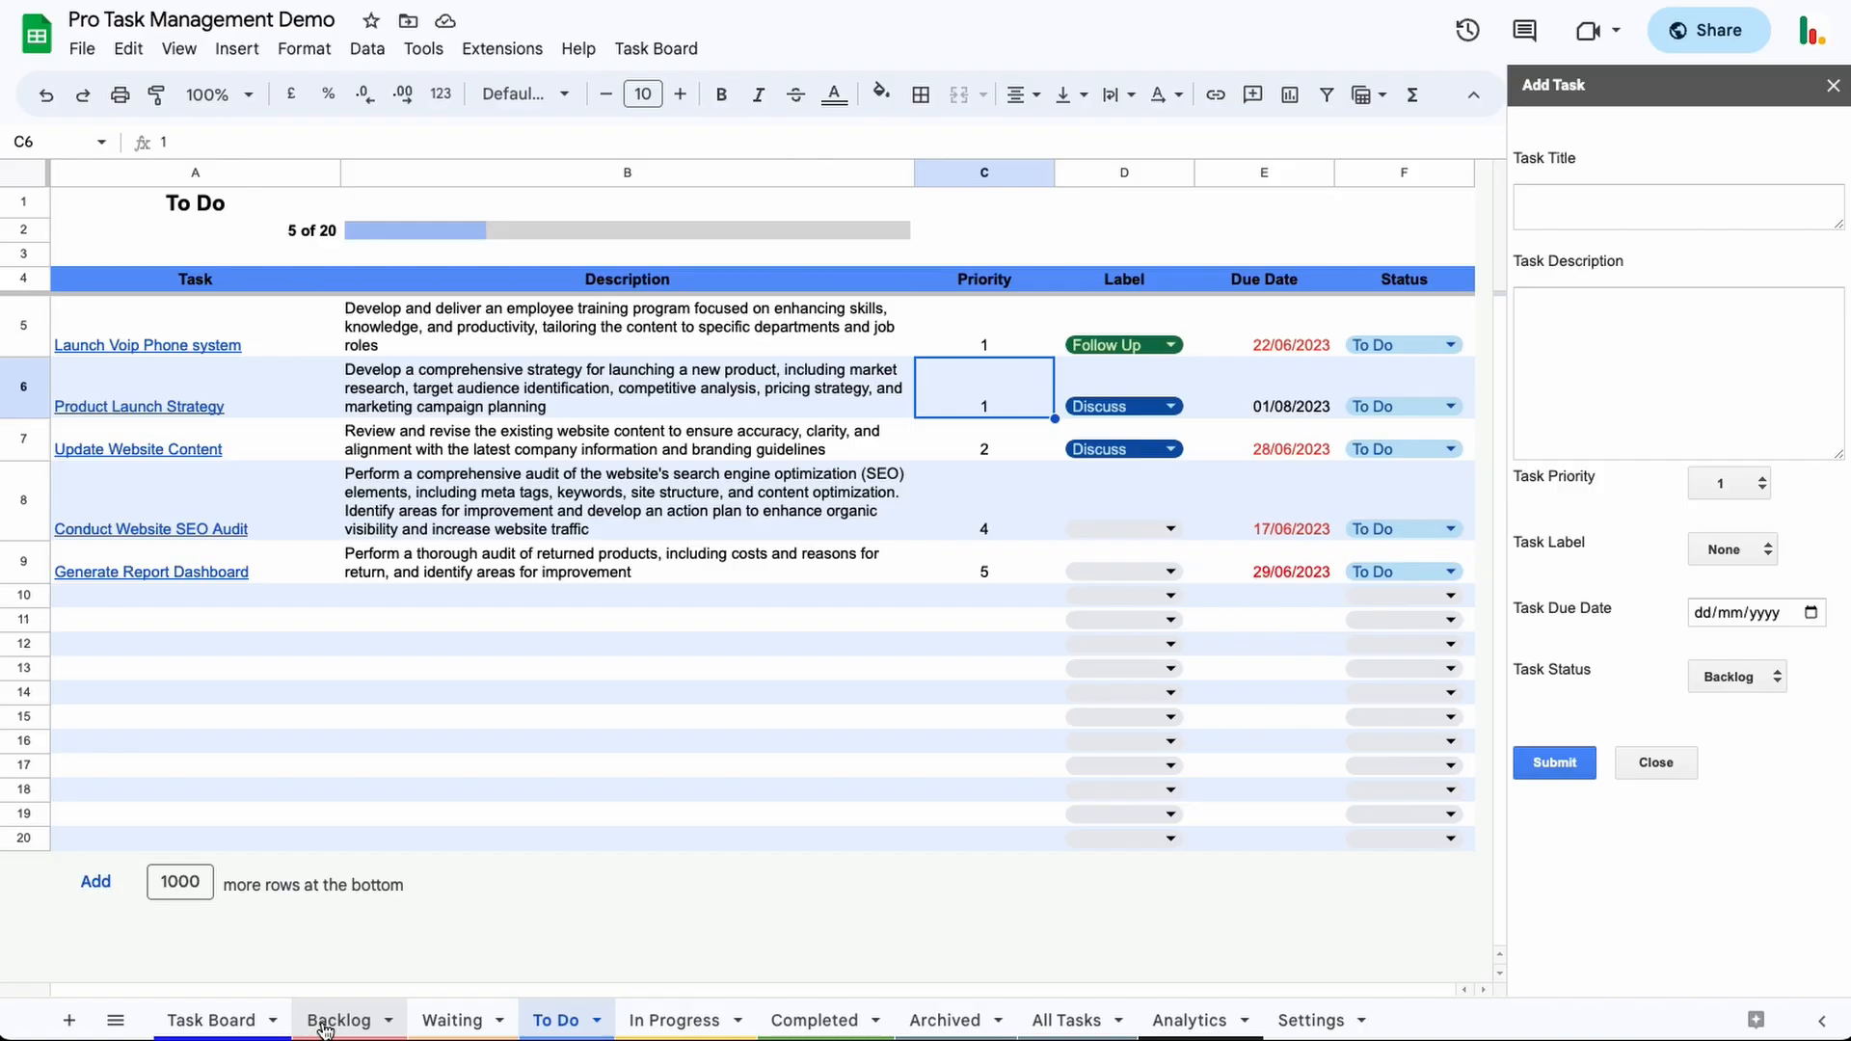
mouse_move(756, 639)
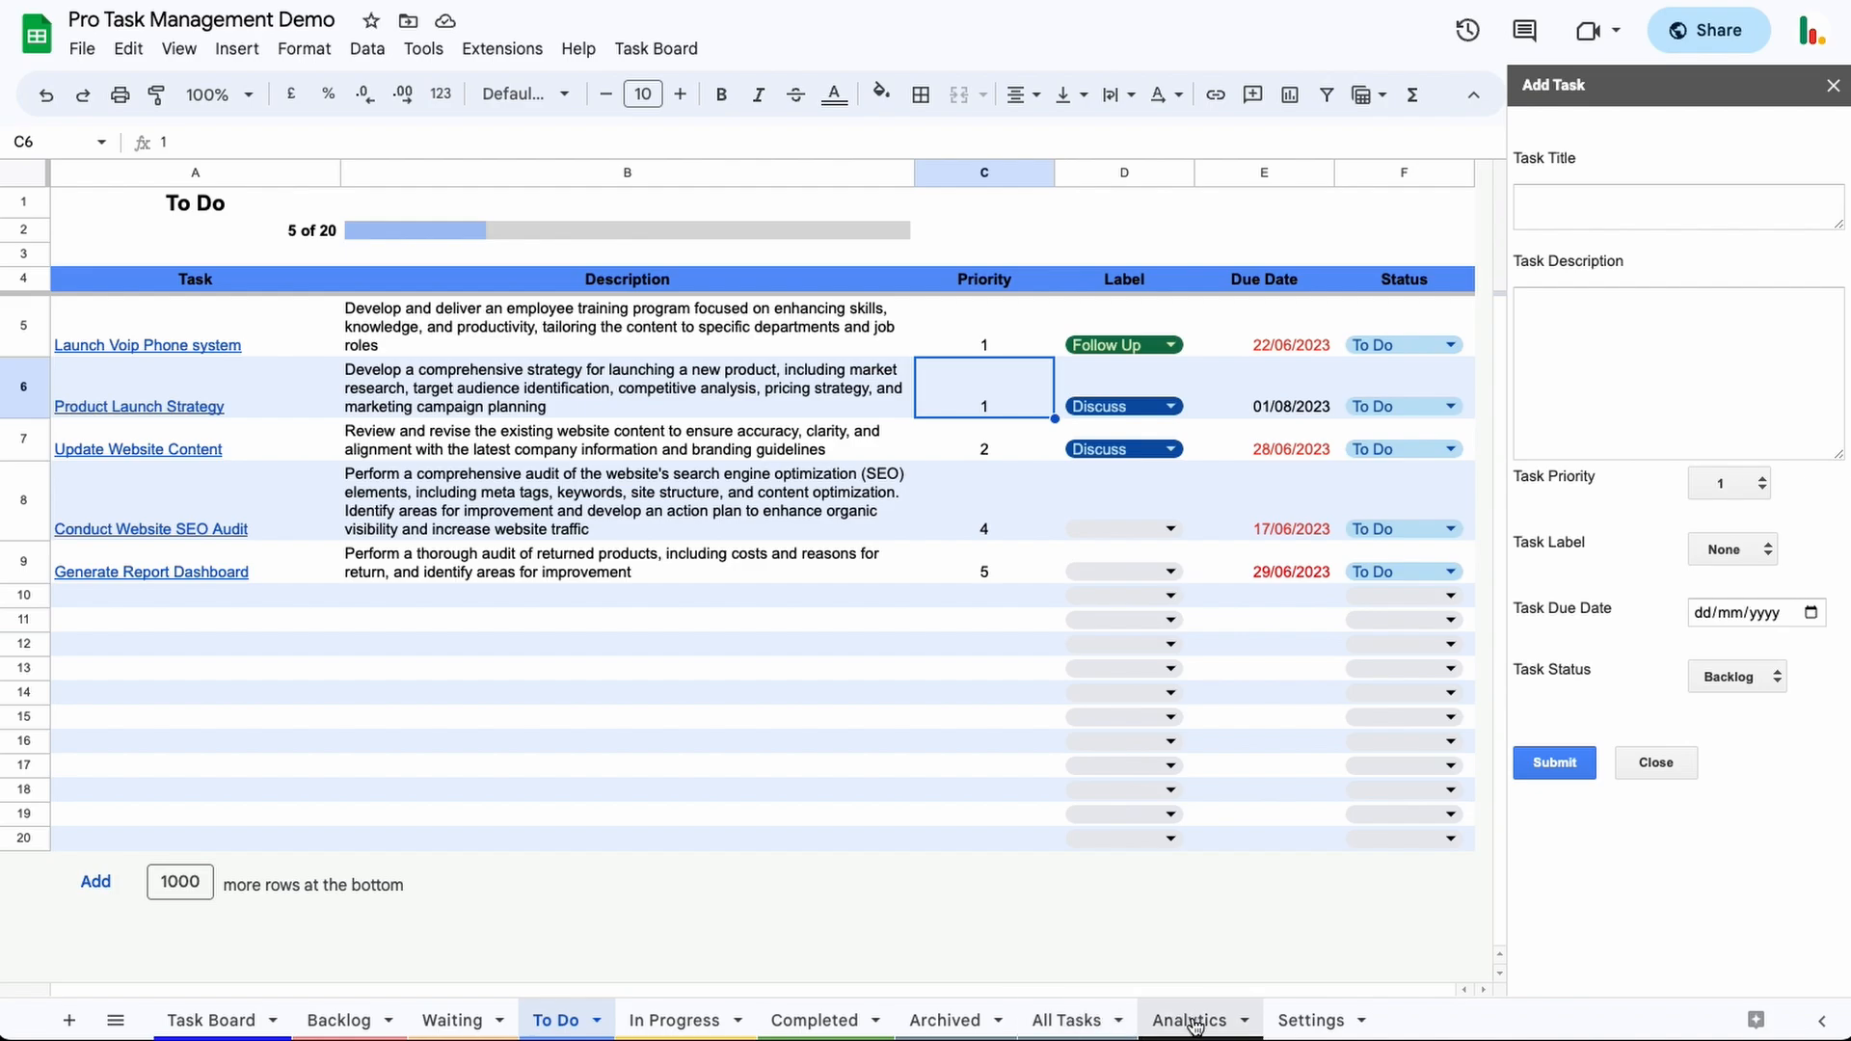
- Show the Task Board with Product Launch Strategy under To Do, following the To Do heading to its sheet and back
click(214, 1020)
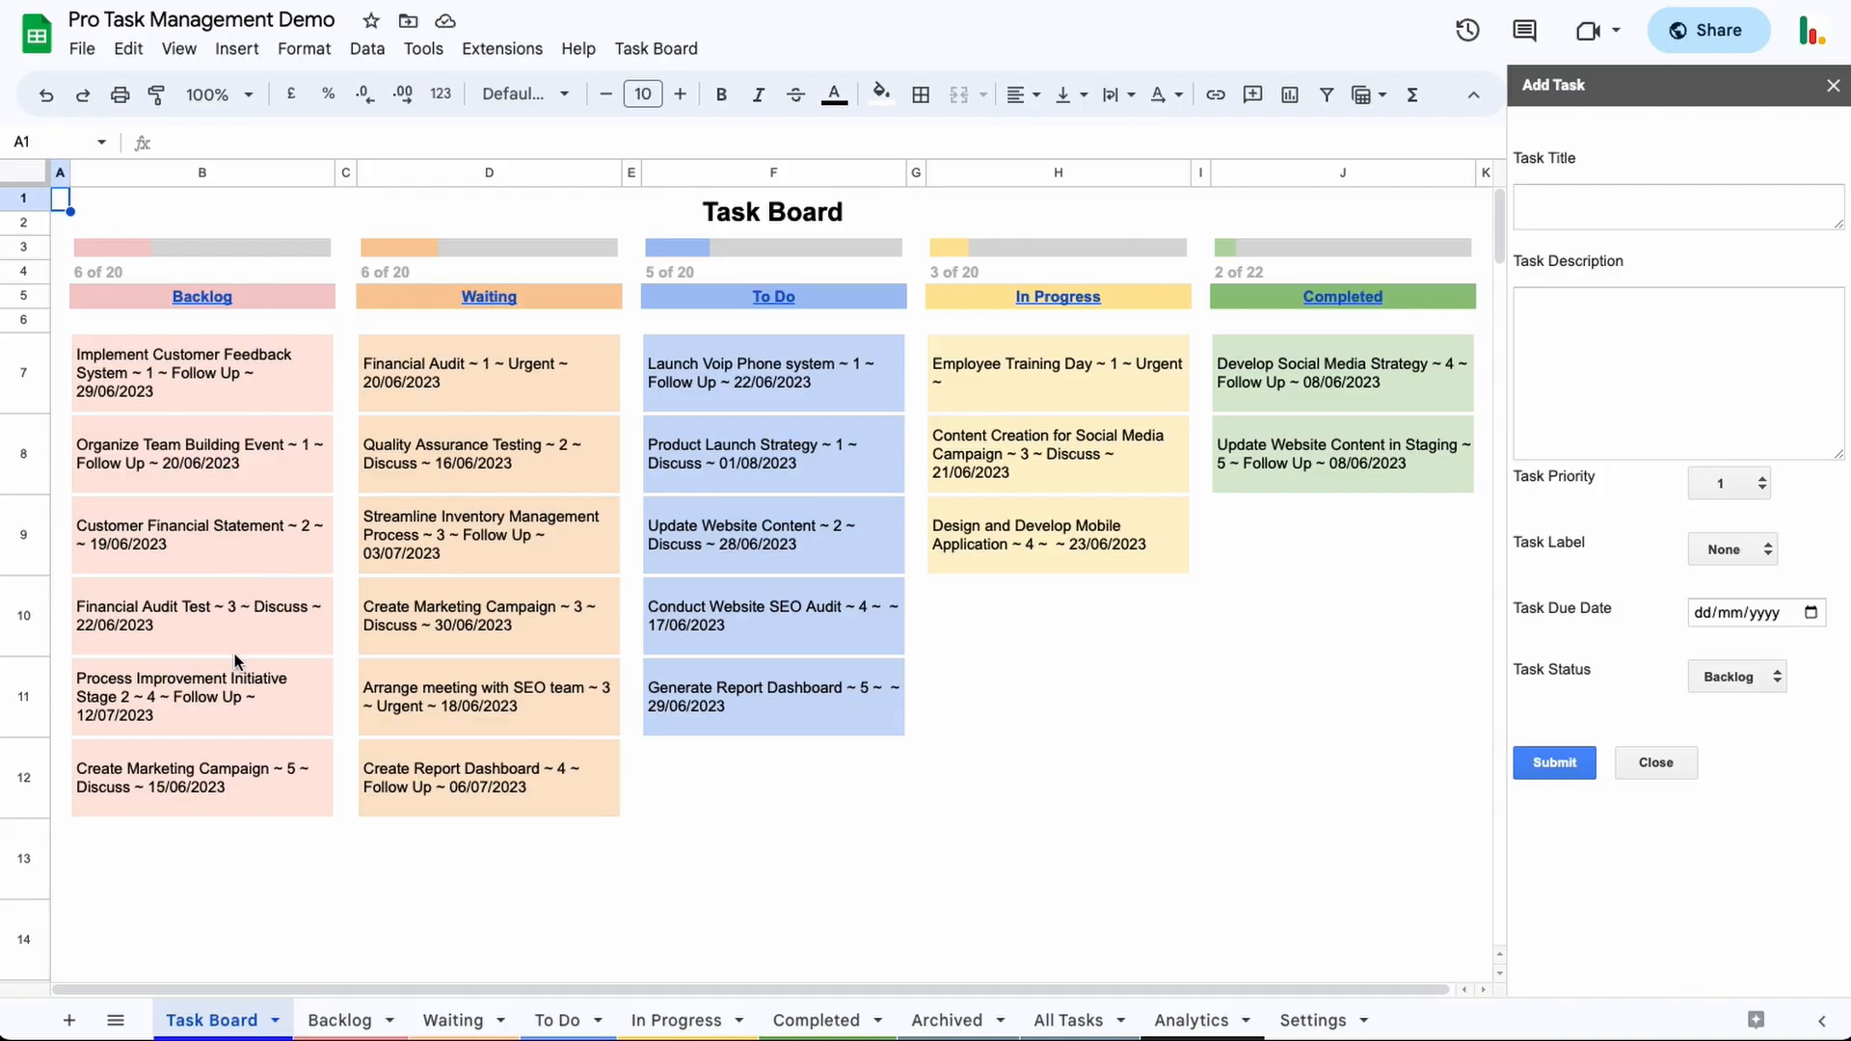
mouse_move(469, 397)
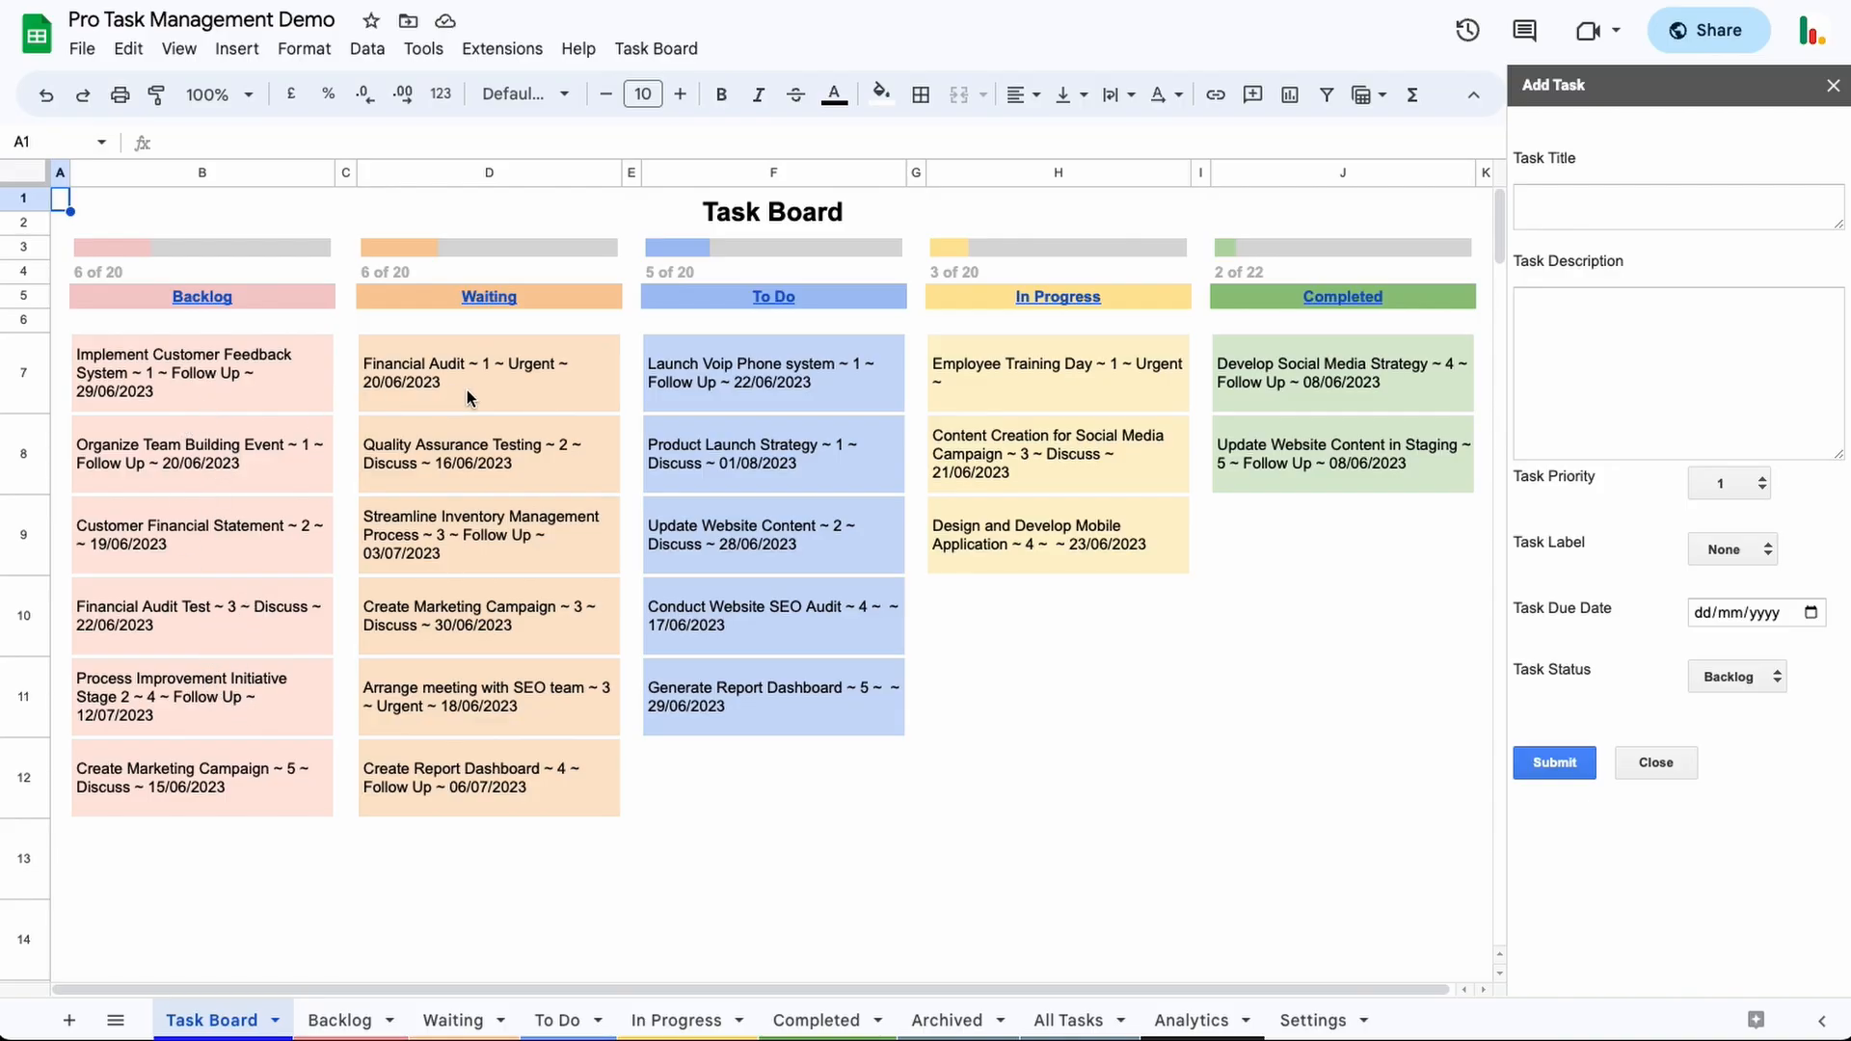
click(774, 297)
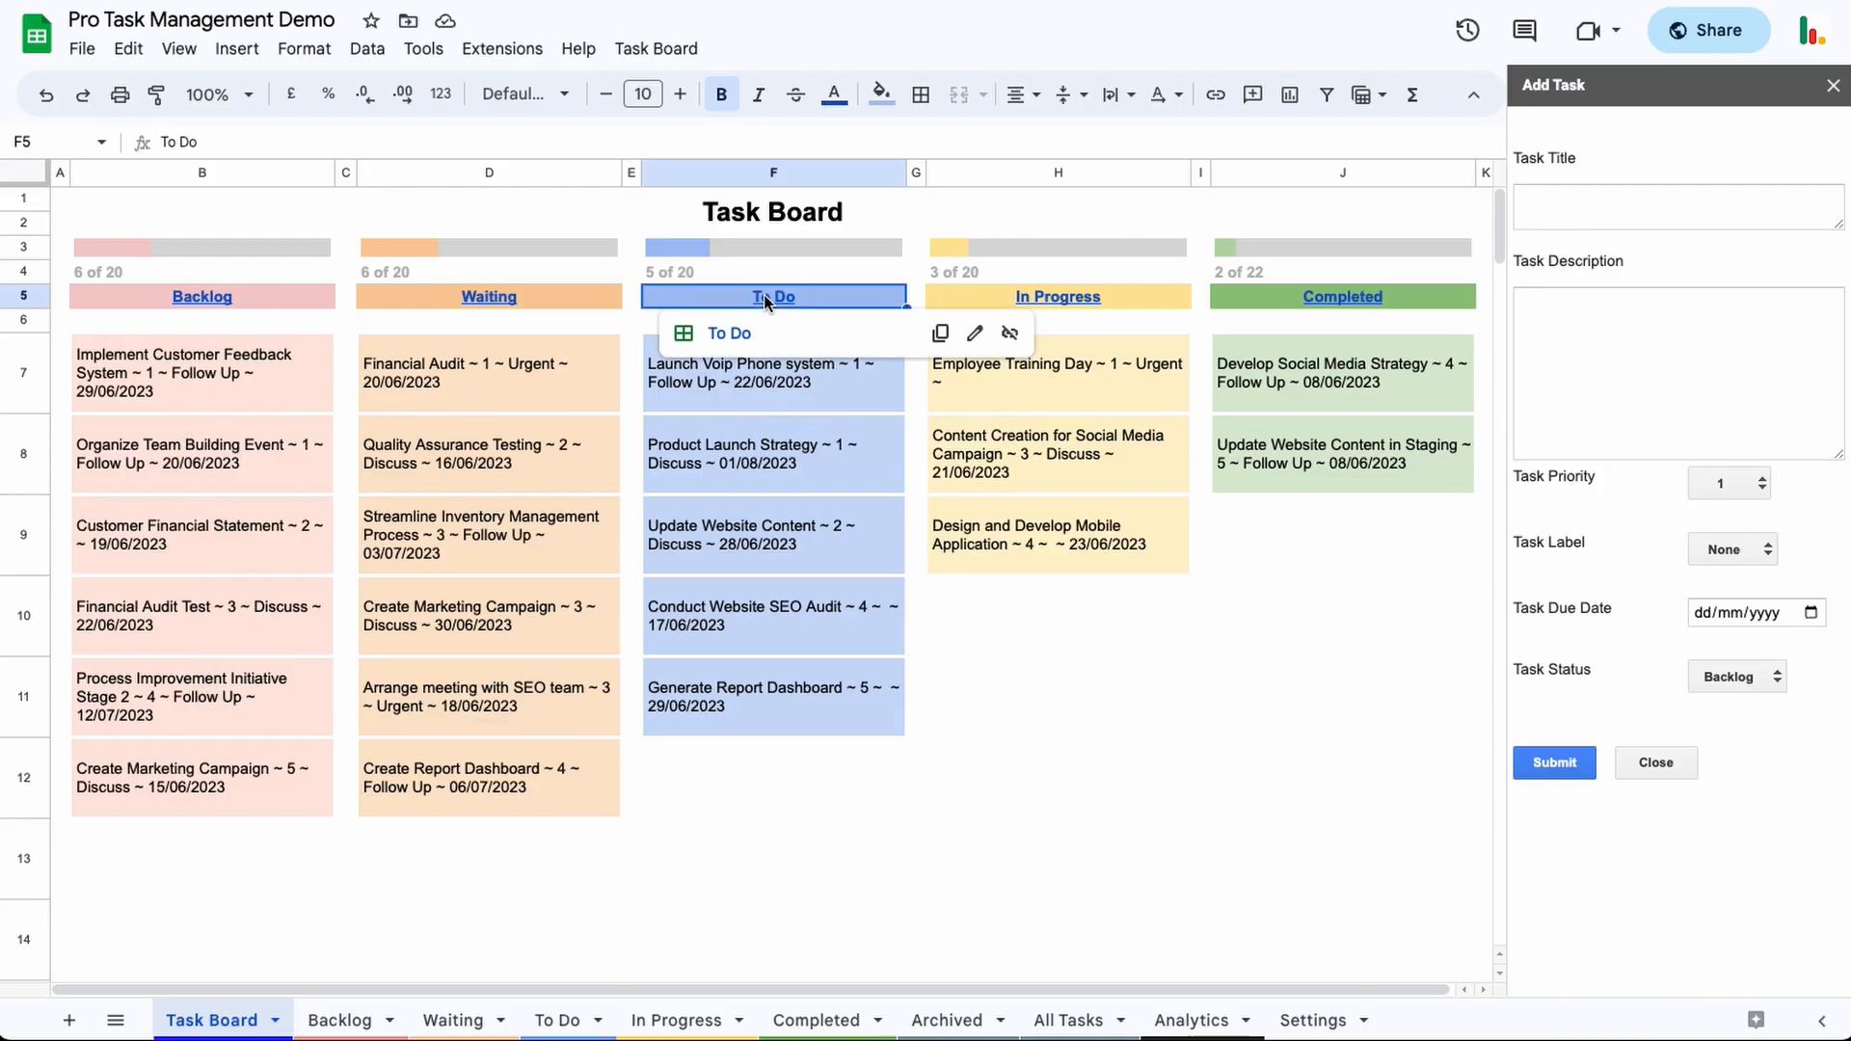
click(557, 1018)
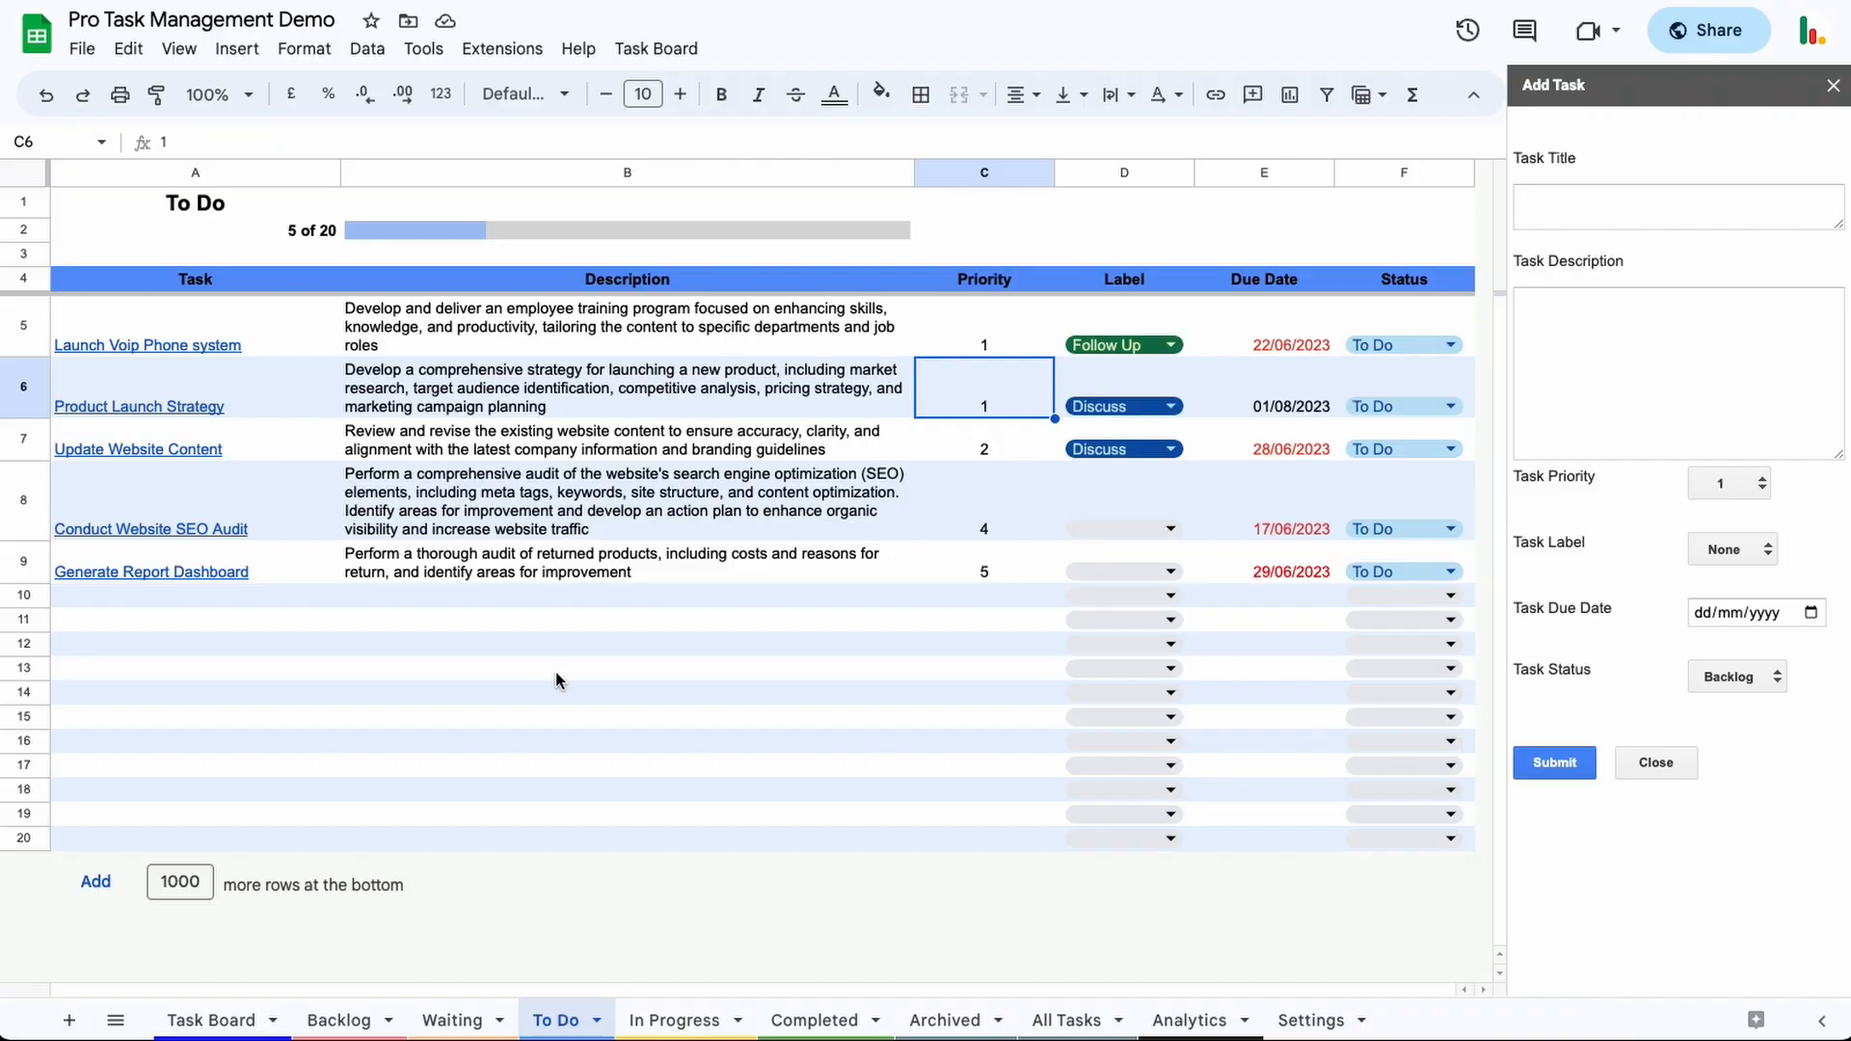
click(213, 1018)
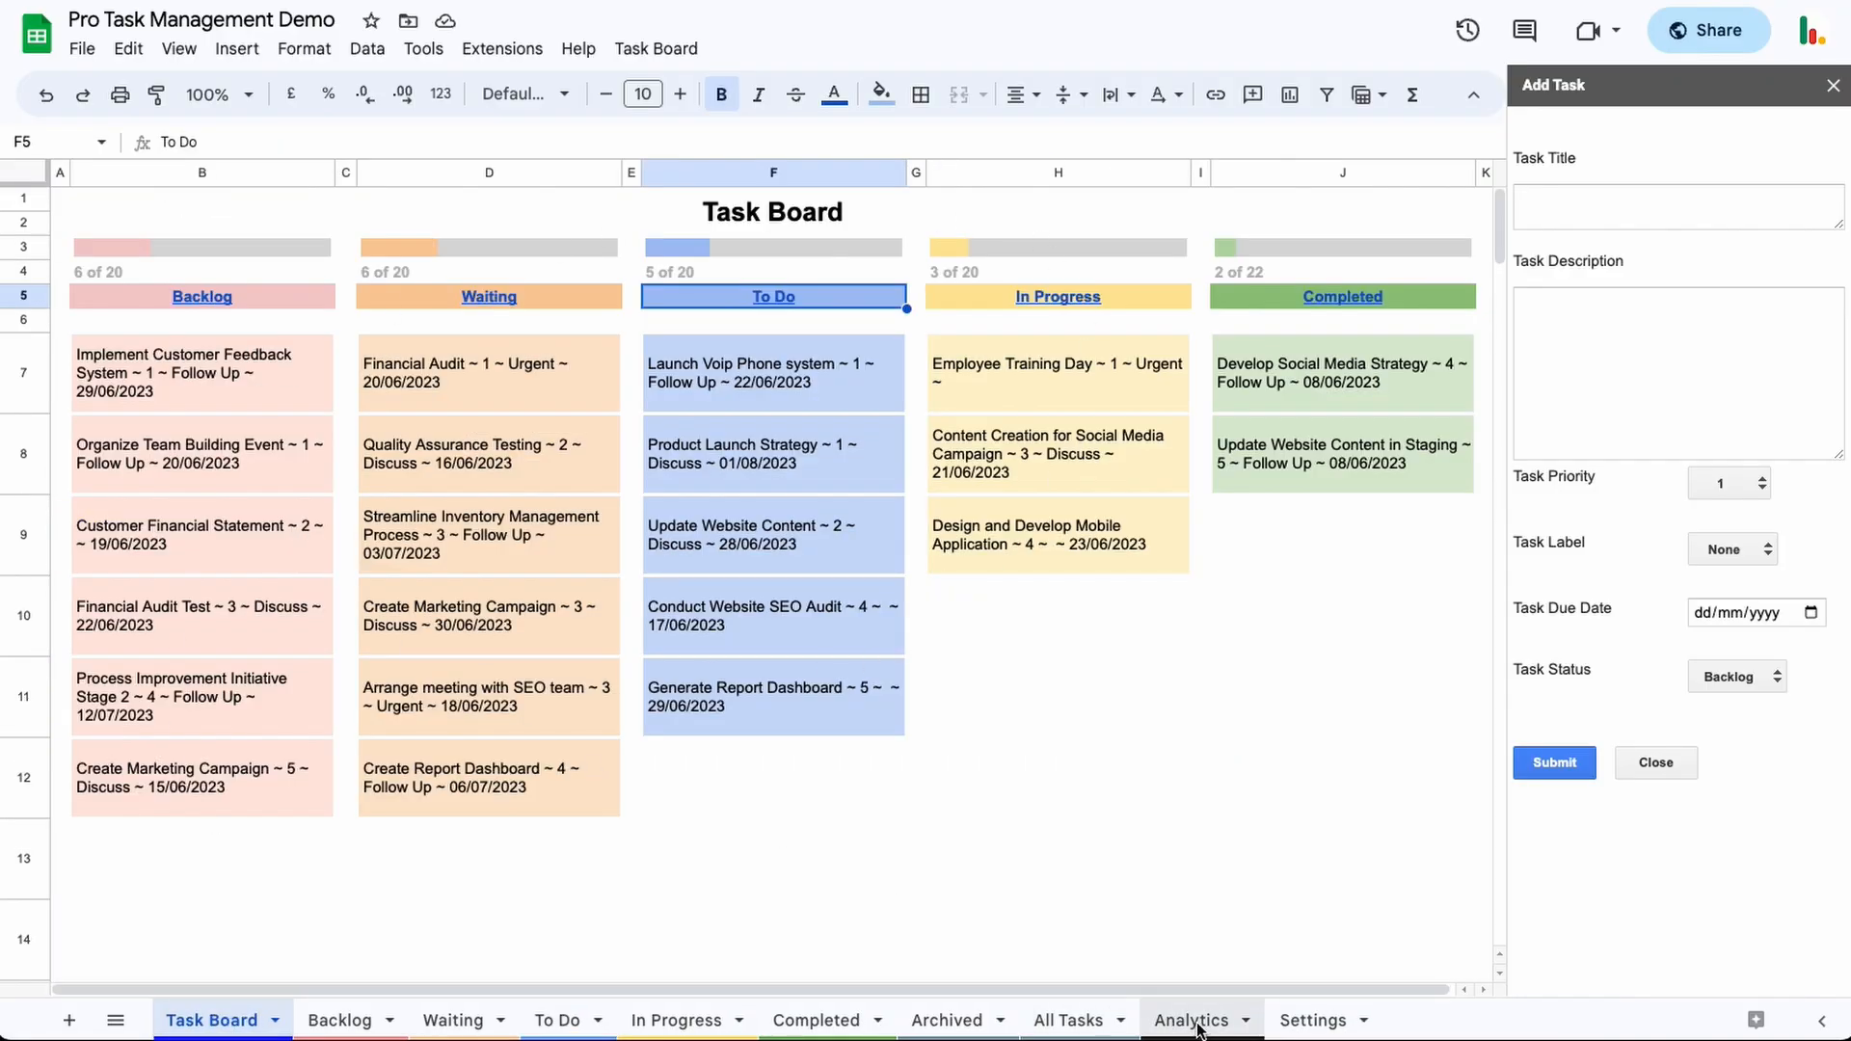
click(1192, 1021)
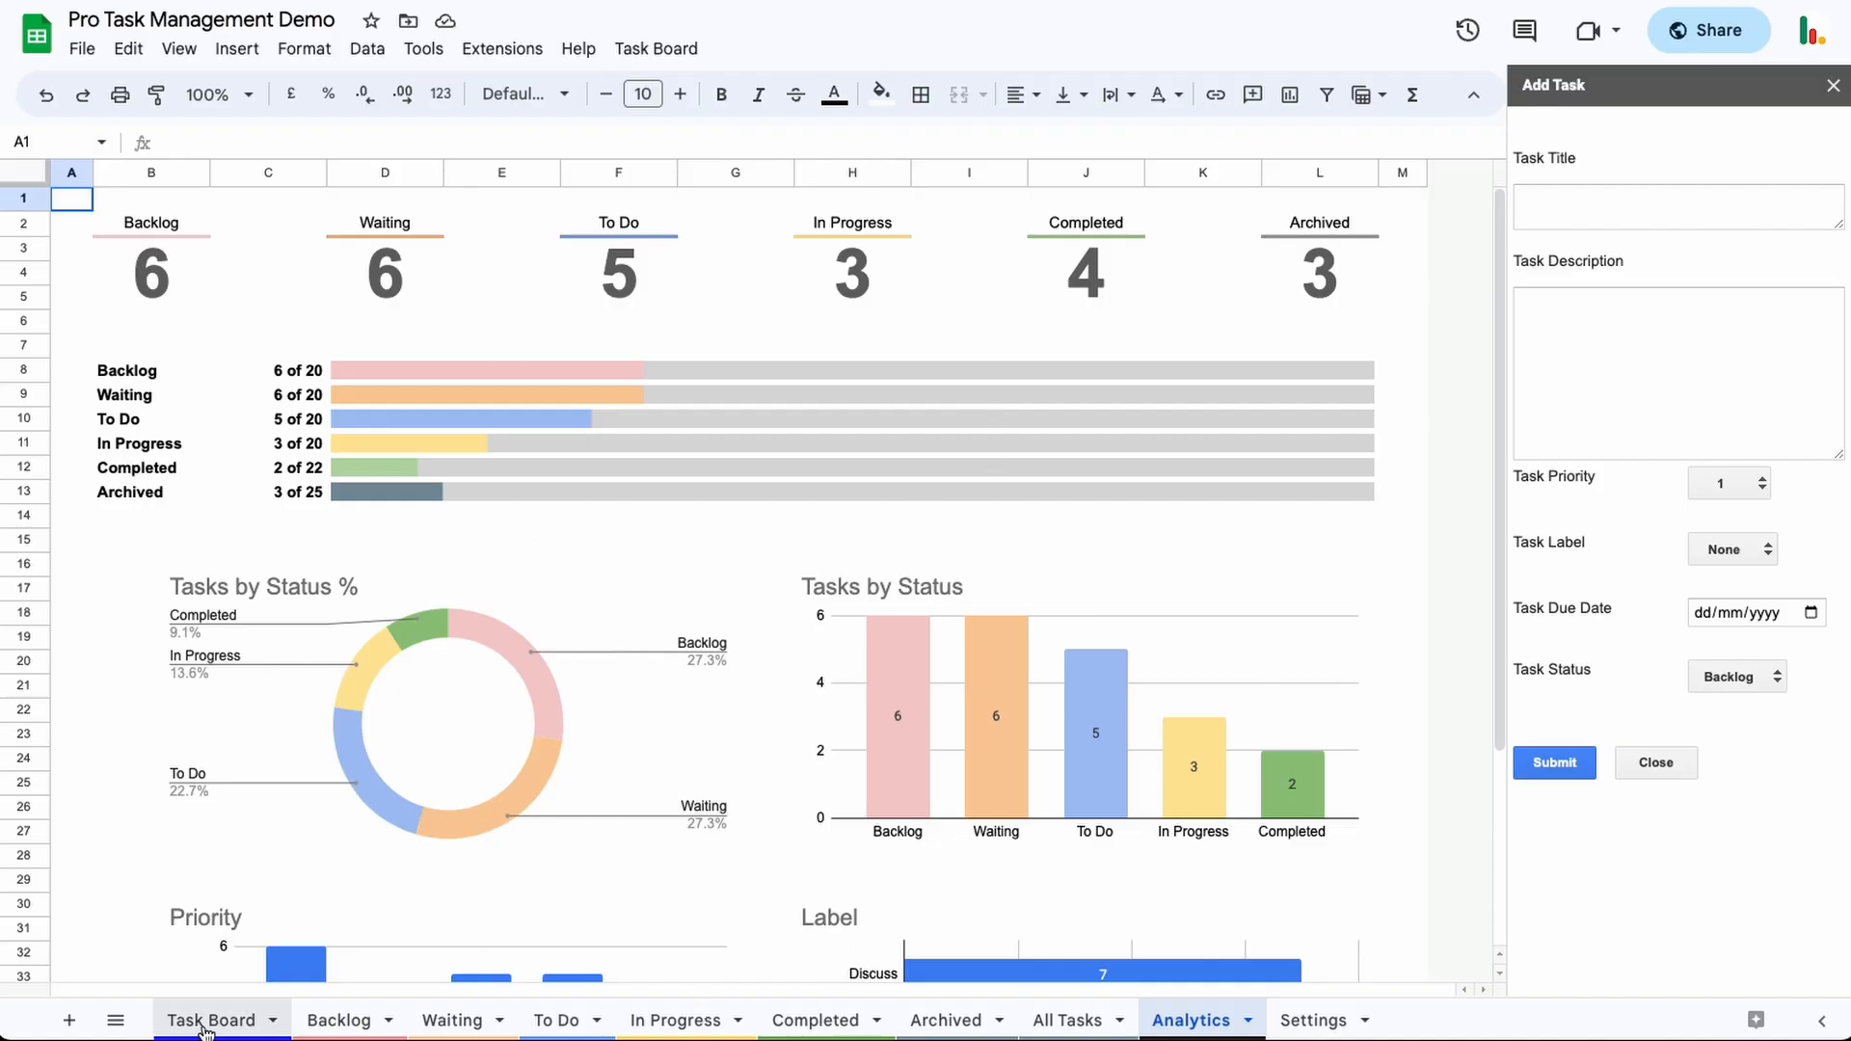
click(339, 1020)
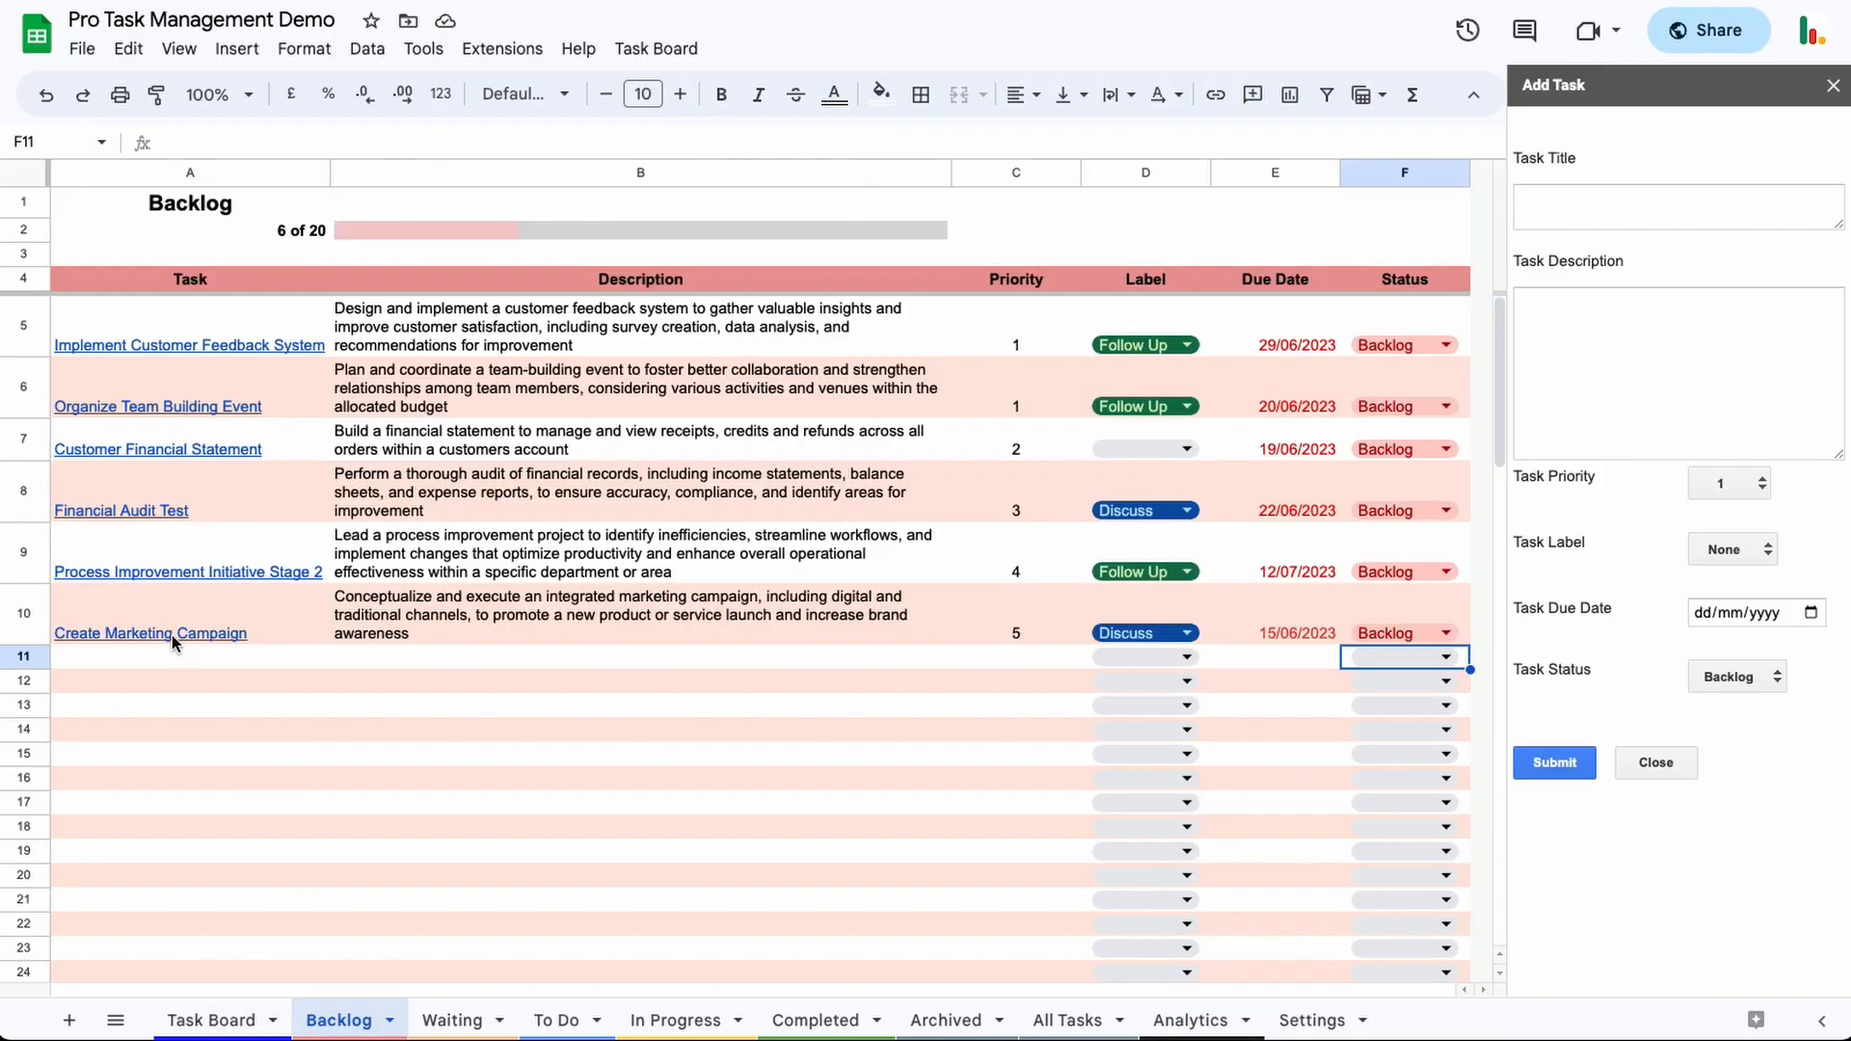
click(151, 633)
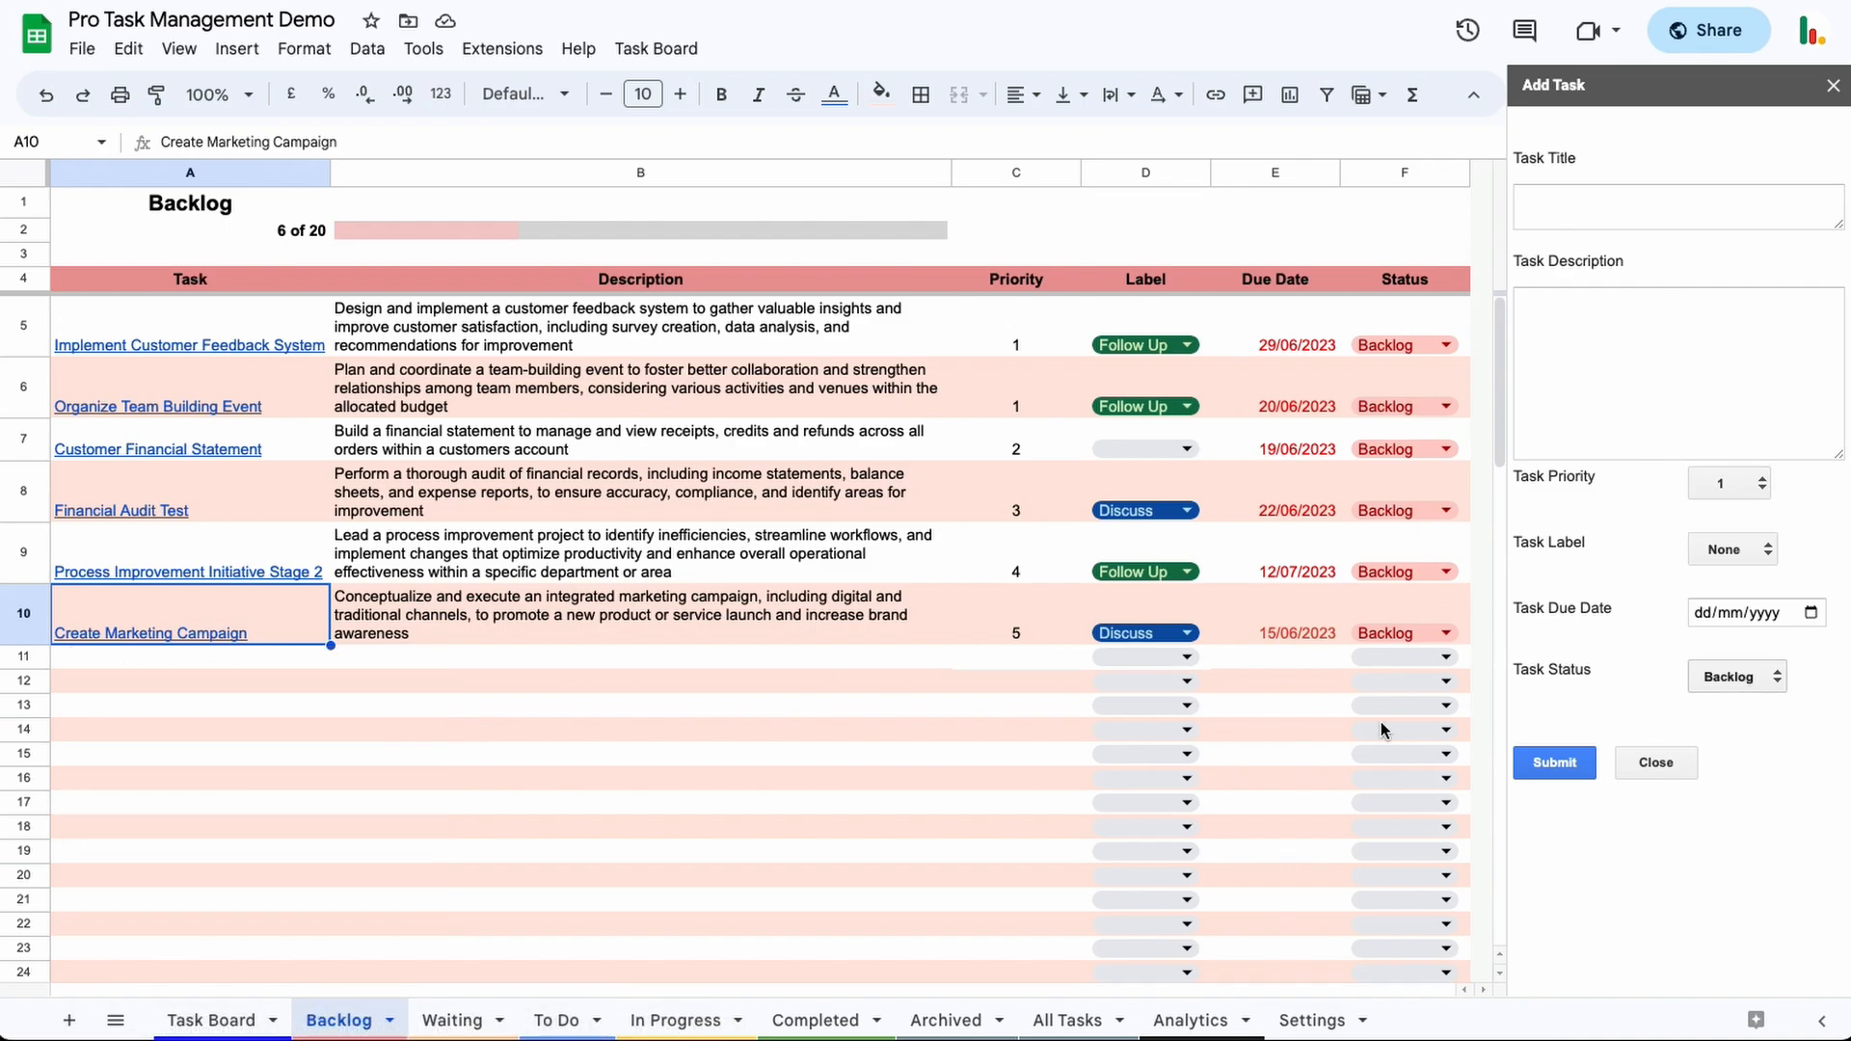
mouse_move(149, 633)
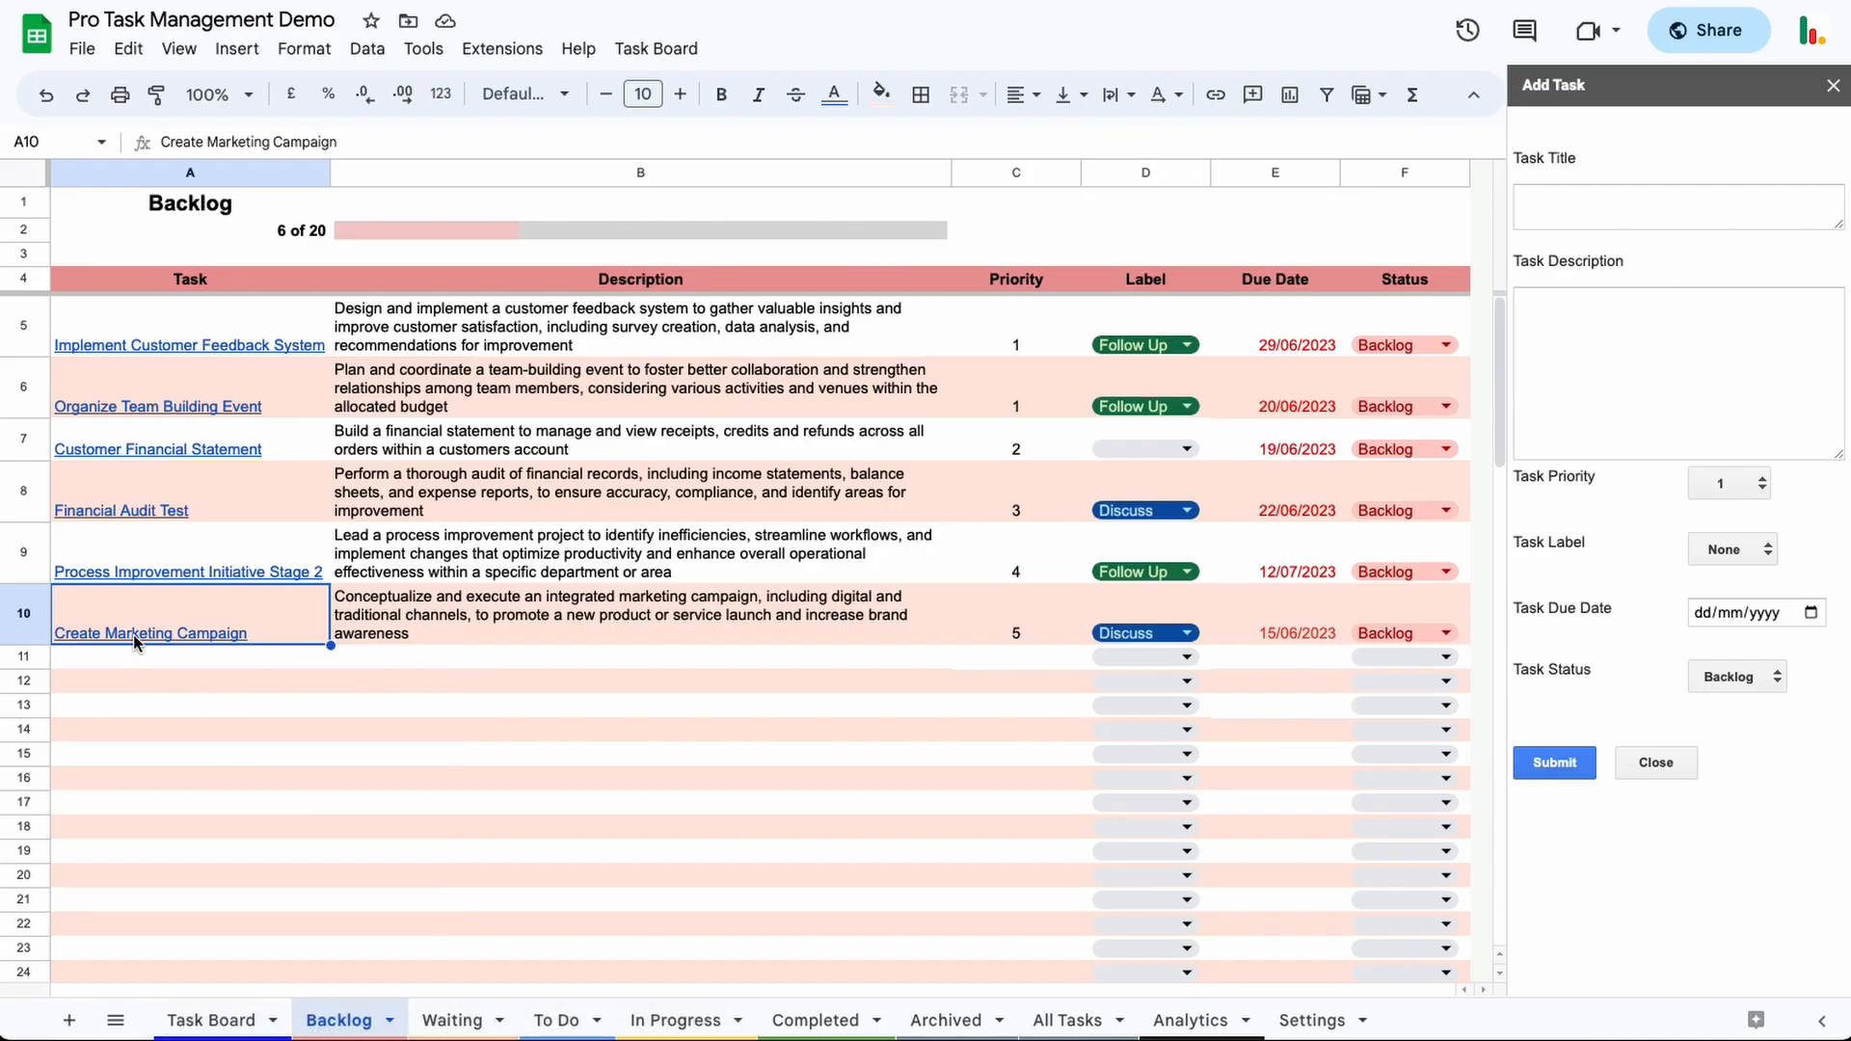
mouse_move(150, 633)
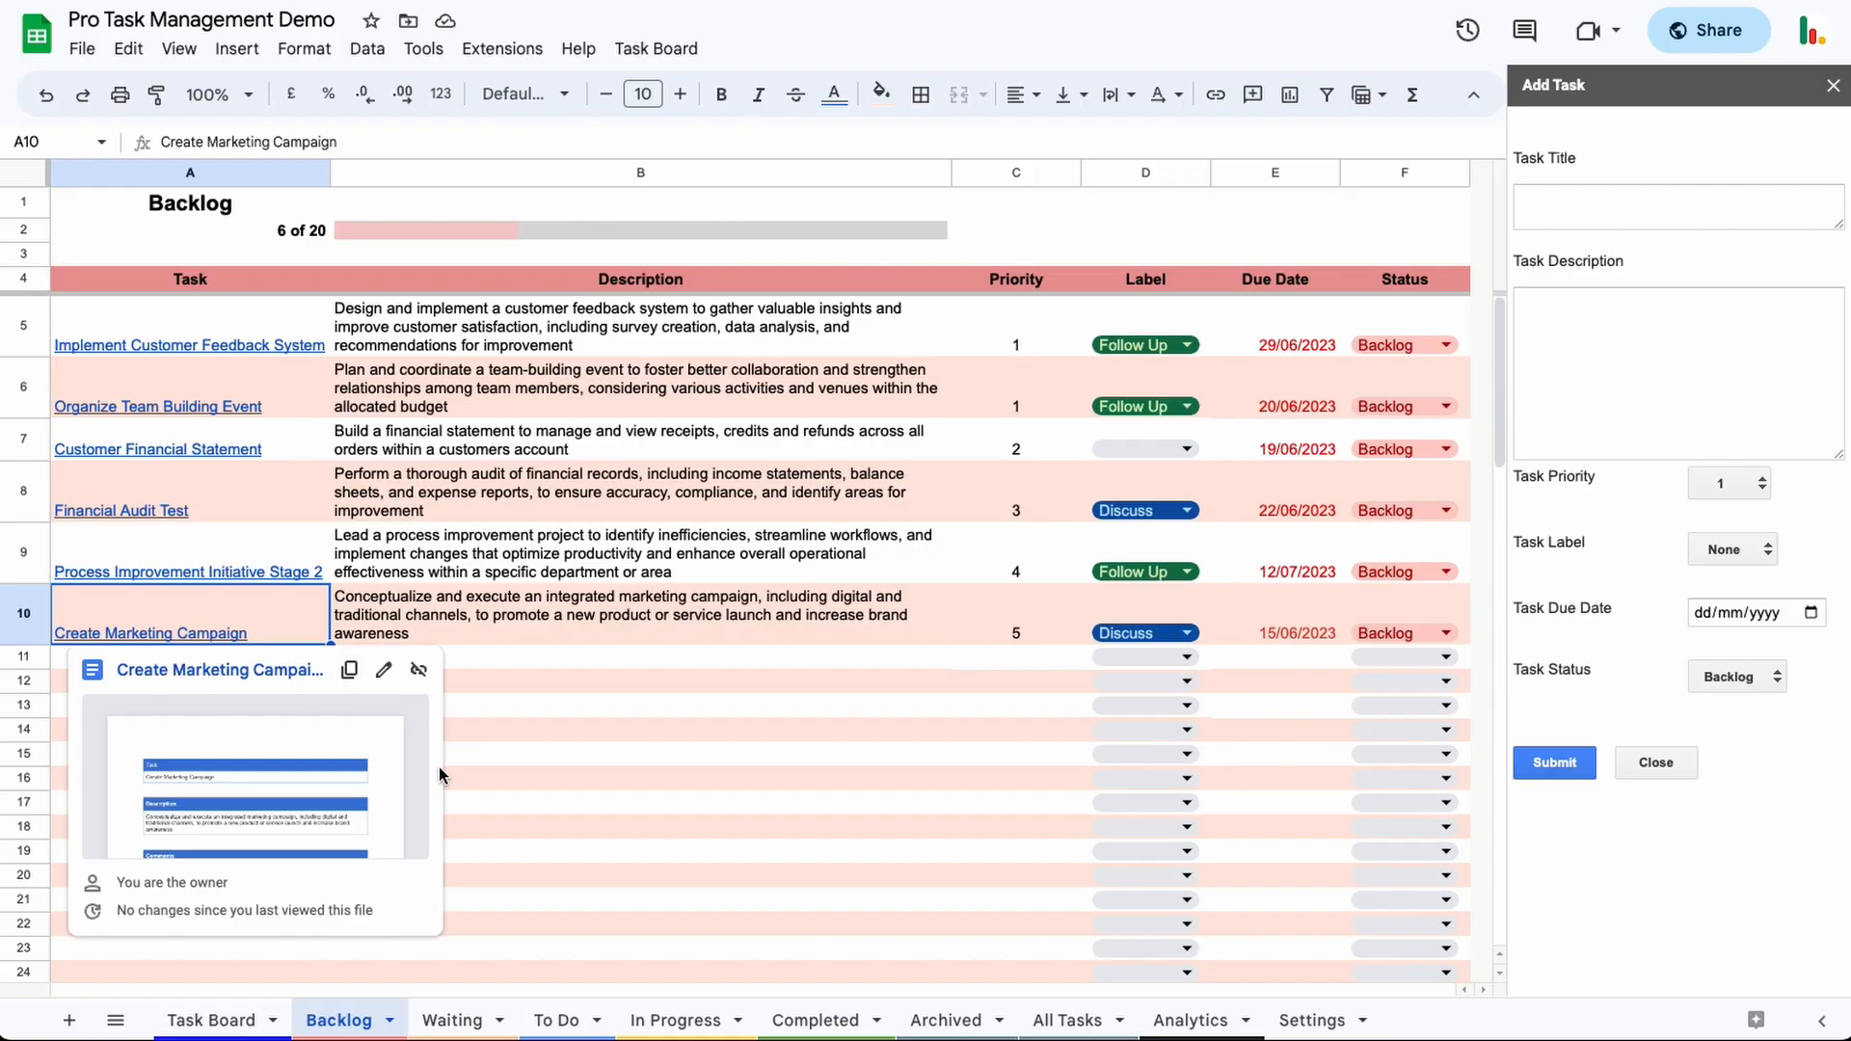
click(212, 1020)
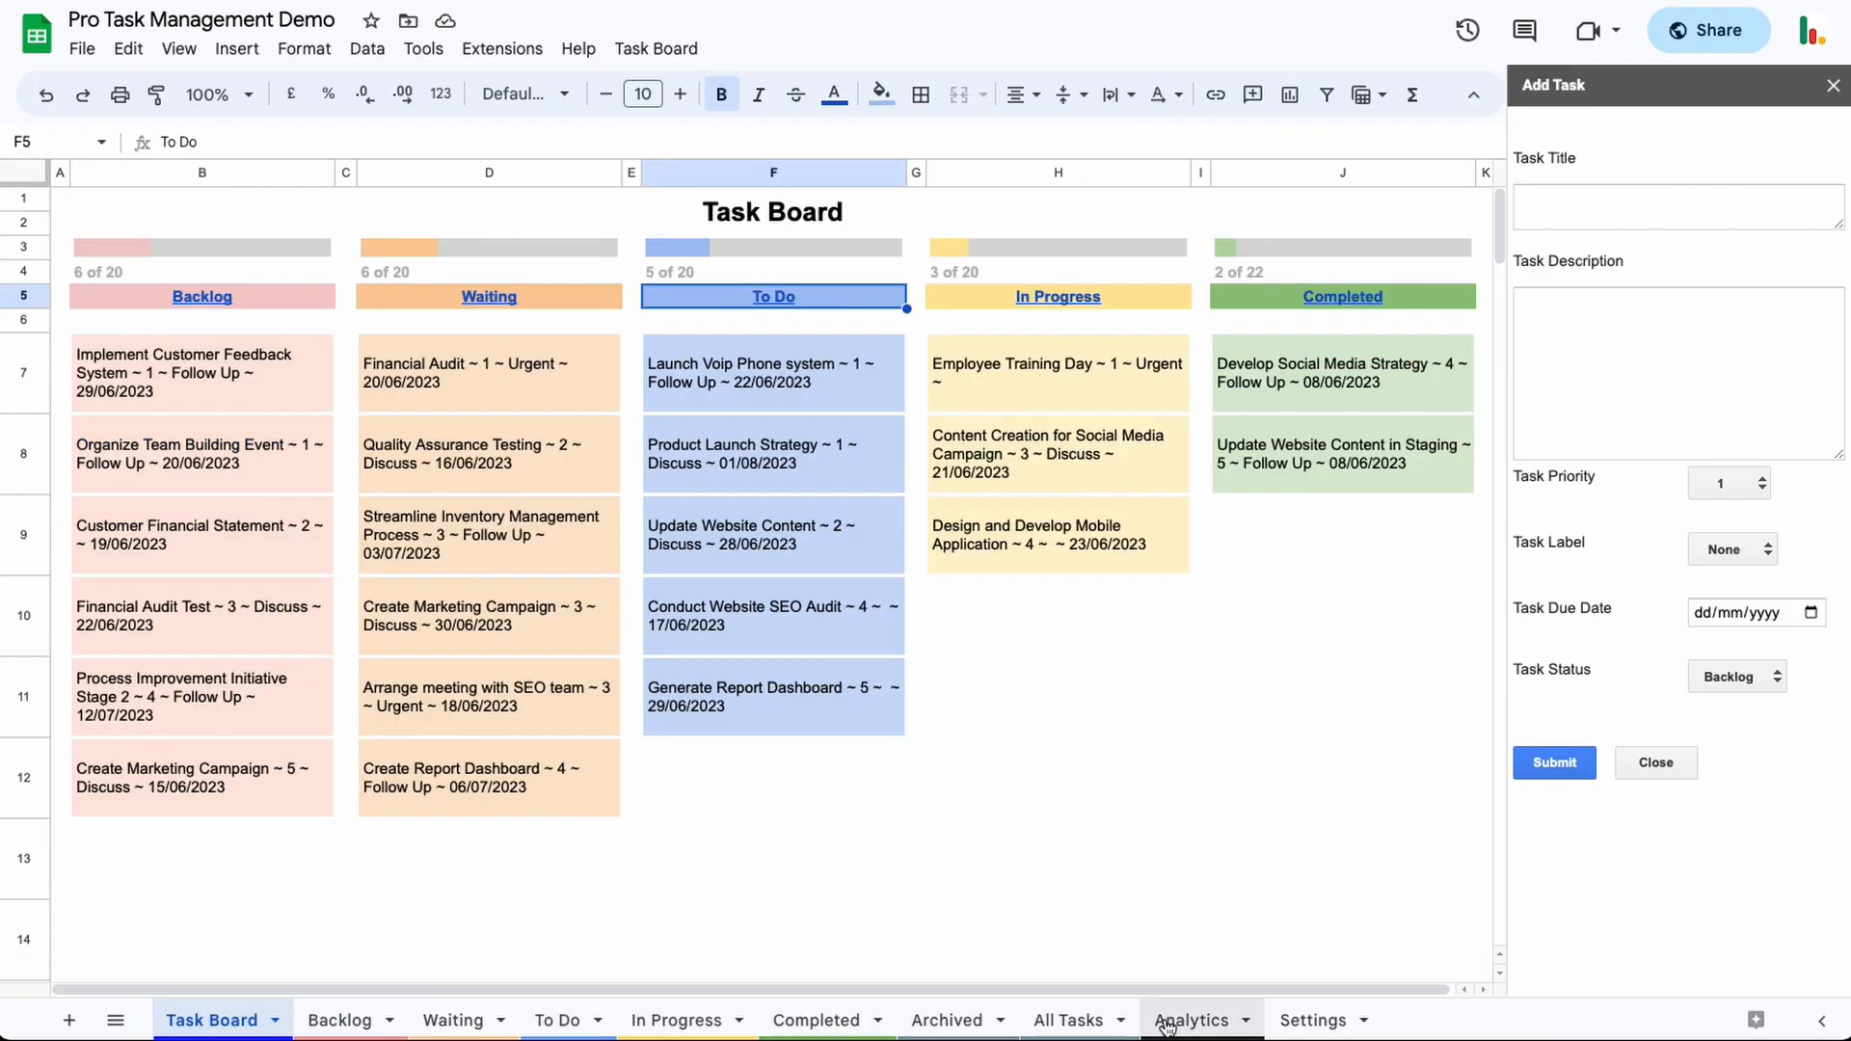